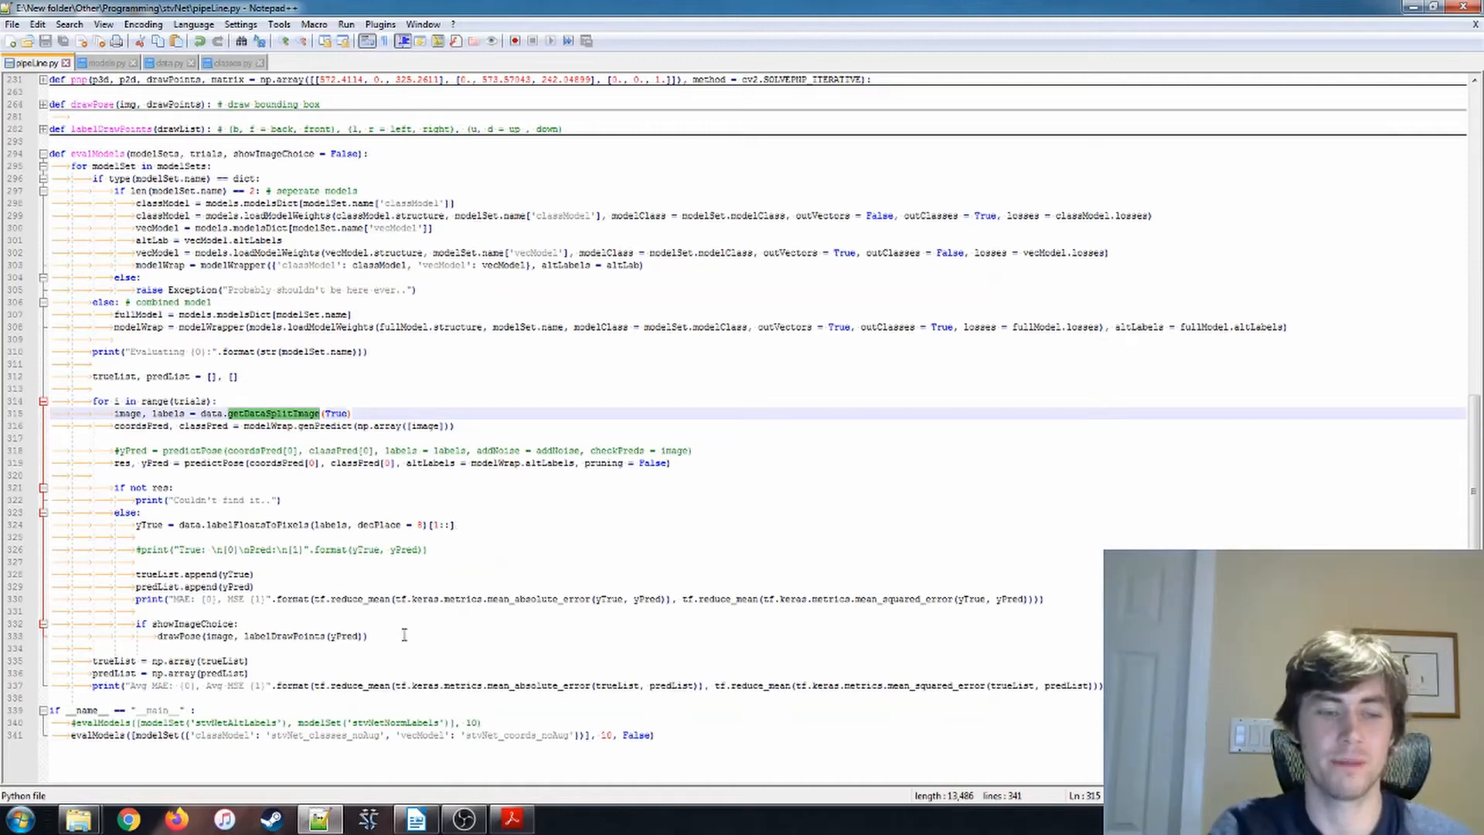
mouse_move(617, 373)
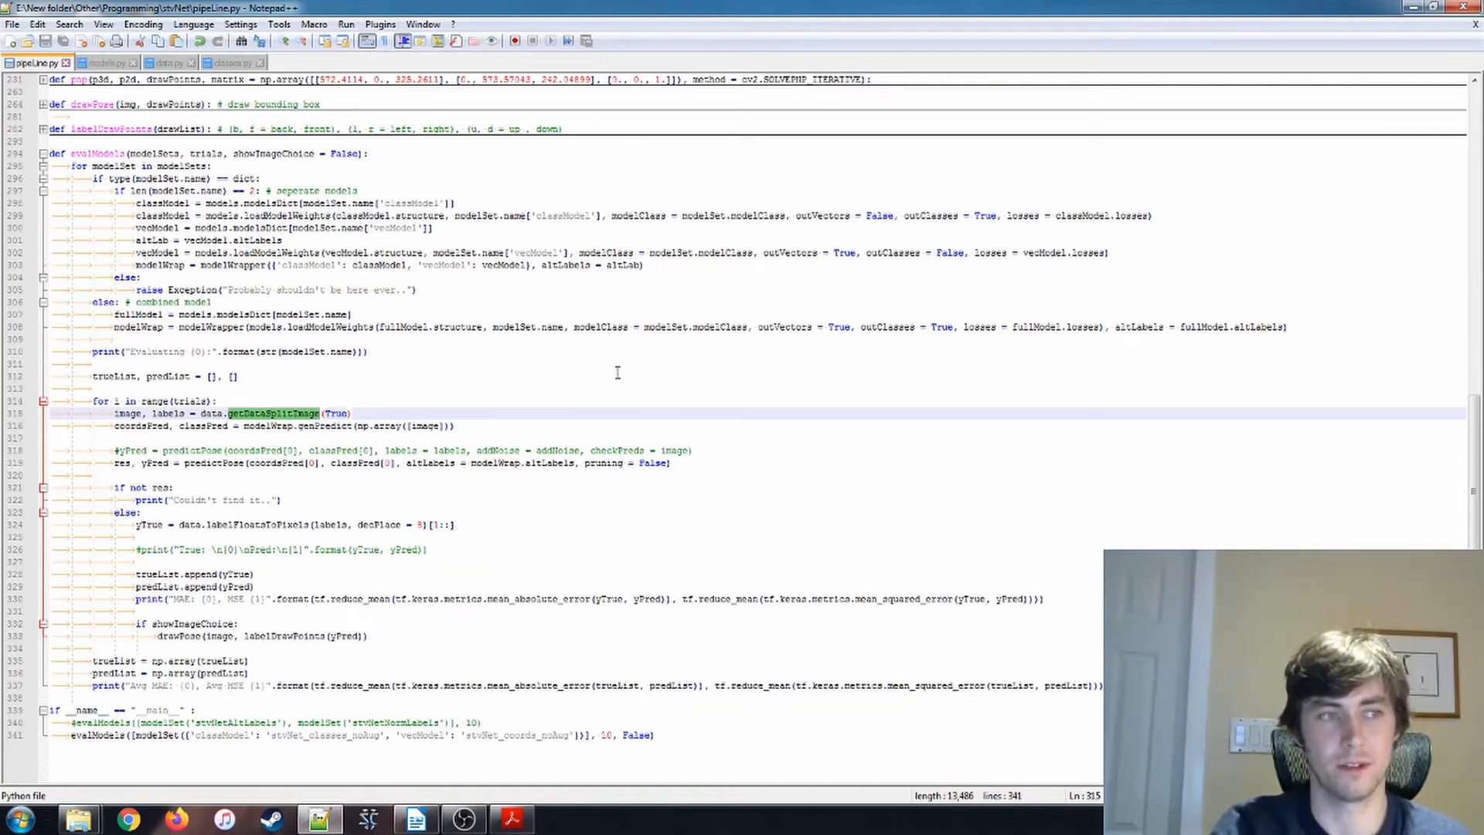
mouse_move(272, 673)
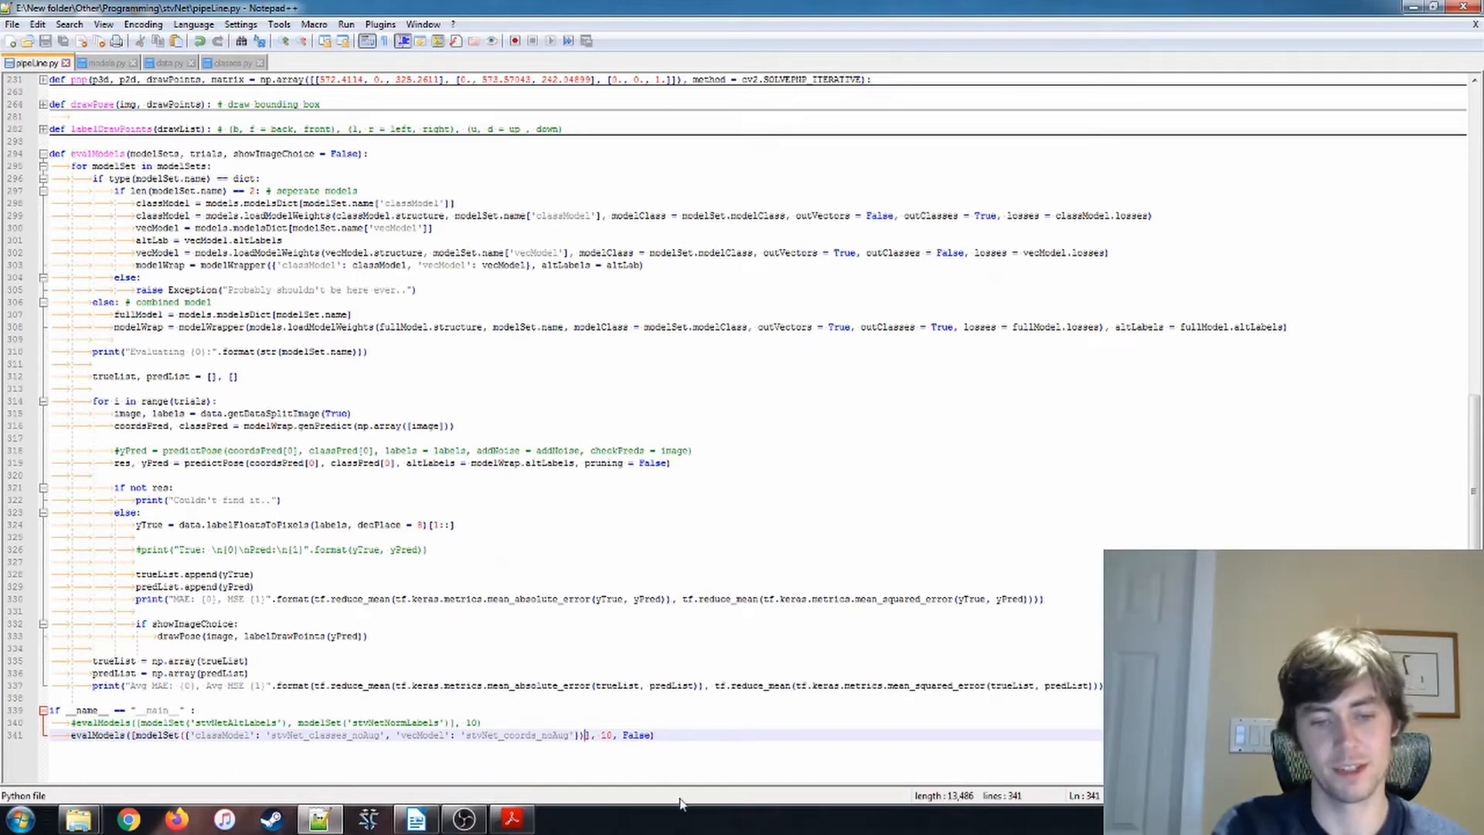
Highlight every use of modelName in classes.py, then return to pipeLine.py
left_click(230, 62)
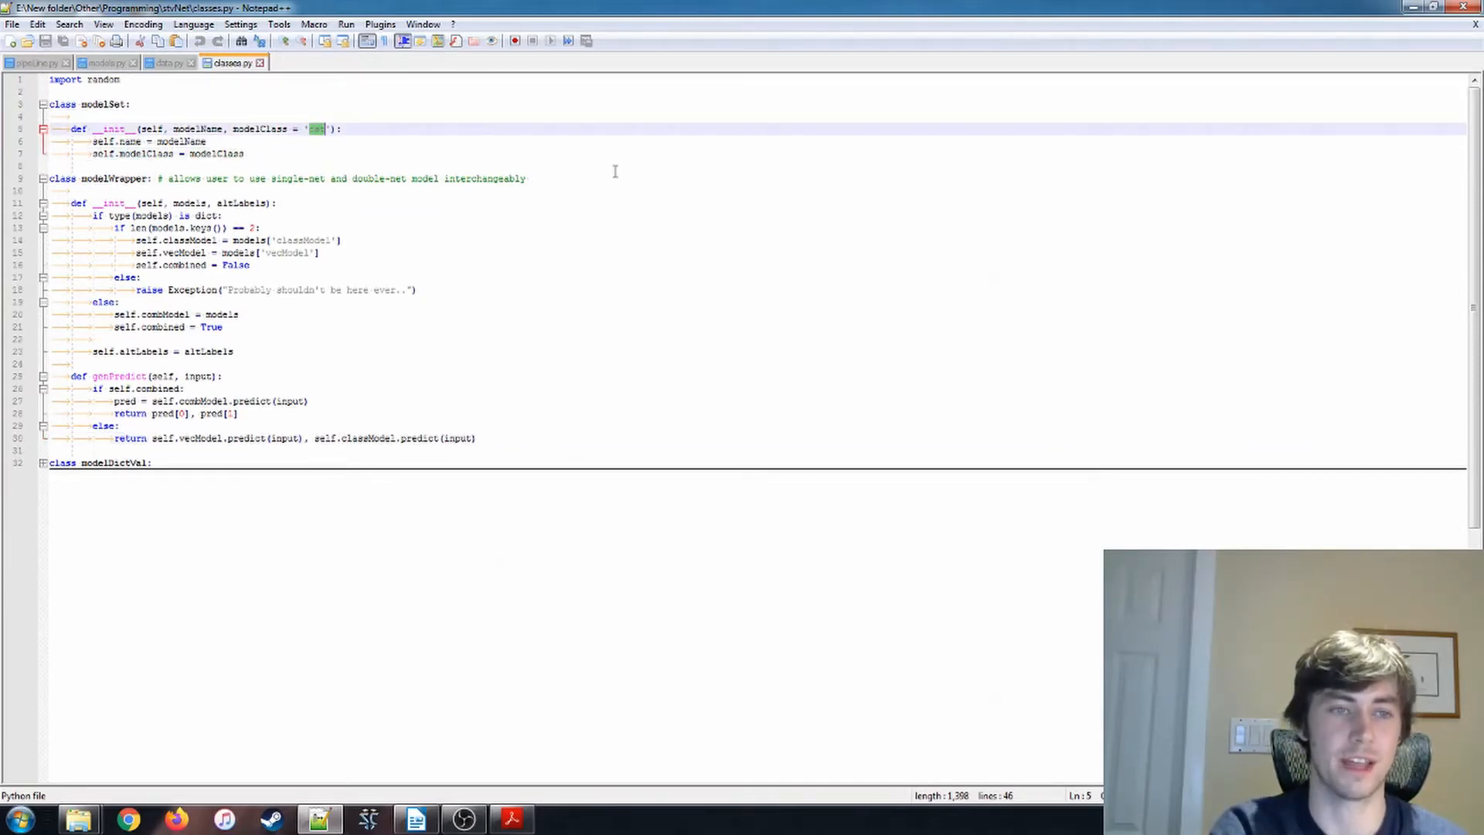
double_click(197, 129)
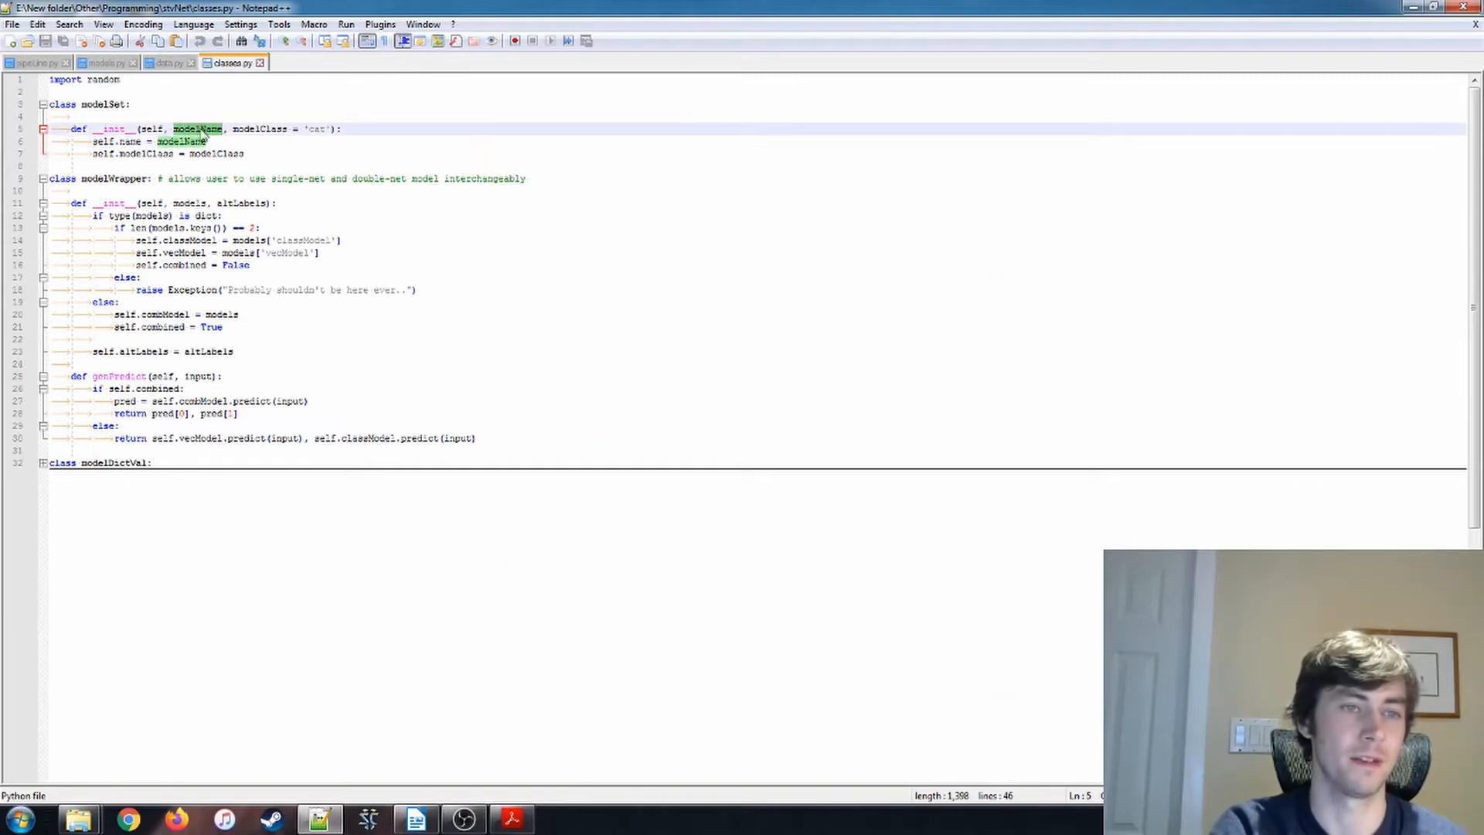
left_click(36, 62)
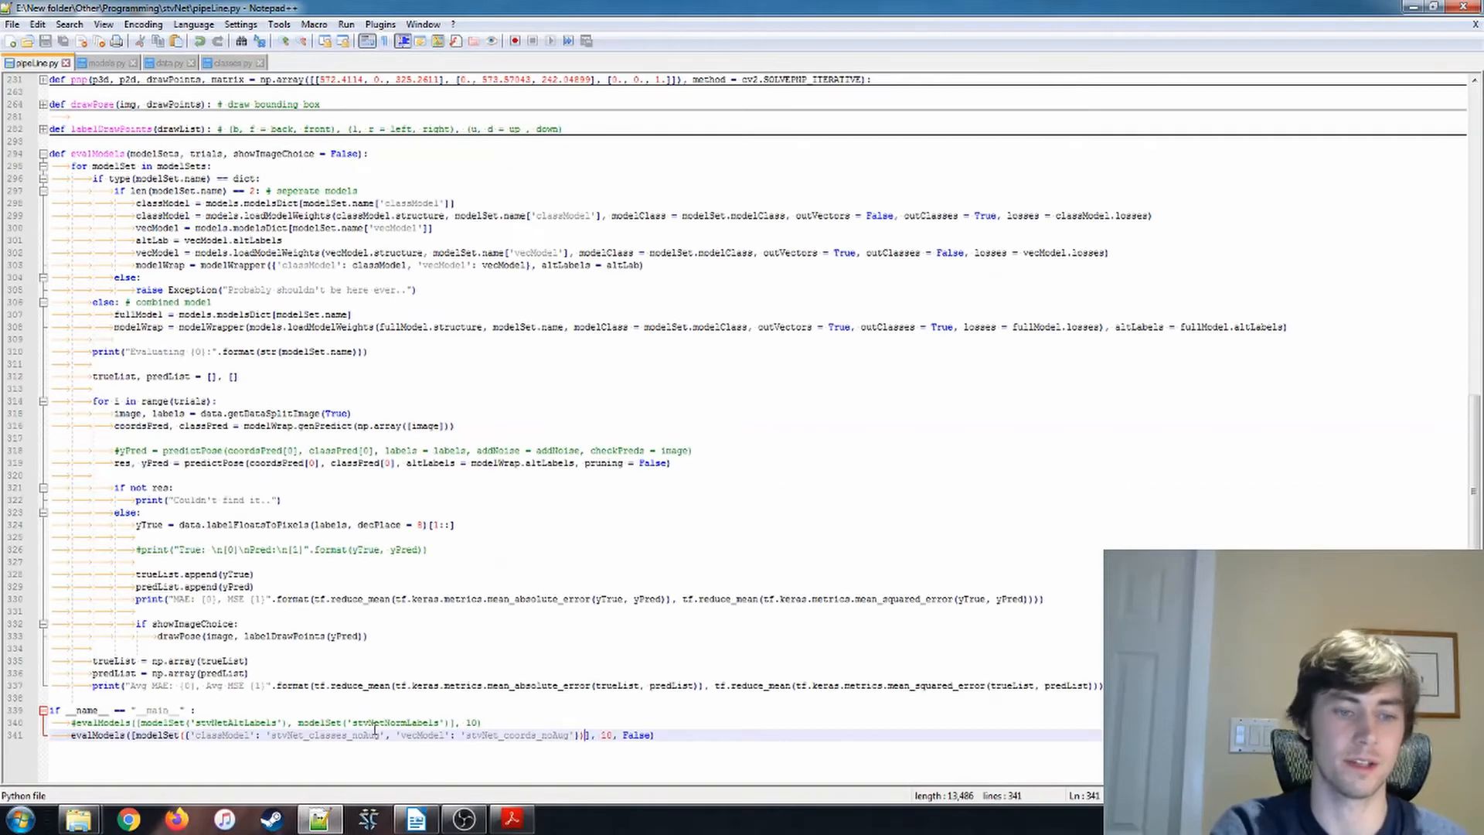
Trace the evalModels model-loading lines in pipeLine.py back to the modelSet constructor in classes.py
double_click(222, 736)
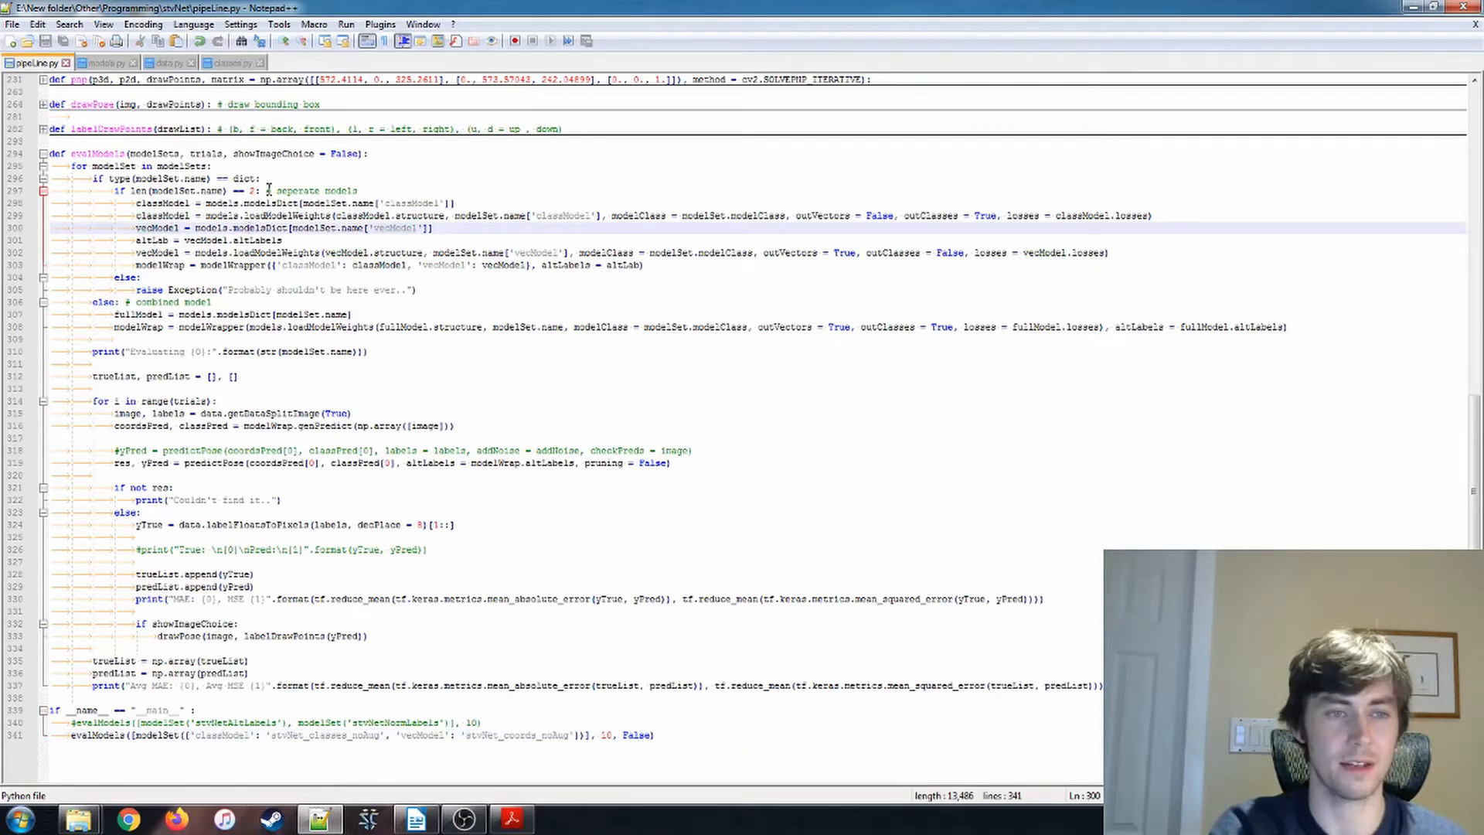
left_click(264, 178)
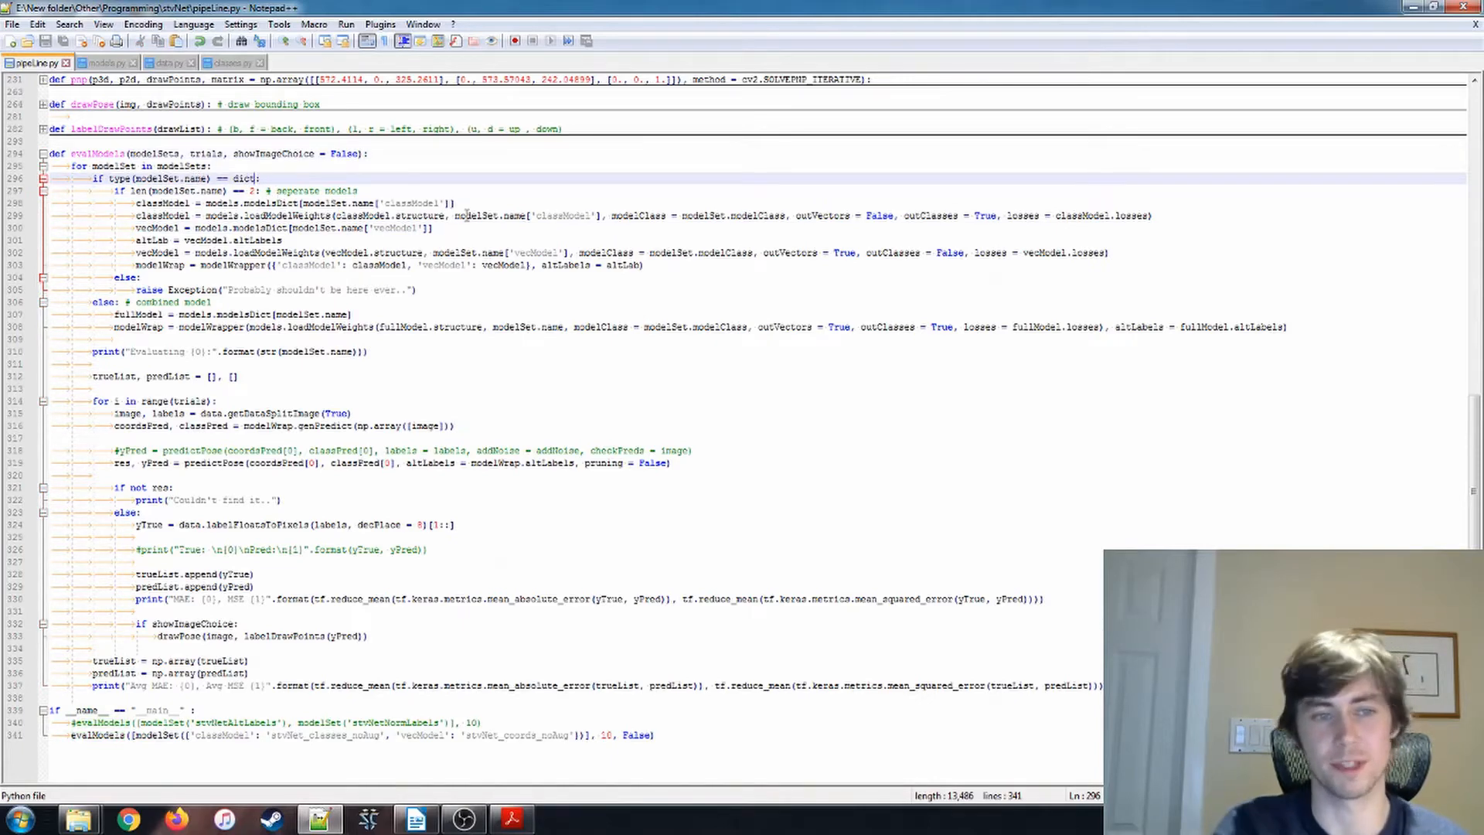
left_click(422, 202)
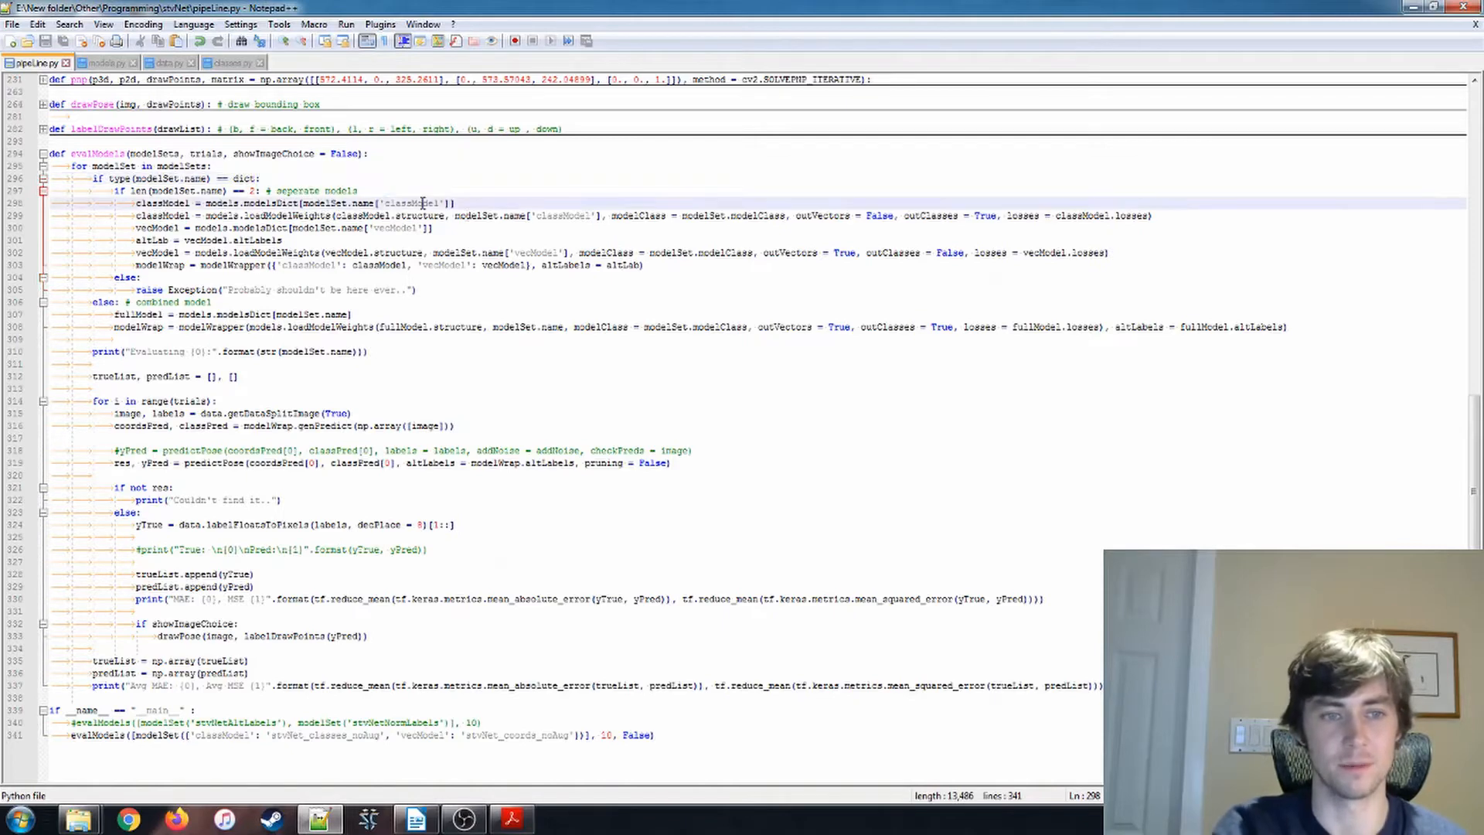
double_click(412, 202)
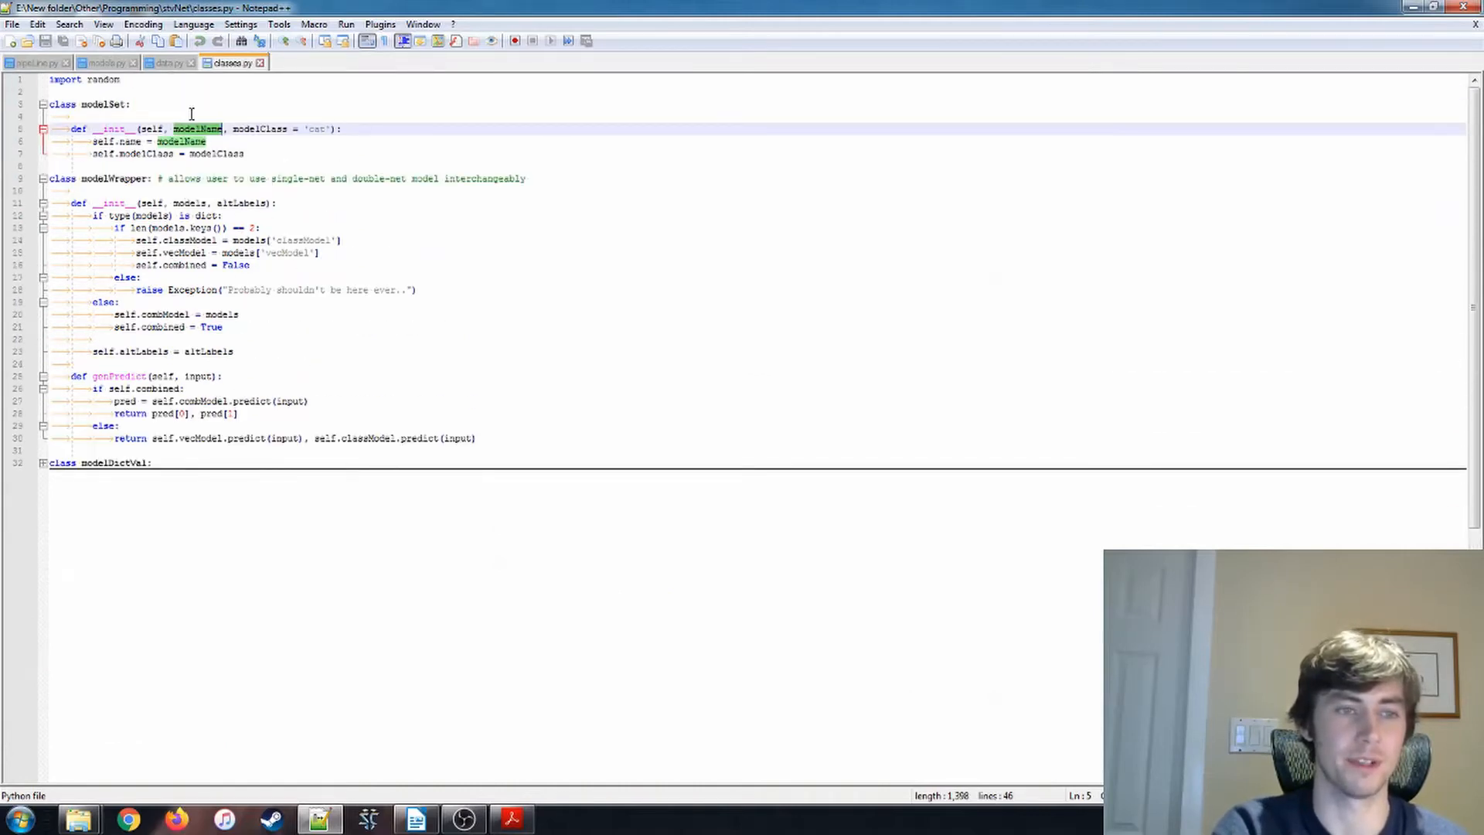
double_click(187, 240)
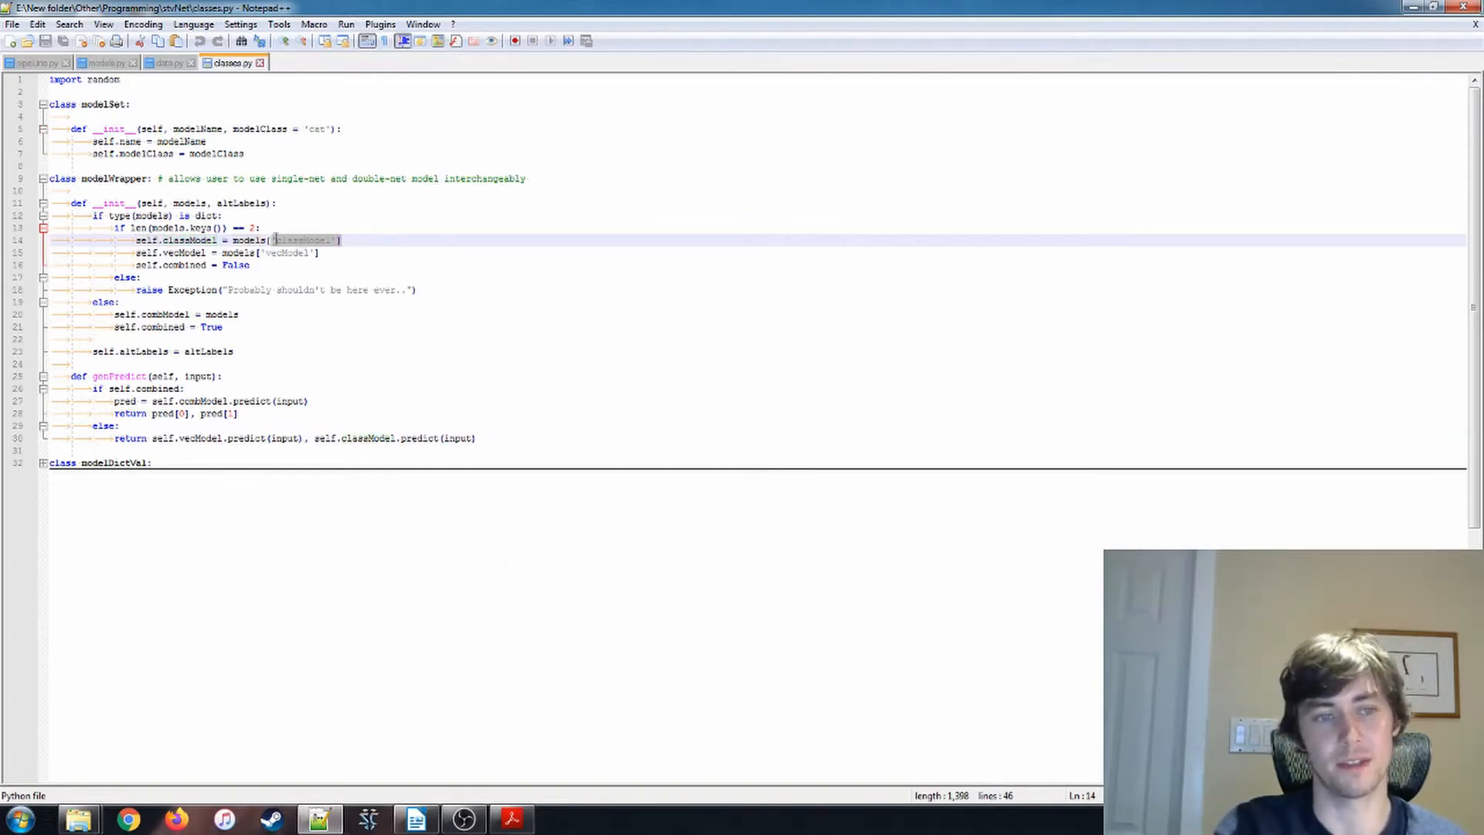
double_click(172, 239)
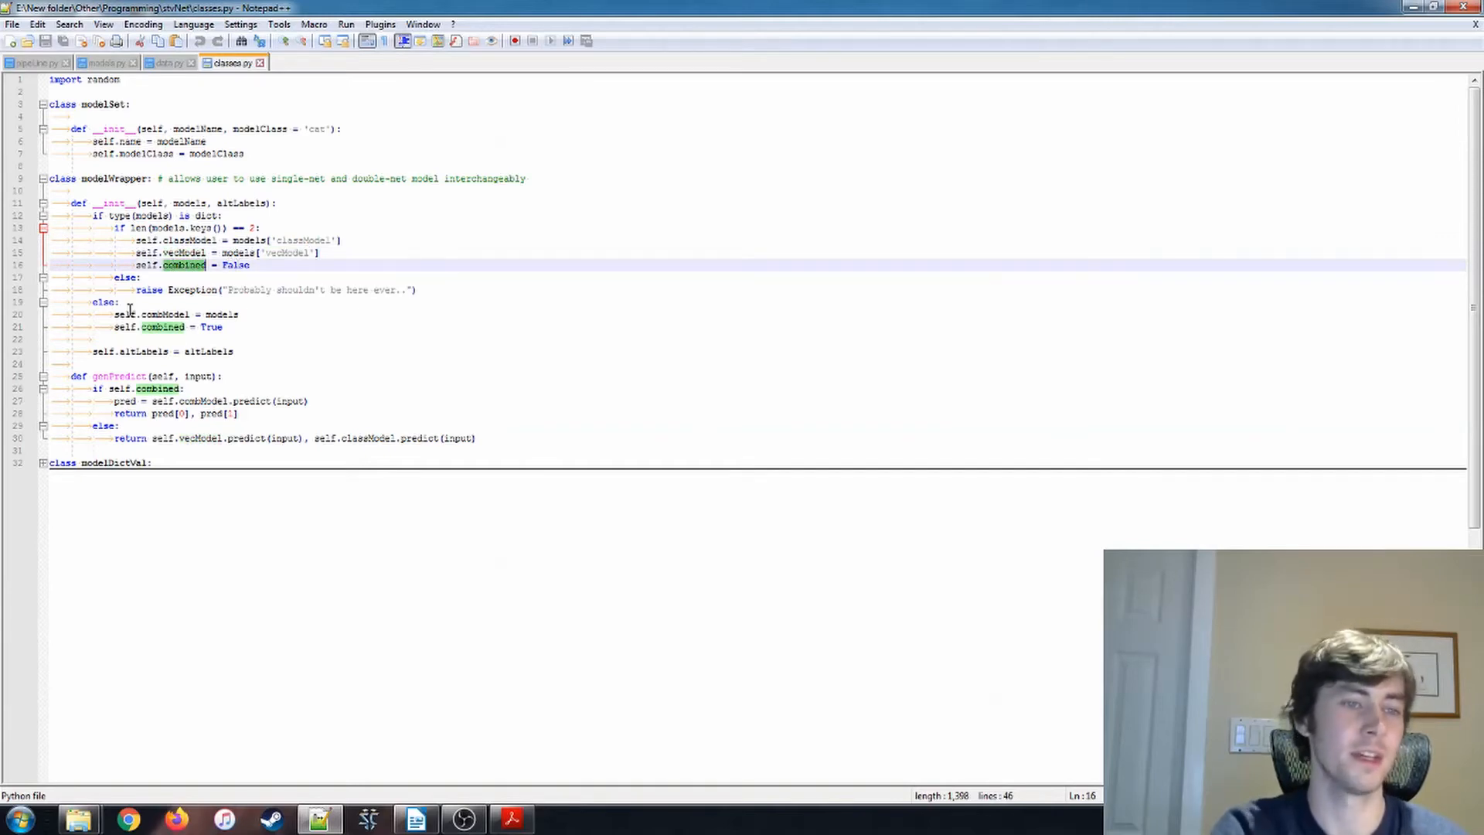
double_click(164, 313)
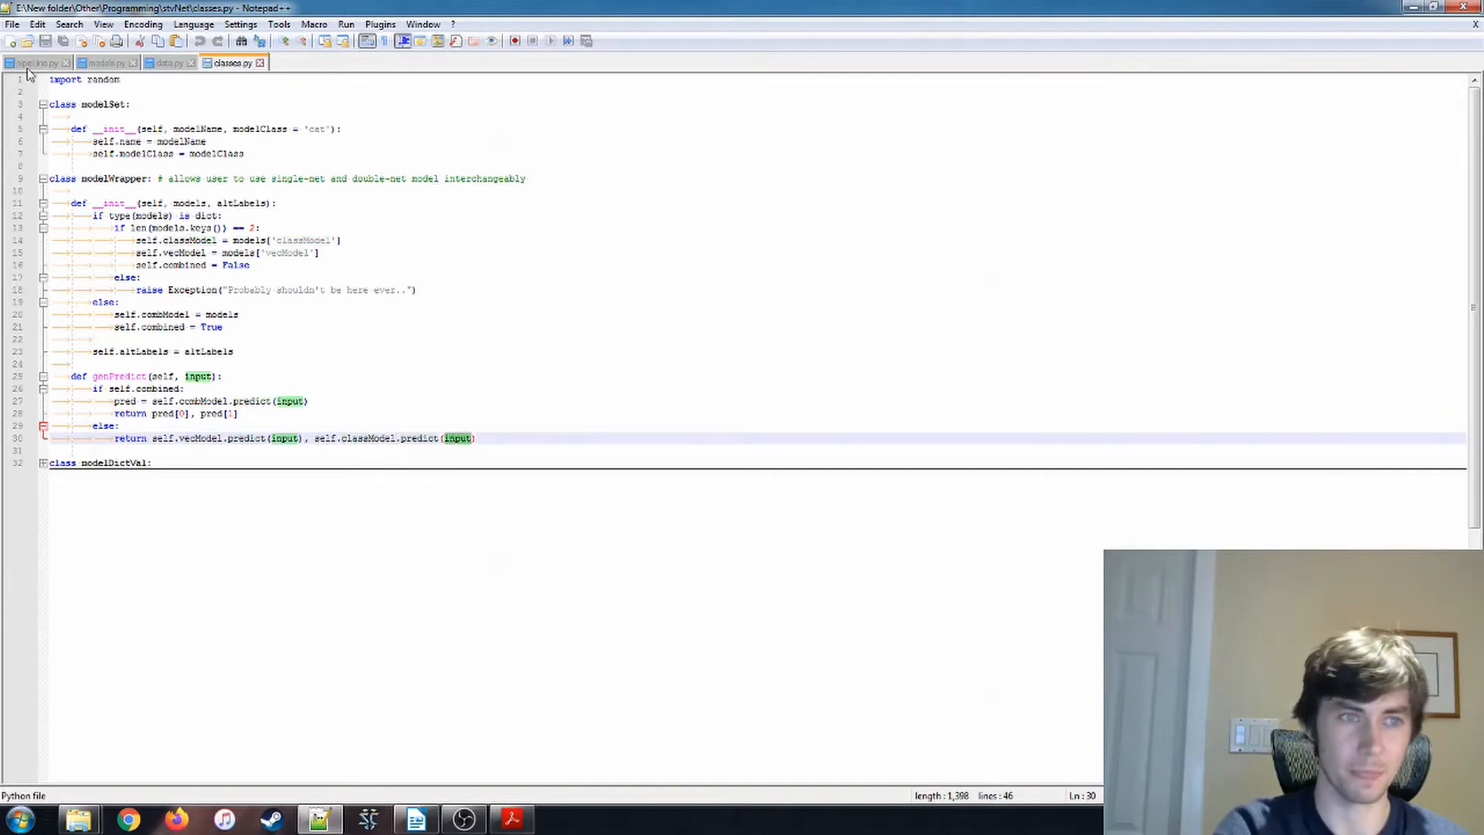
Review the evalModels trial loop in pipeLine.py, including the modelWrapper and getDataSplitImage uses
left_click(37, 62)
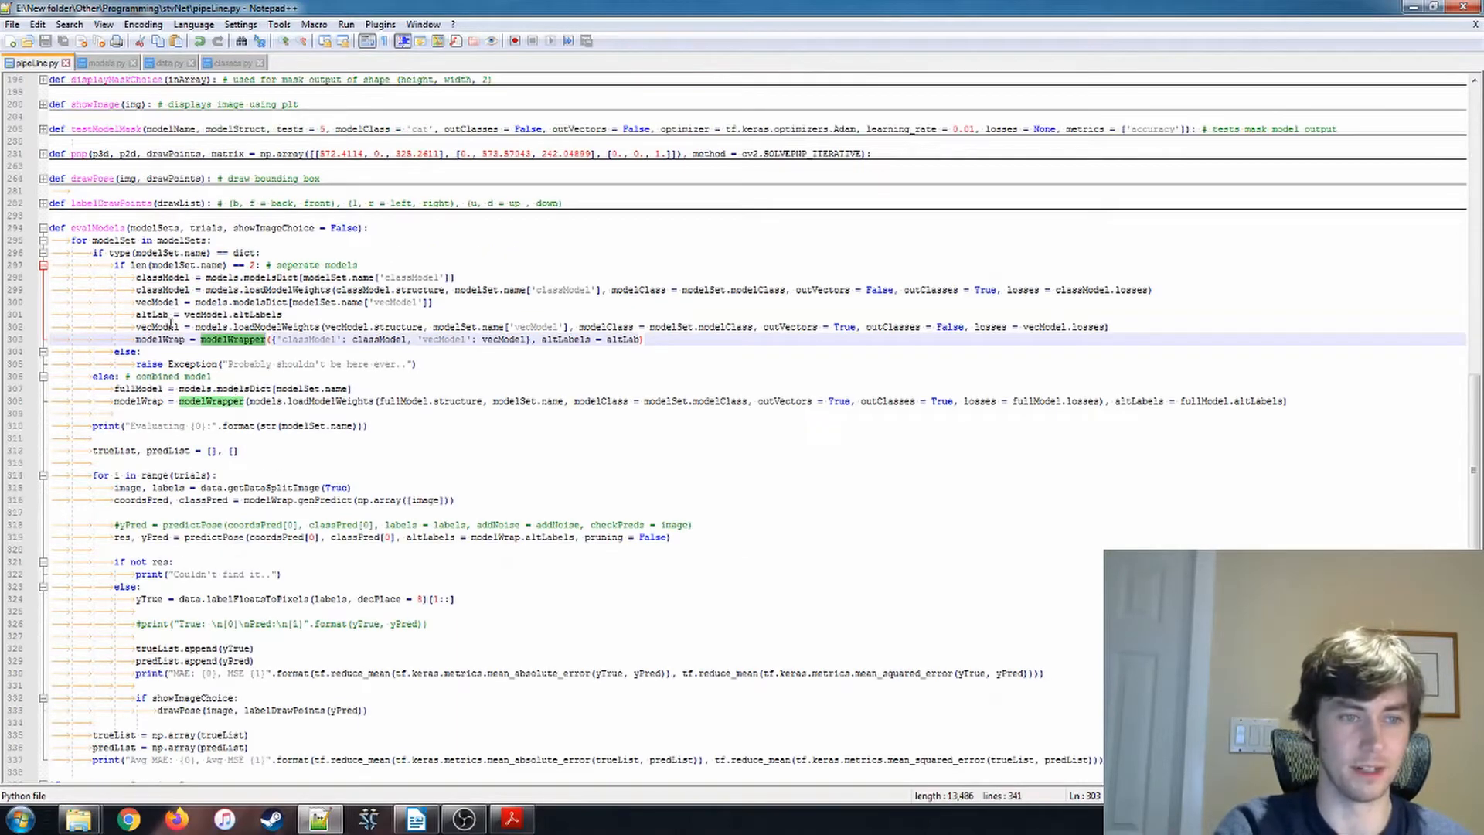
scroll("down", 3)
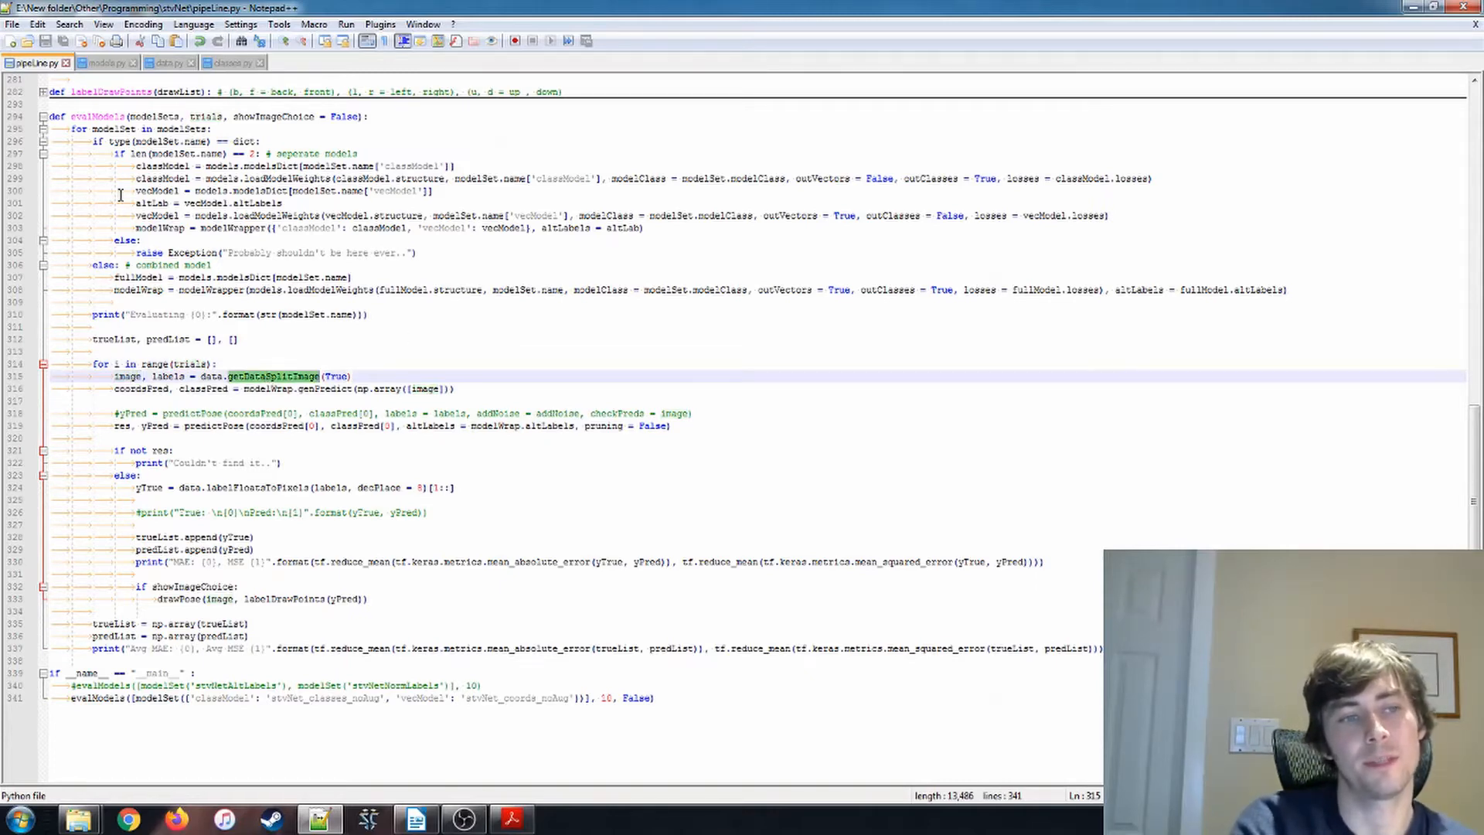
left_click(166, 62)
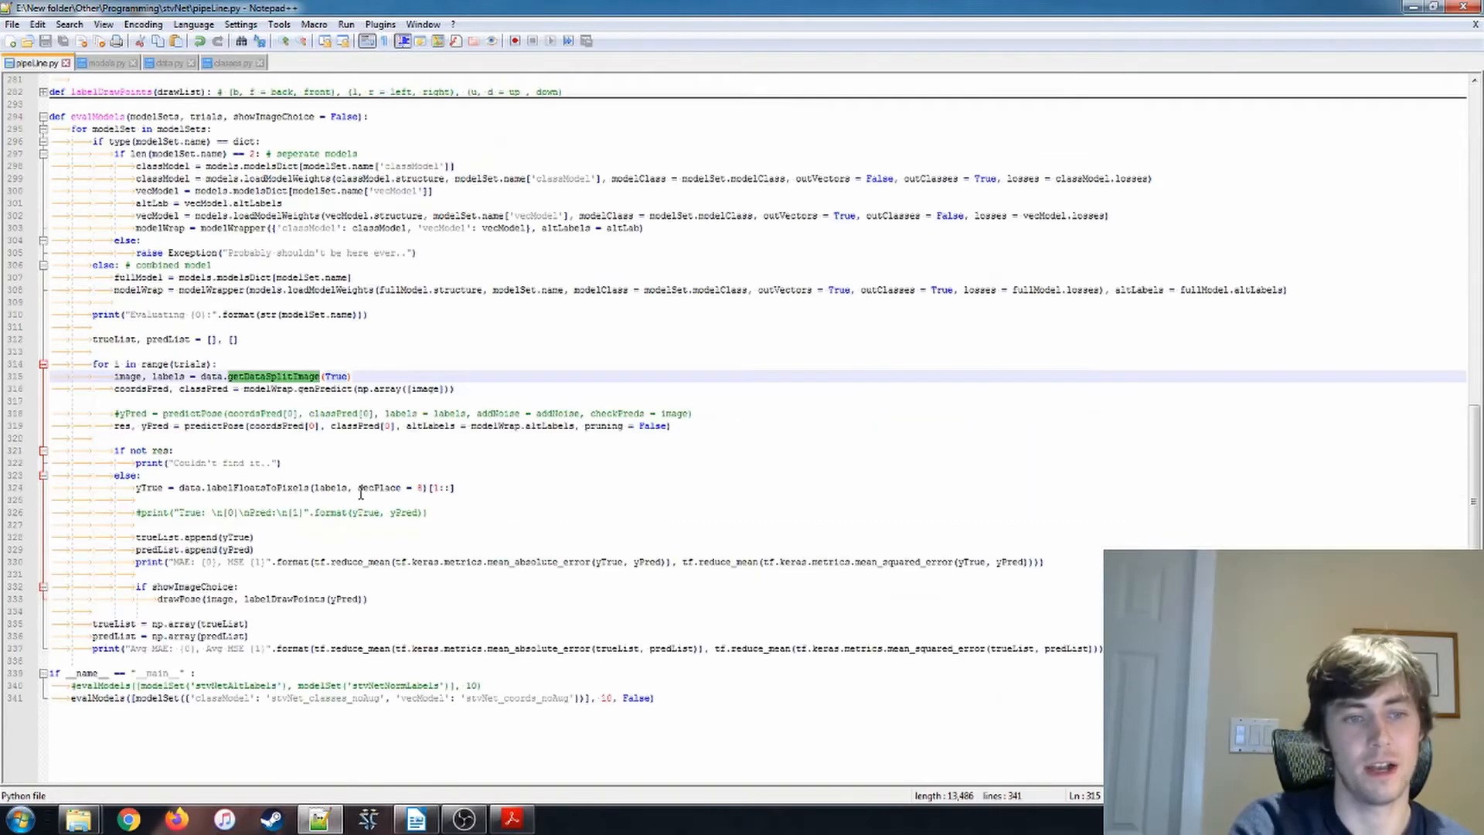
left_click(166, 62)
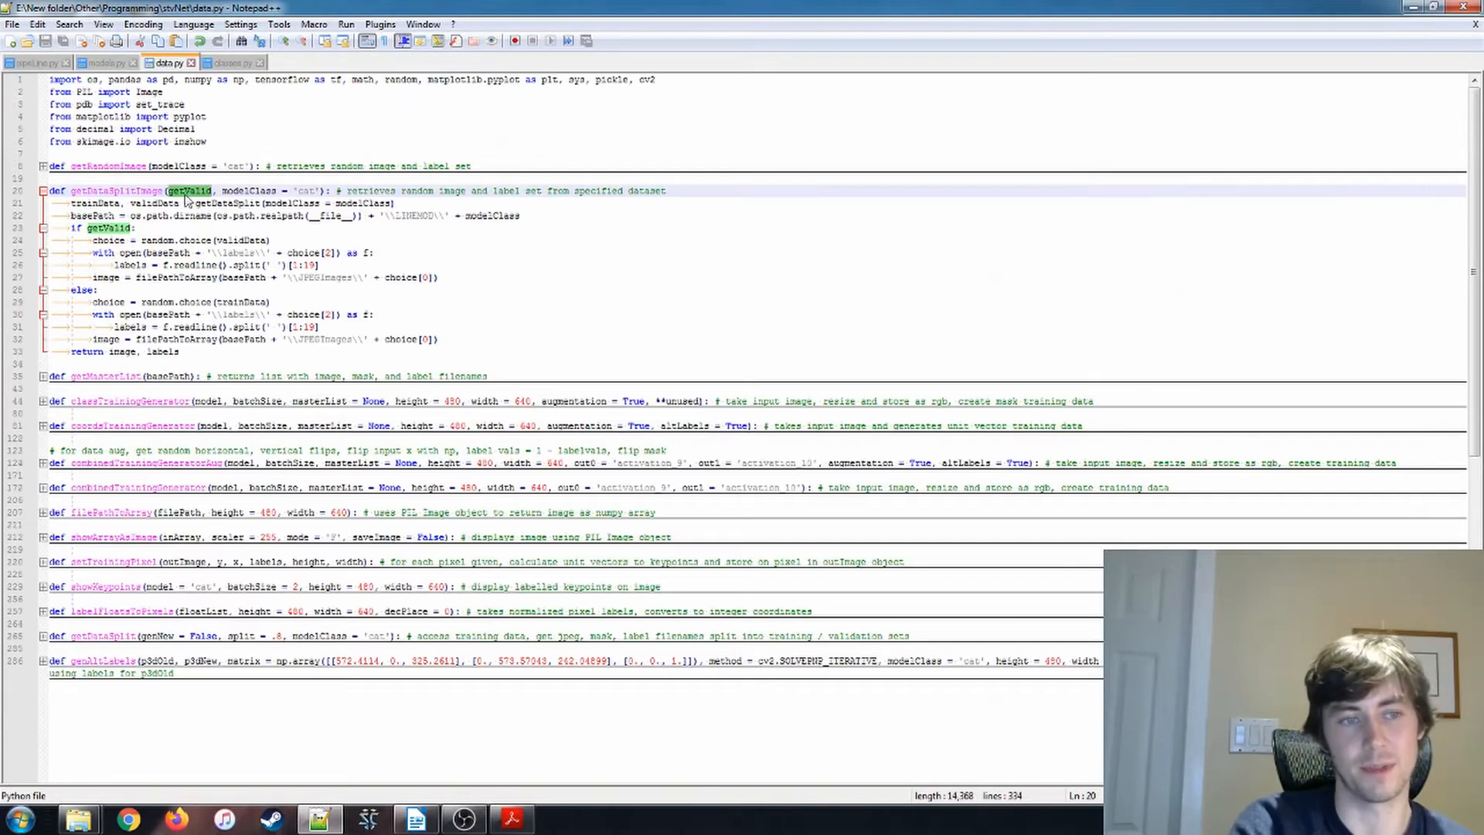
left_click(246, 240)
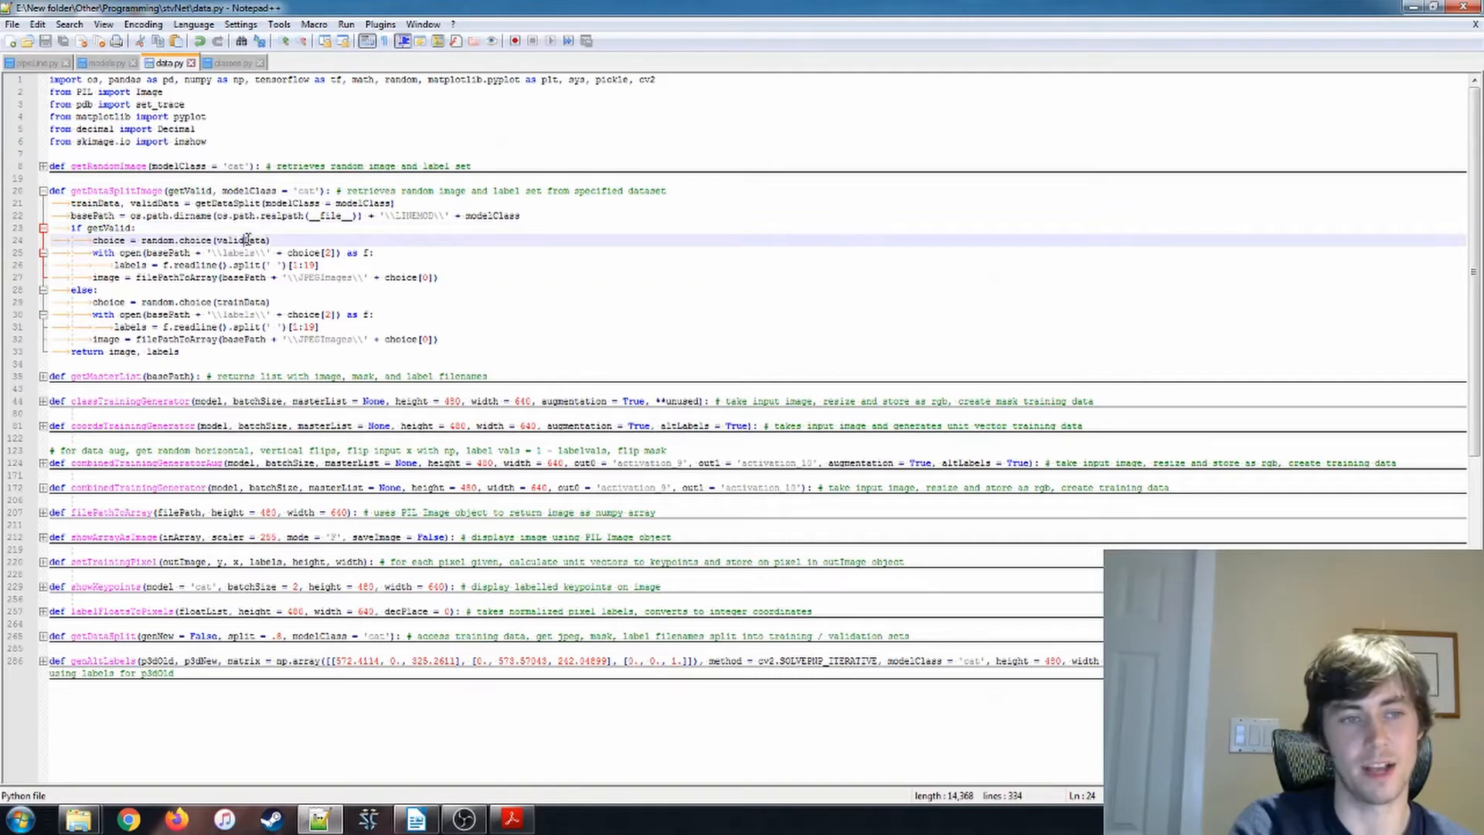
double_click(227, 203)
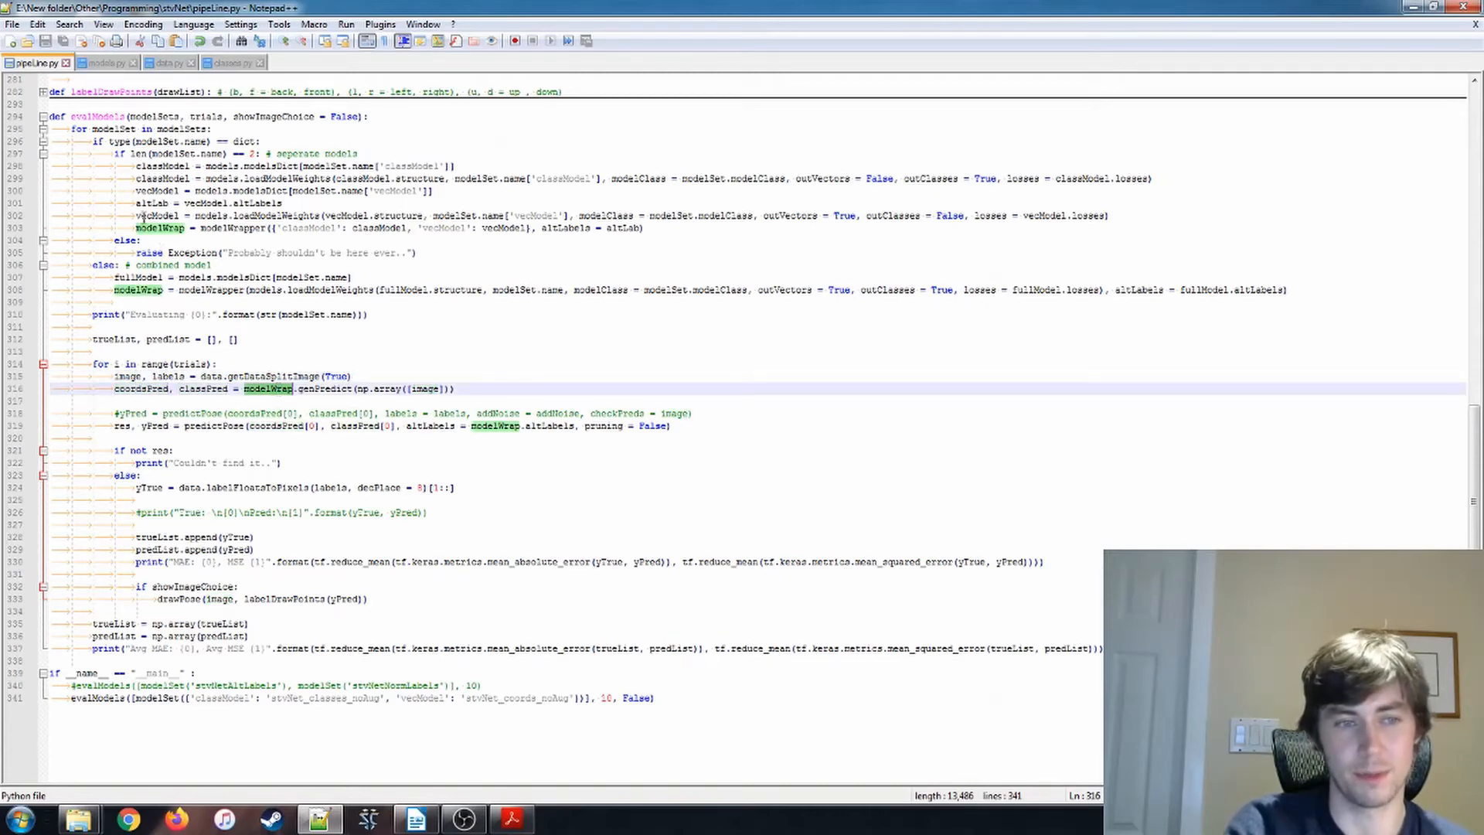
double_click(141, 388)
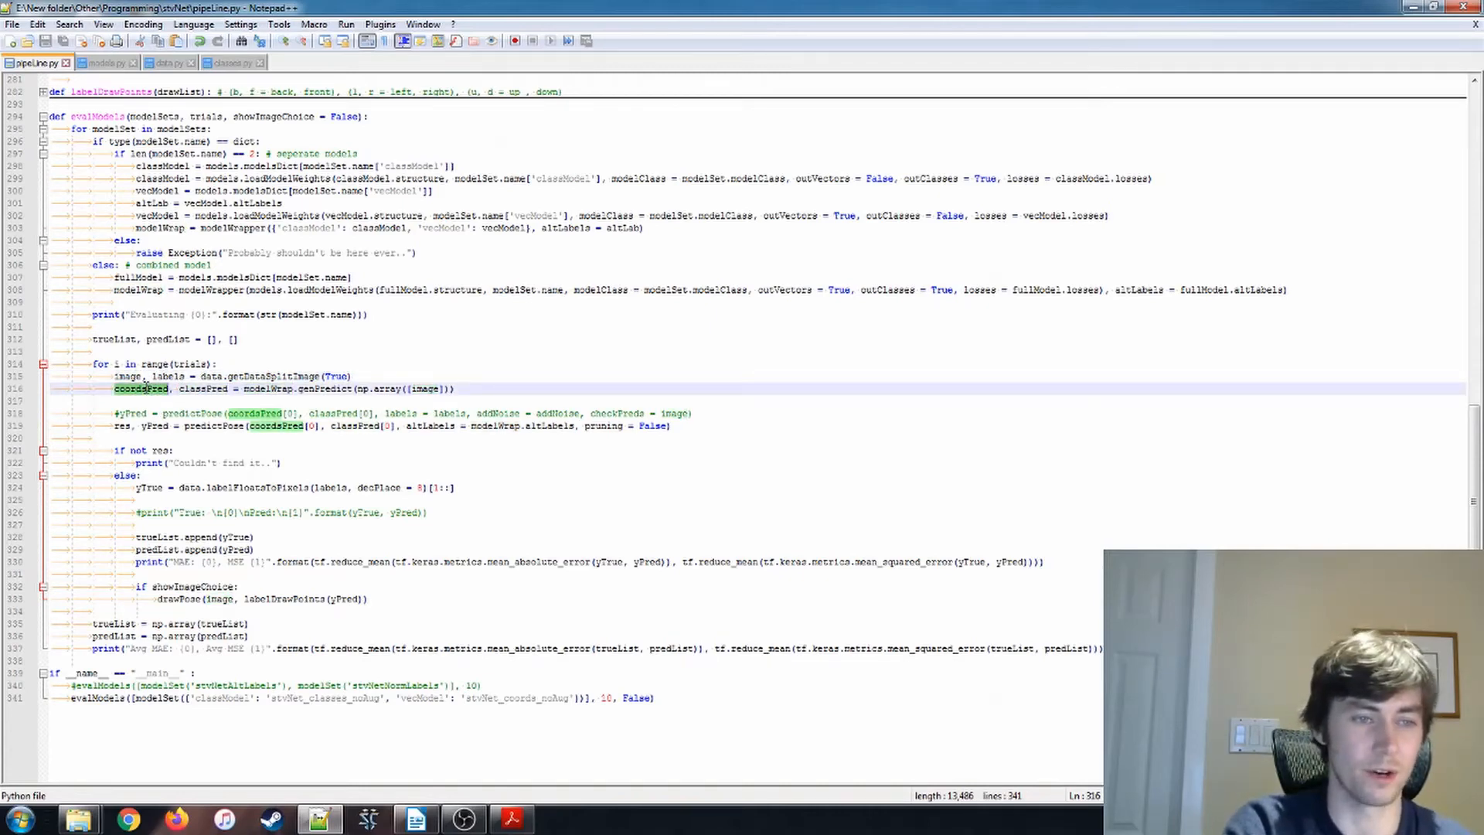
double_click(203, 388)
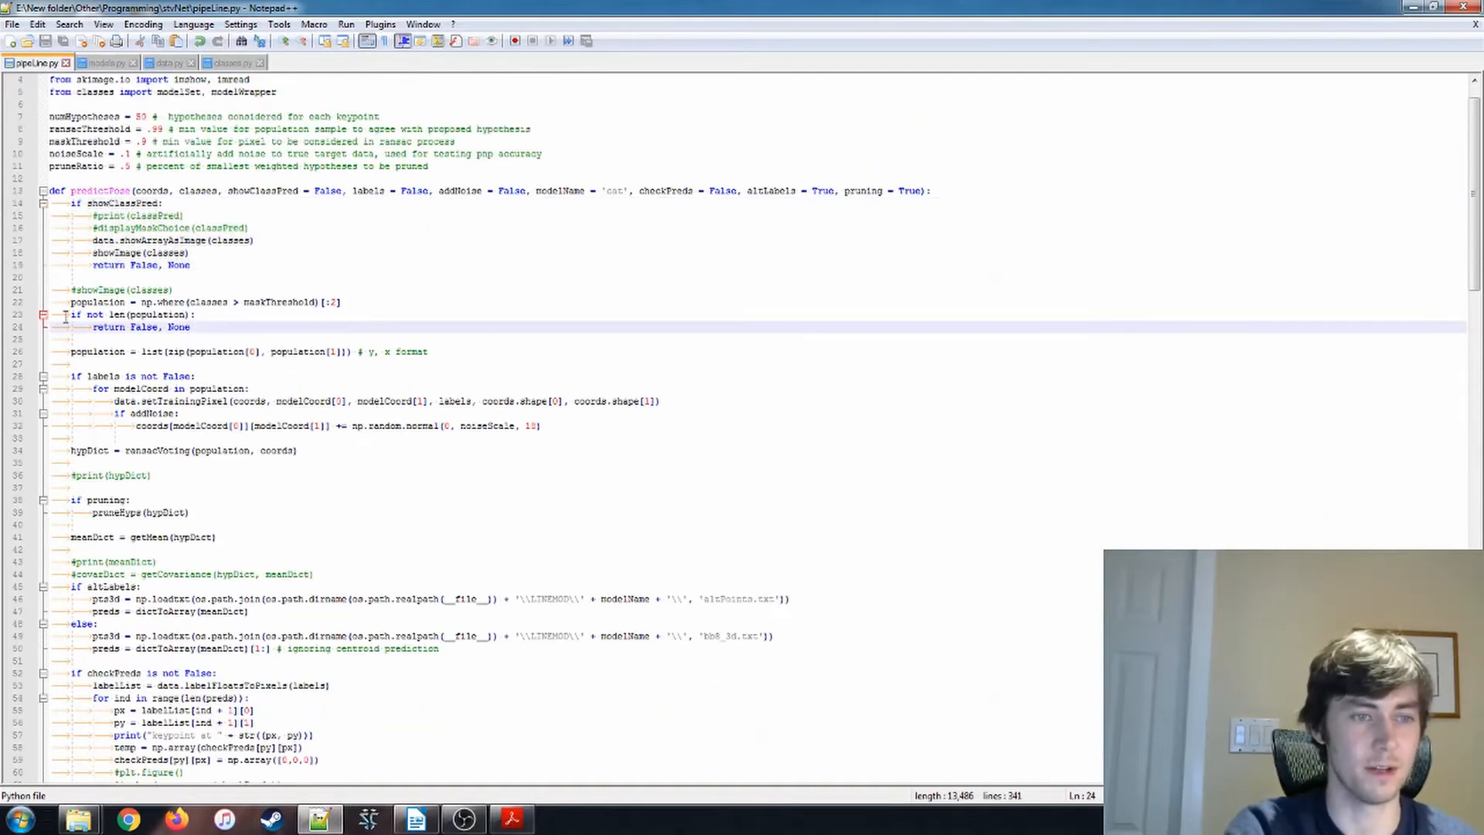
double_click(94, 302)
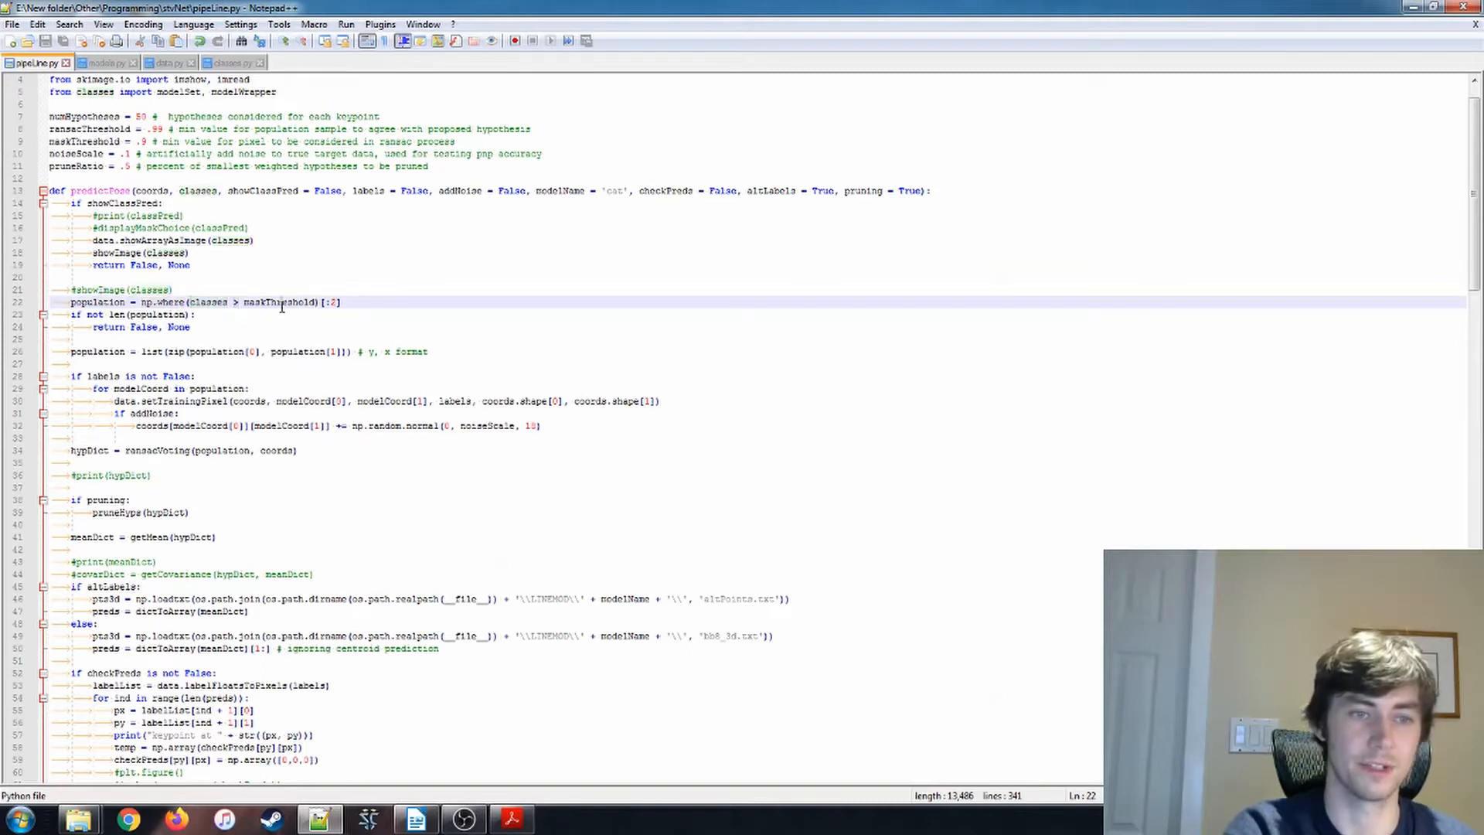
double_click(280, 301)
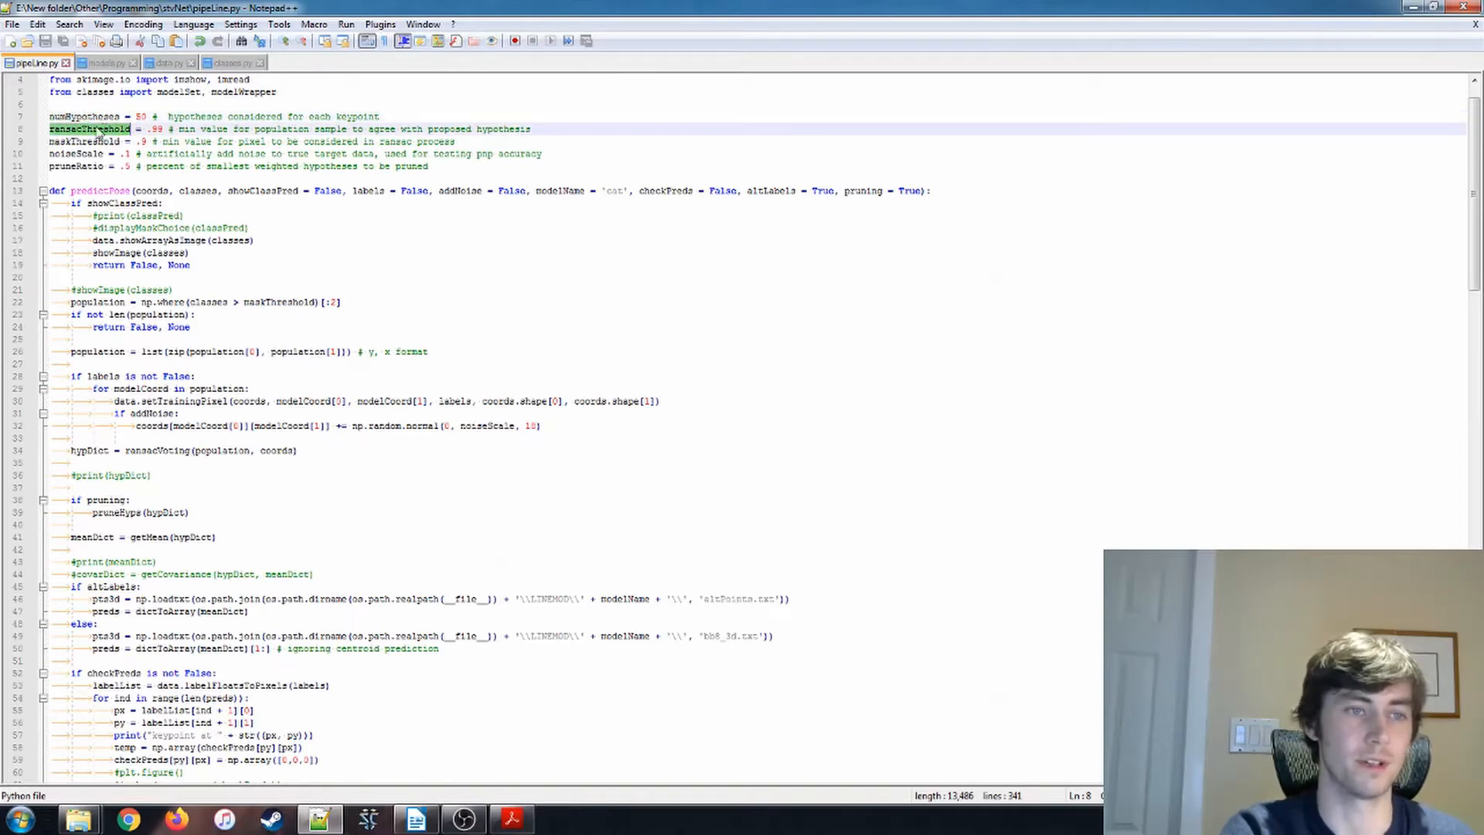
double_click(83, 141)
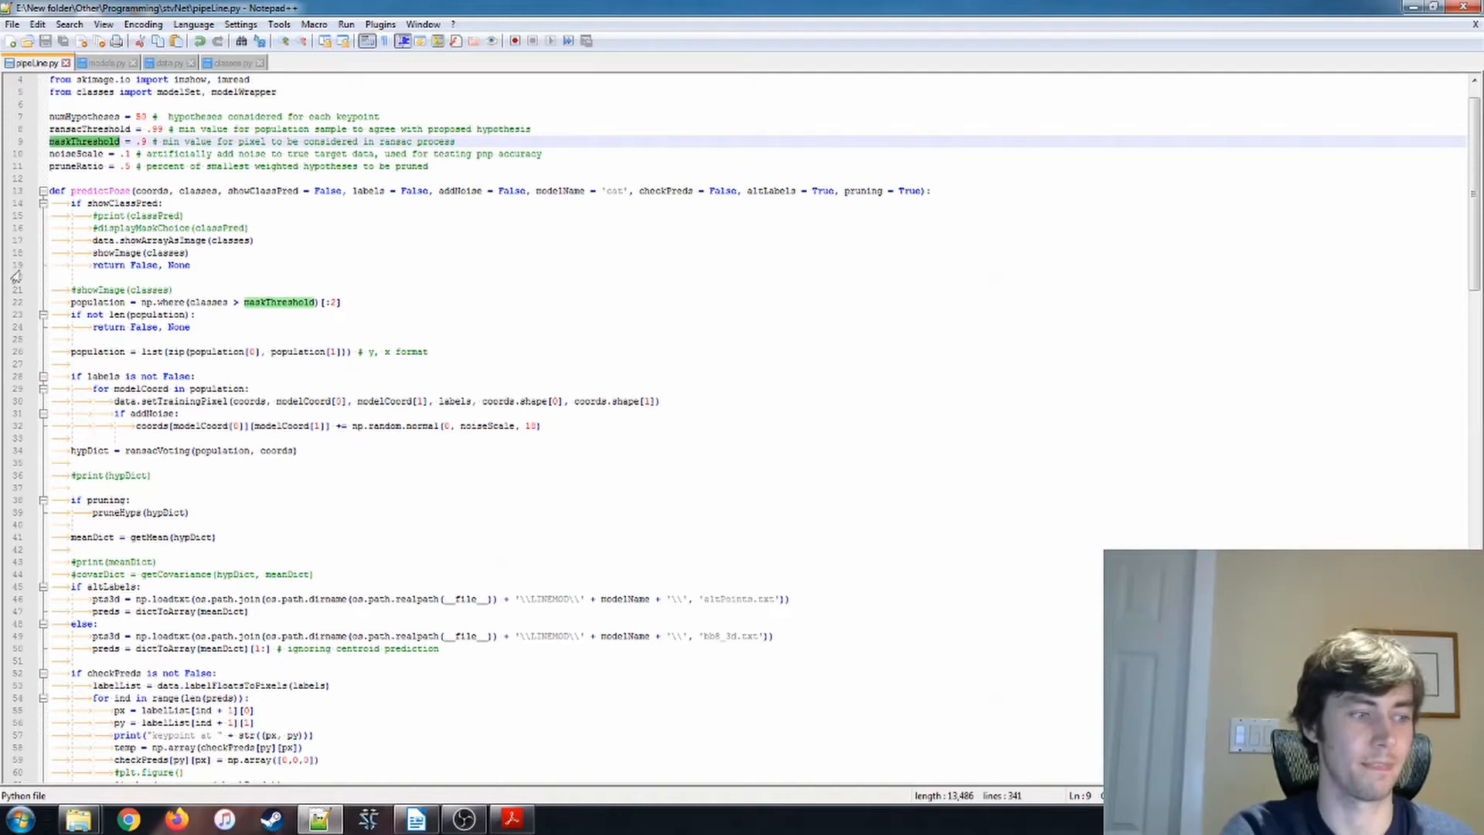
left_click(90, 128)
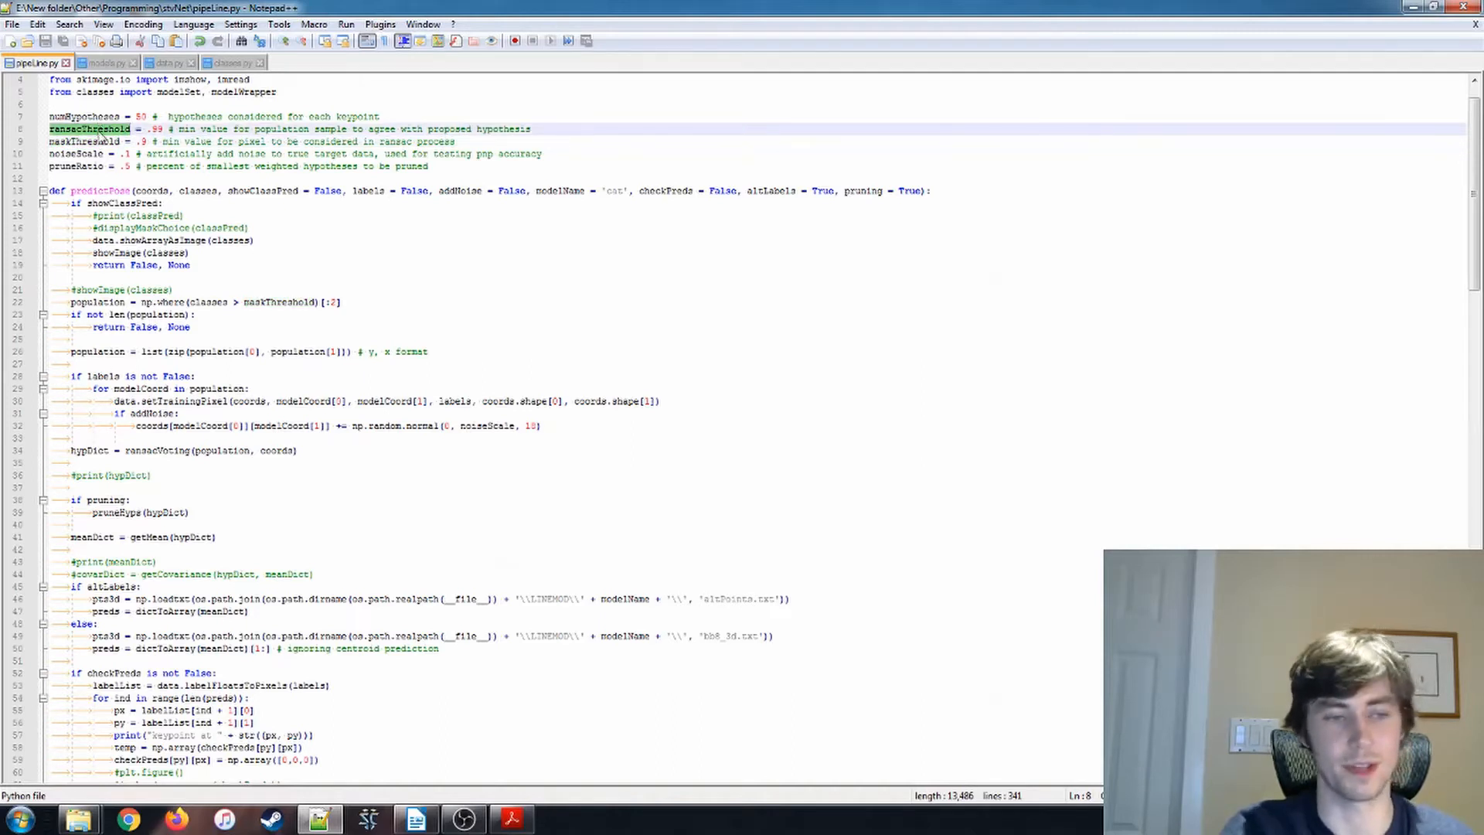
mouse_move(87, 116)
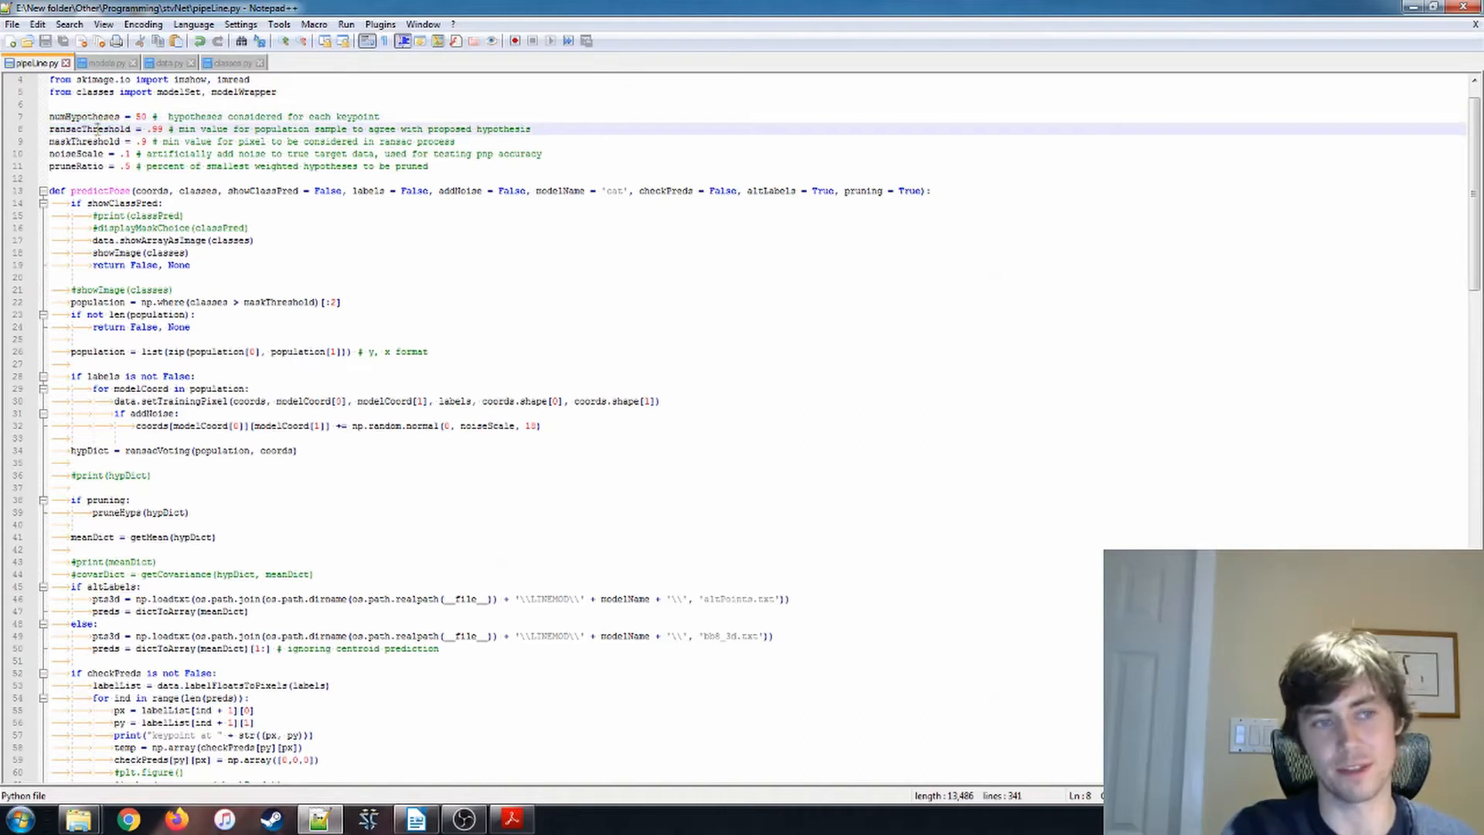
double_click(91, 128)
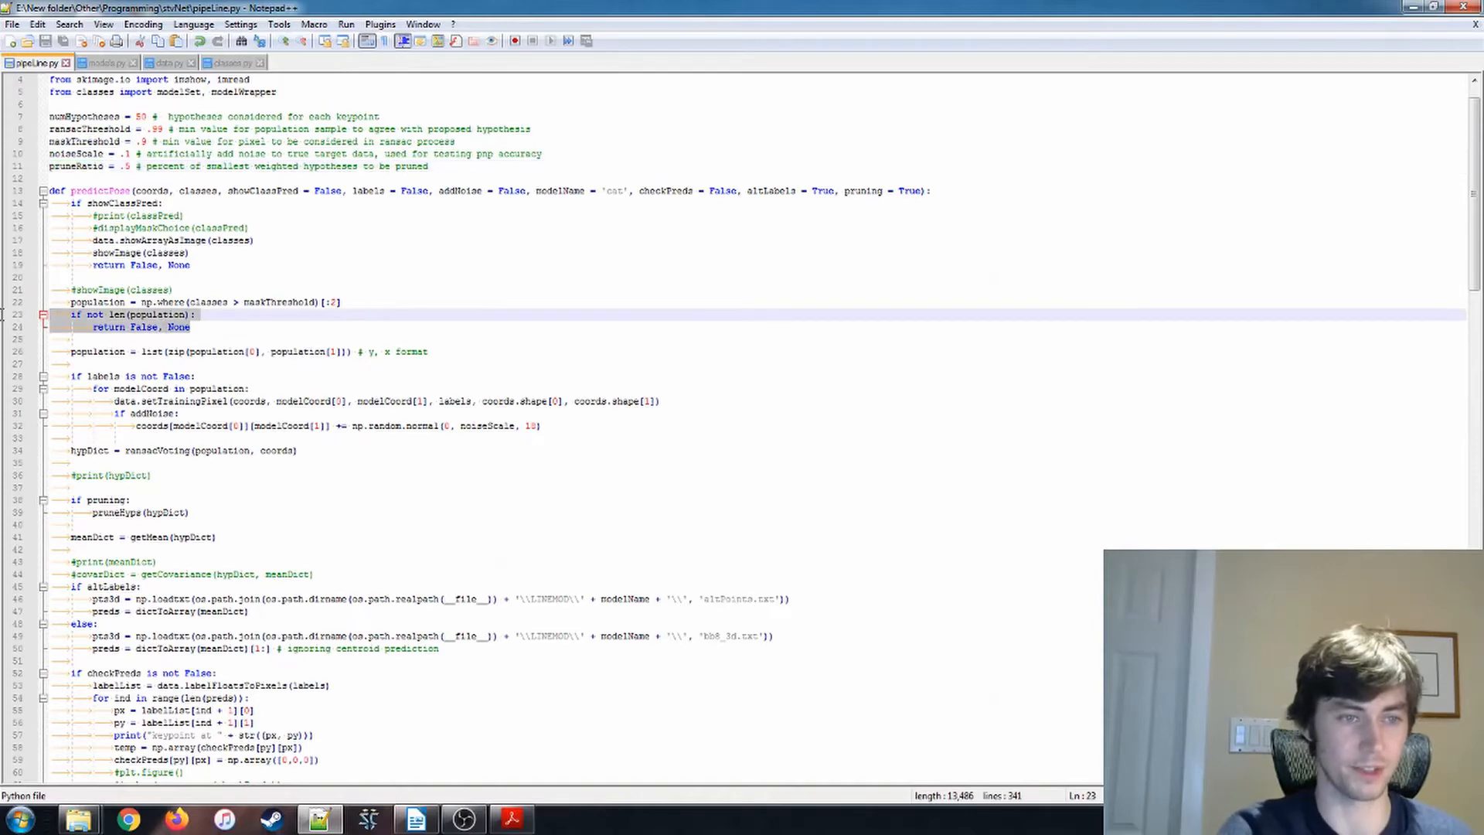
double_click(96, 302)
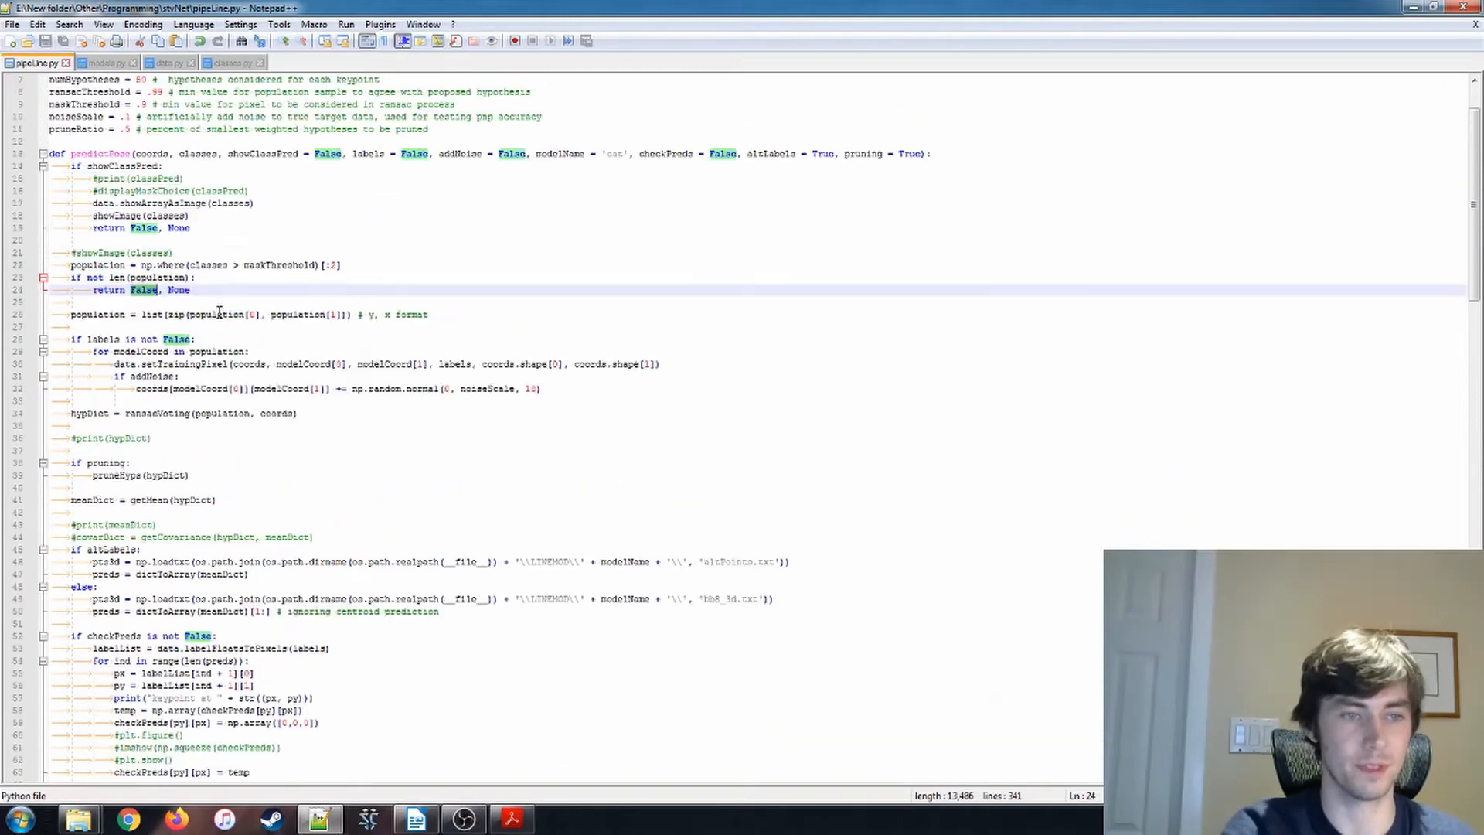
scroll("down", 3)
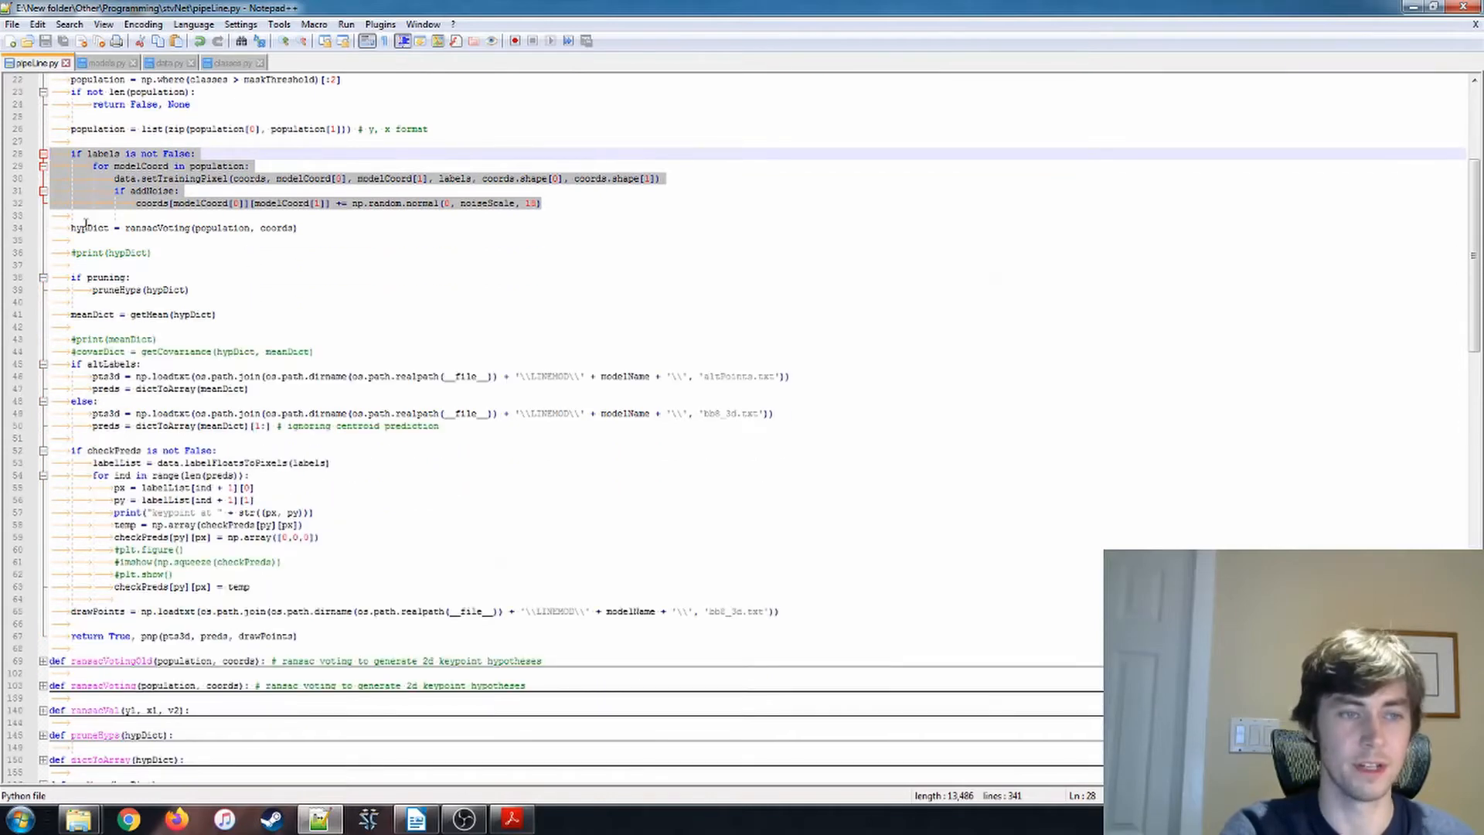
double_click(156, 227)
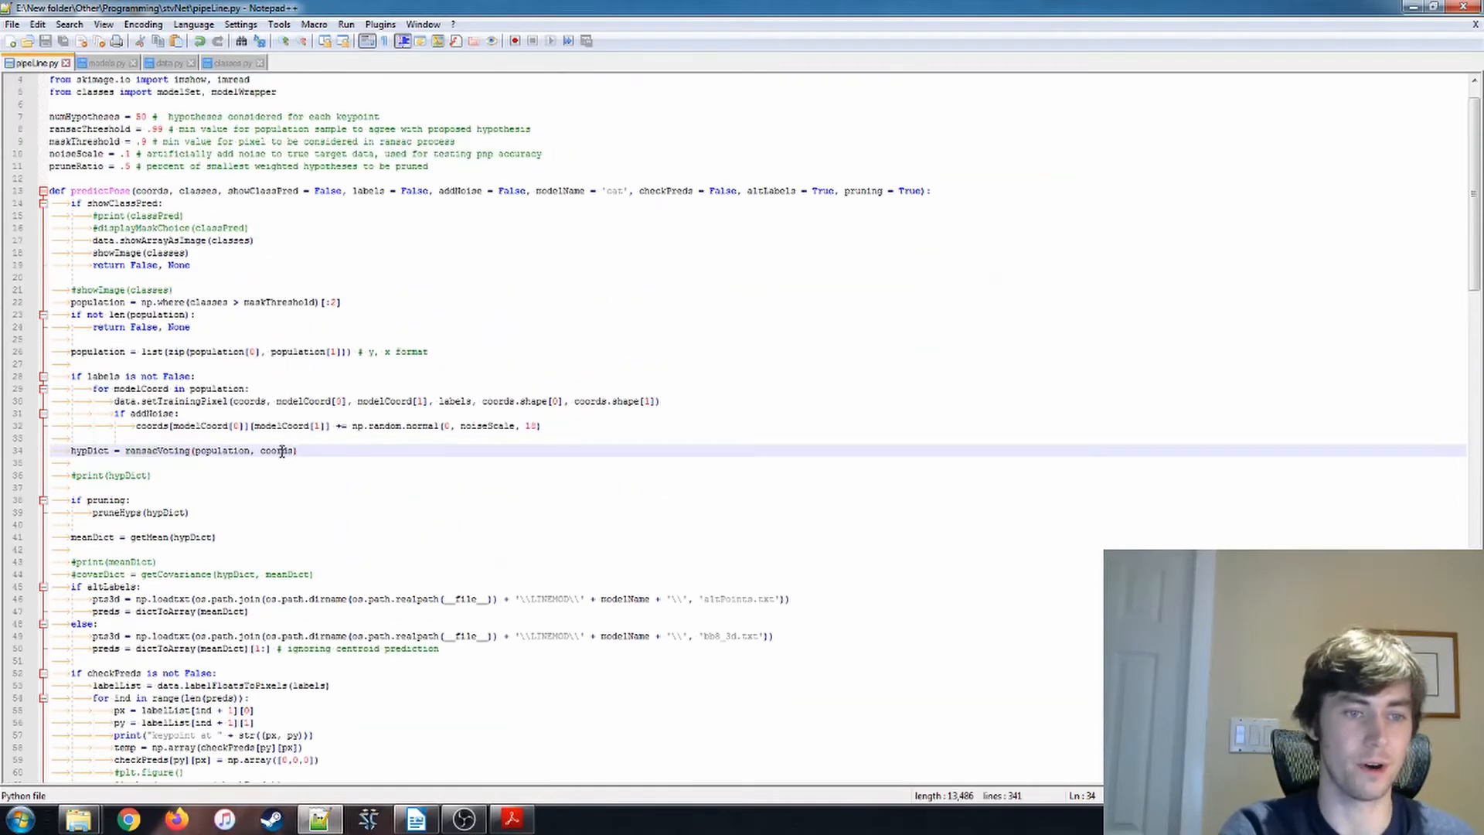
double_click(275, 450)
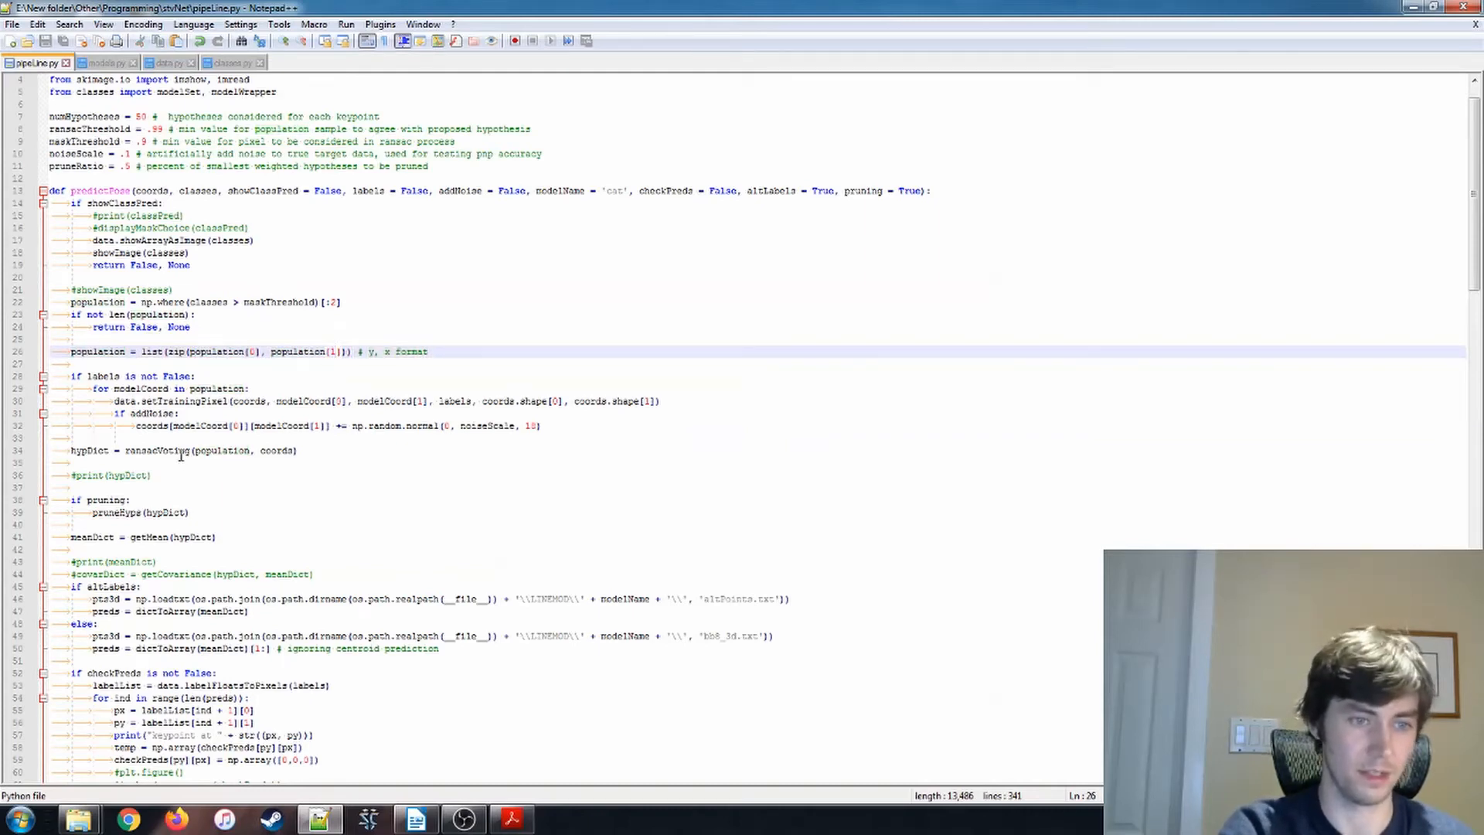
scroll("down", 3)
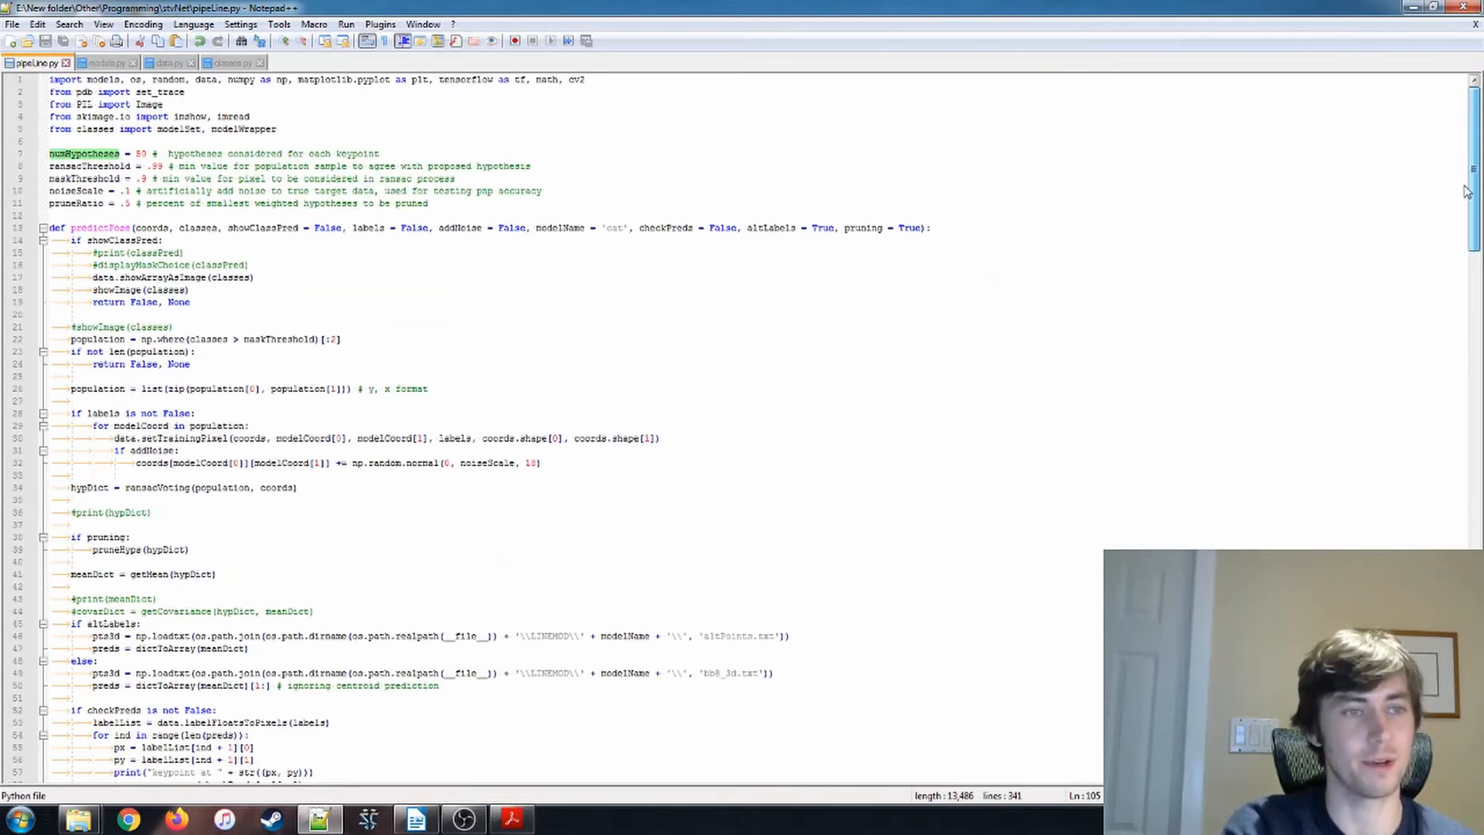
scroll("down", 3)
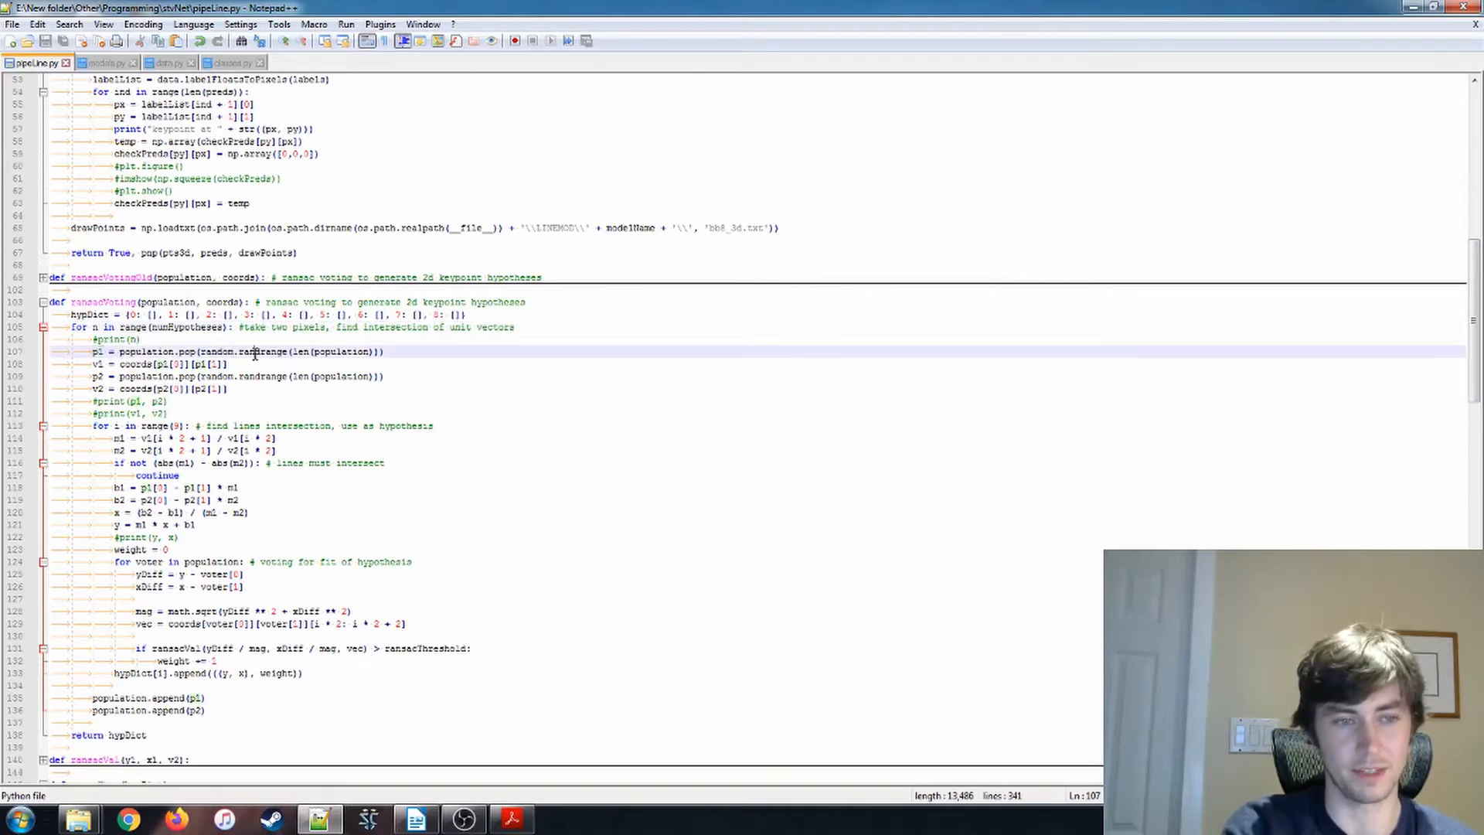
double_click(331, 351)
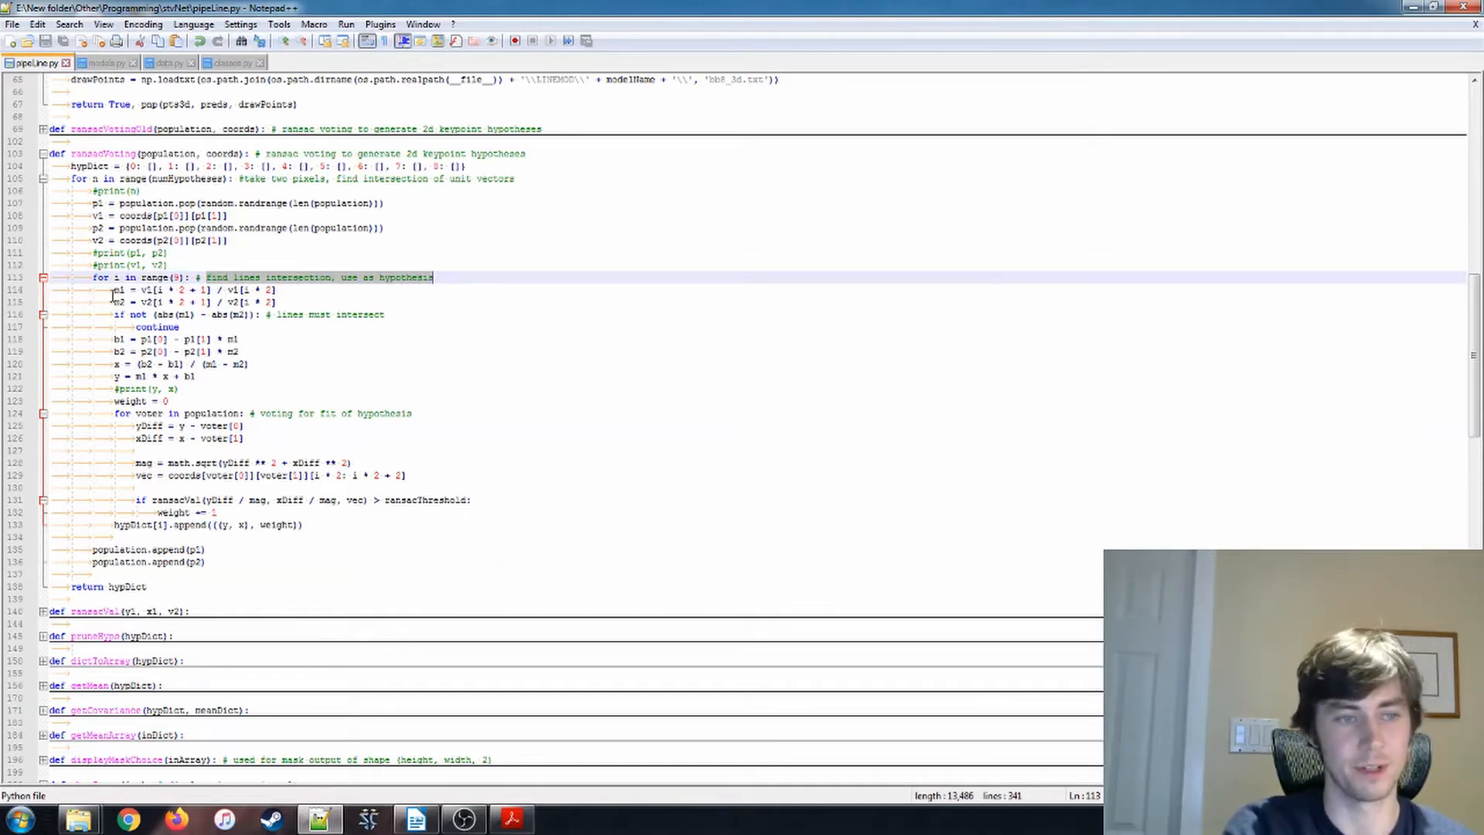
left_click(119, 289)
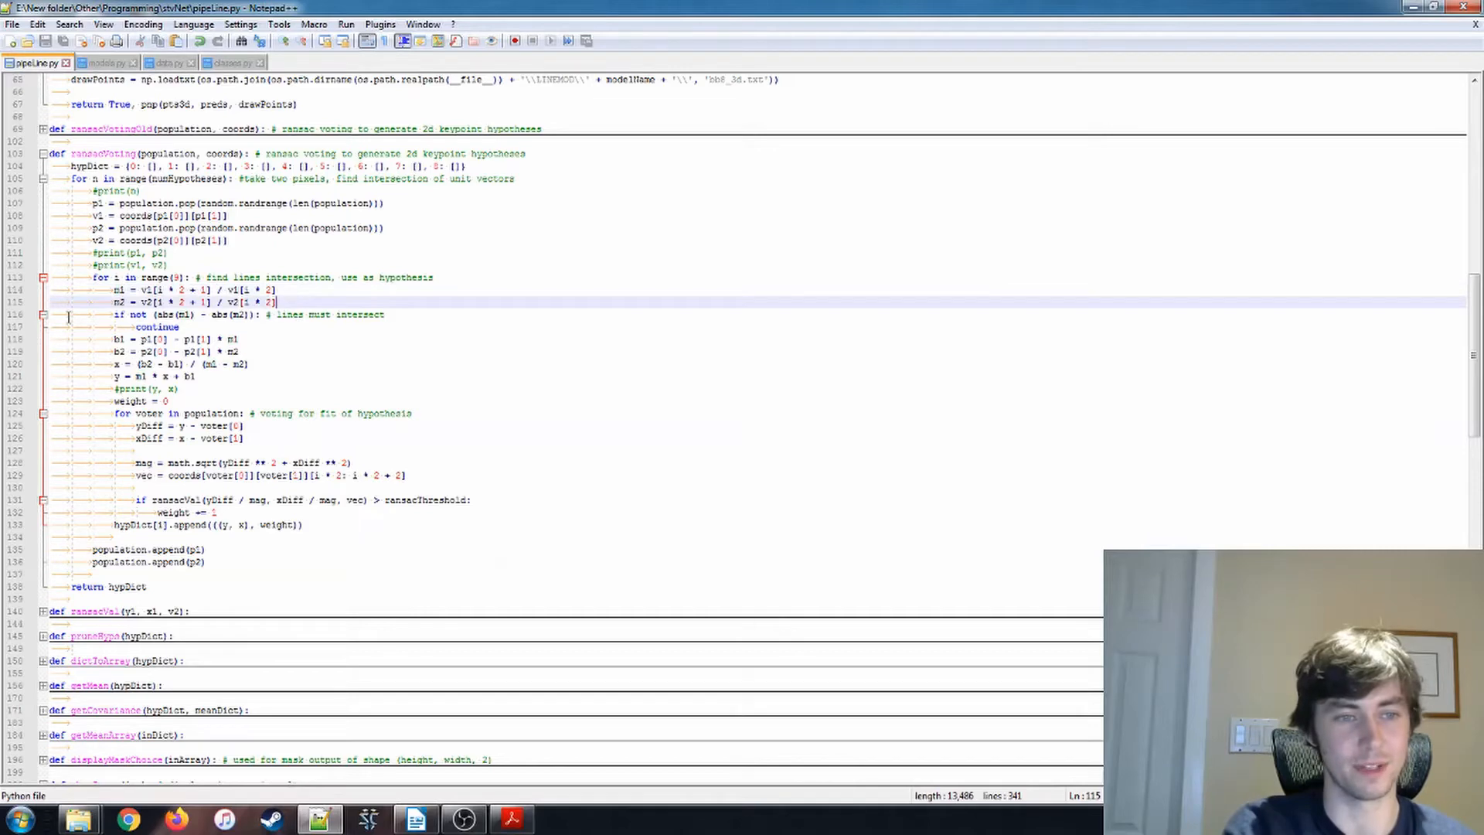
left_click(255, 314)
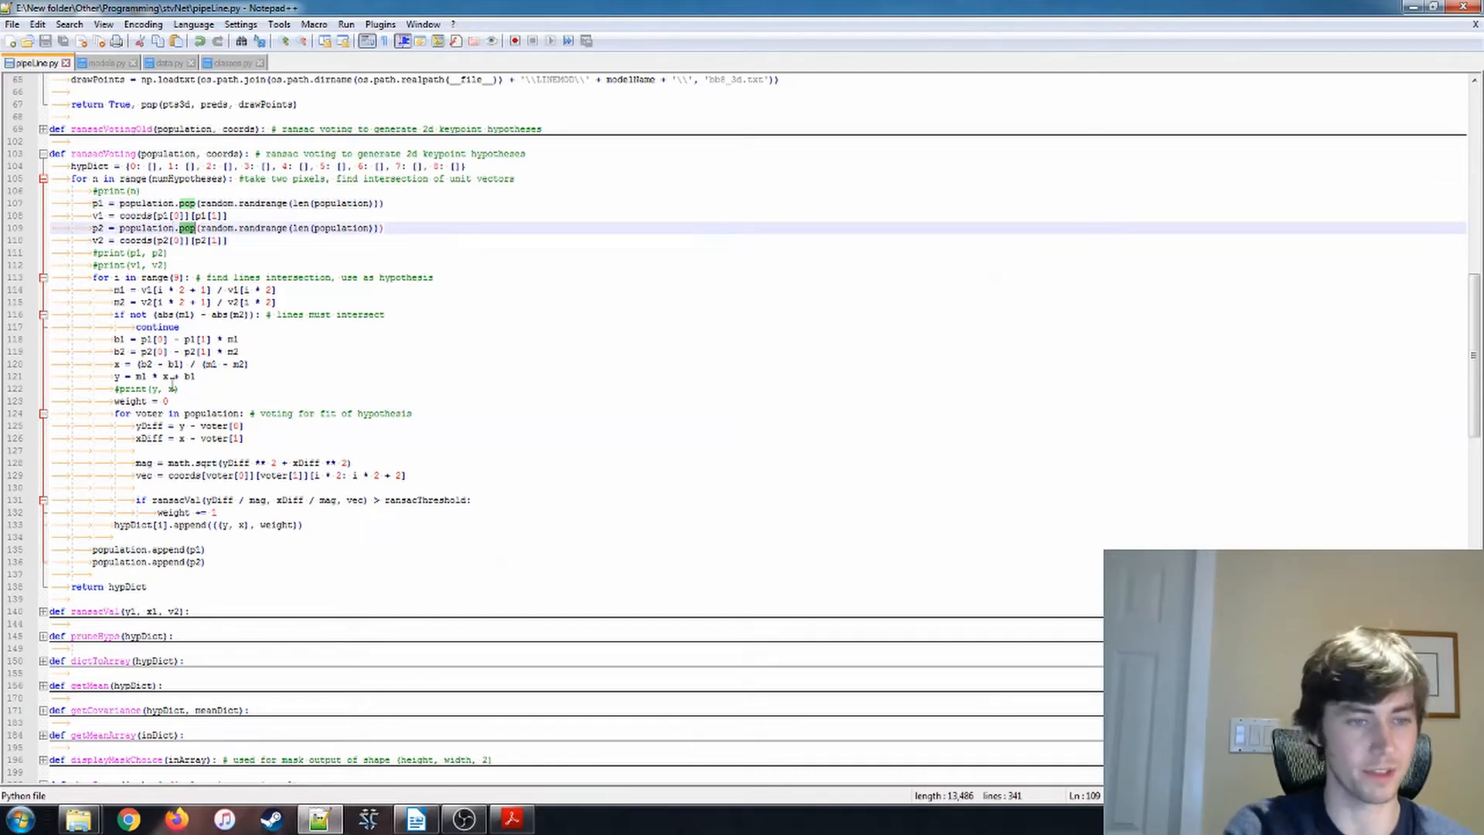
scroll("down", 3)
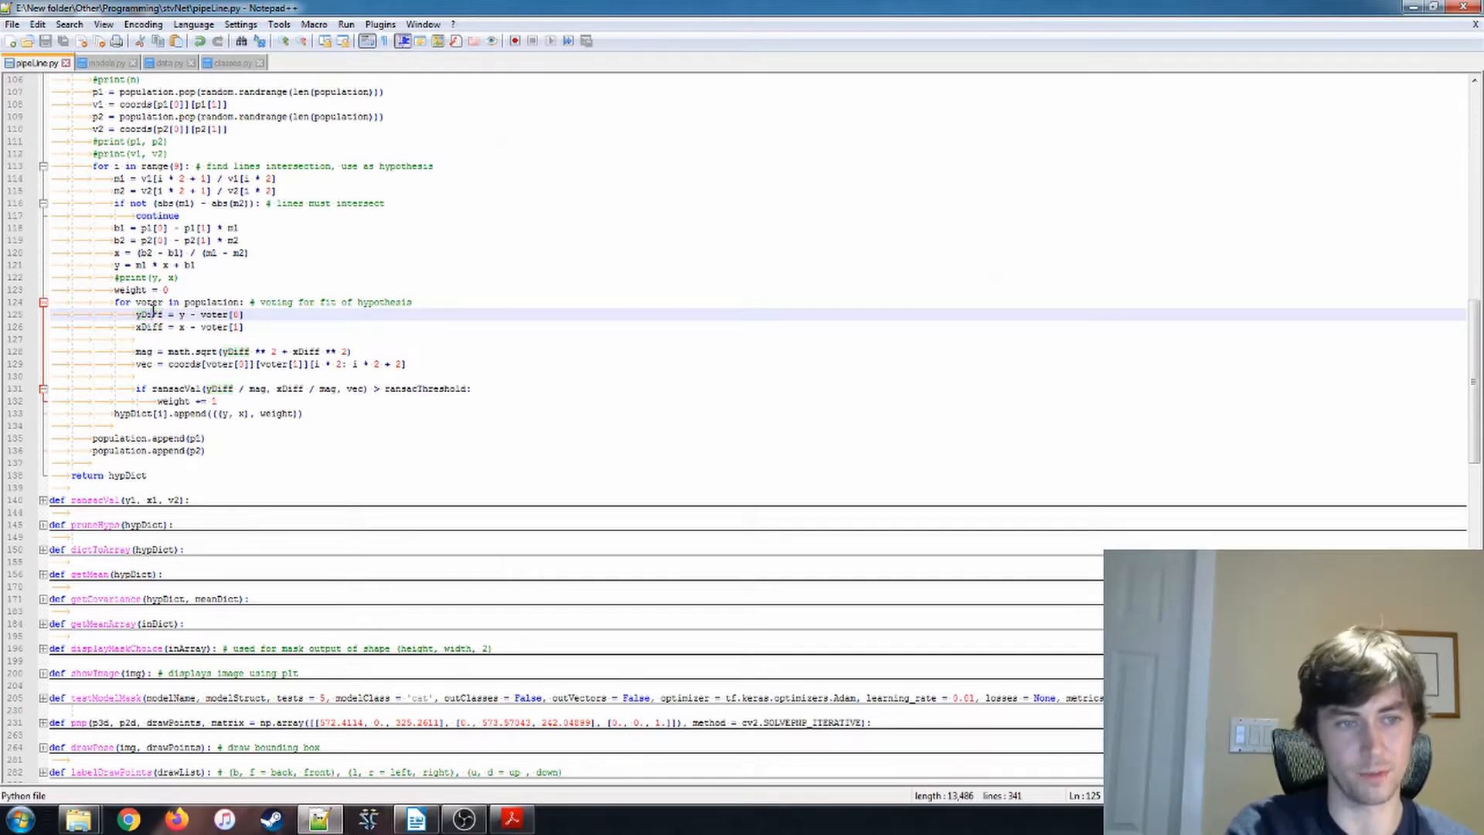
left_click(187, 350)
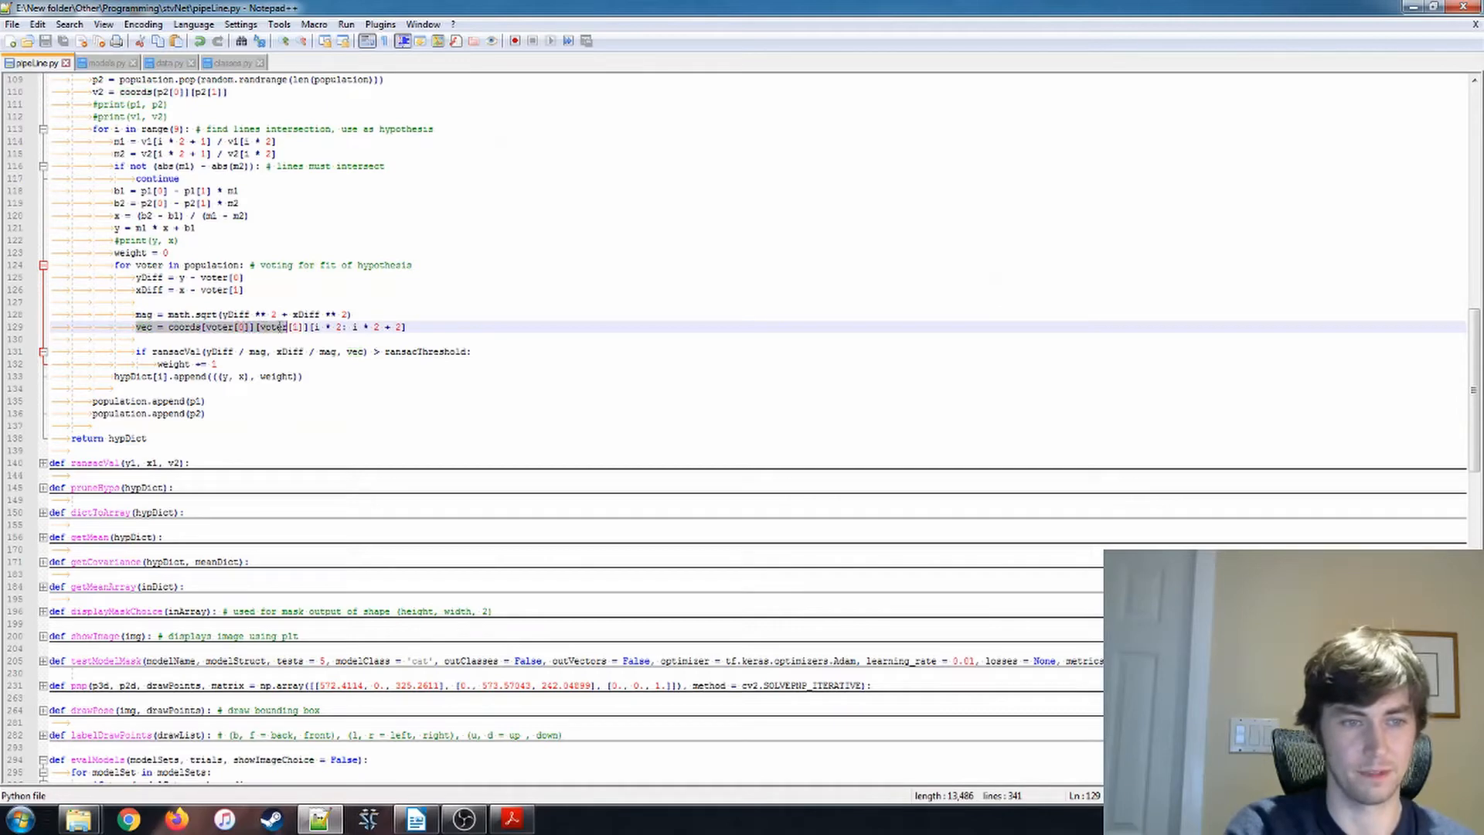
double_click(141, 326)
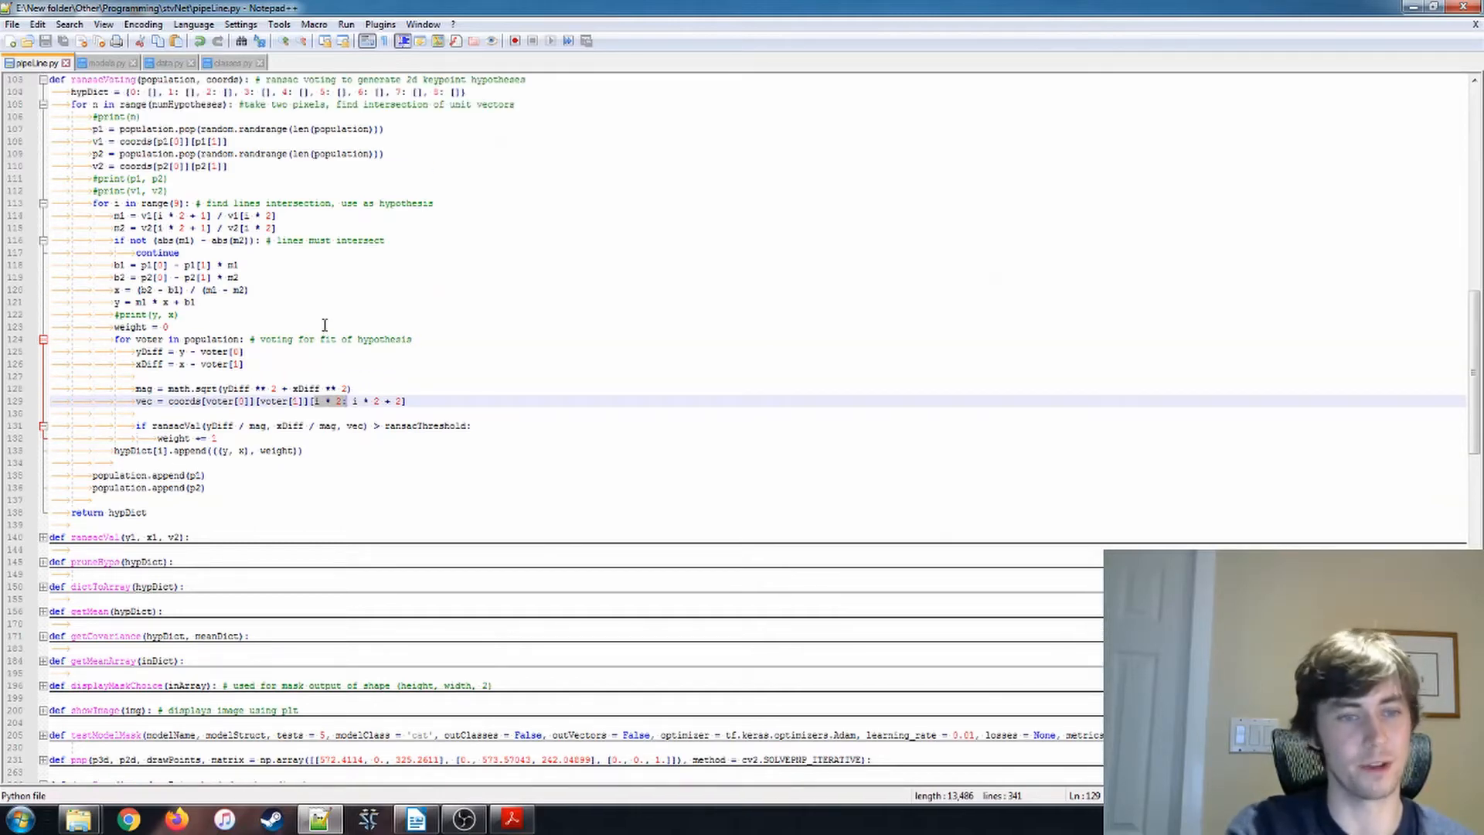
left_click(335, 402)
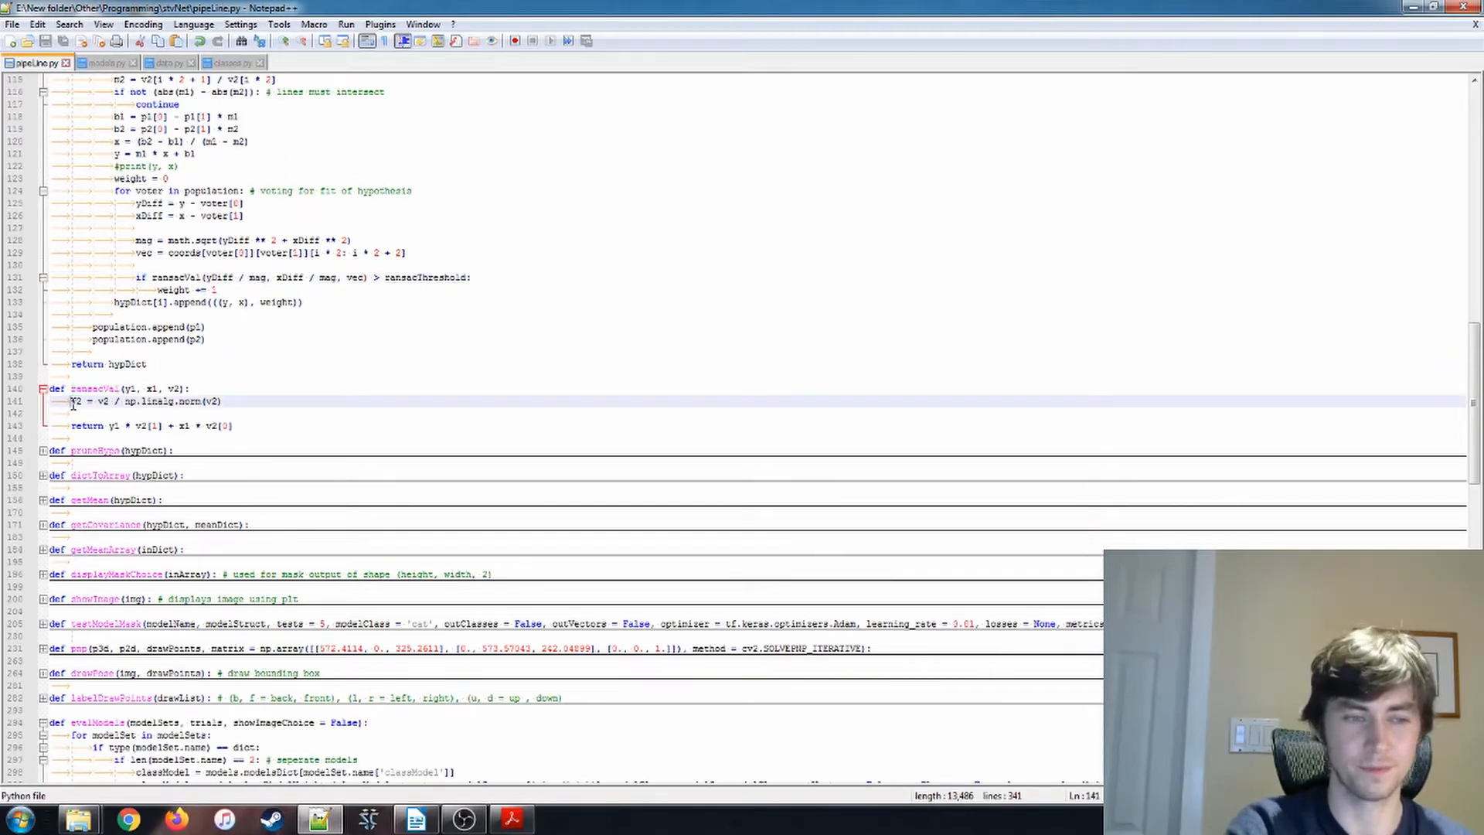
double_click(76, 402)
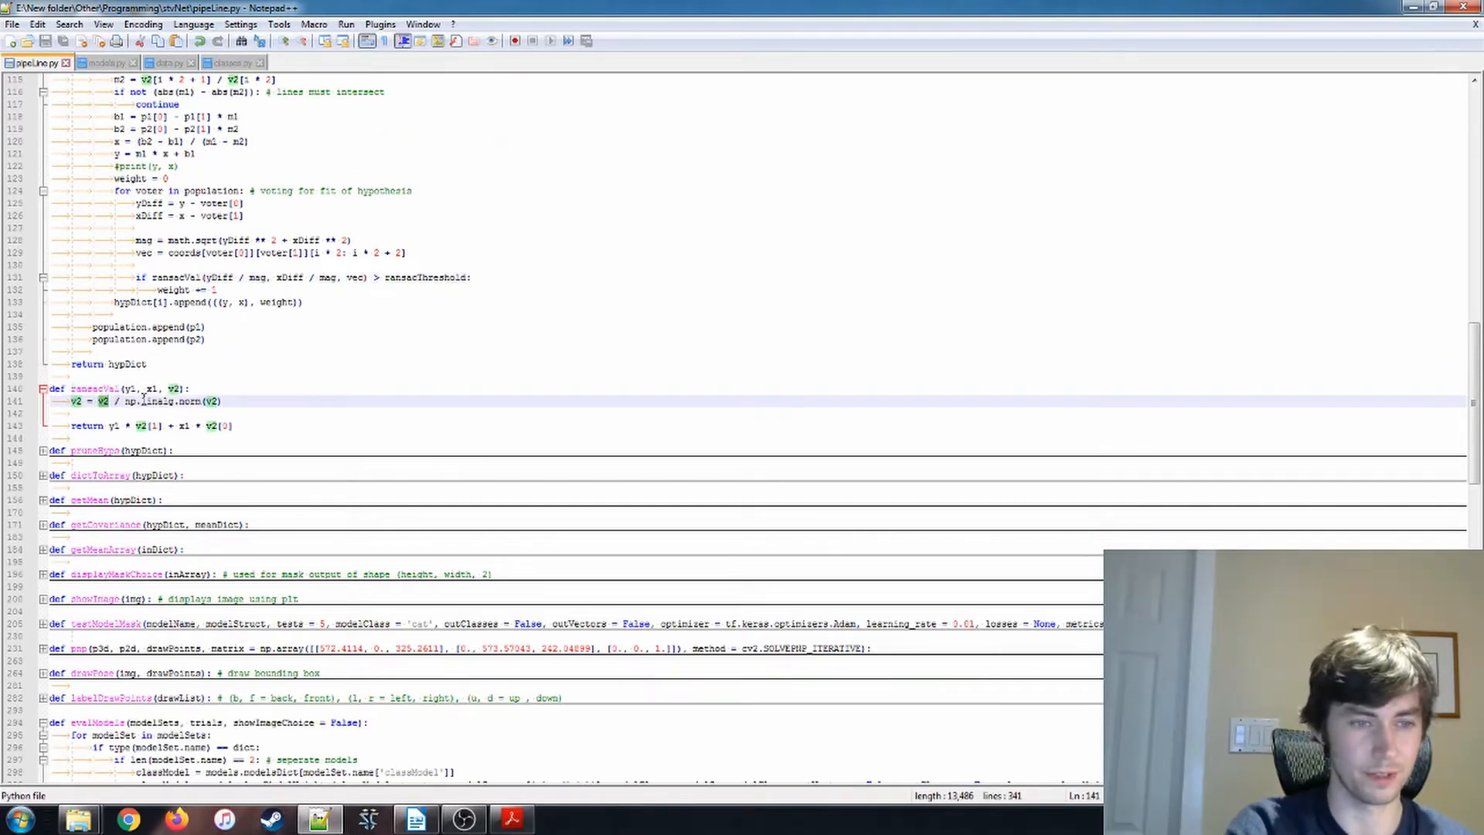
left_click(71, 414)
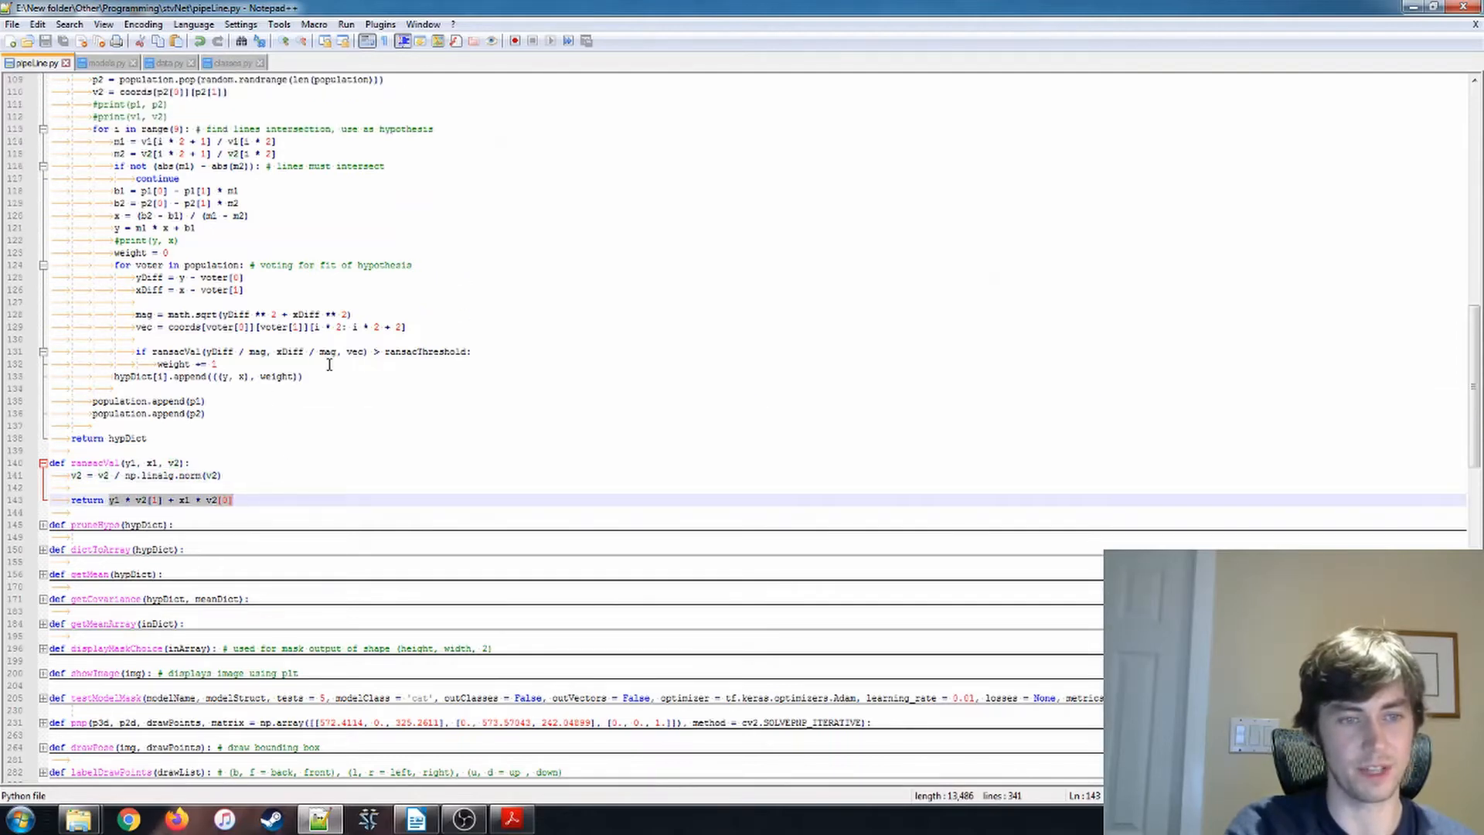
double_click(426, 351)
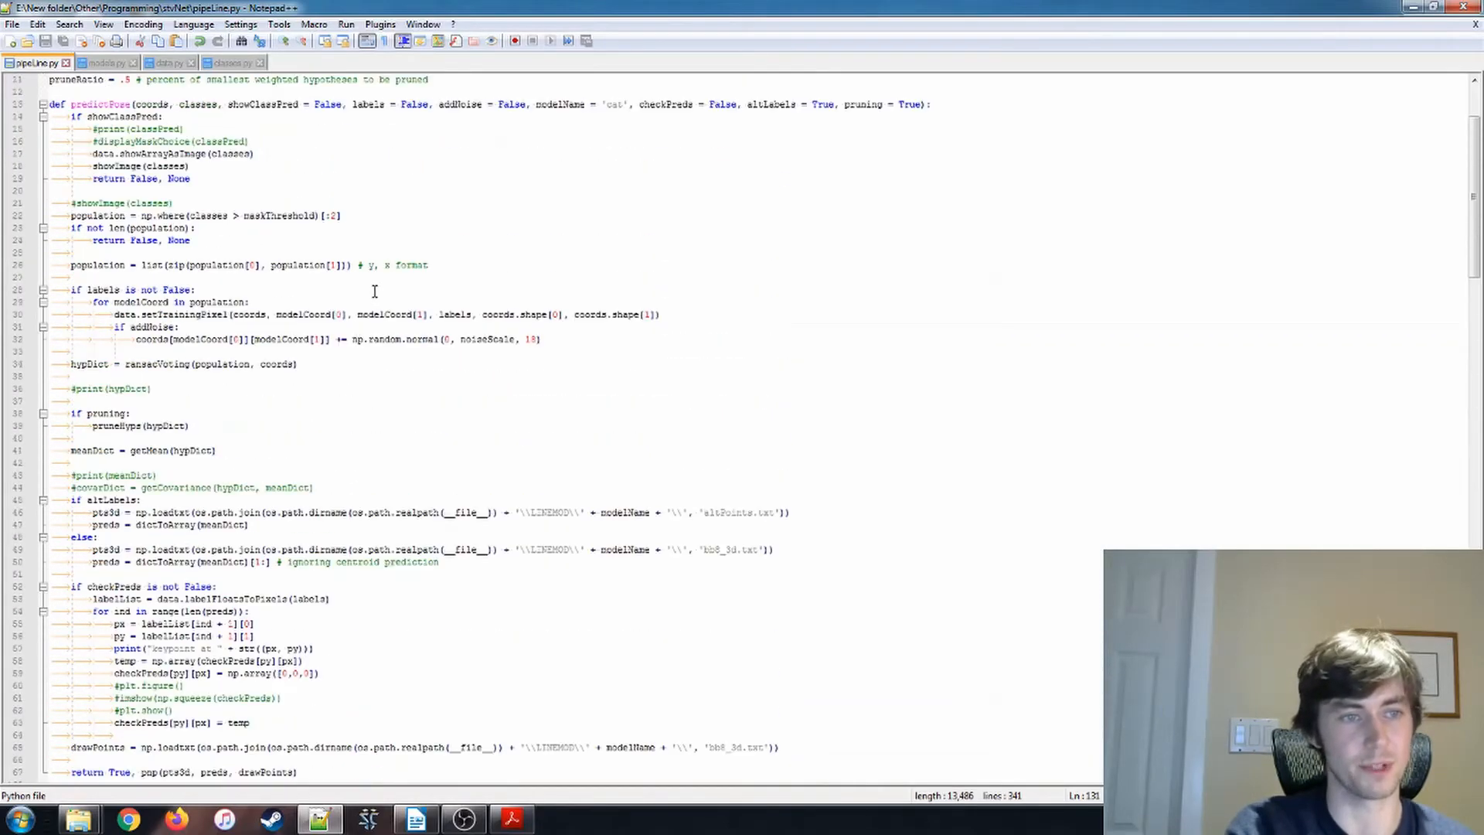
scroll("down", 3)
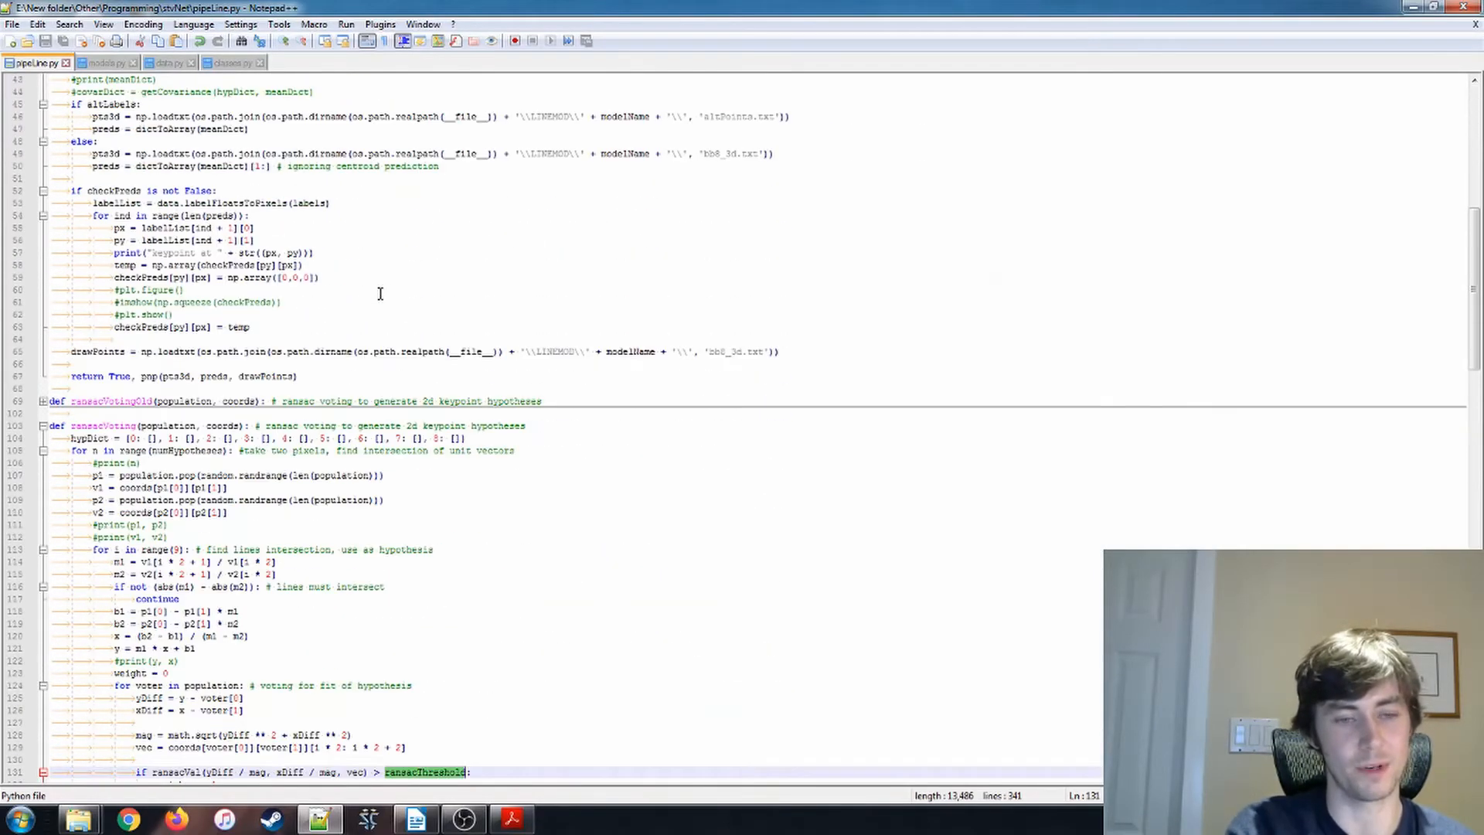
scroll("down", 3)
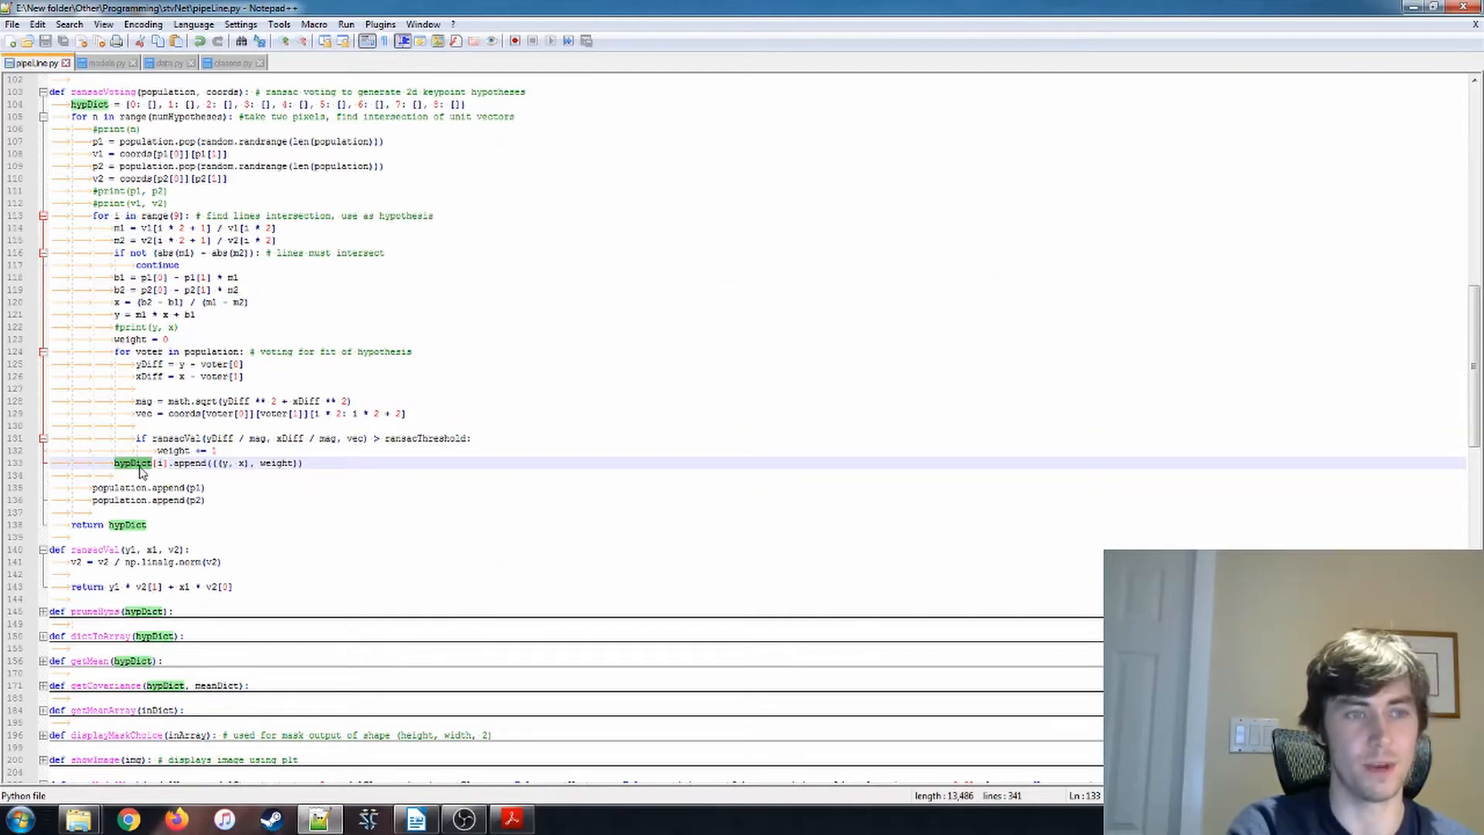
left_click(85, 103)
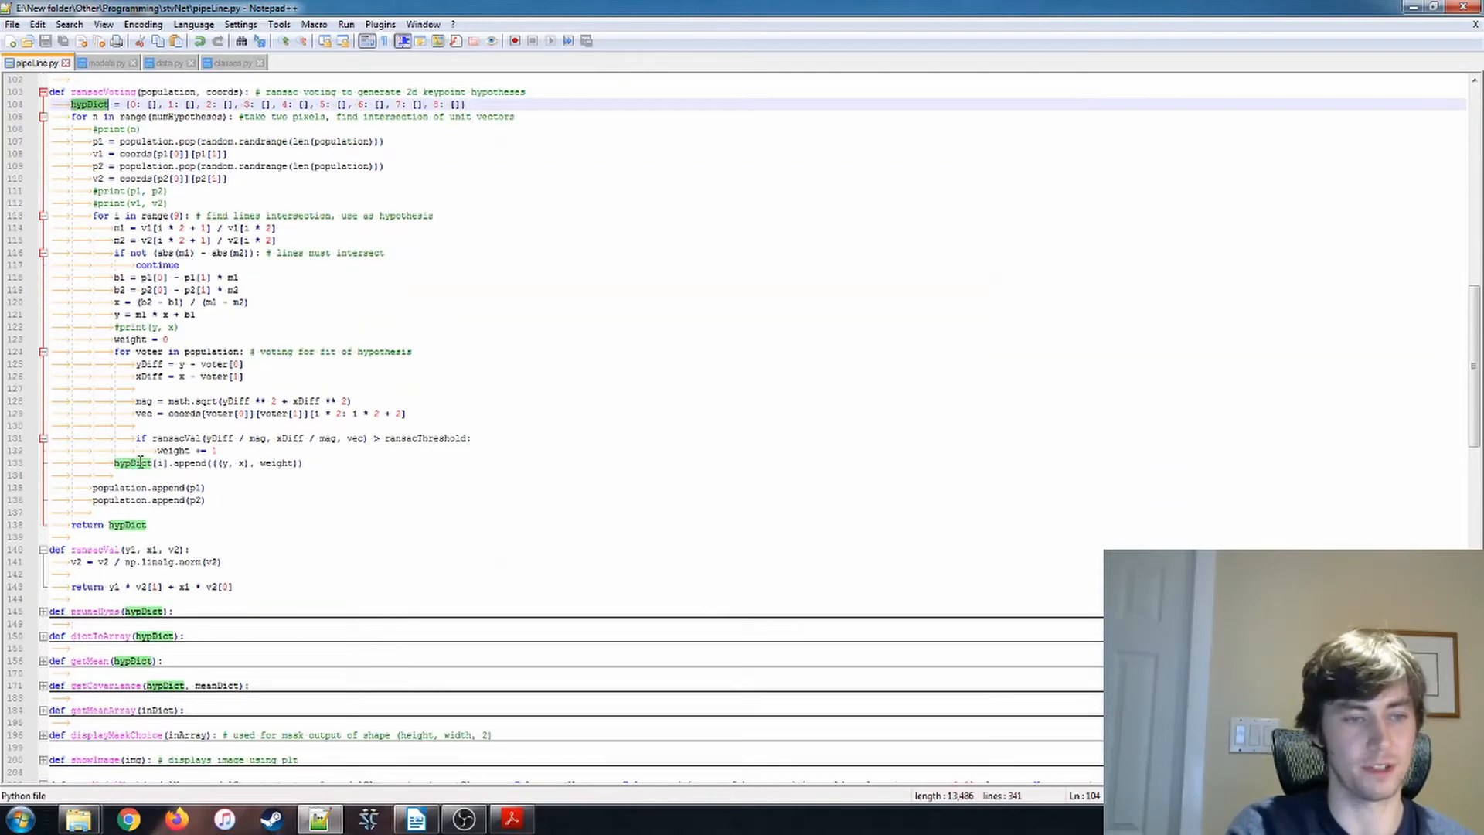
left_click(158, 462)
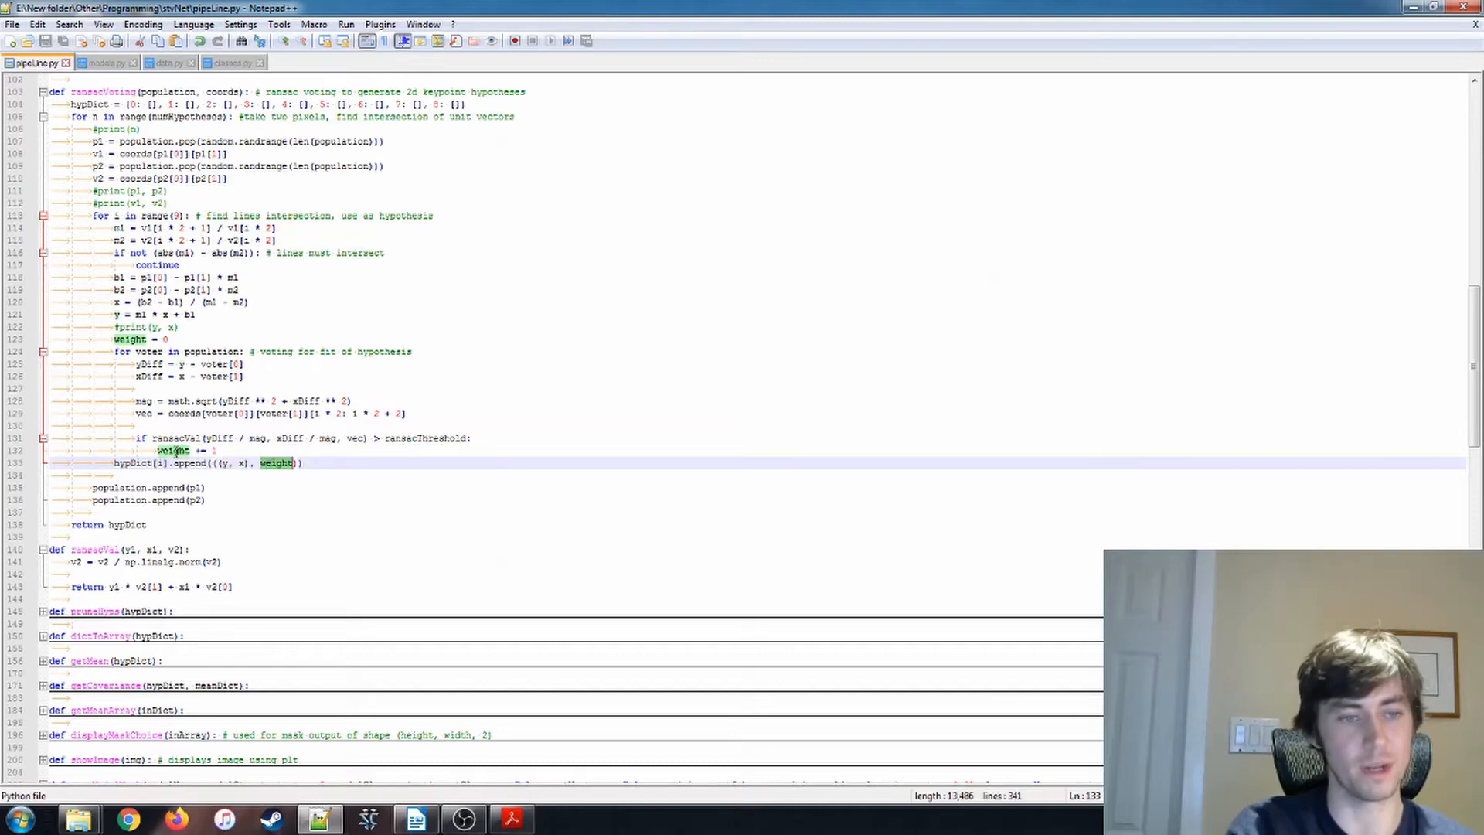
scroll("down", 3)
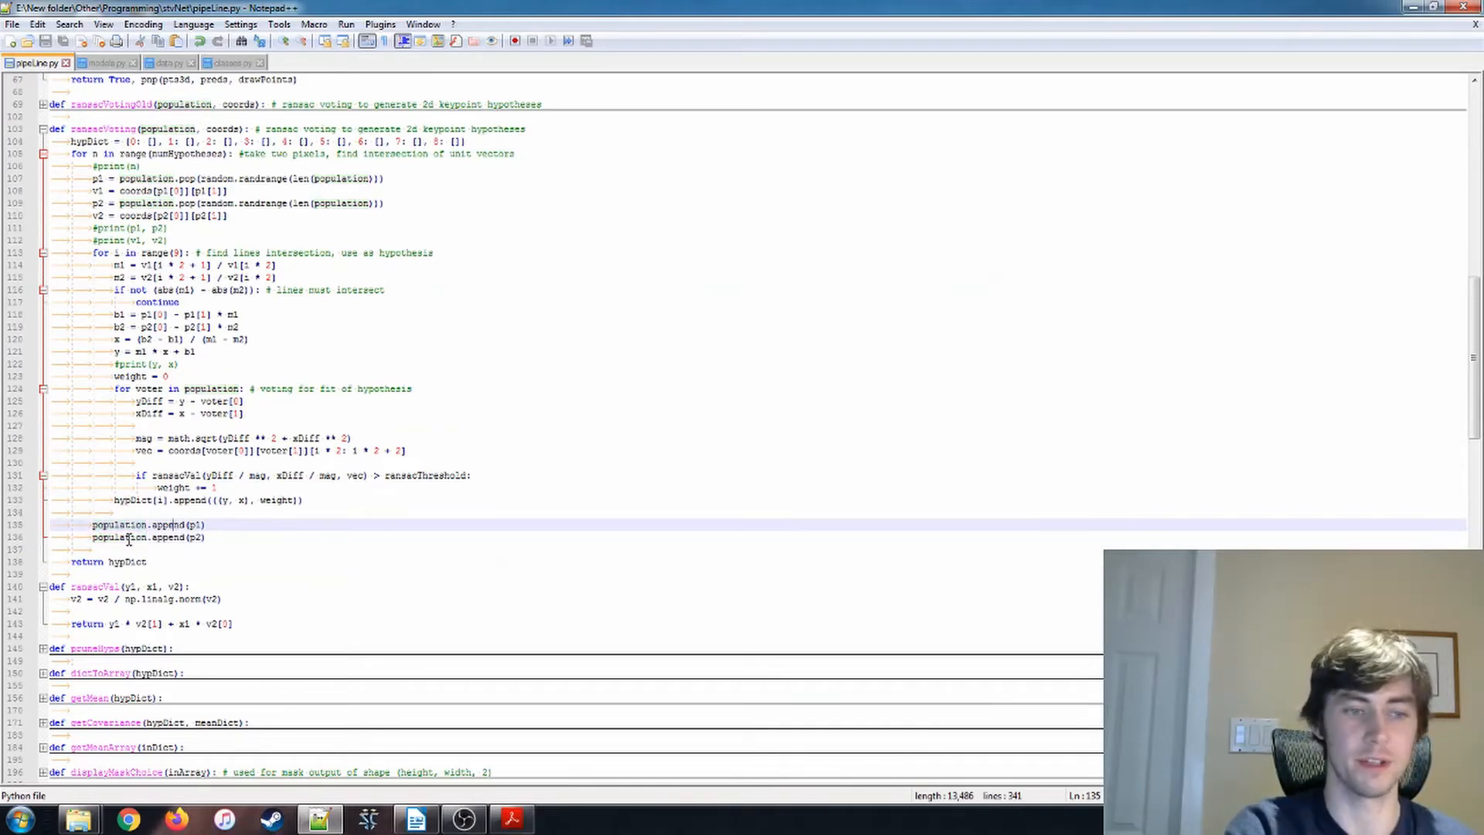
double_click(119, 524)
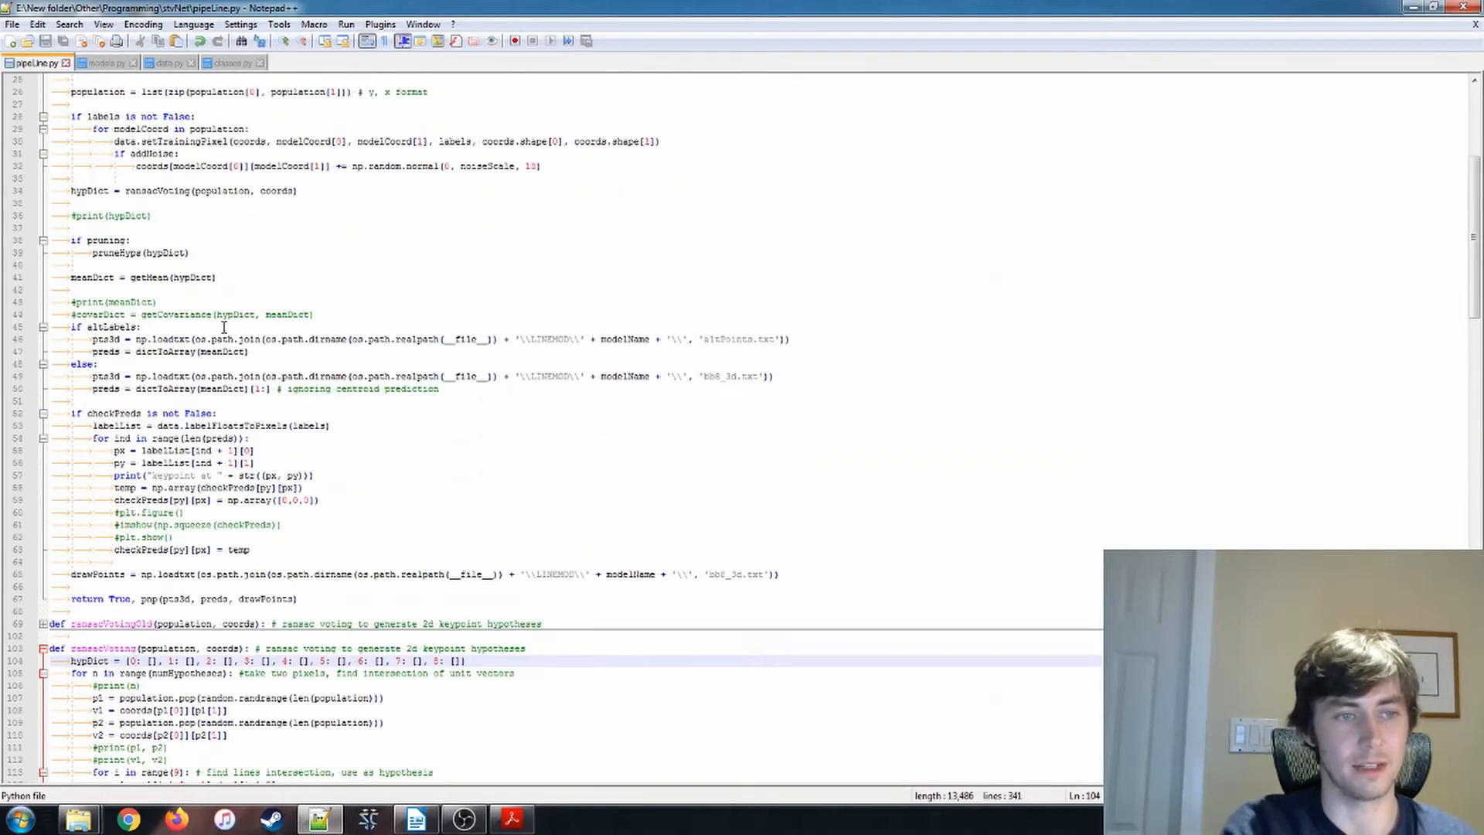
scroll("down", 3)
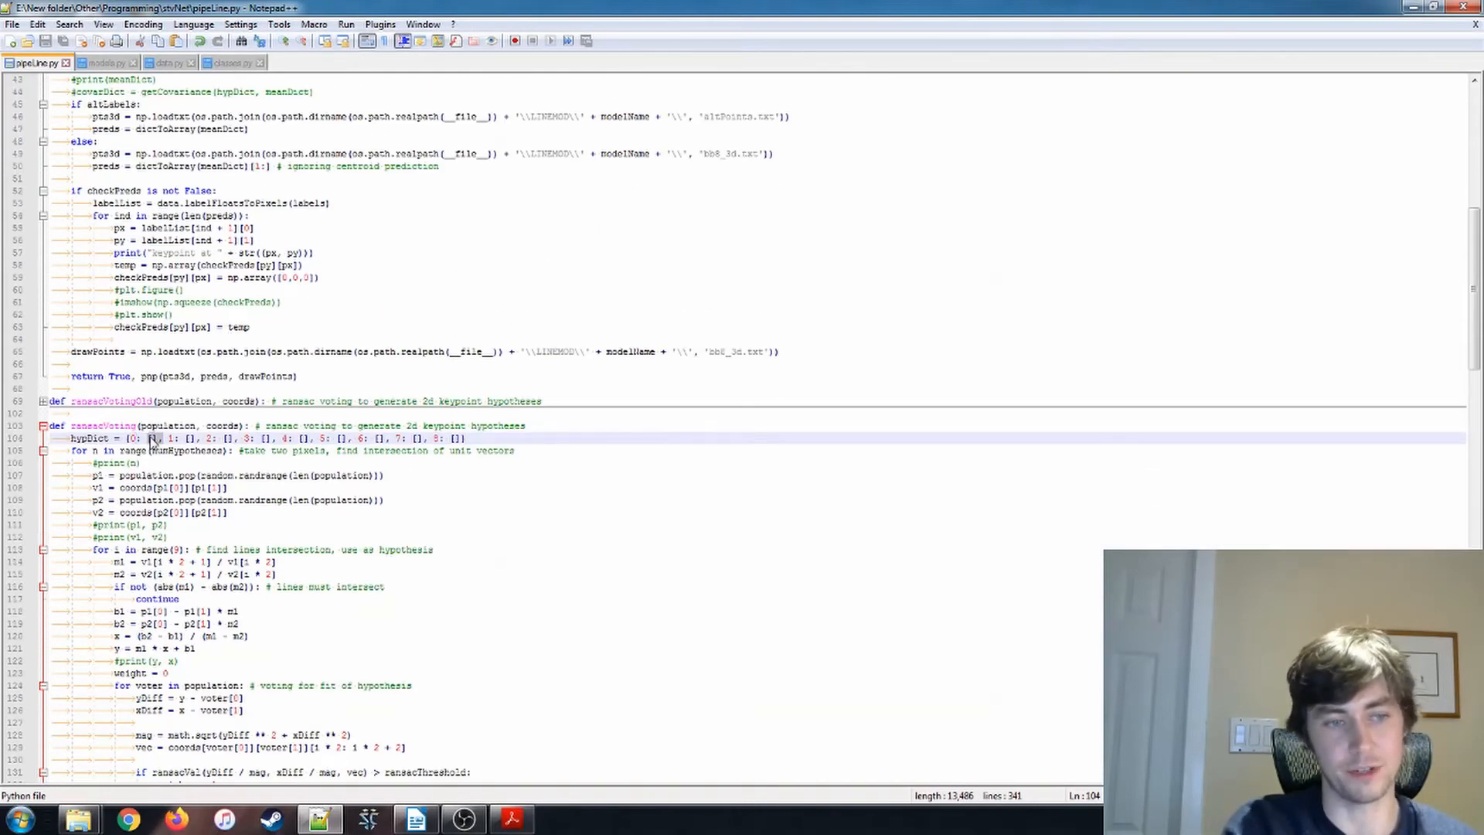
scroll("down", 3)
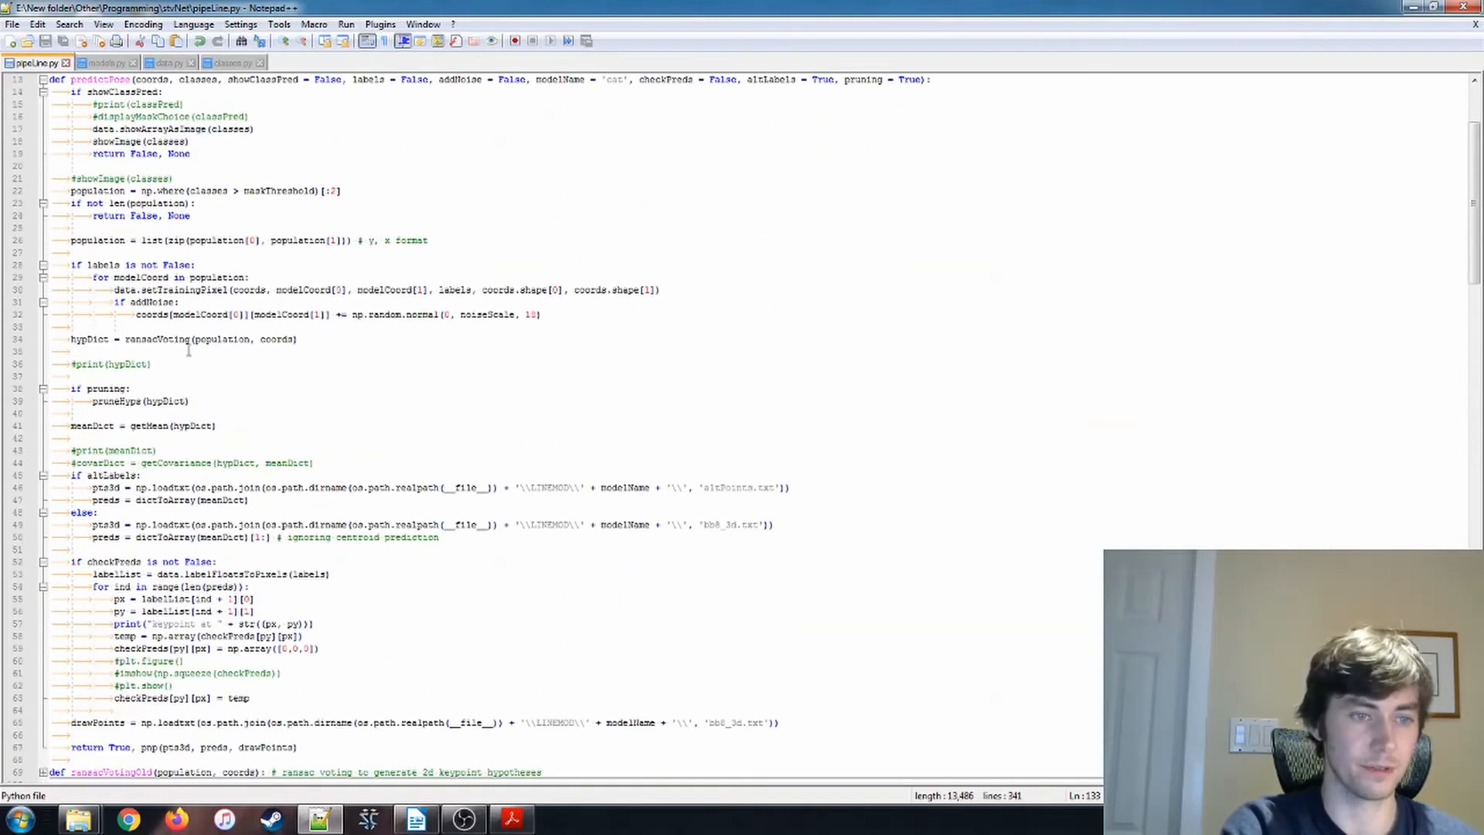
double_click(93, 227)
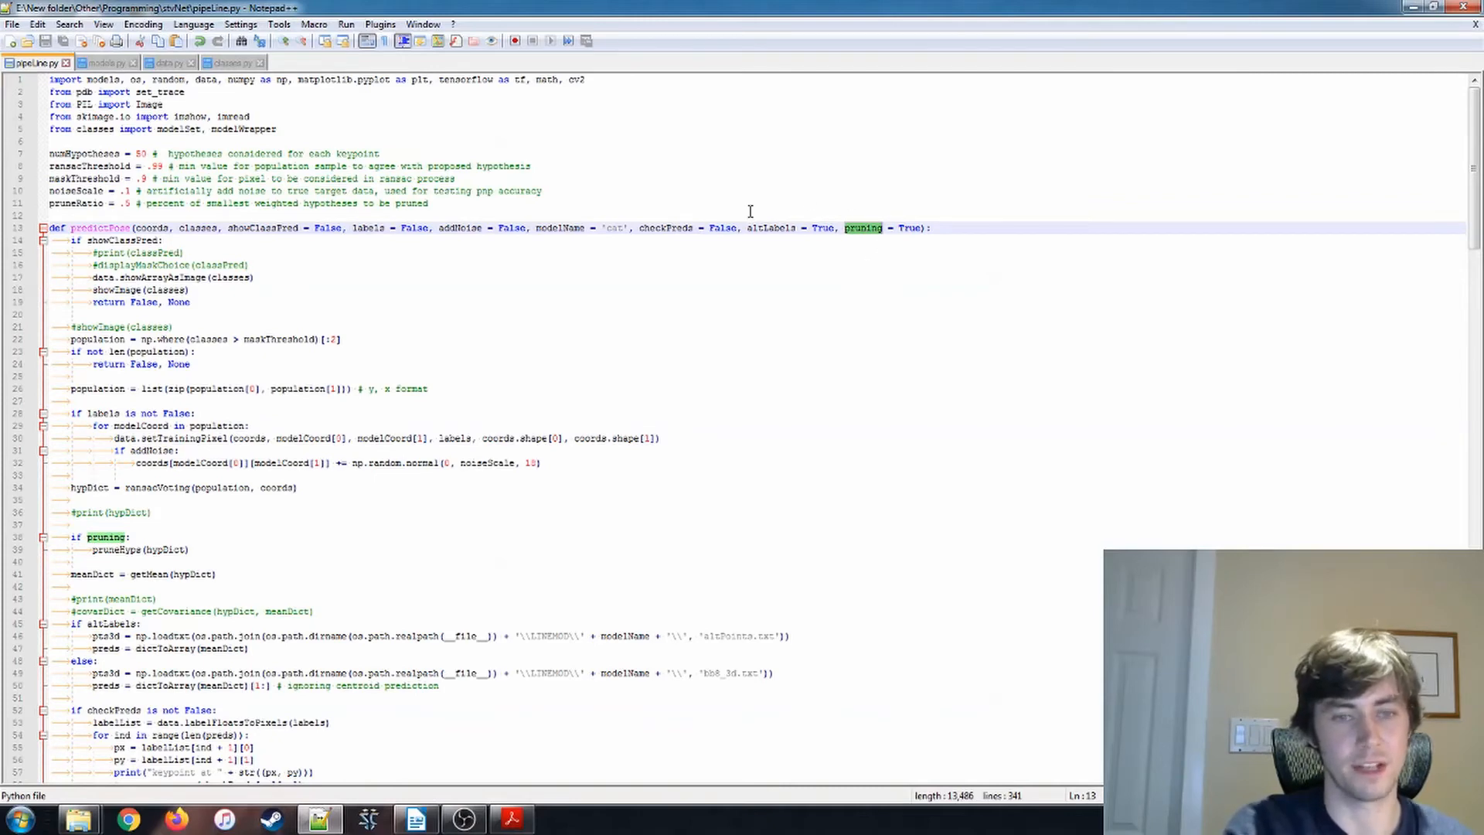
scroll("down", 3)
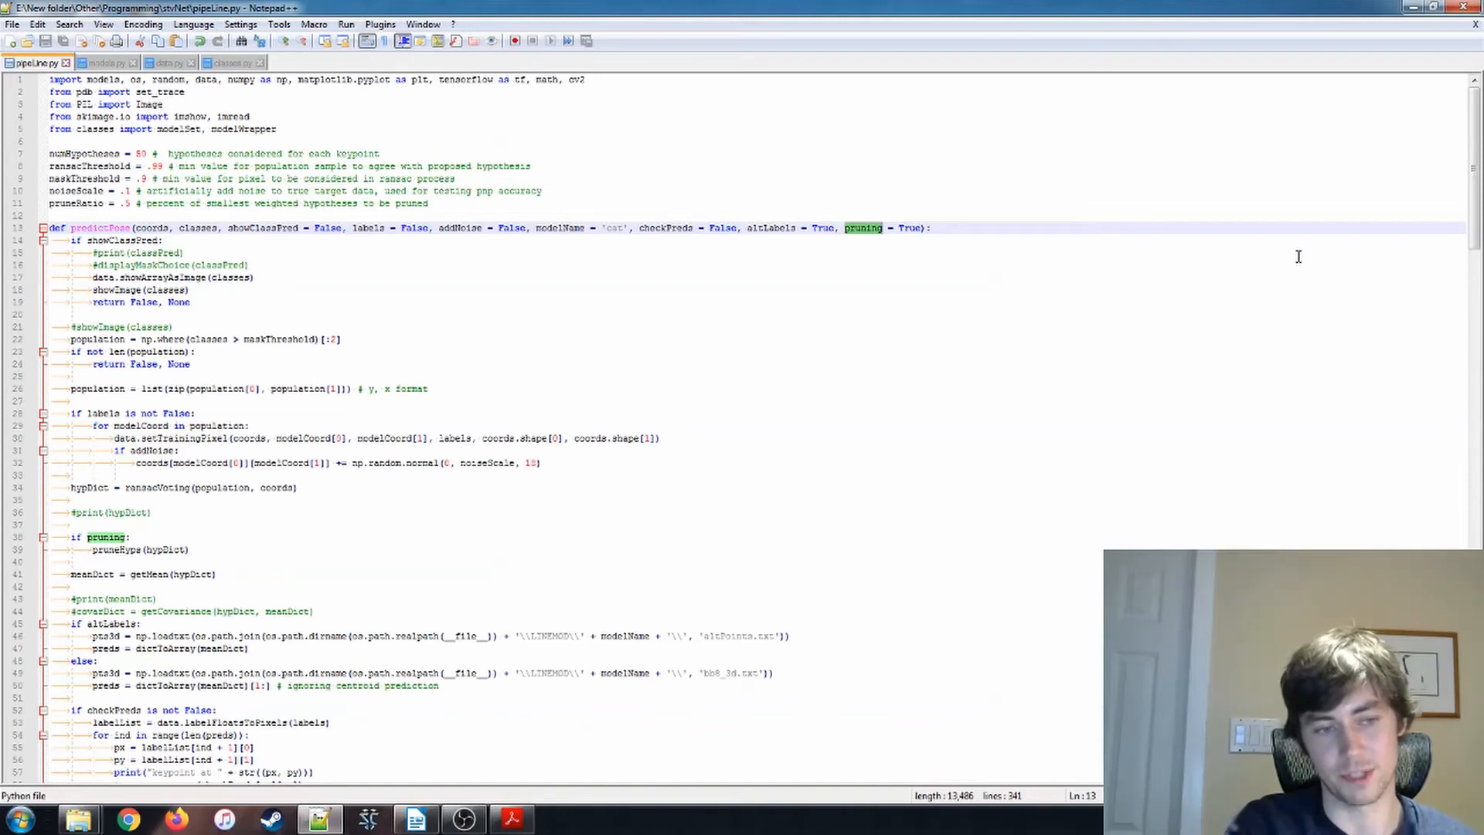
left_click(170, 551)
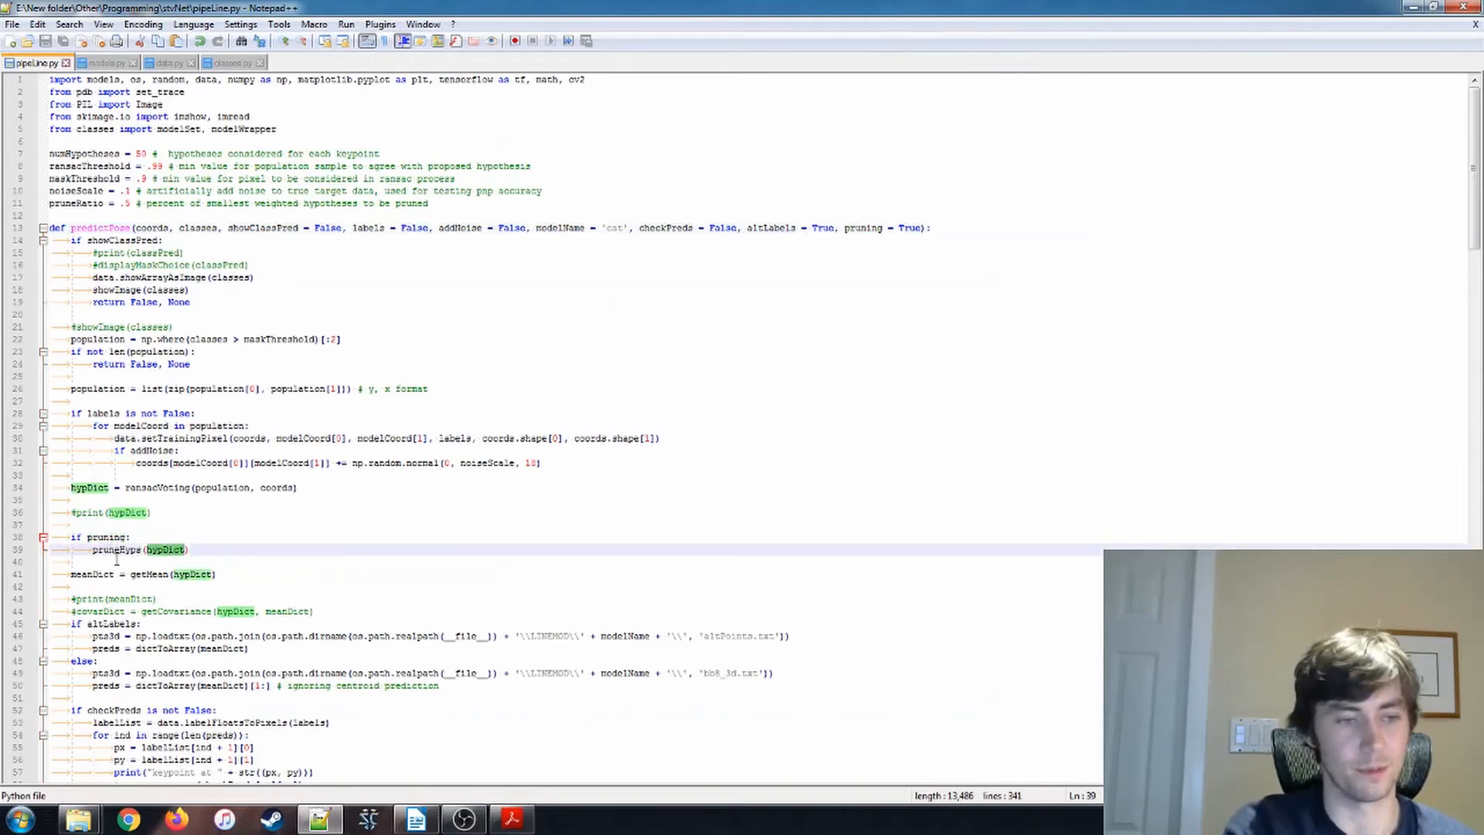
scroll("down", 3)
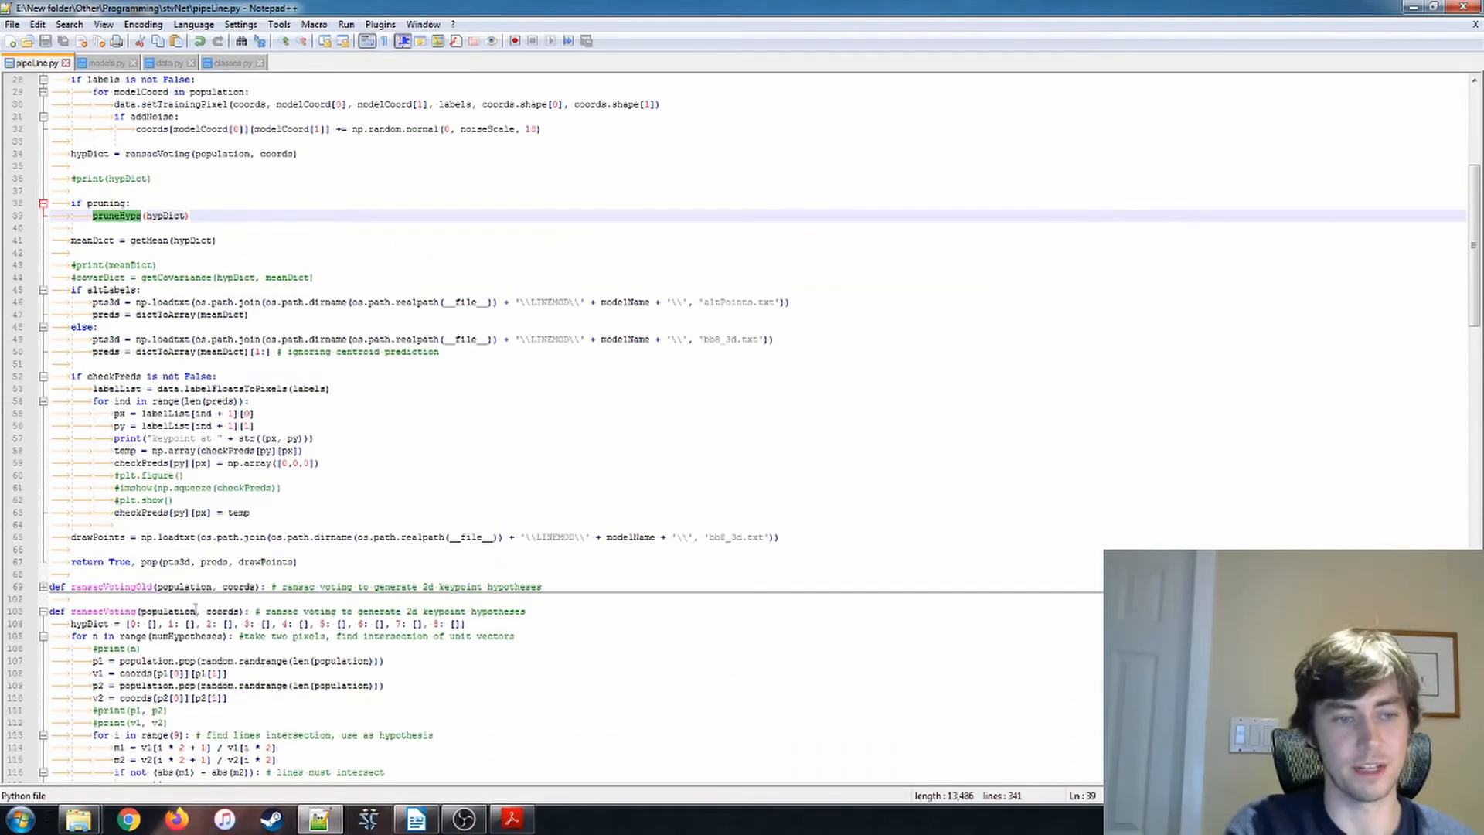
scroll("down", 3)
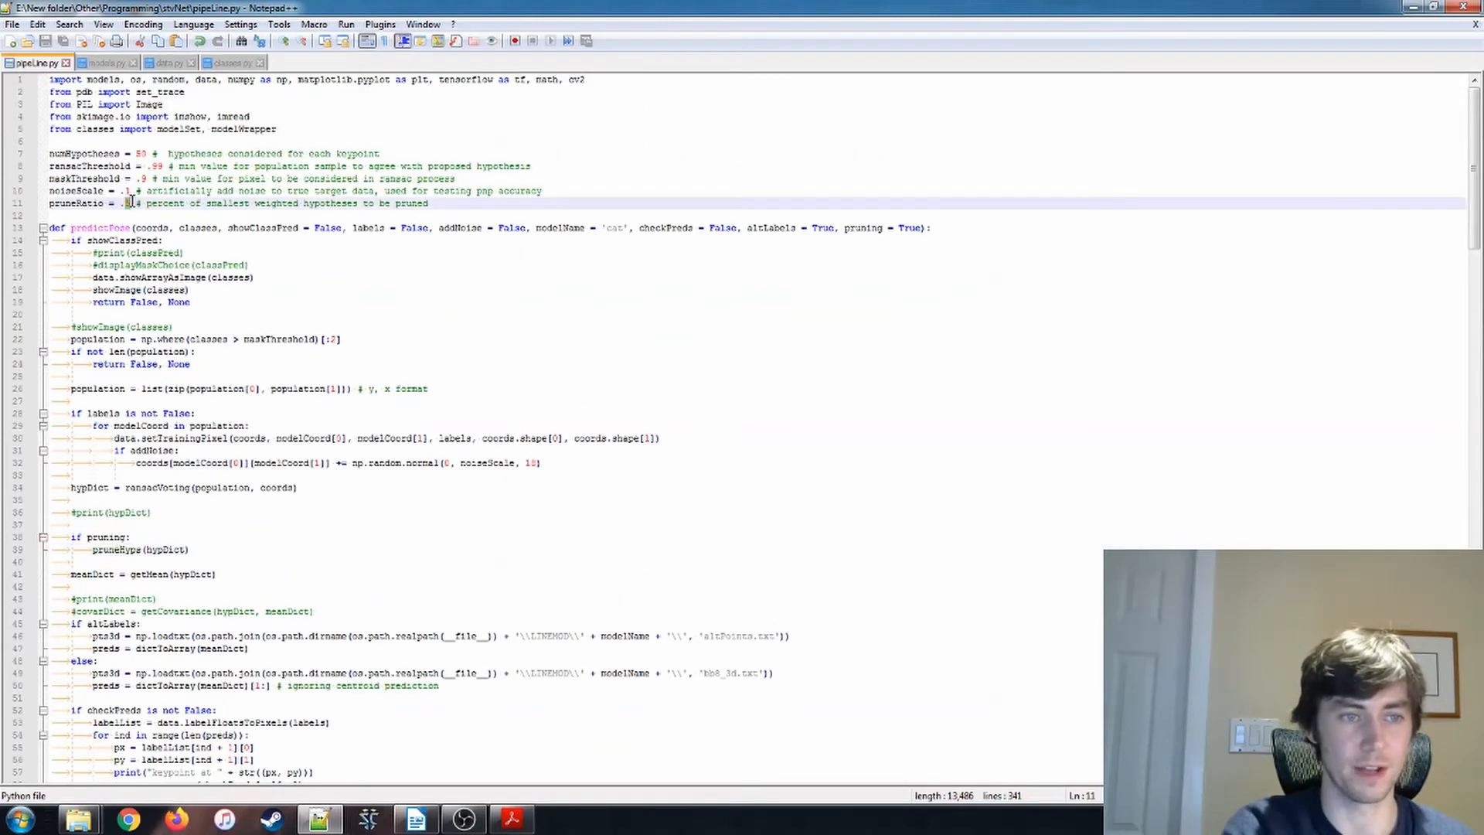
scroll("down", 3)
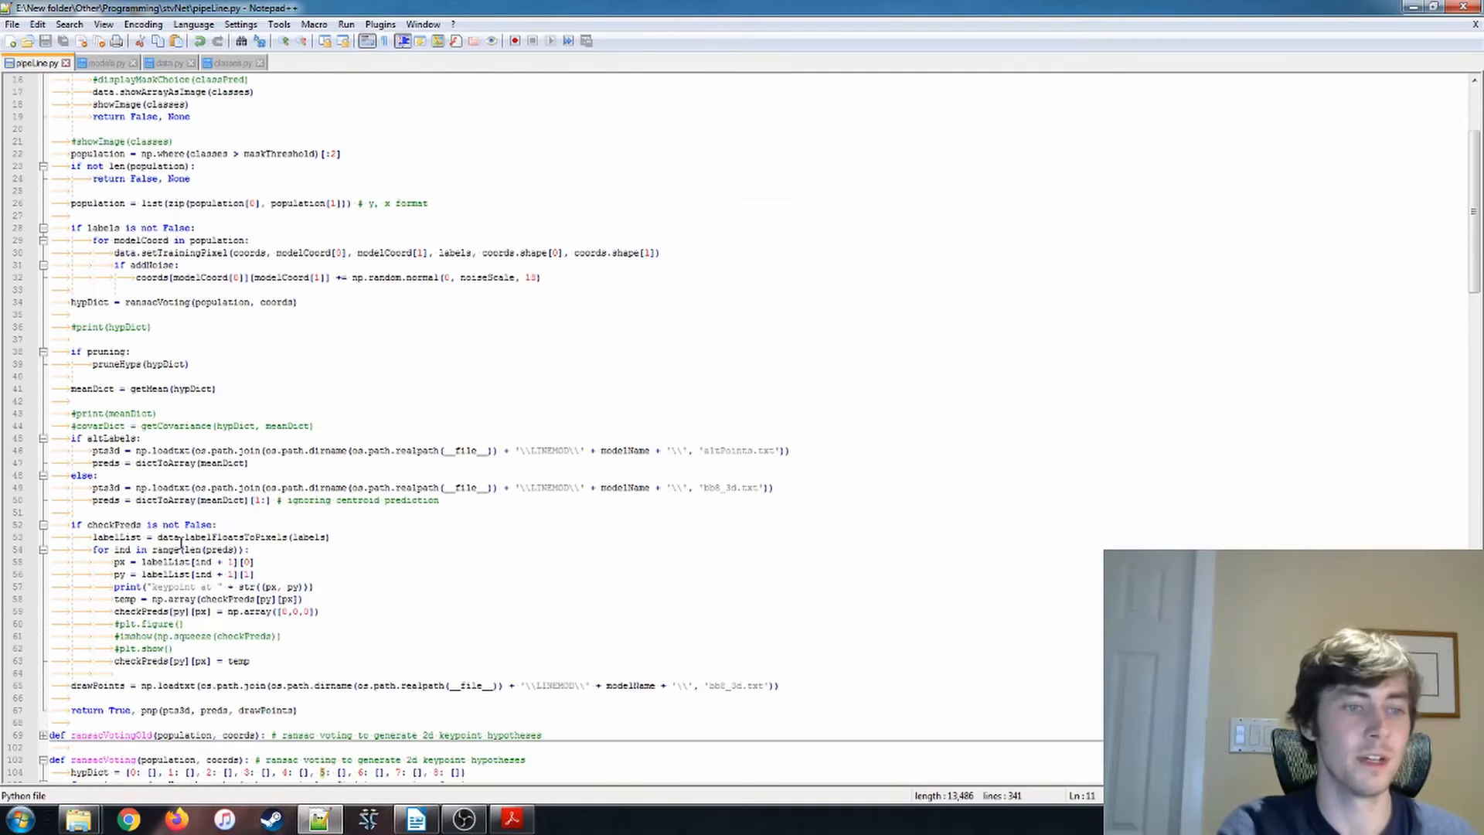
double_click(91, 388)
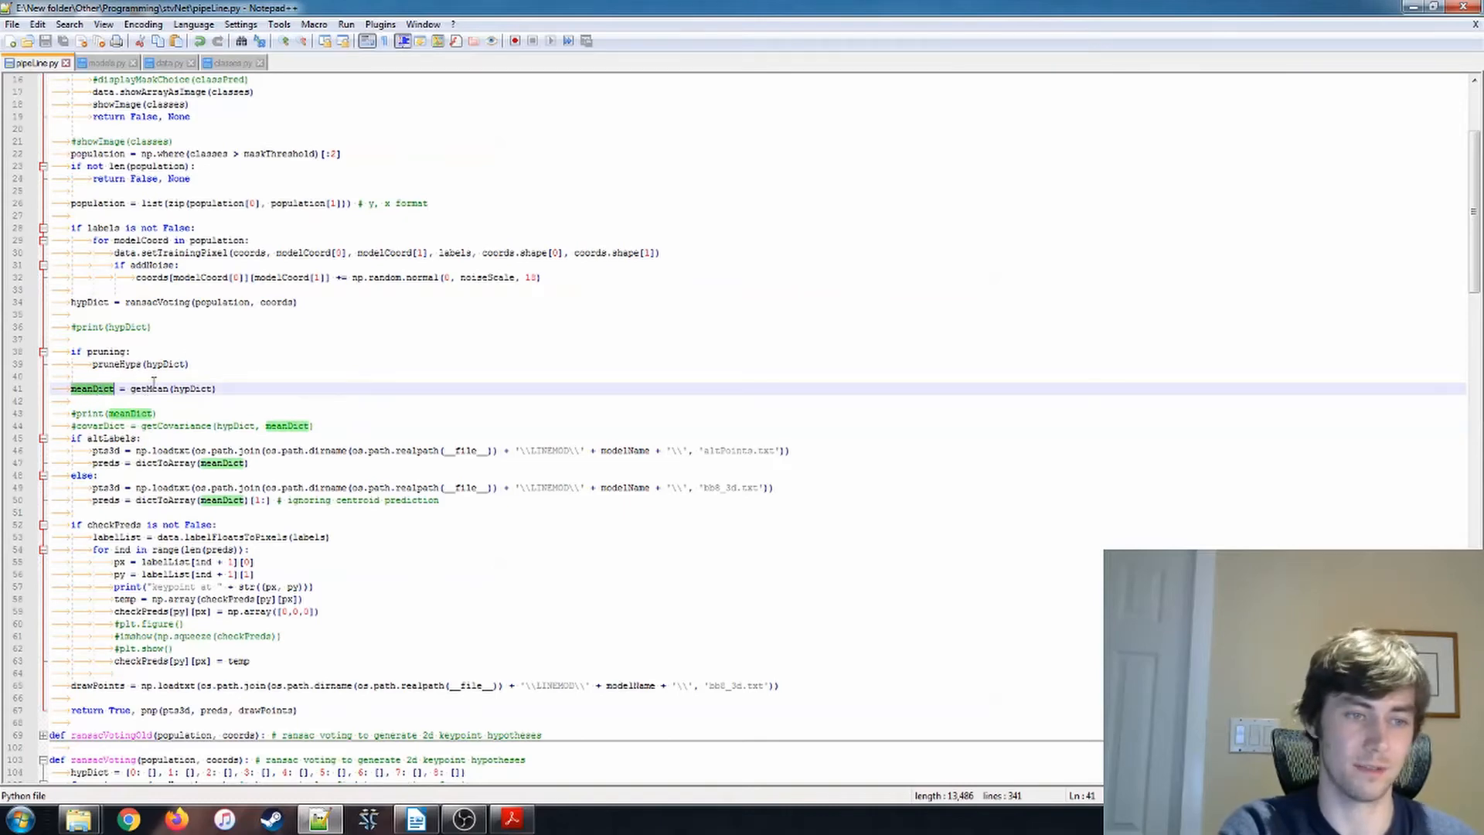
scroll("down", 3)
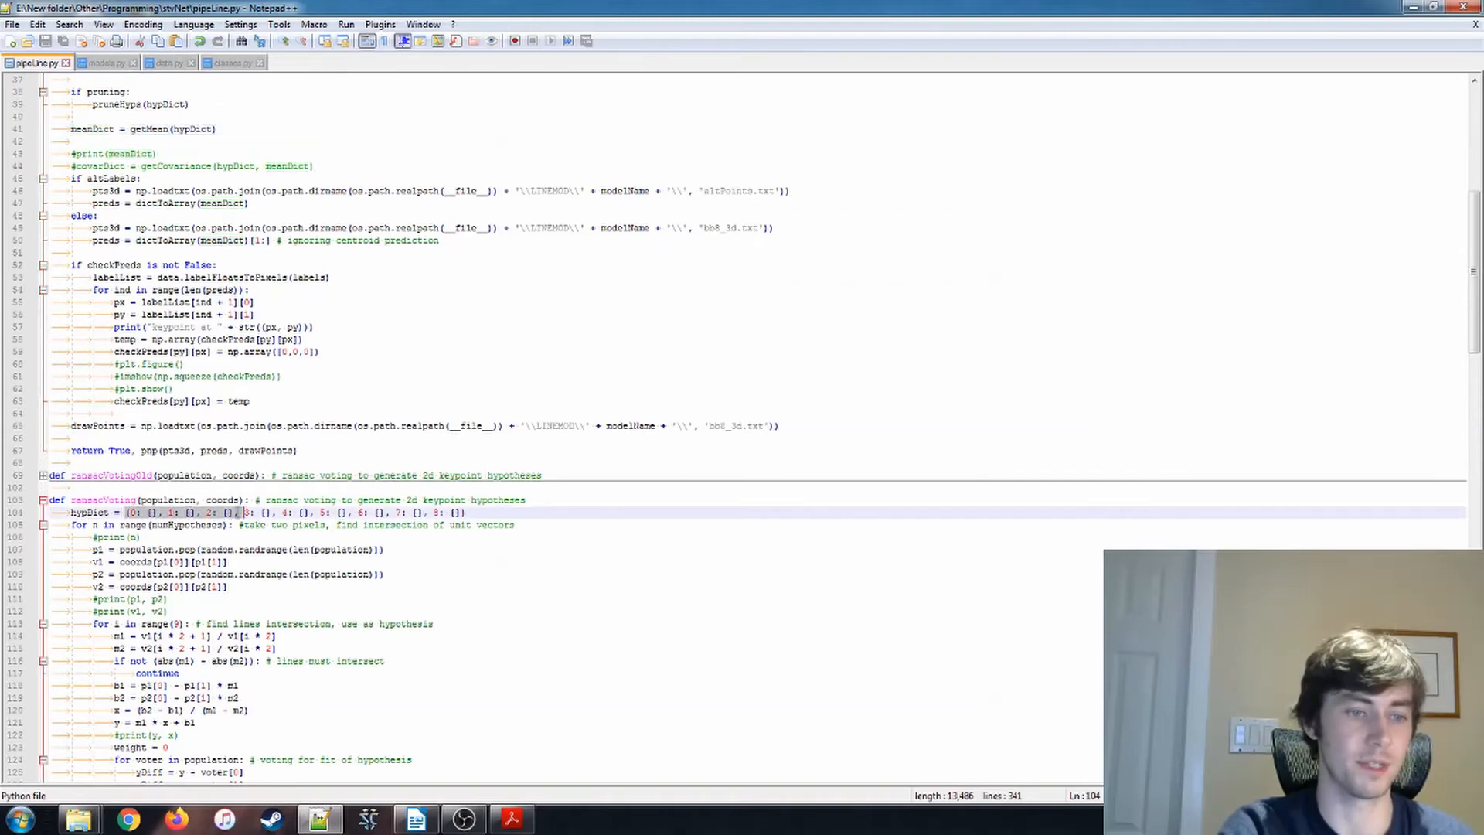
left_click(459, 512)
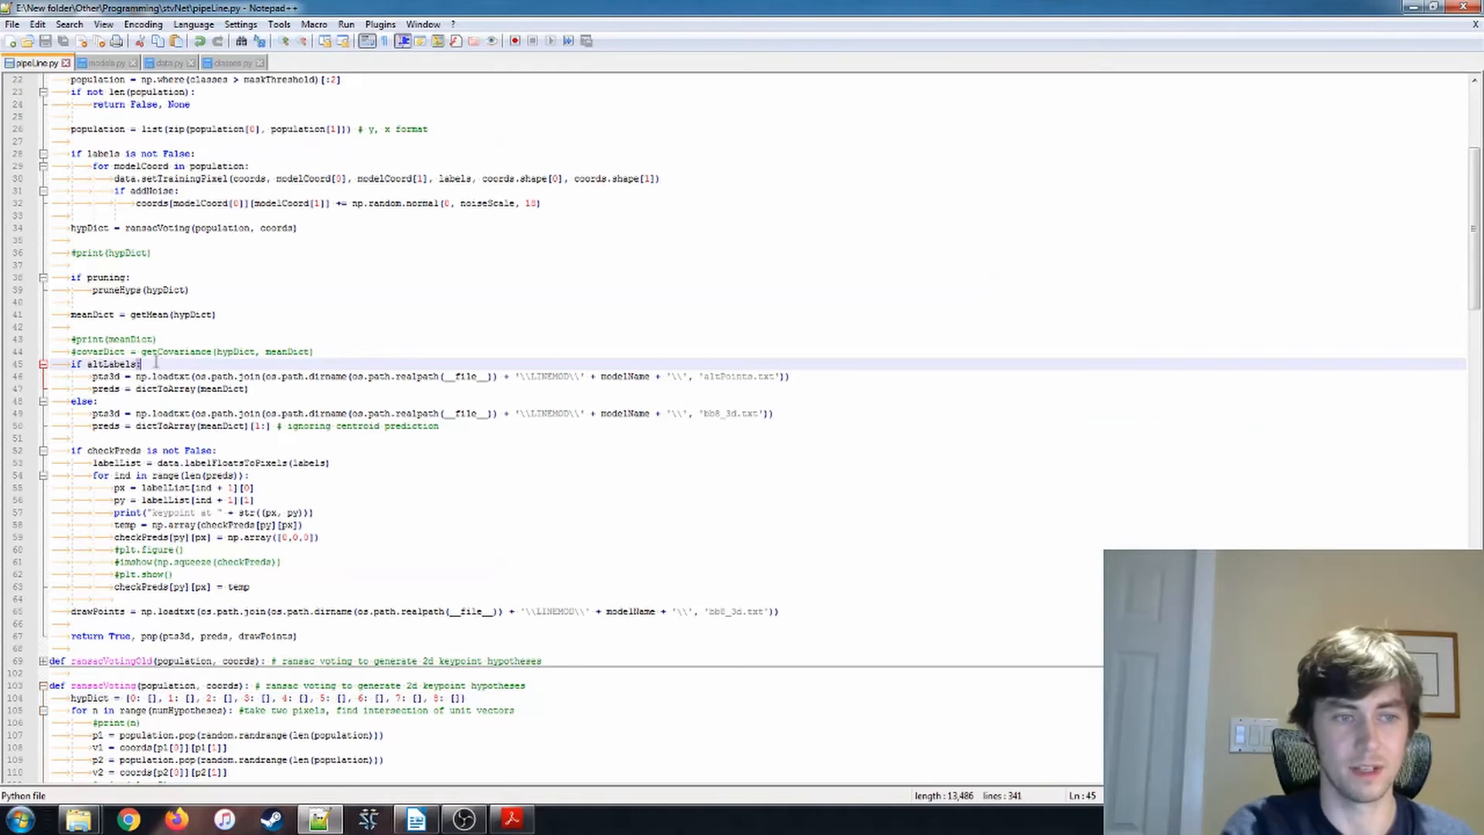
left_click(124, 376)
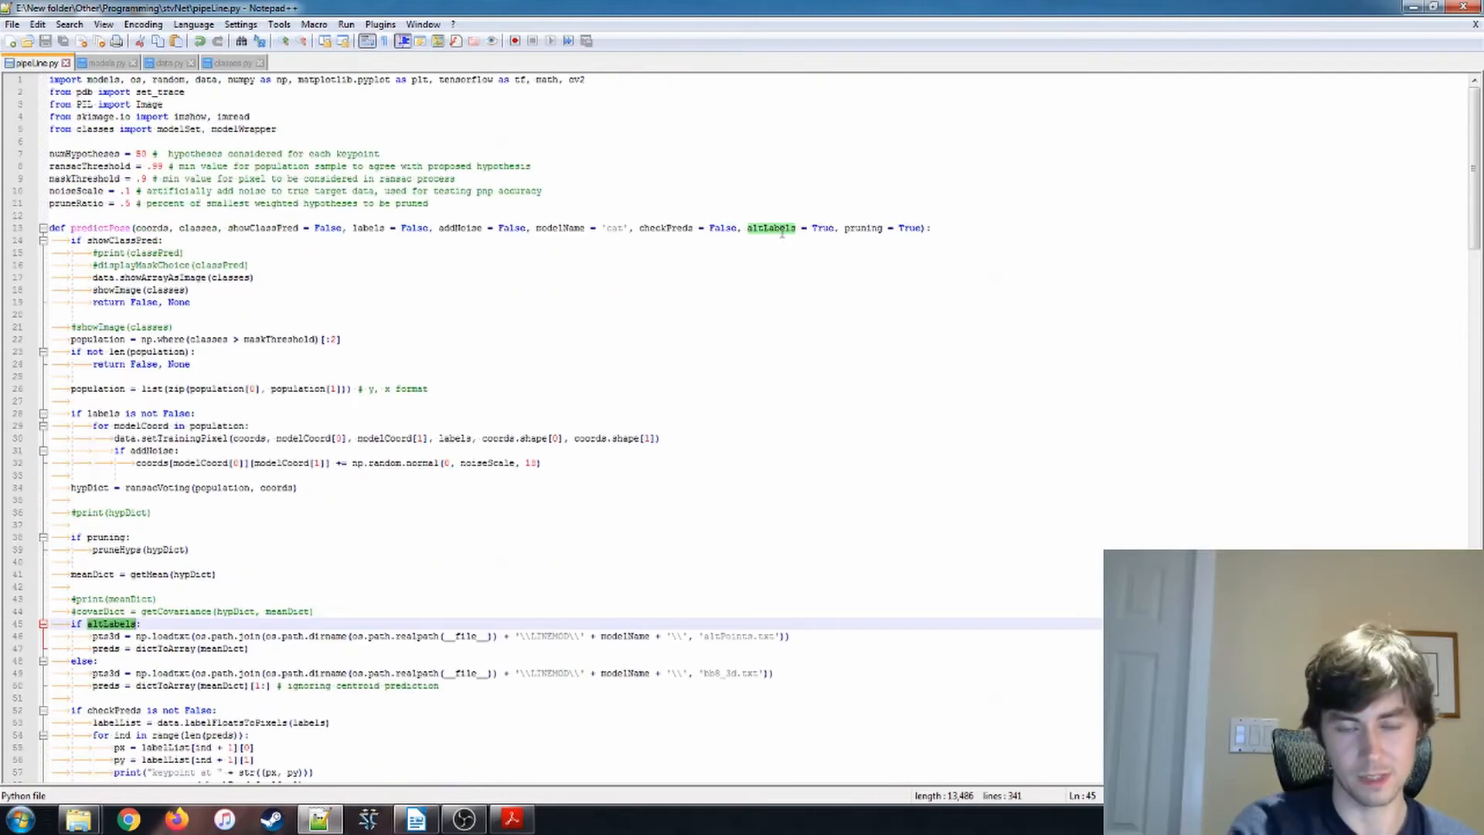
scroll("down", 3)
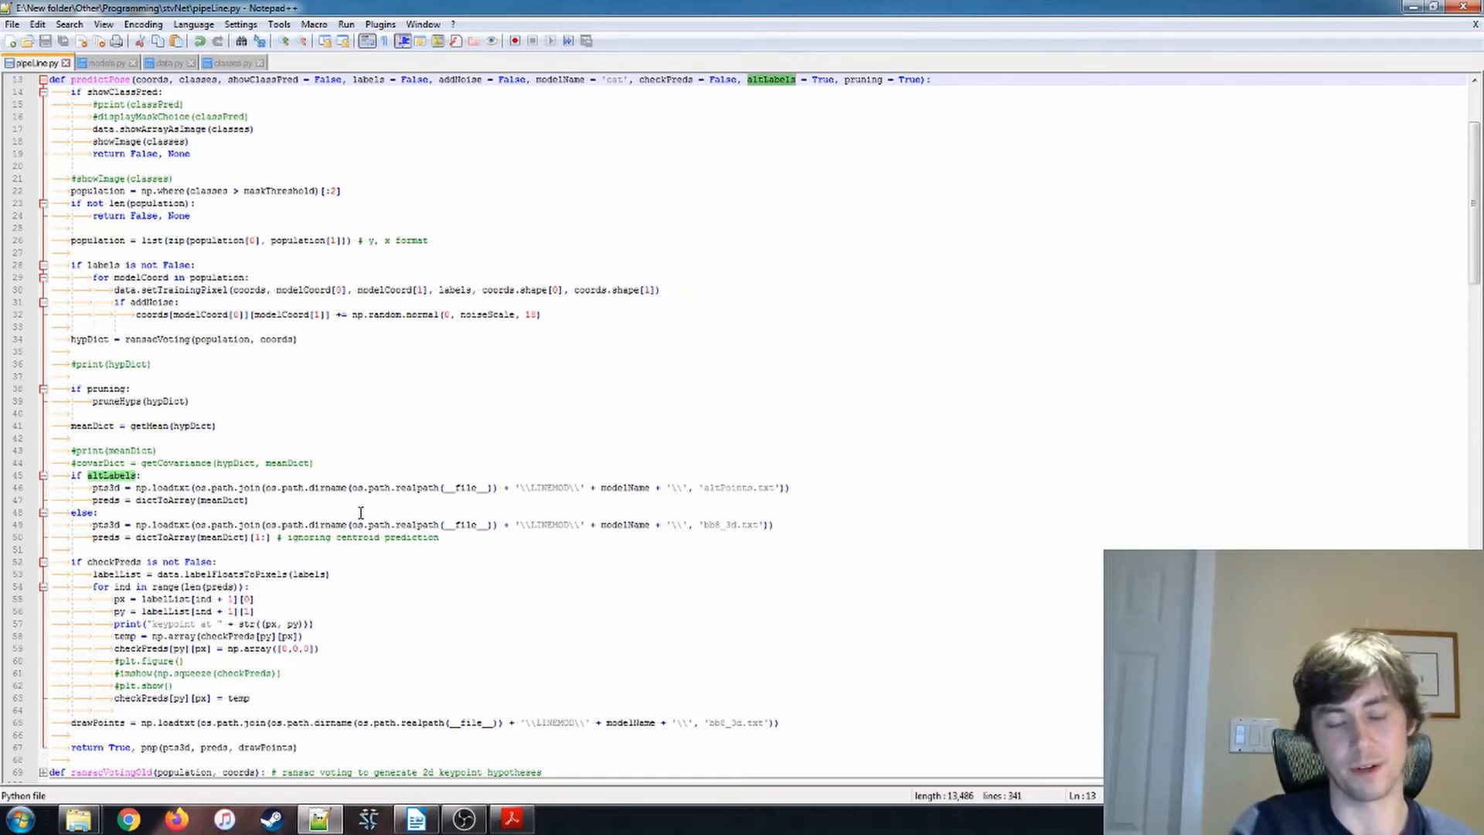
mouse_move(368, 458)
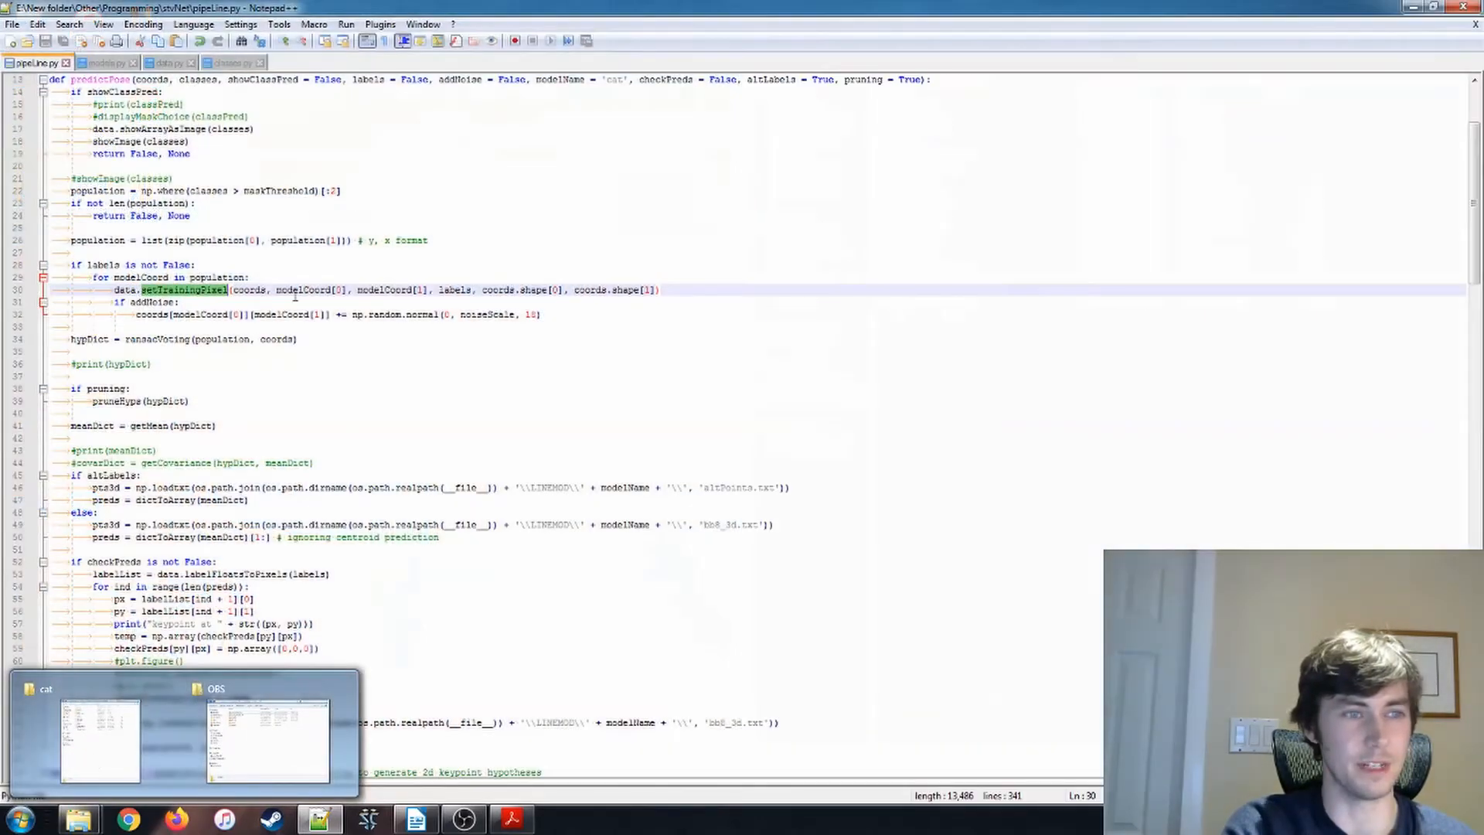
scroll("up", 3)
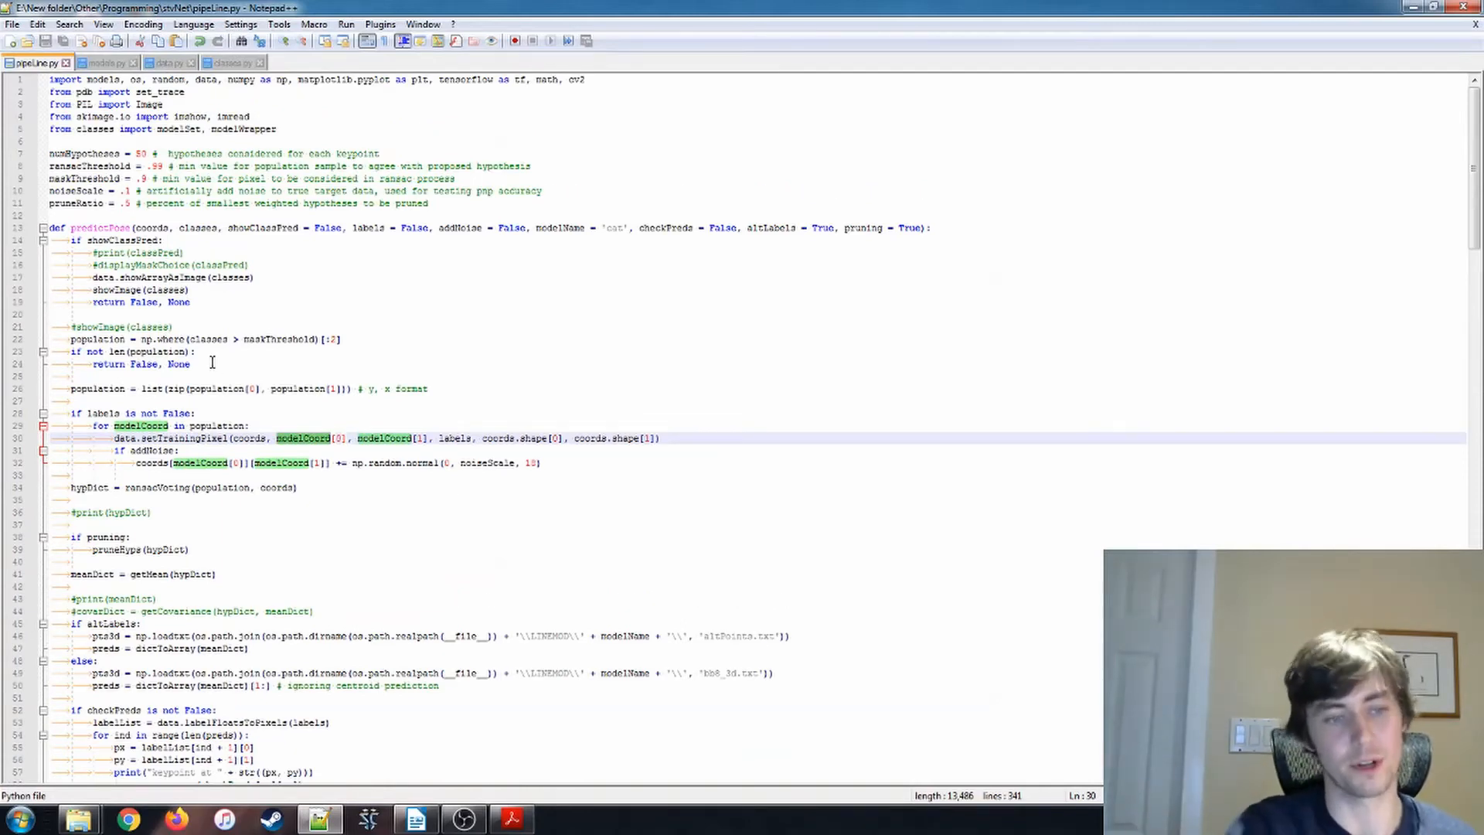
scroll("down", 3)
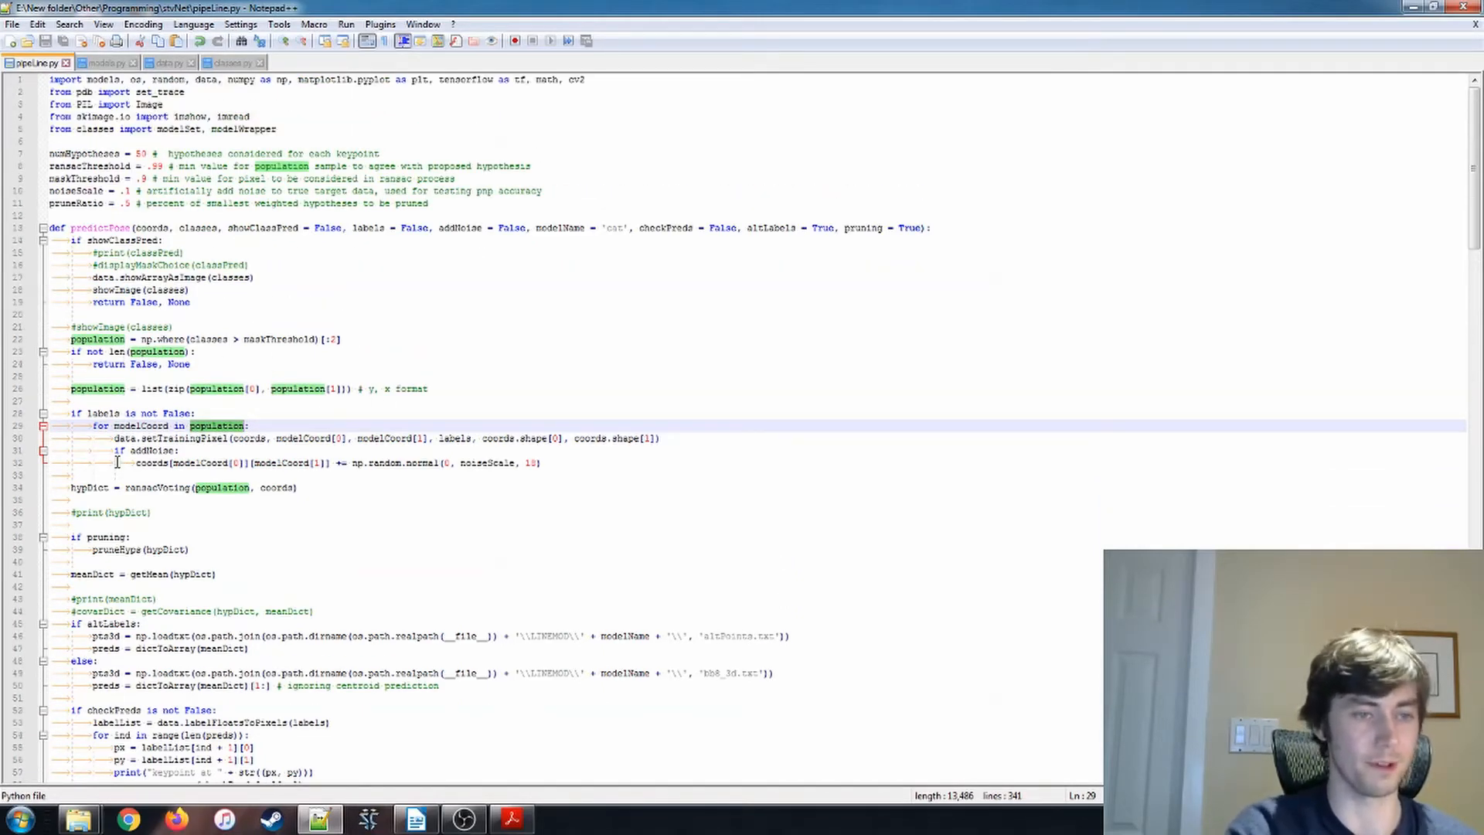
scroll("down", 3)
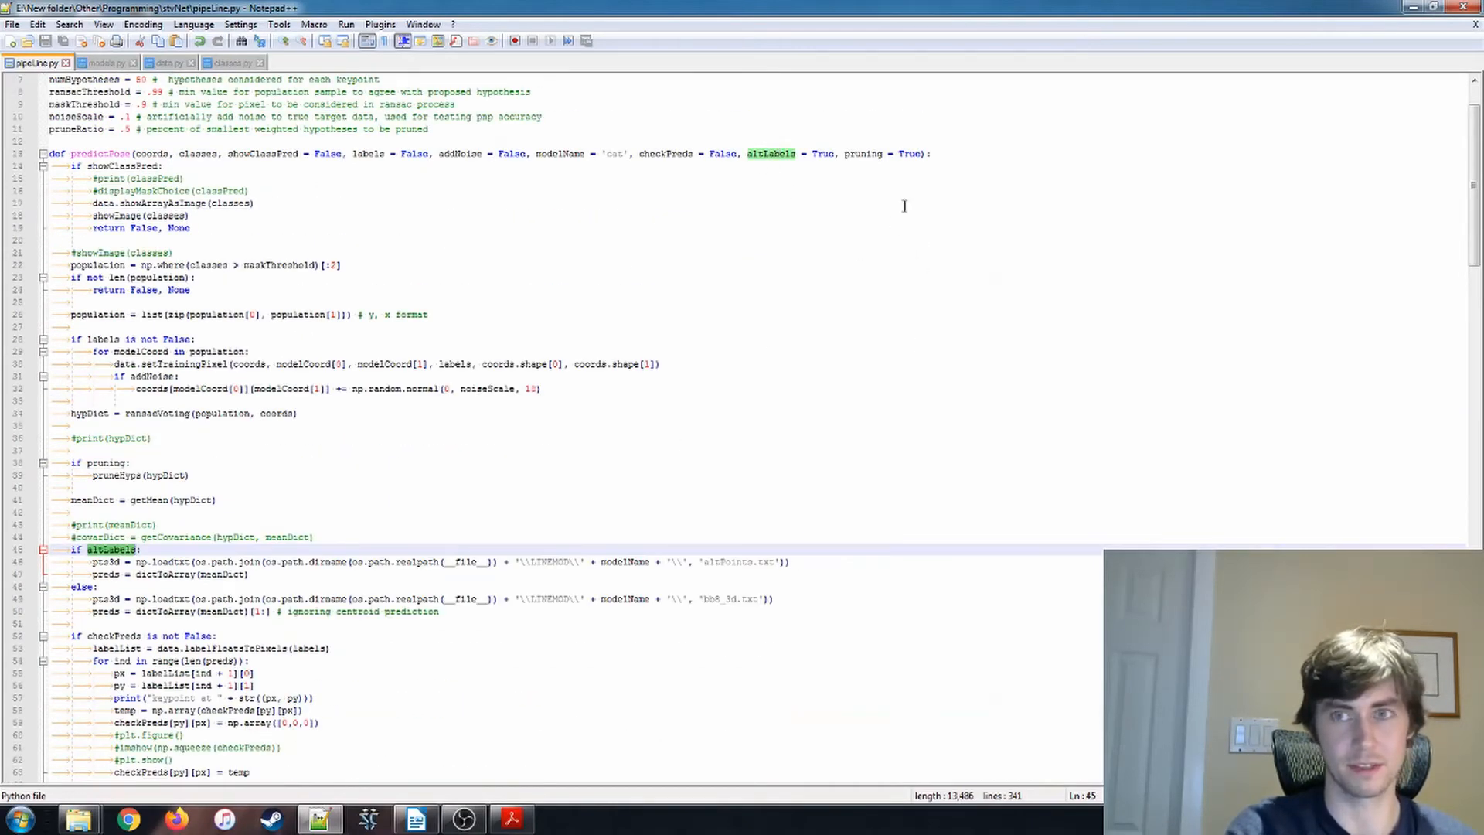
scroll("down", 3)
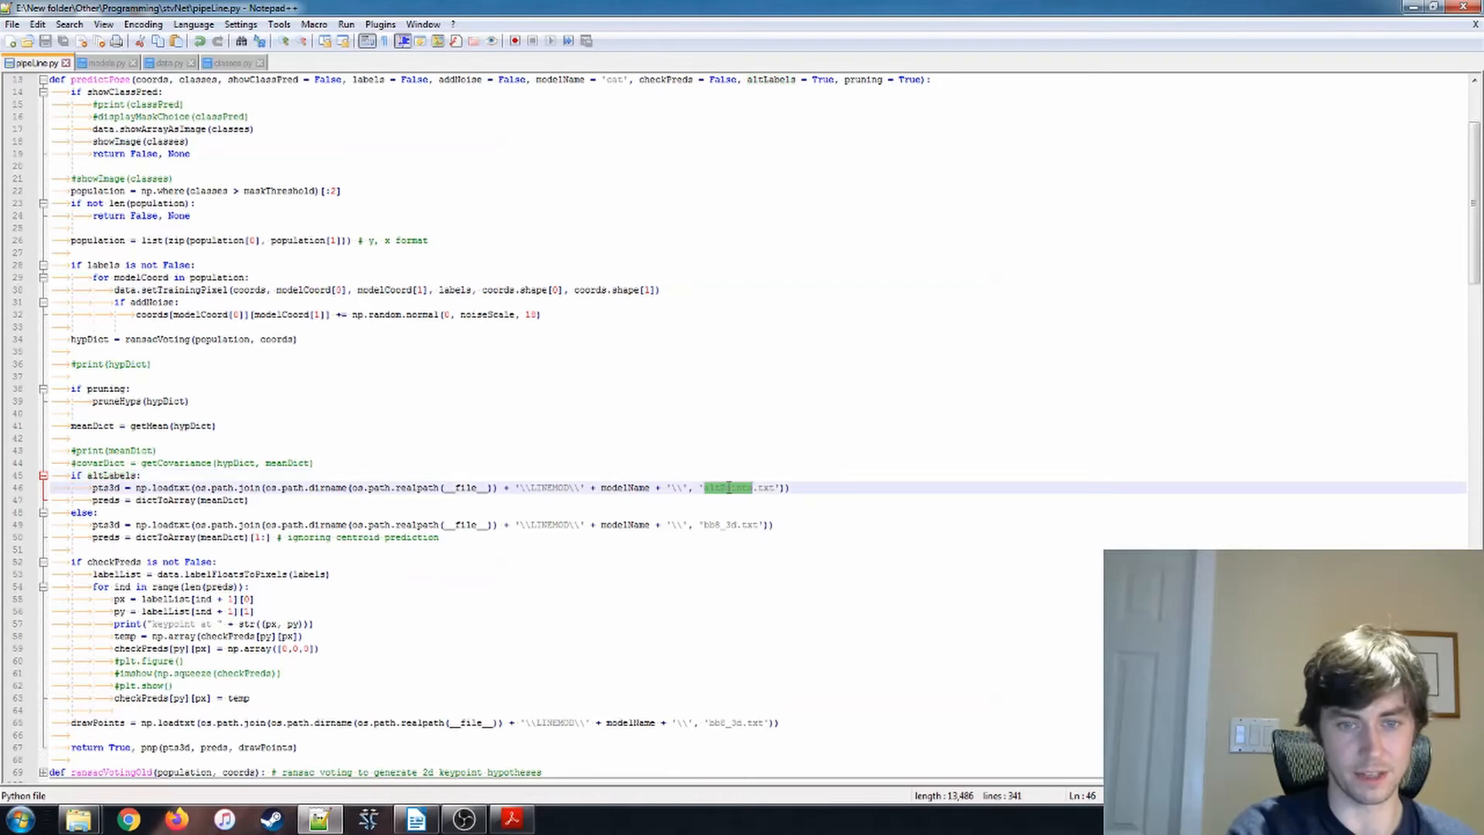
scroll("down", 3)
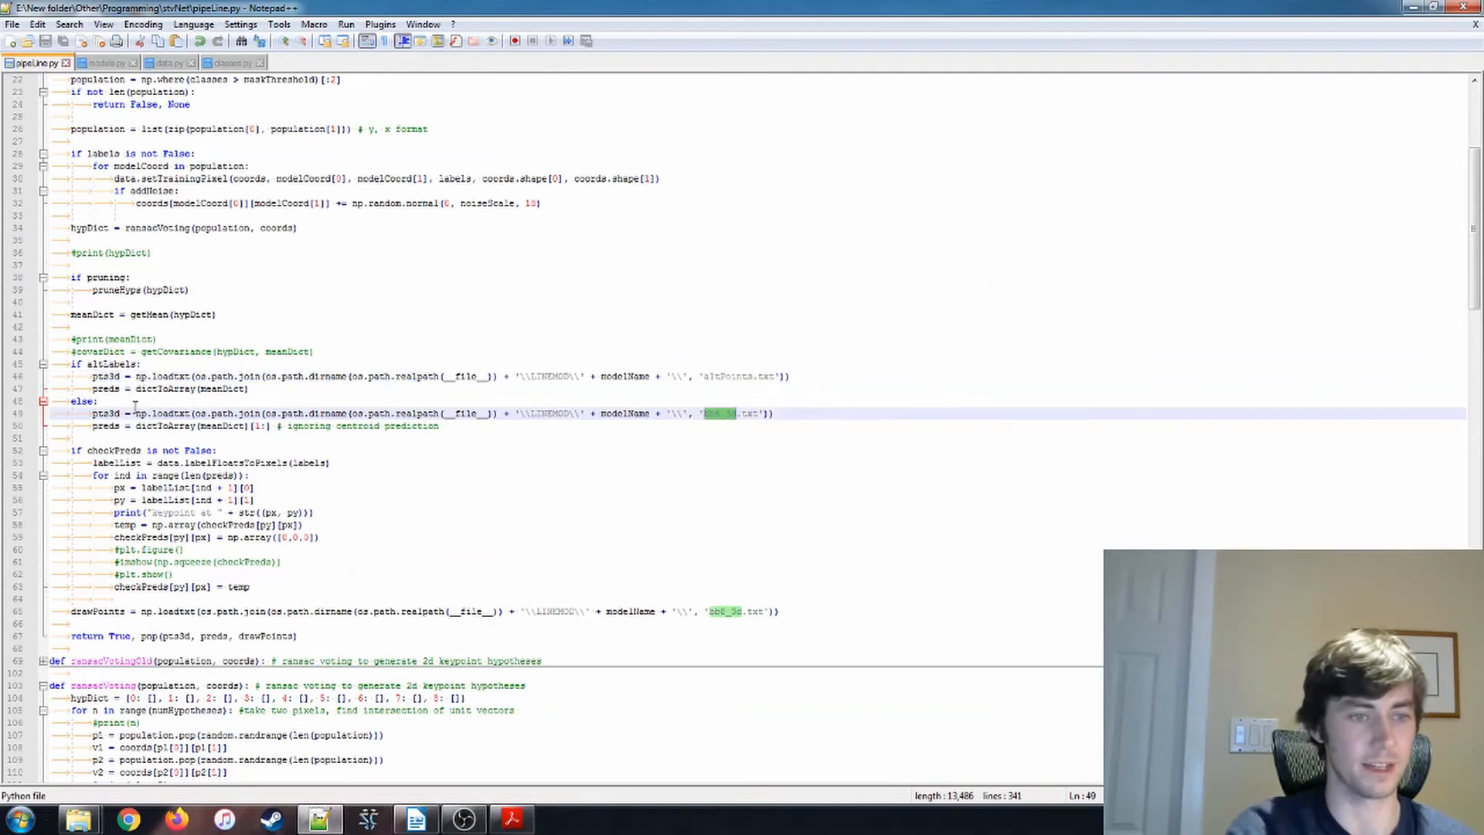
double_click(105, 390)
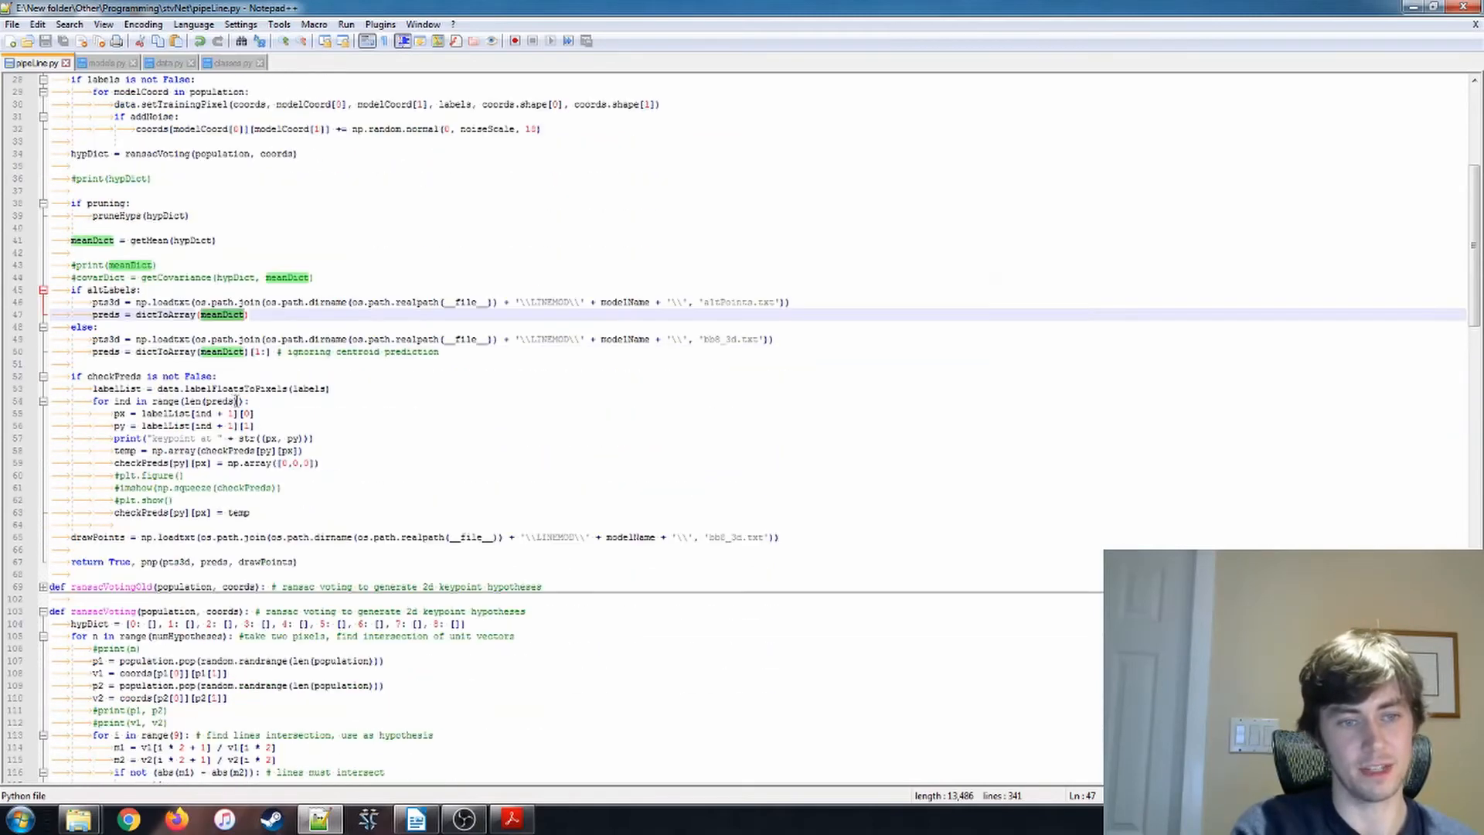
left_click(200, 351)
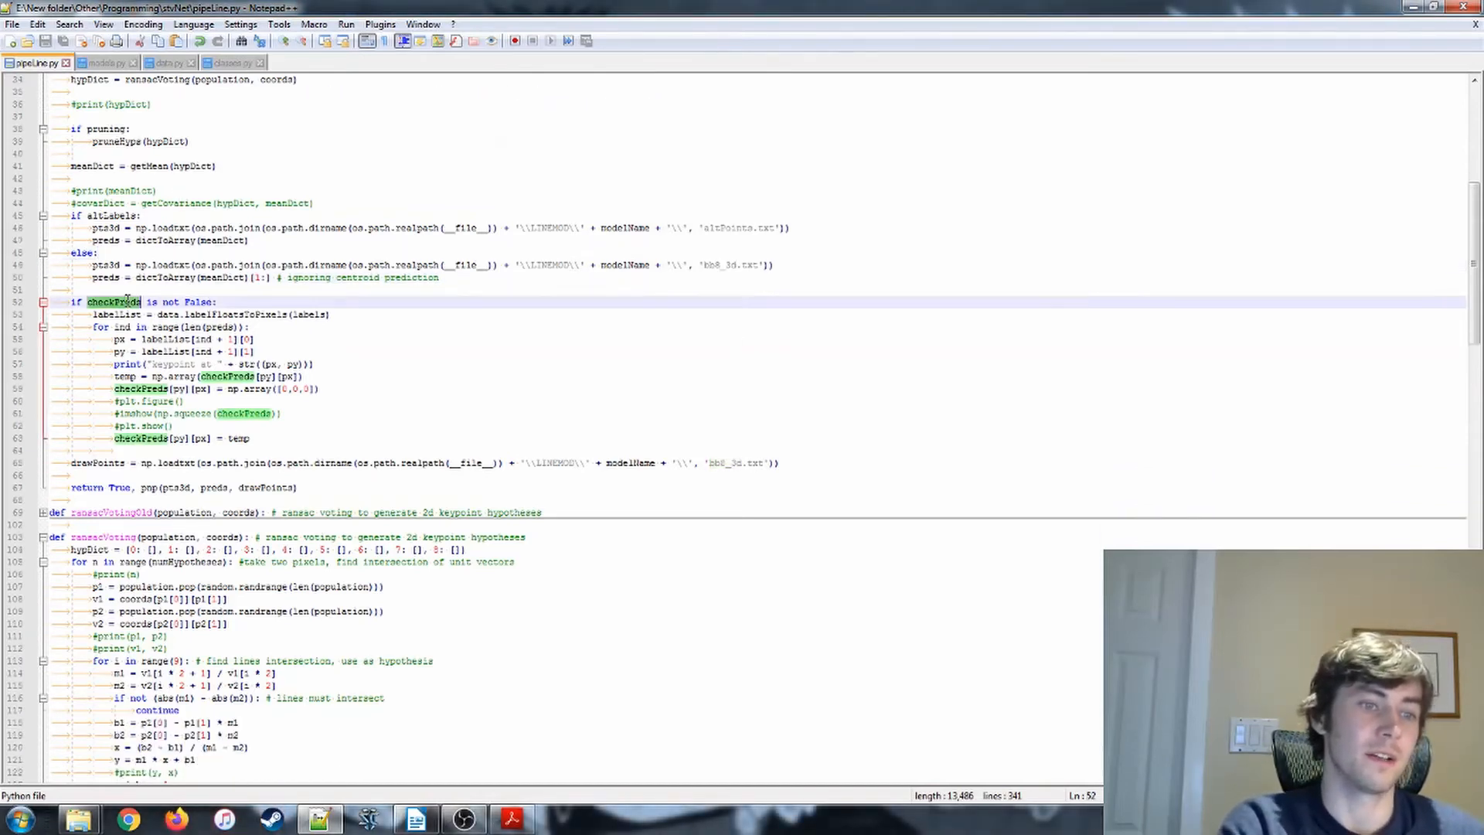
left_click_drag(137, 313, 250, 437)
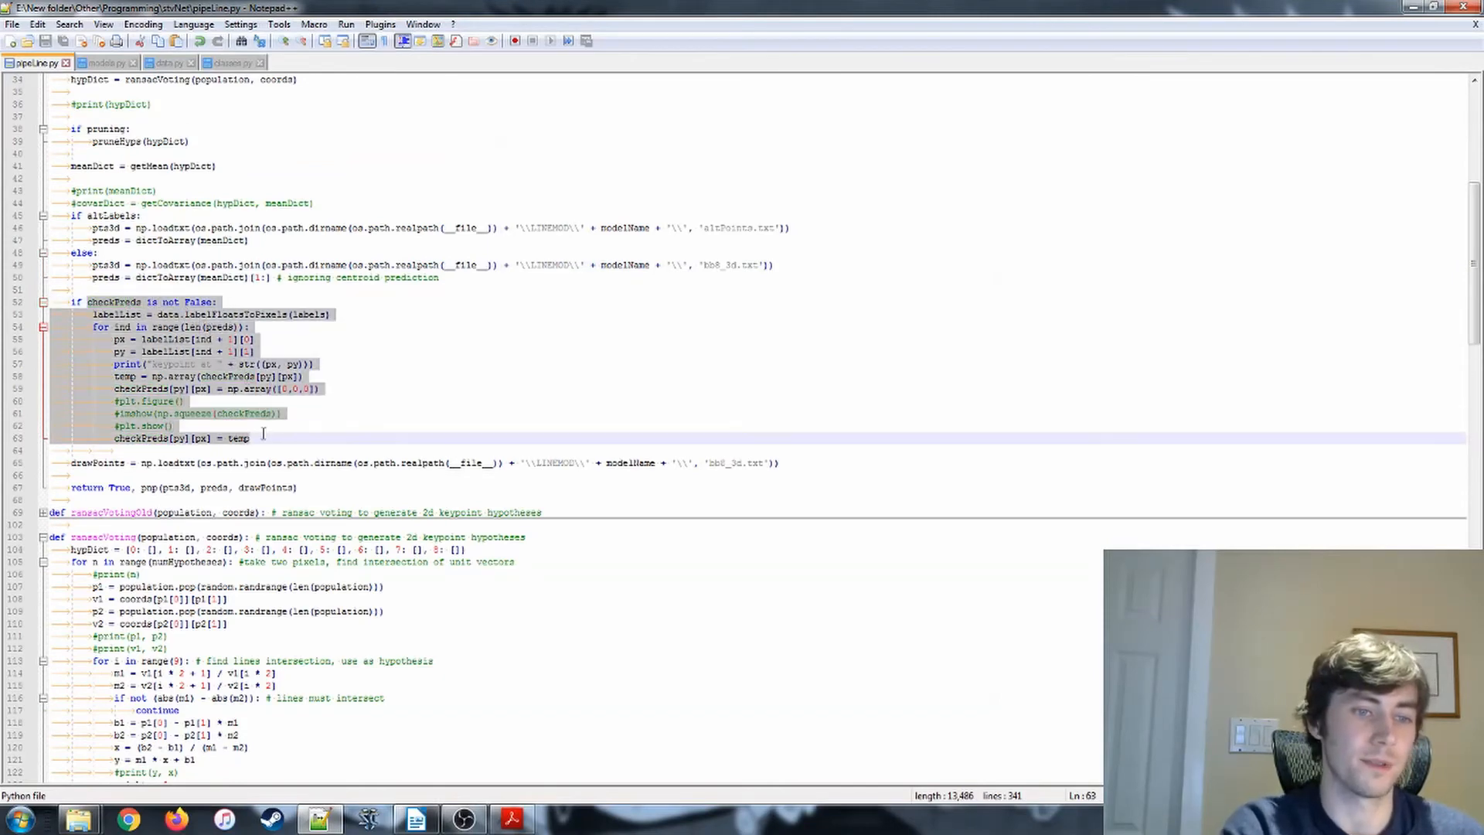
scroll("down", 3)
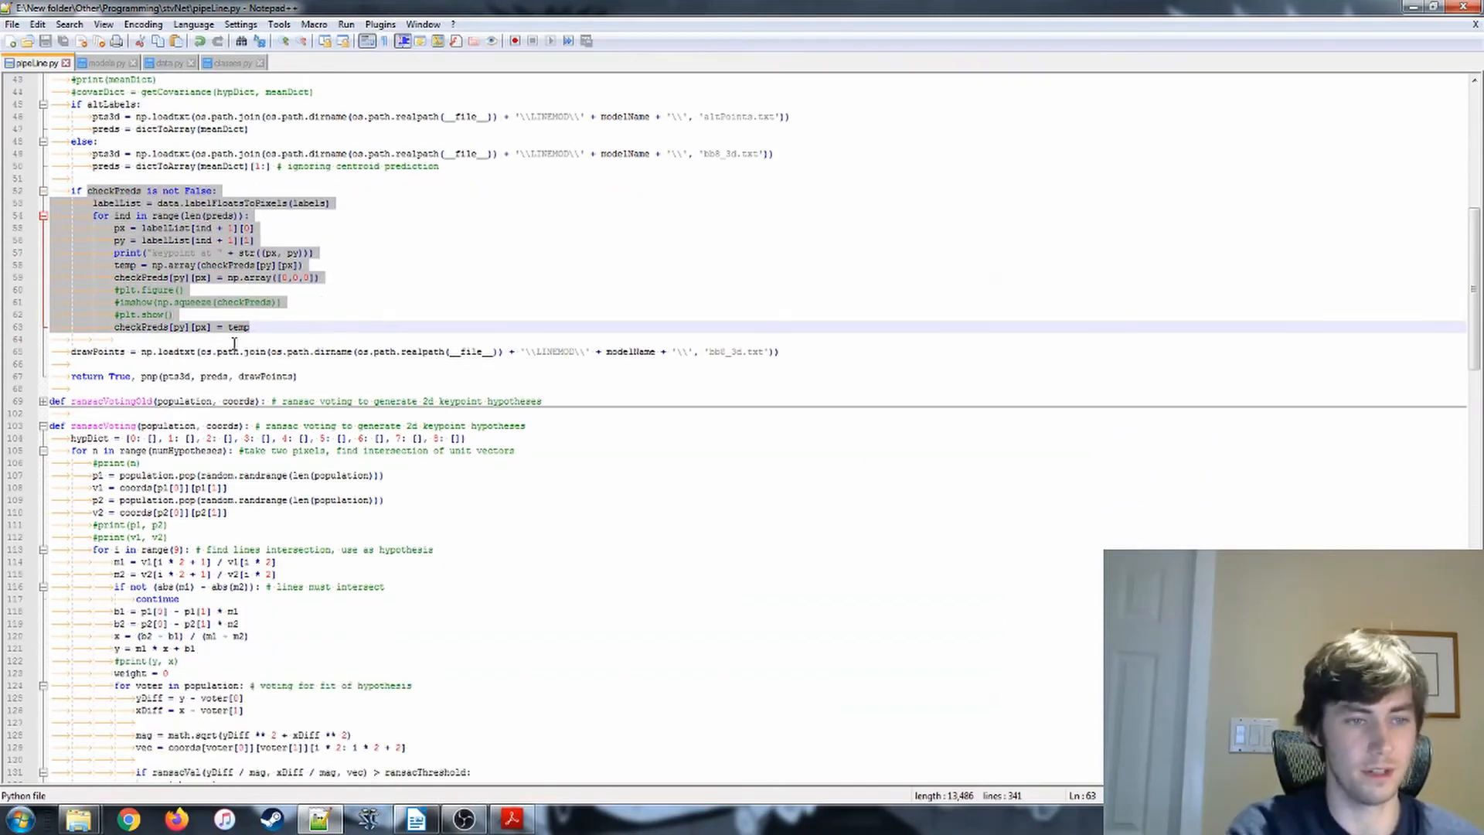
double_click(97, 351)
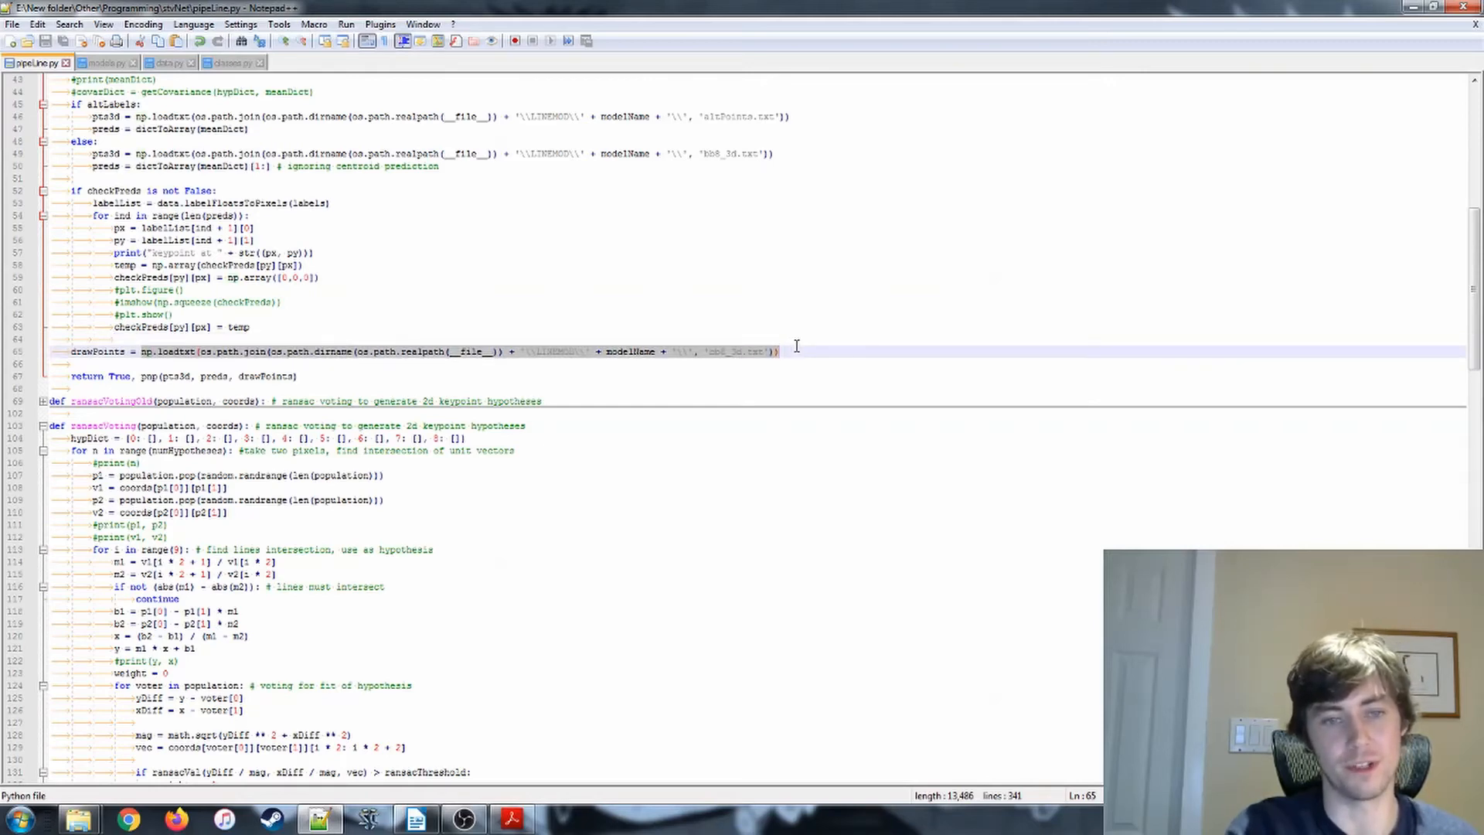
double_click(147, 376)
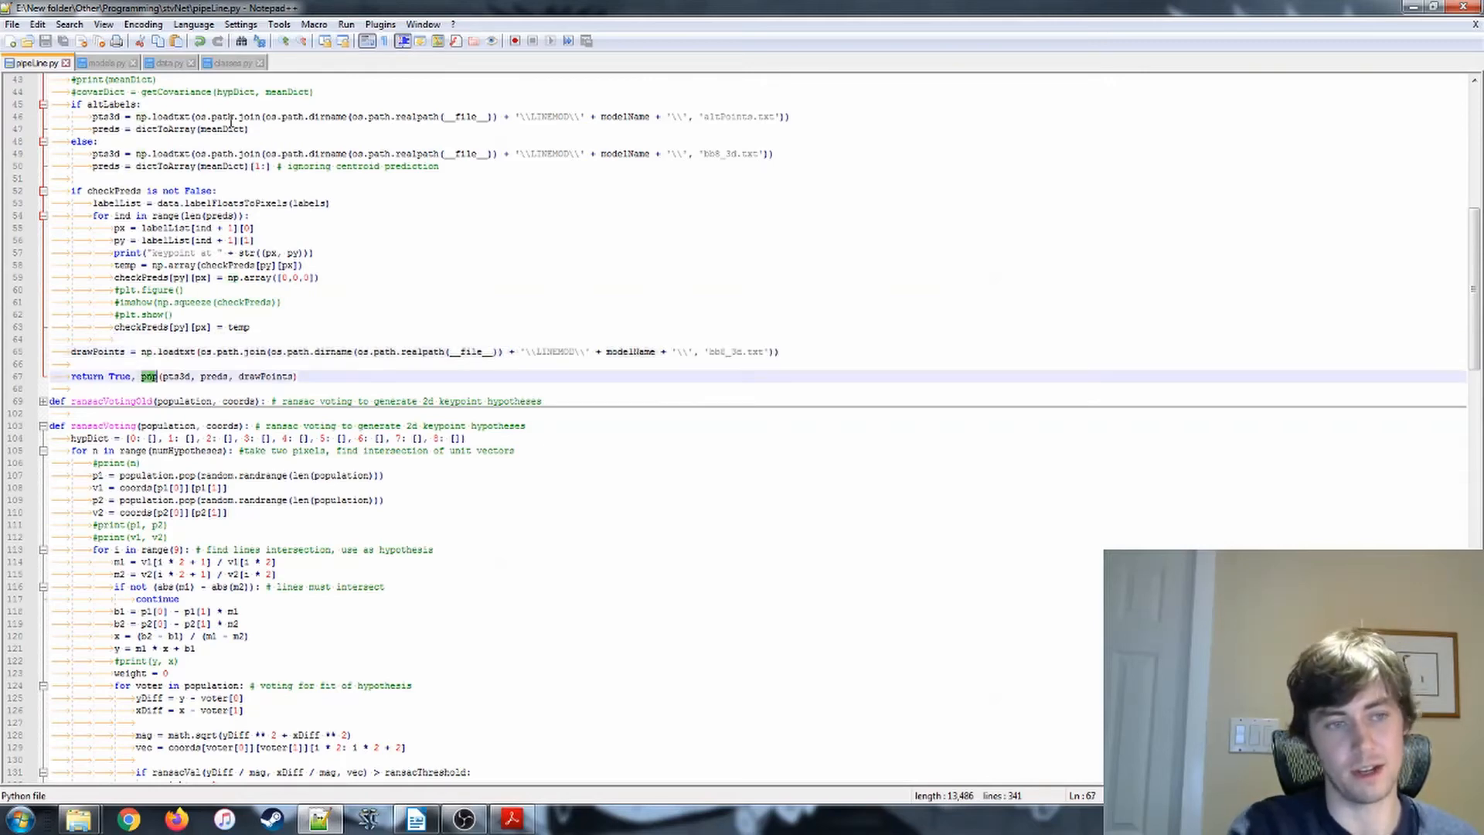
scroll("down", 3)
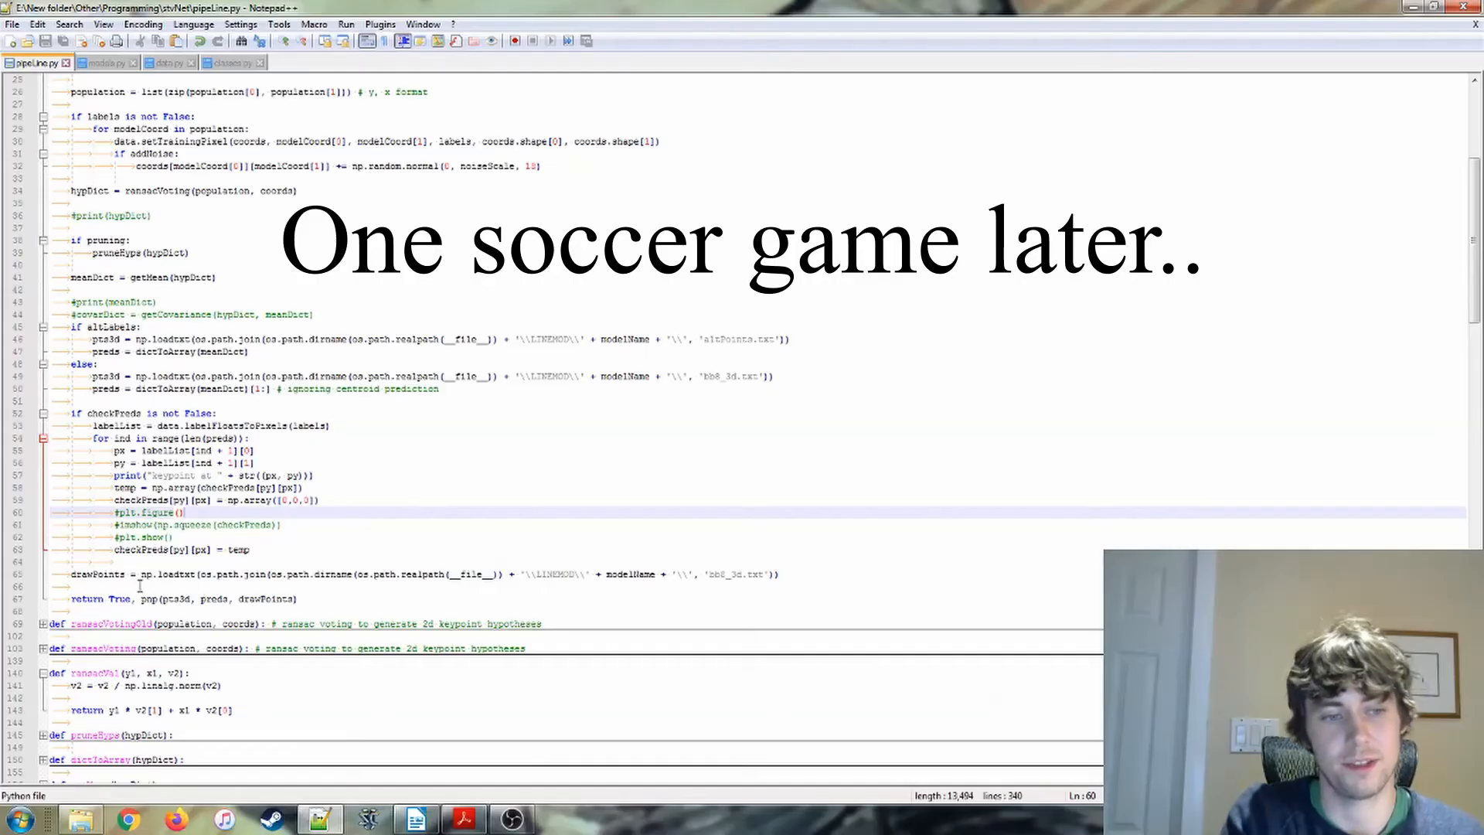
left_click(178, 599)
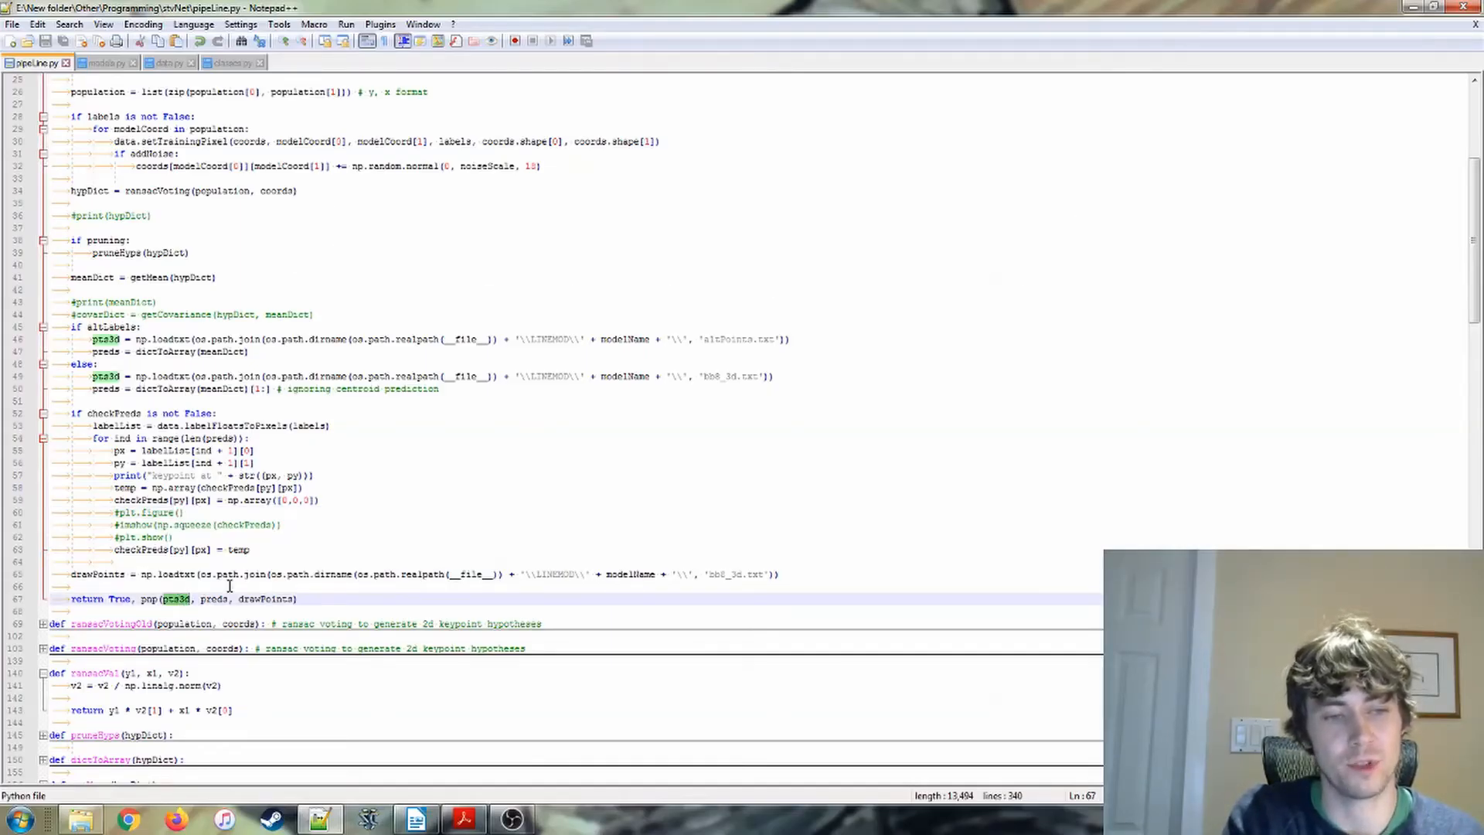
double_click(213, 598)
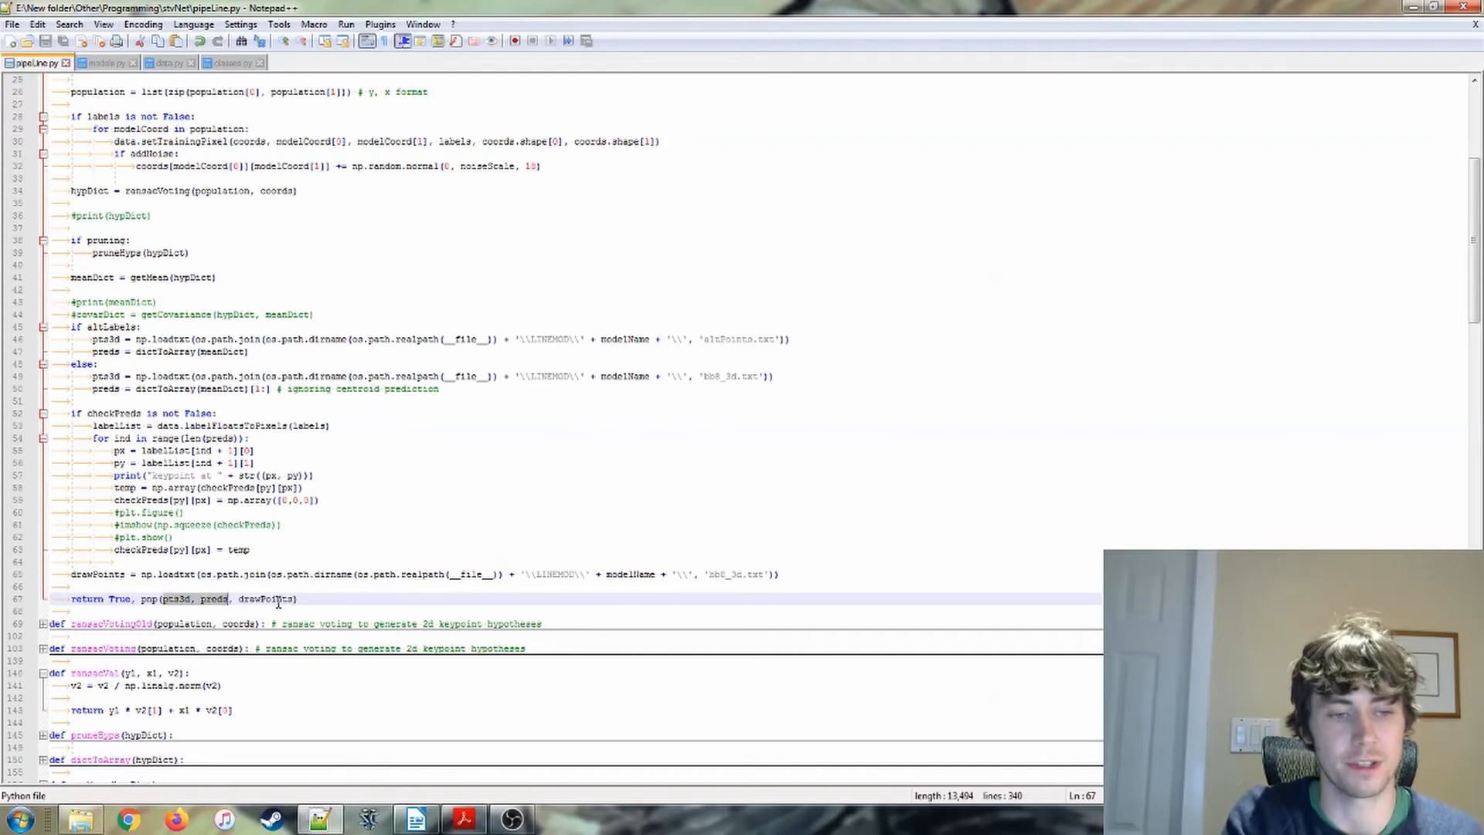
double_click(268, 599)
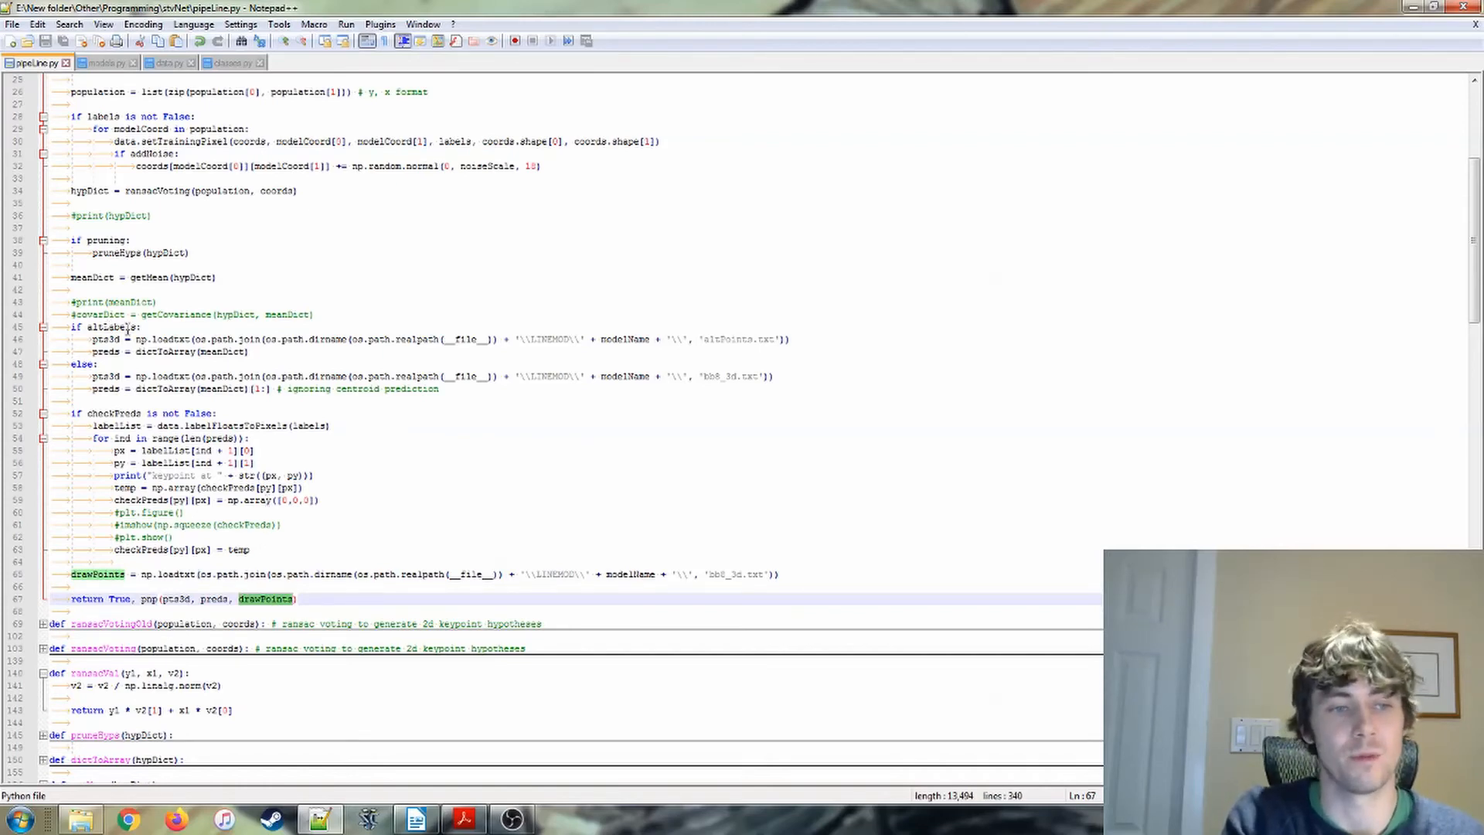
double_click(175, 599)
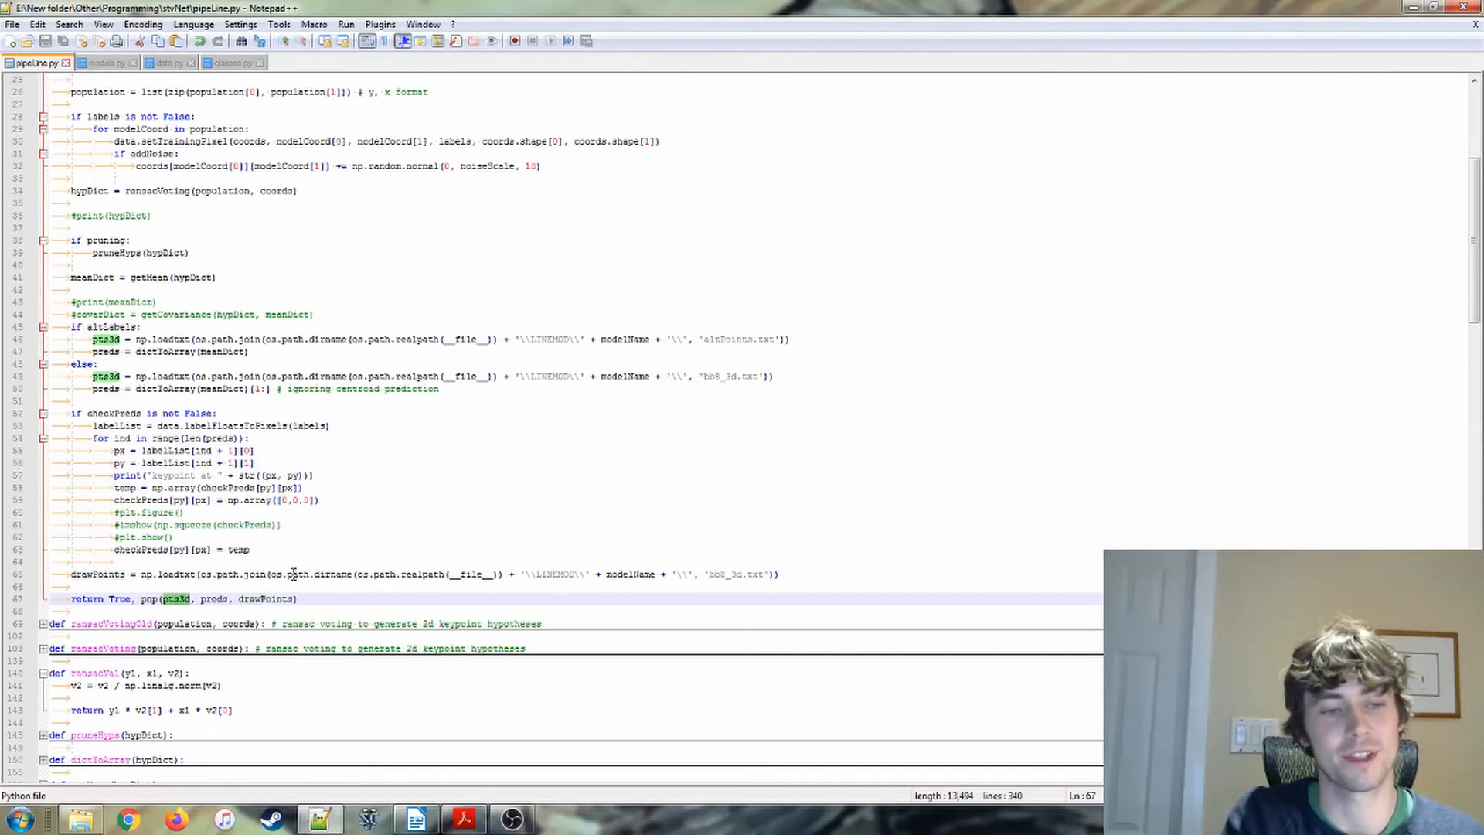
double_click(268, 598)
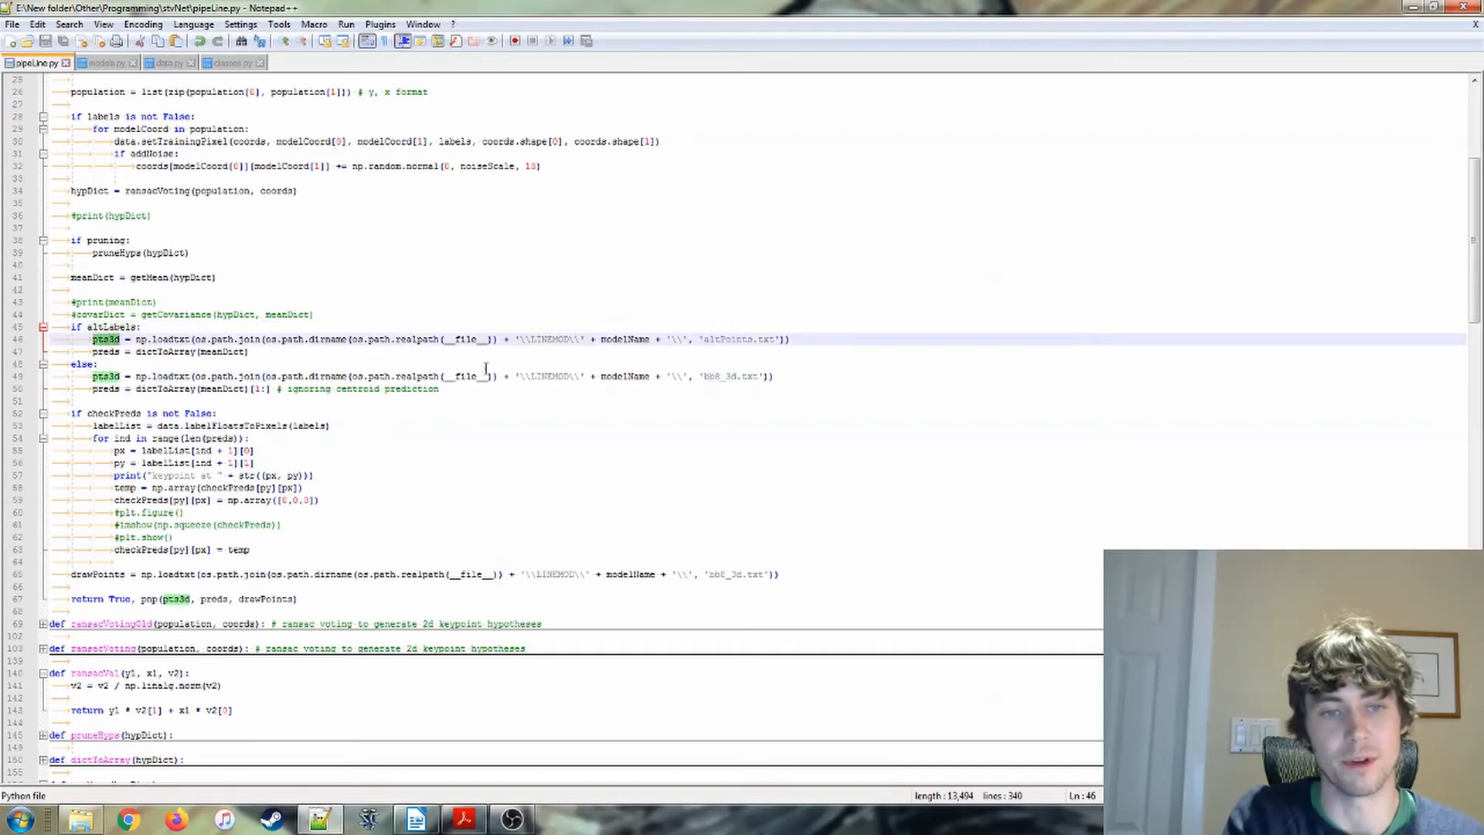
double_click(728, 339)
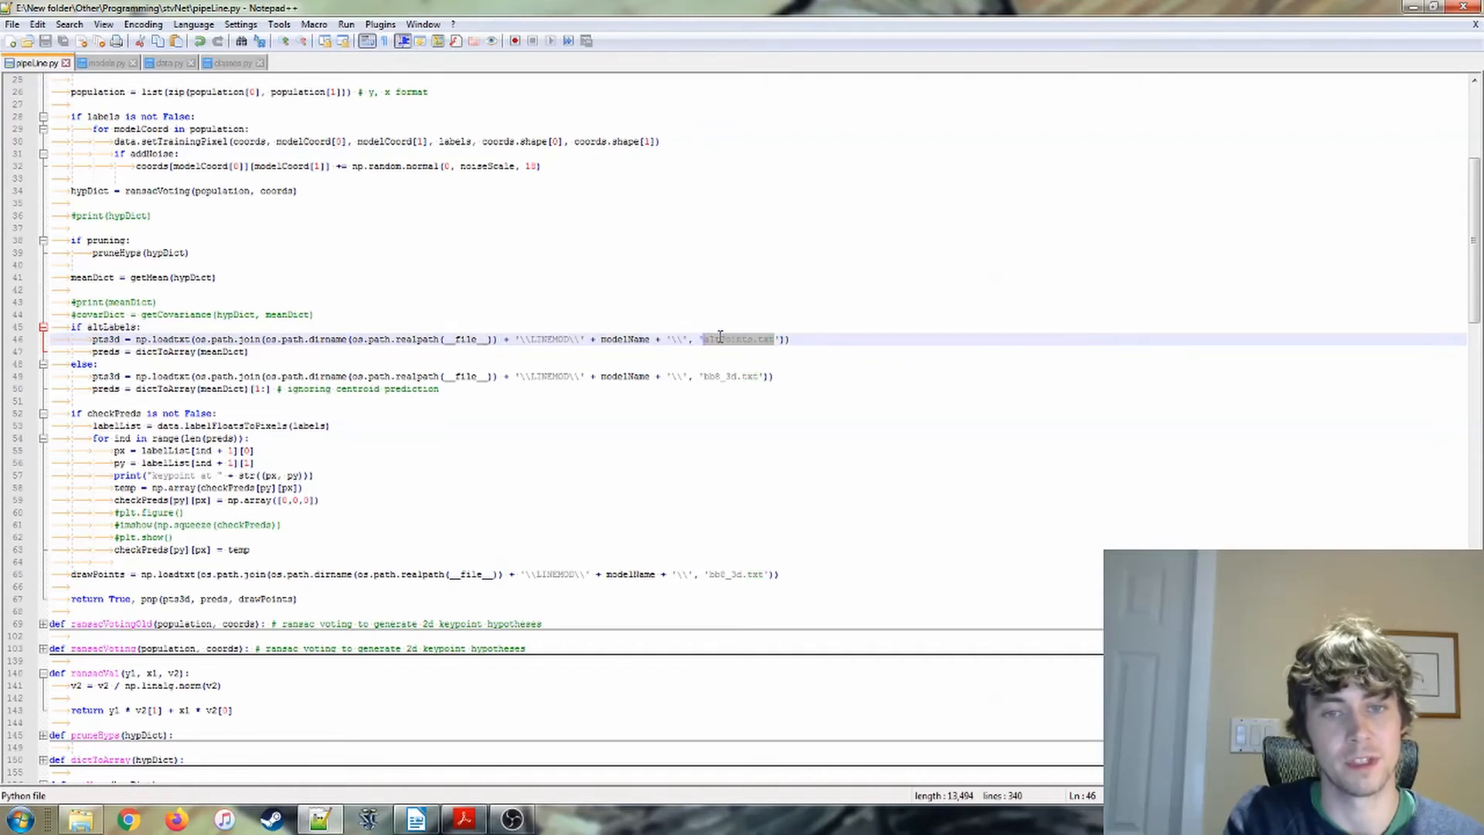
scroll("down", 3)
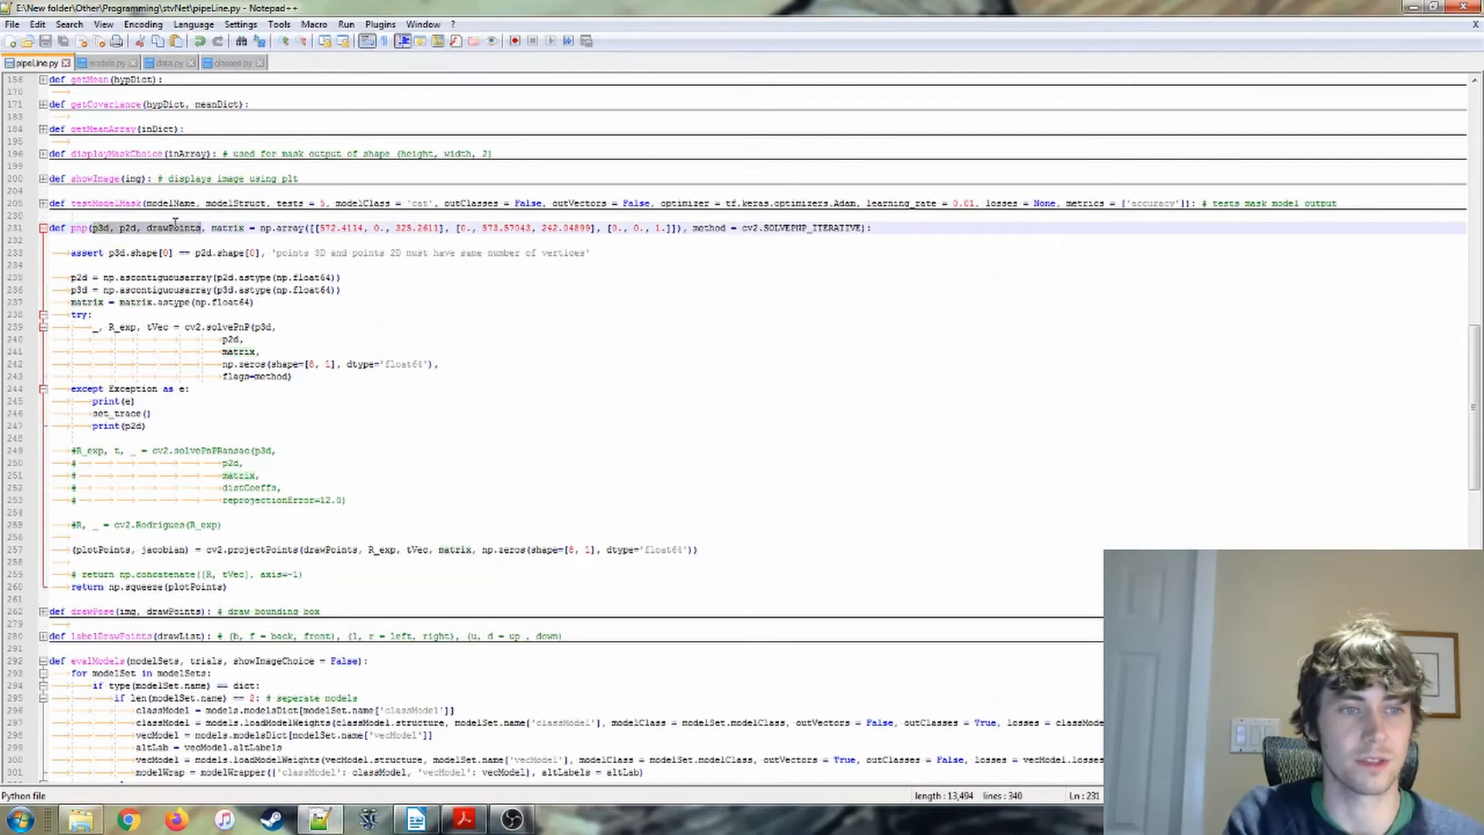
double_click(228, 227)
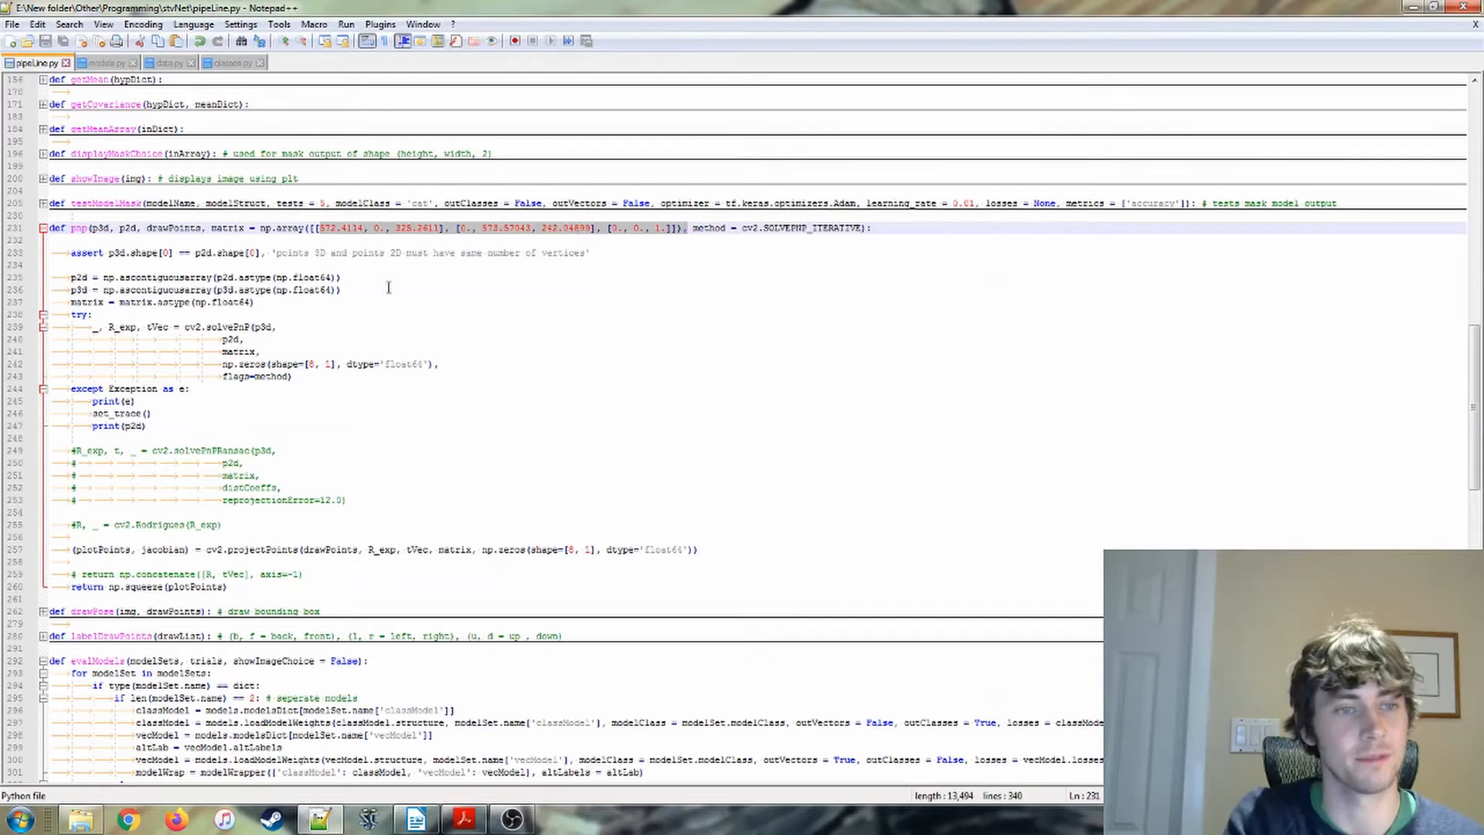
double_click(144, 252)
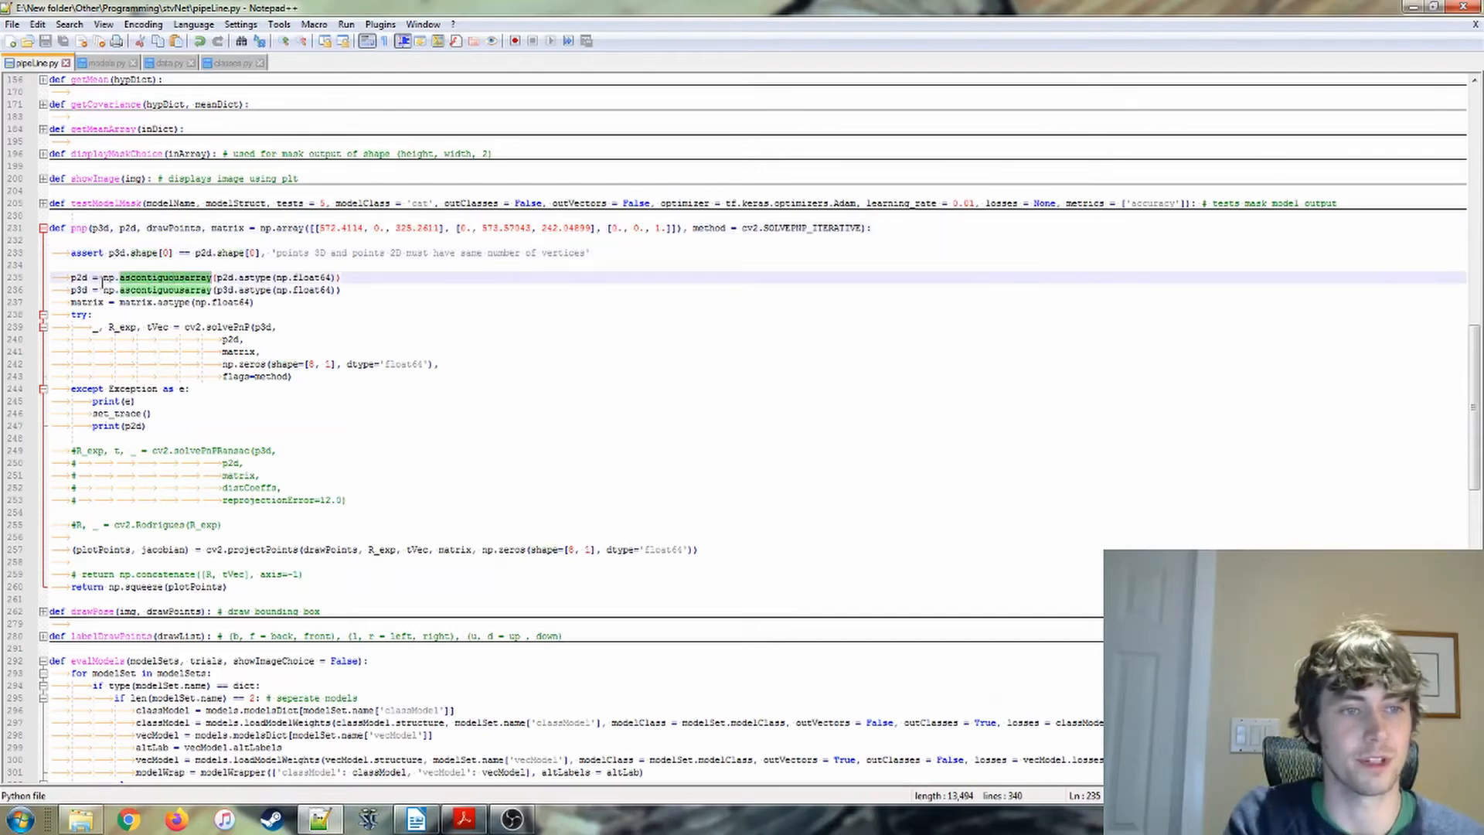
left_click(94, 314)
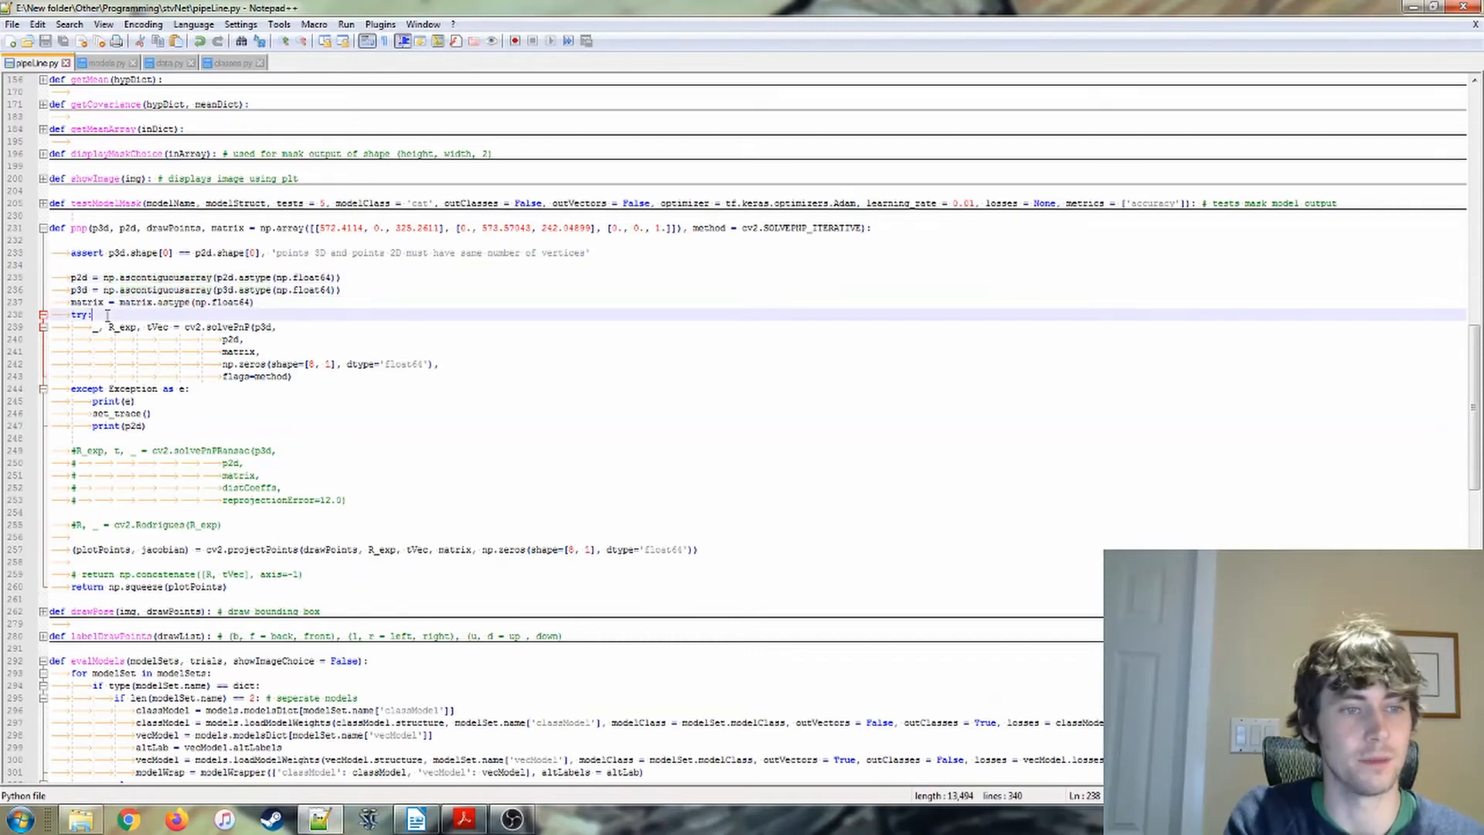
double_click(227, 326)
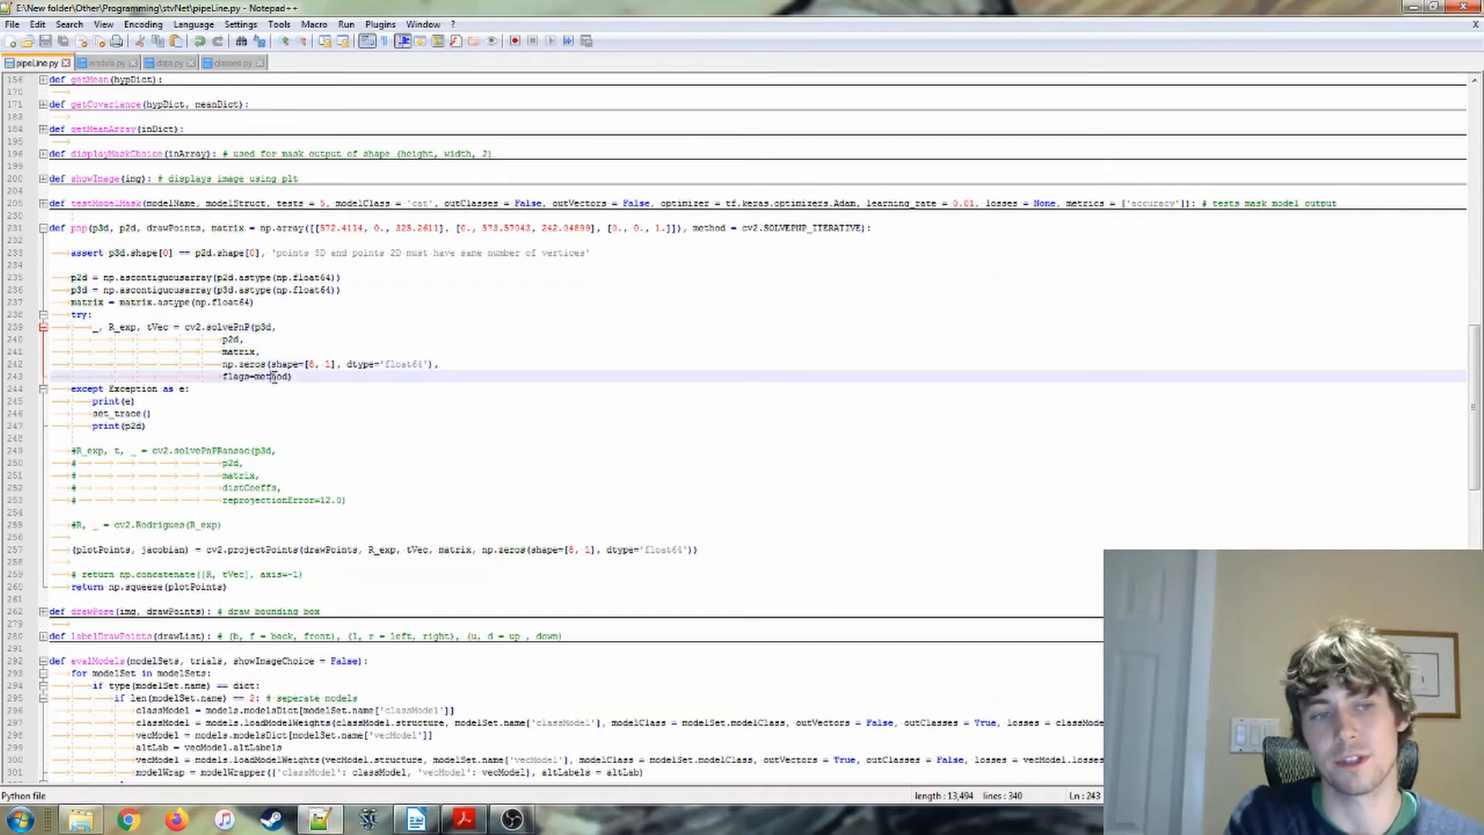
double_click(256, 375)
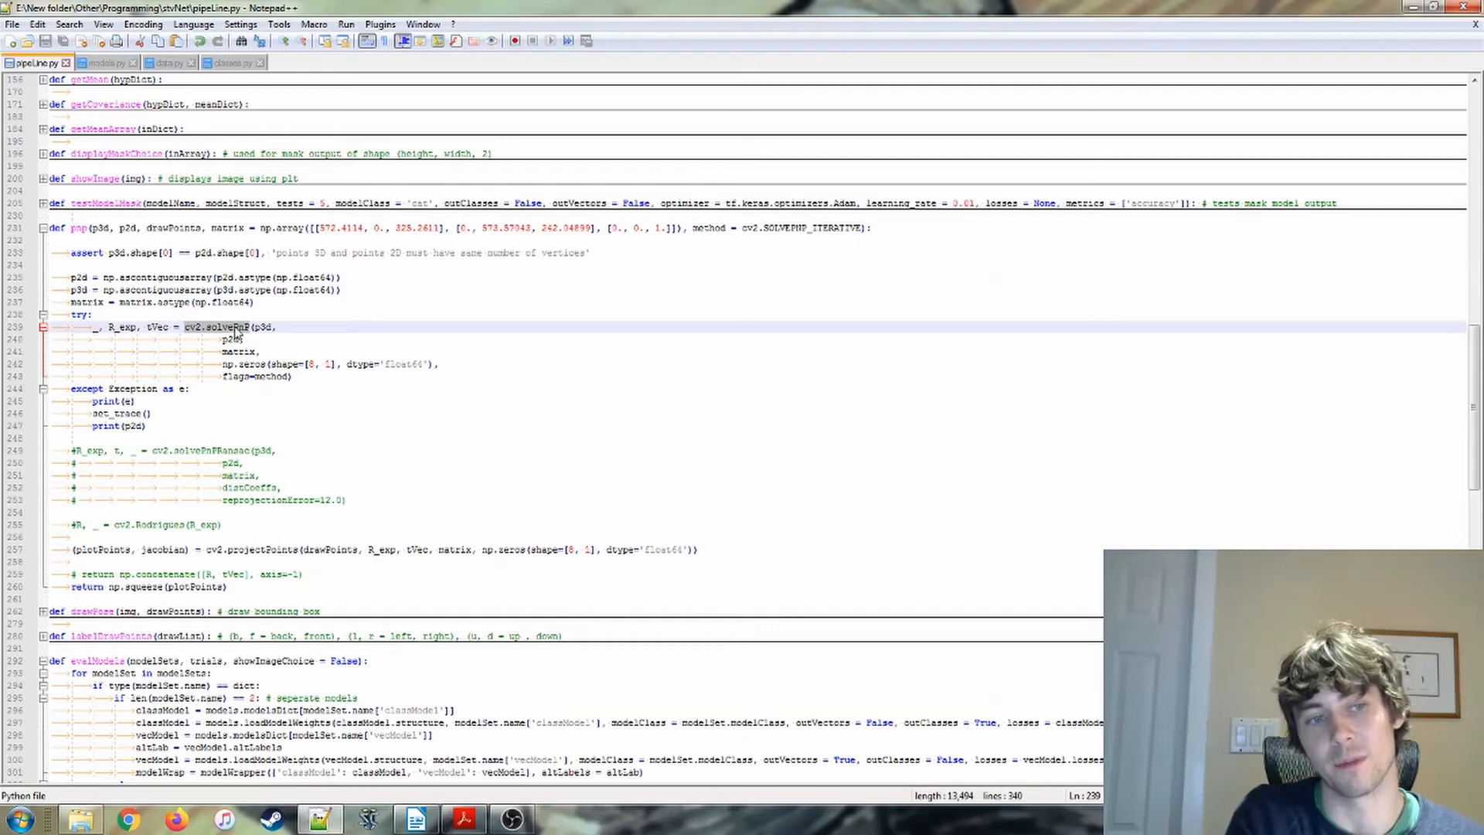
double_click(223, 326)
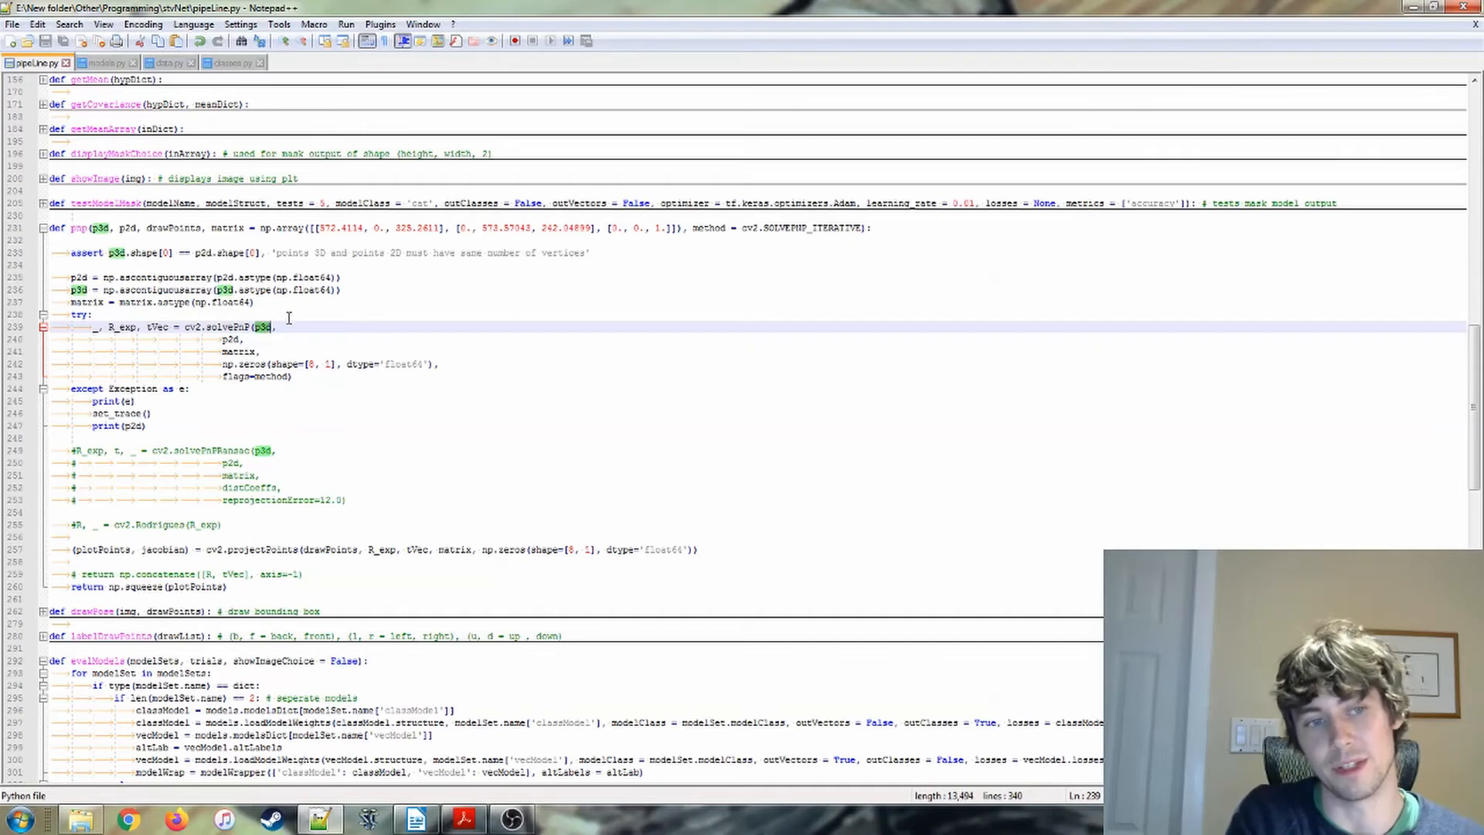
double_click(229, 339)
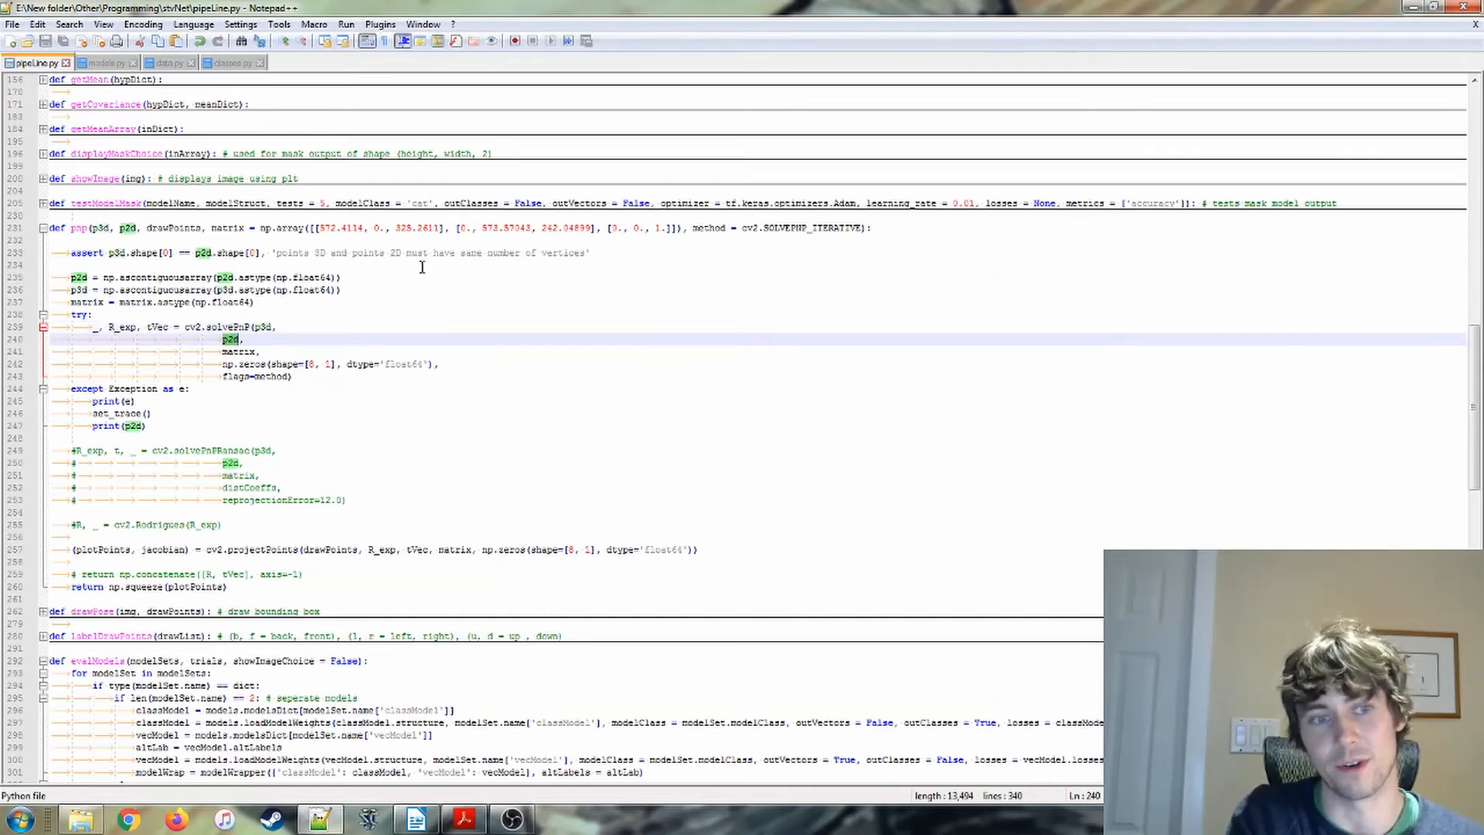
mouse_move(235, 379)
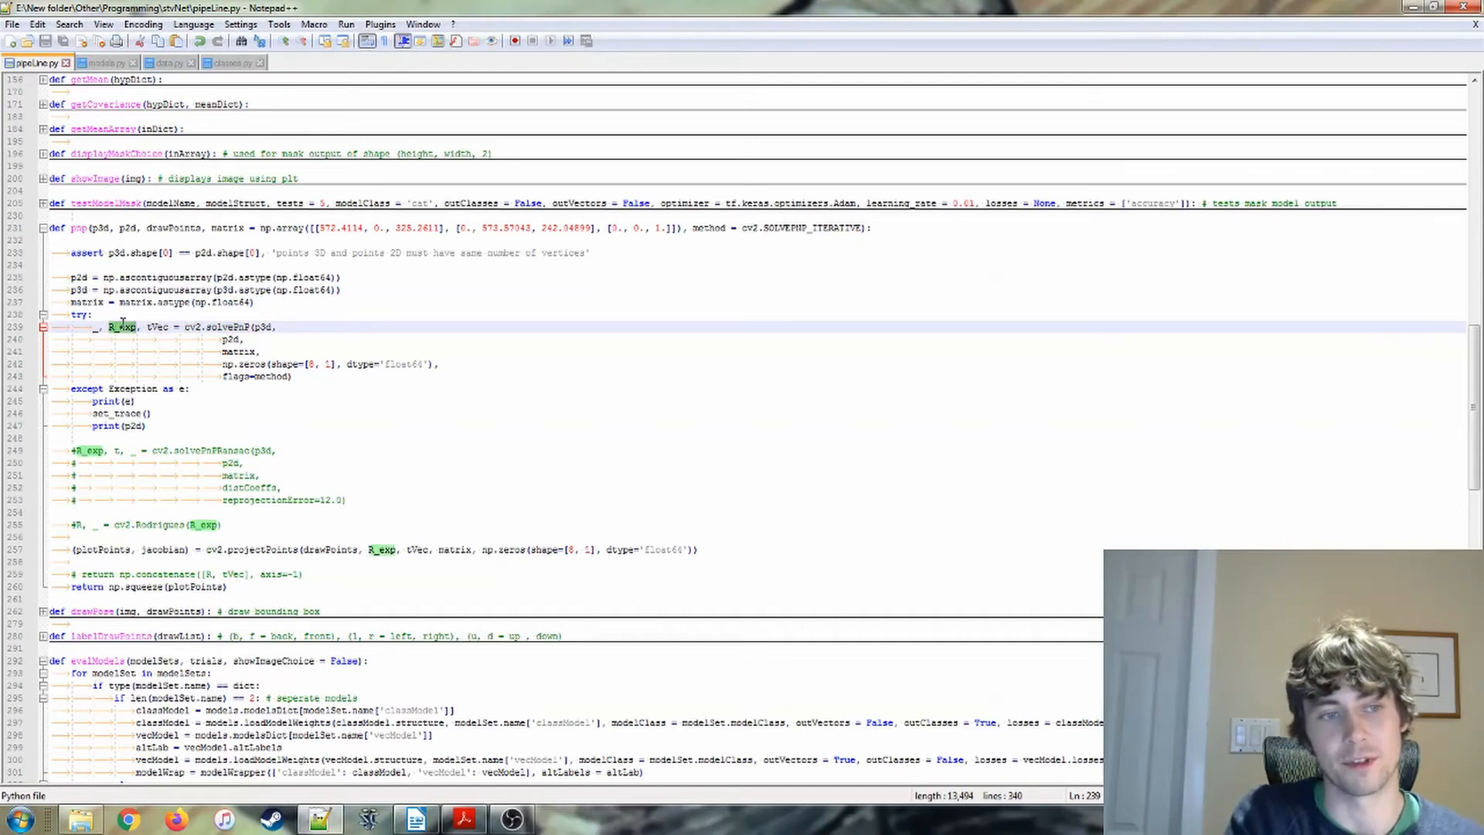
left_click(93, 314)
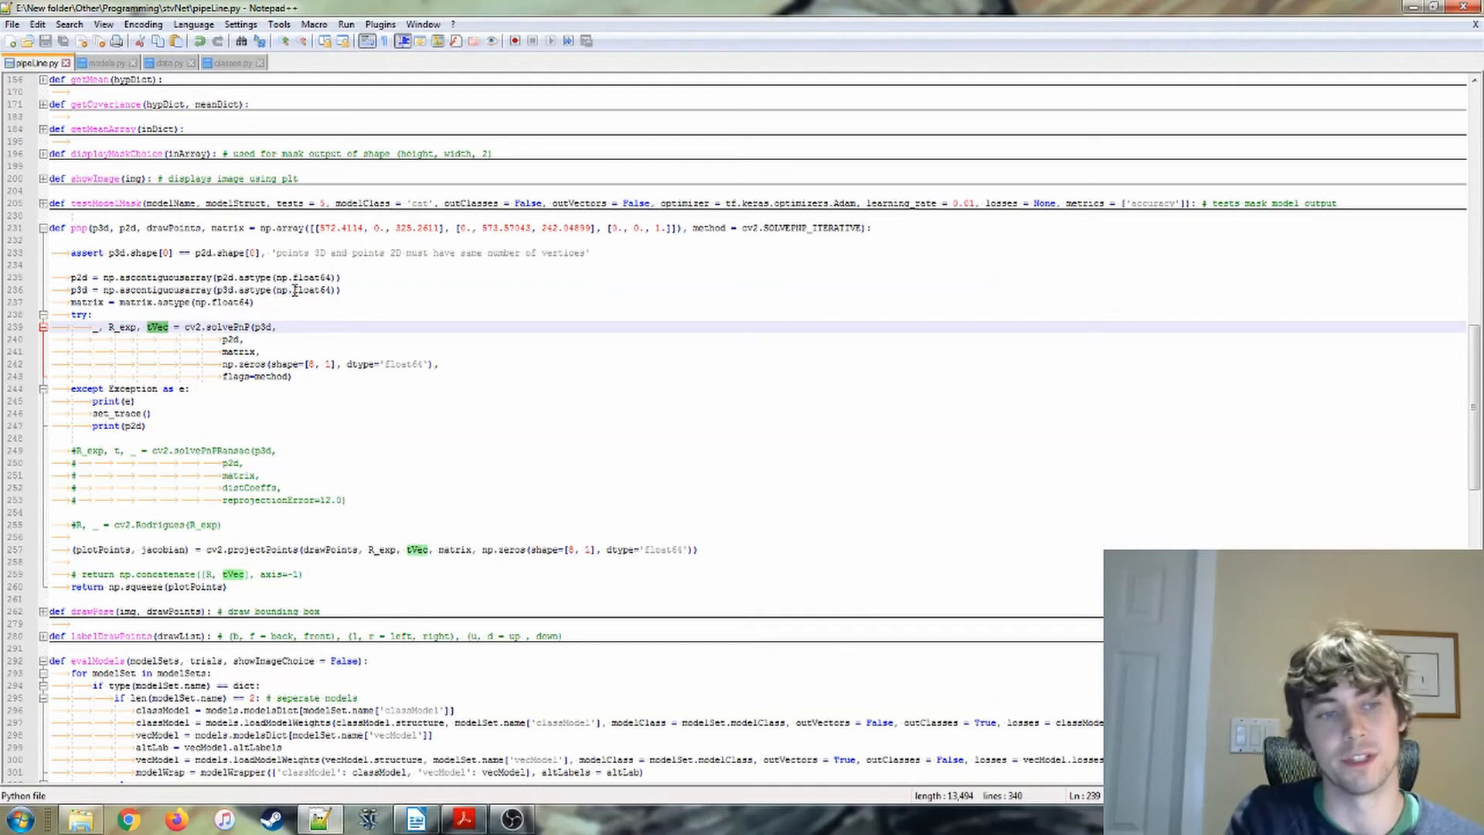
mouse_move(313, 276)
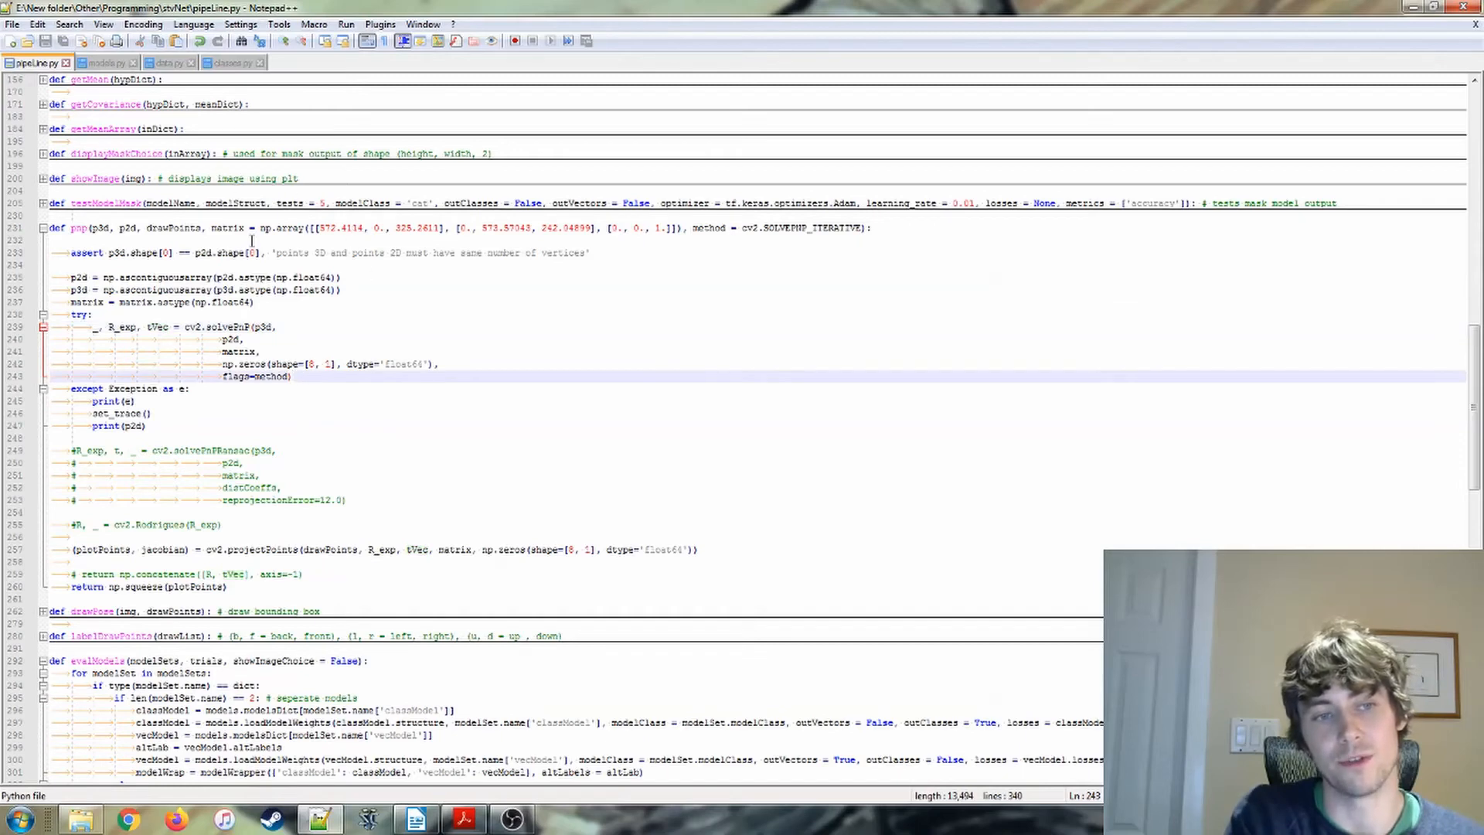
double_click(175, 228)
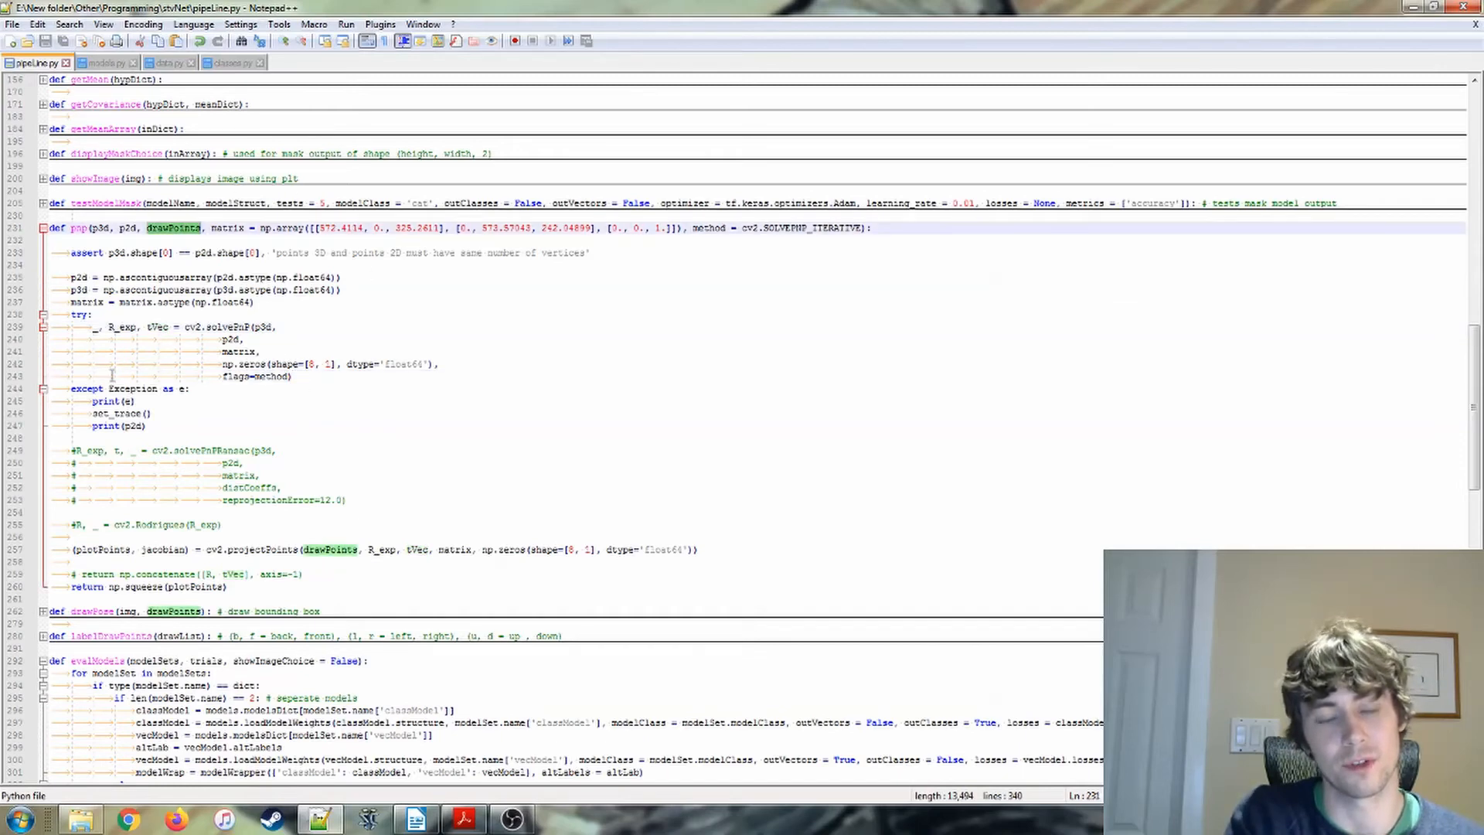
scroll("down", 3)
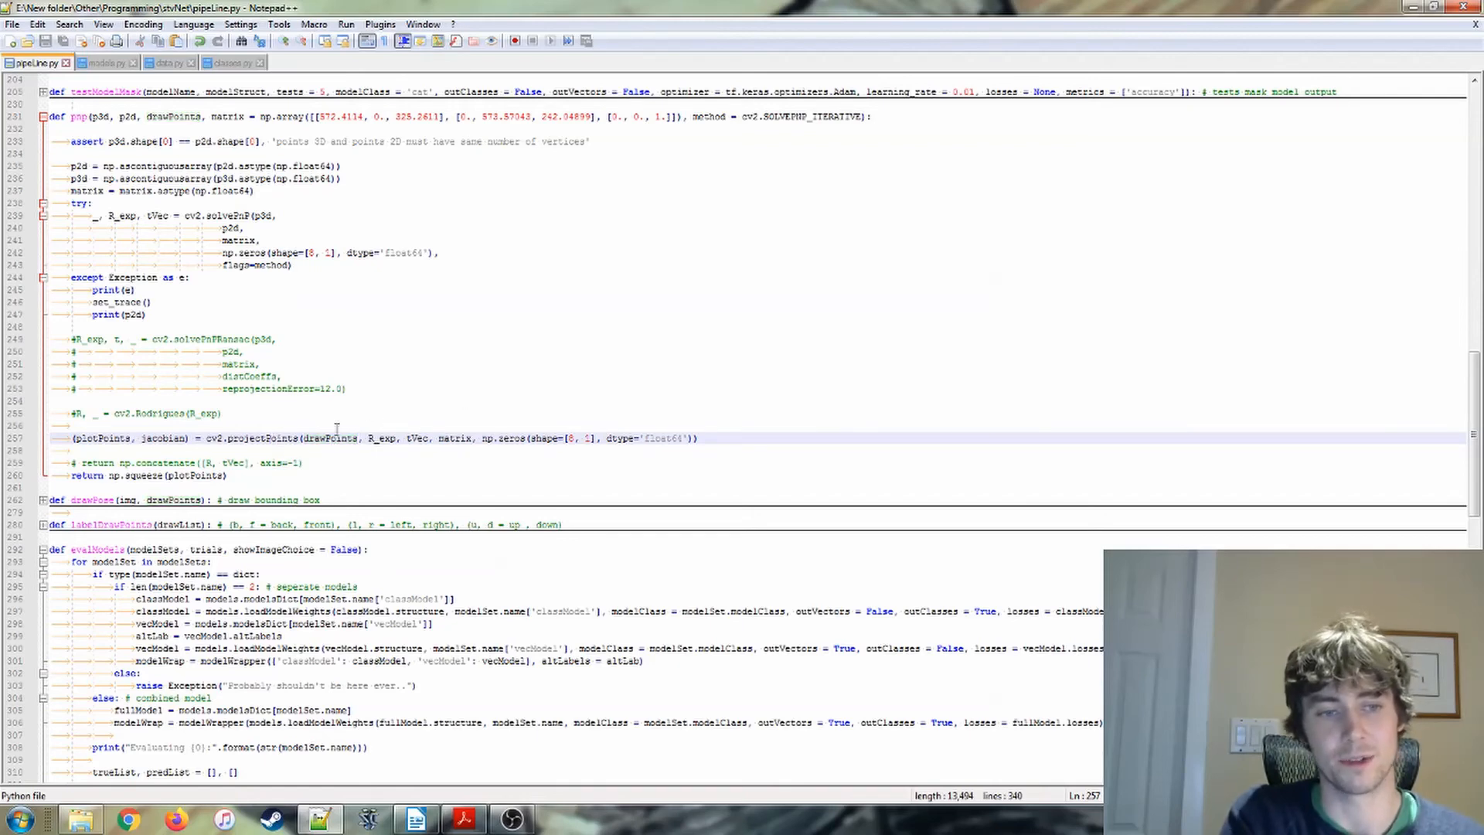
double_click(329, 437)
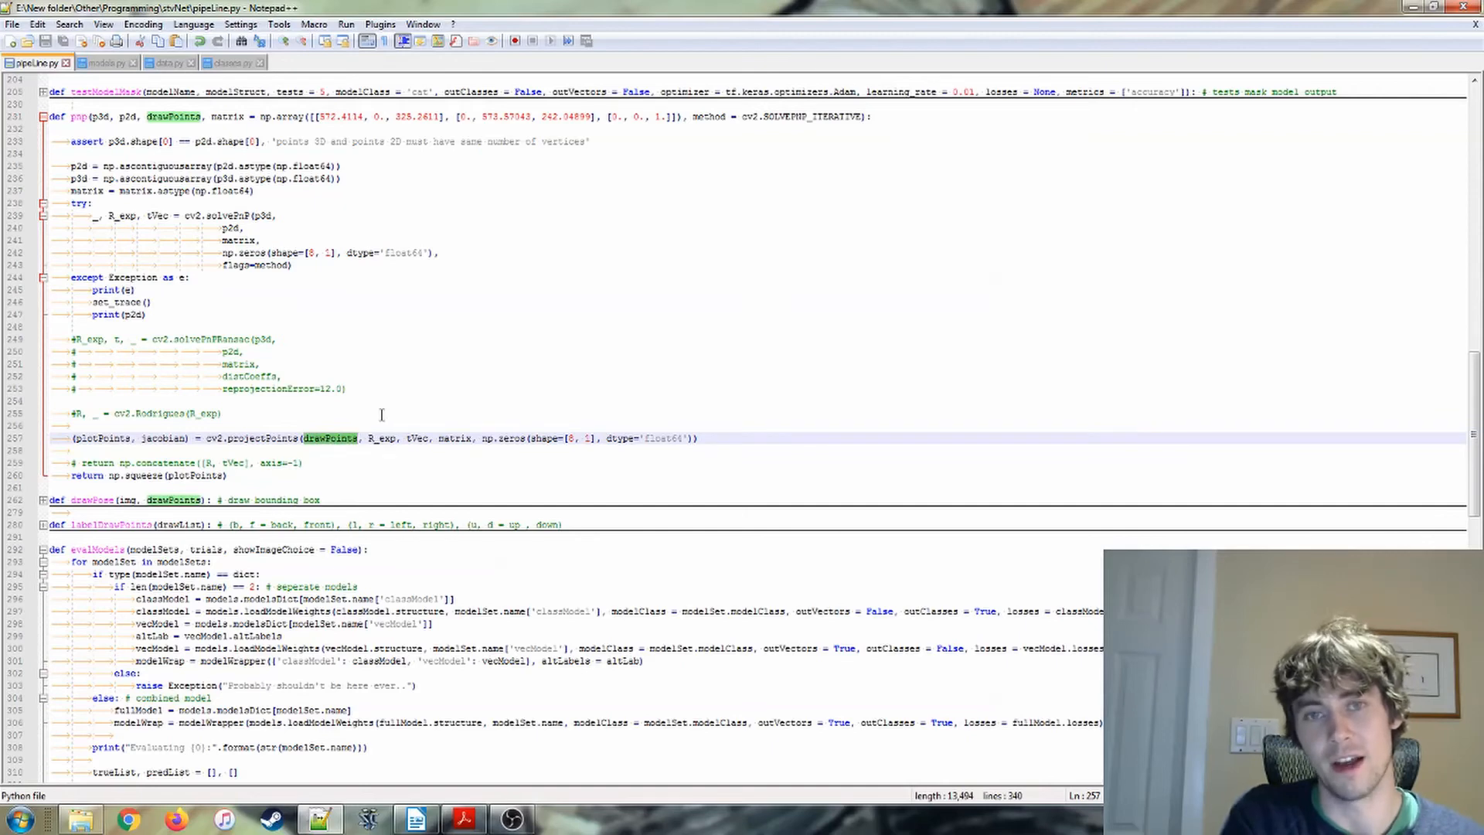
mouse_move(348, 210)
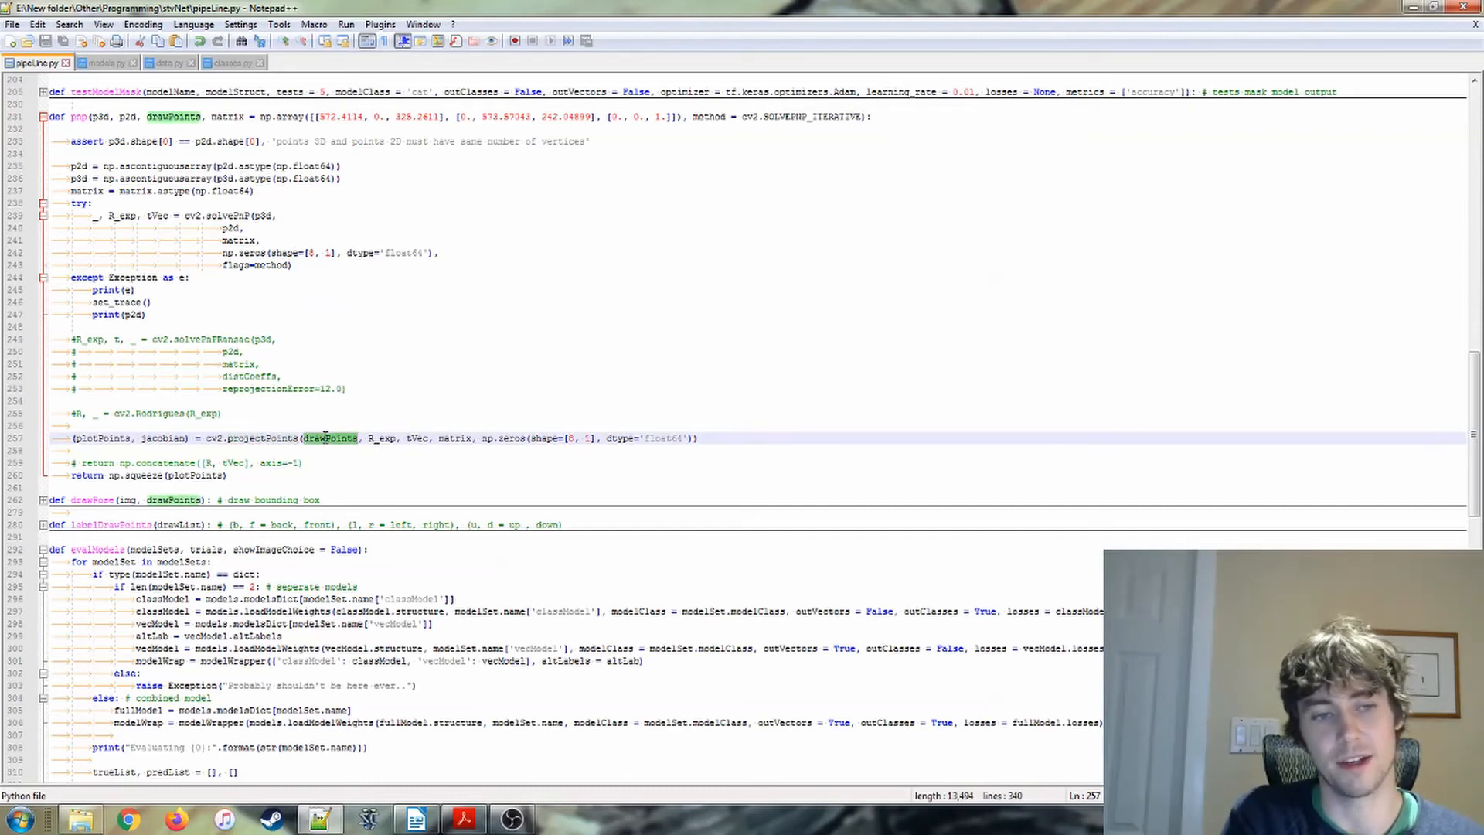
mouse_move(340, 449)
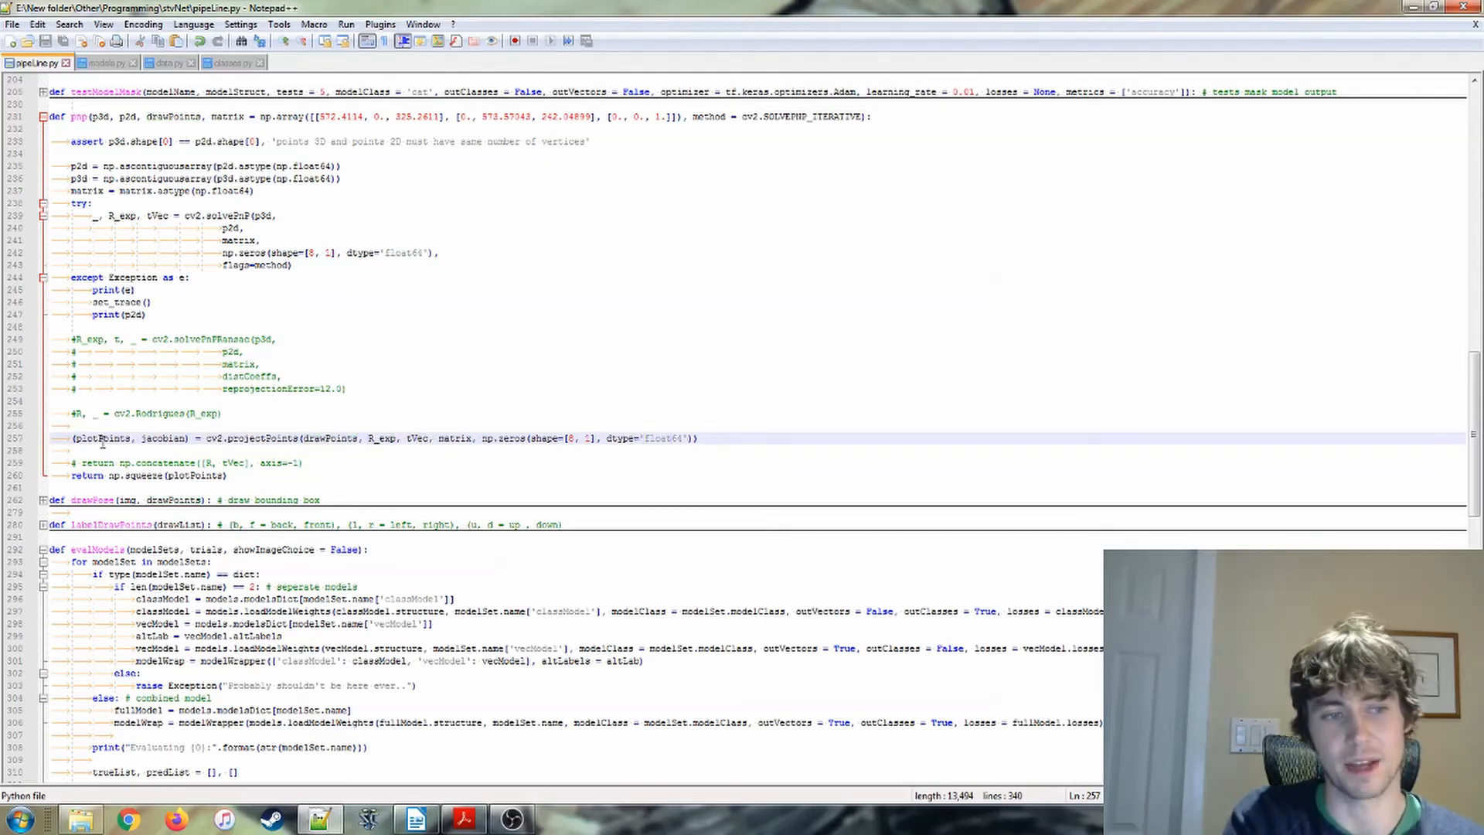
double_click(102, 438)
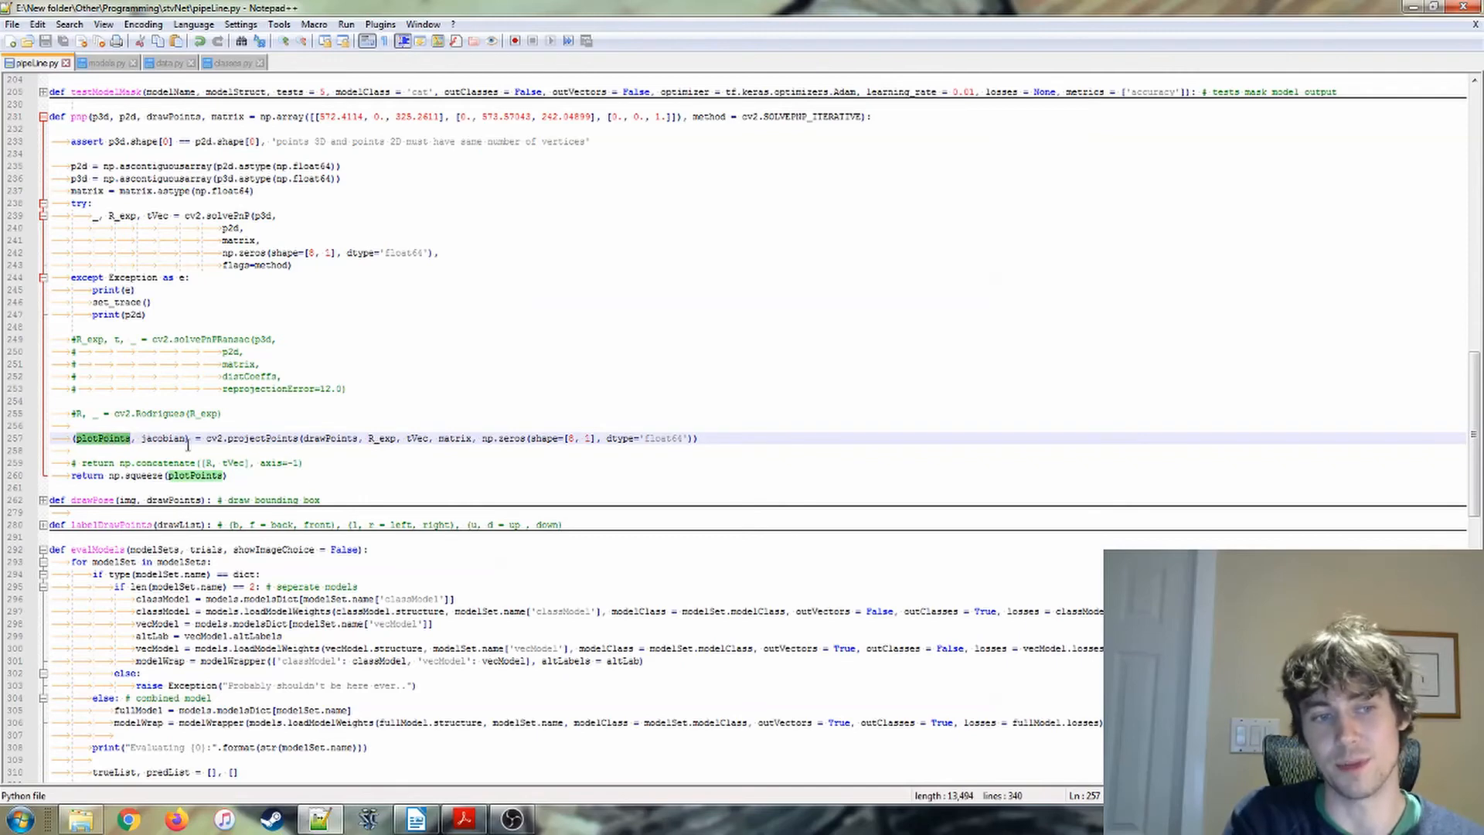
double_click(164, 437)
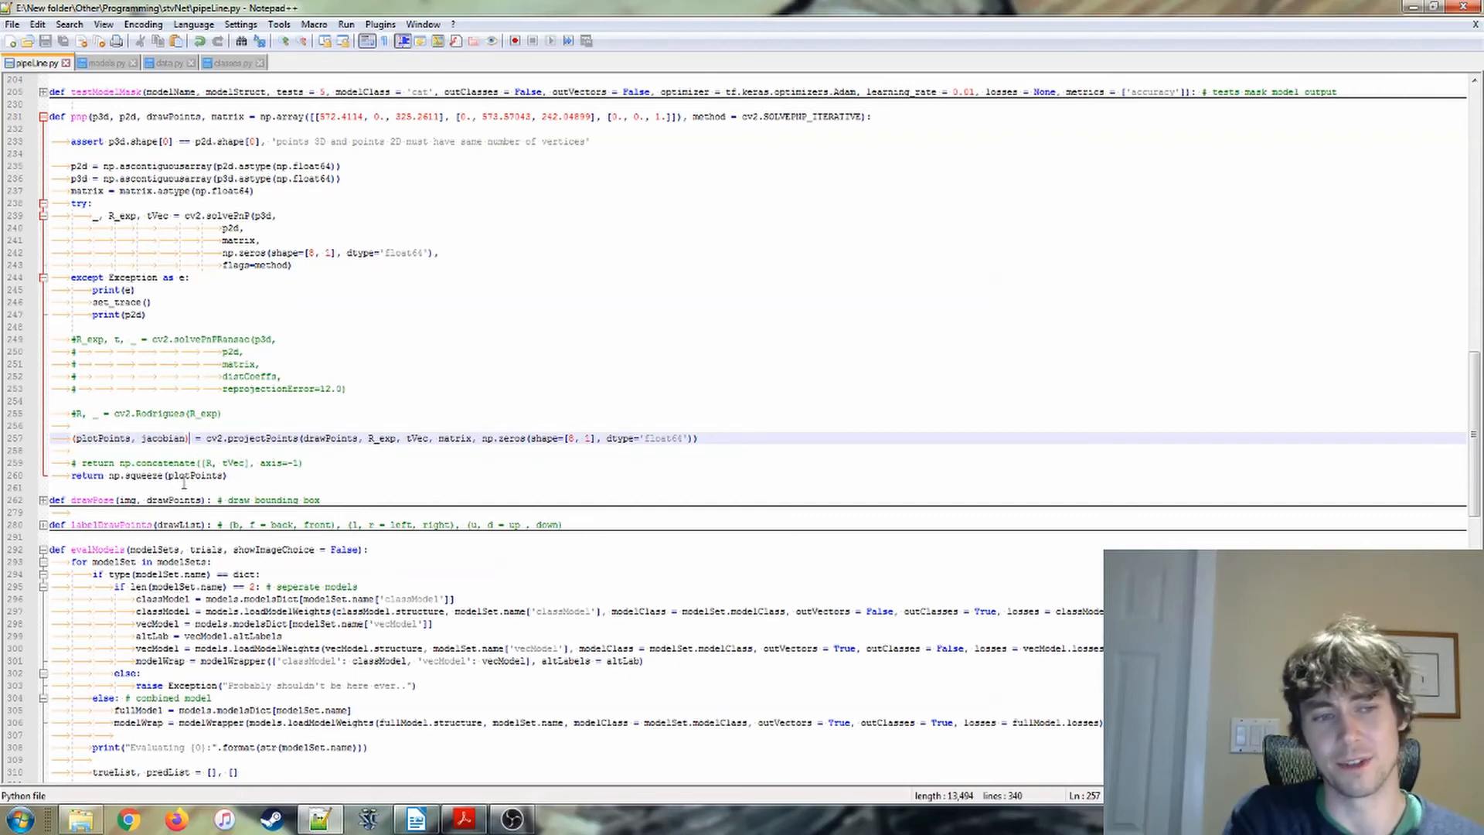
double_click(195, 475)
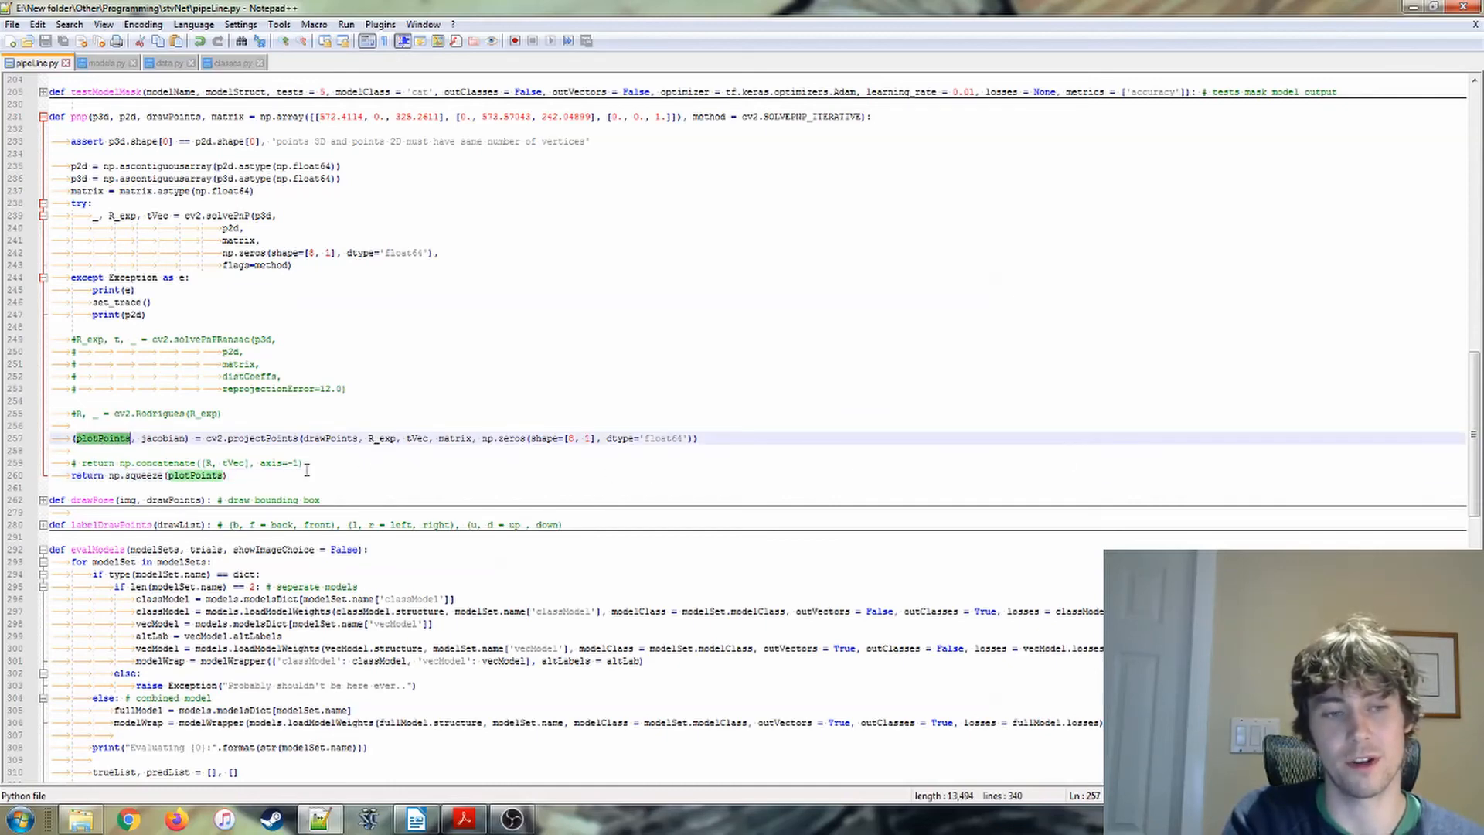
left_click(227, 475)
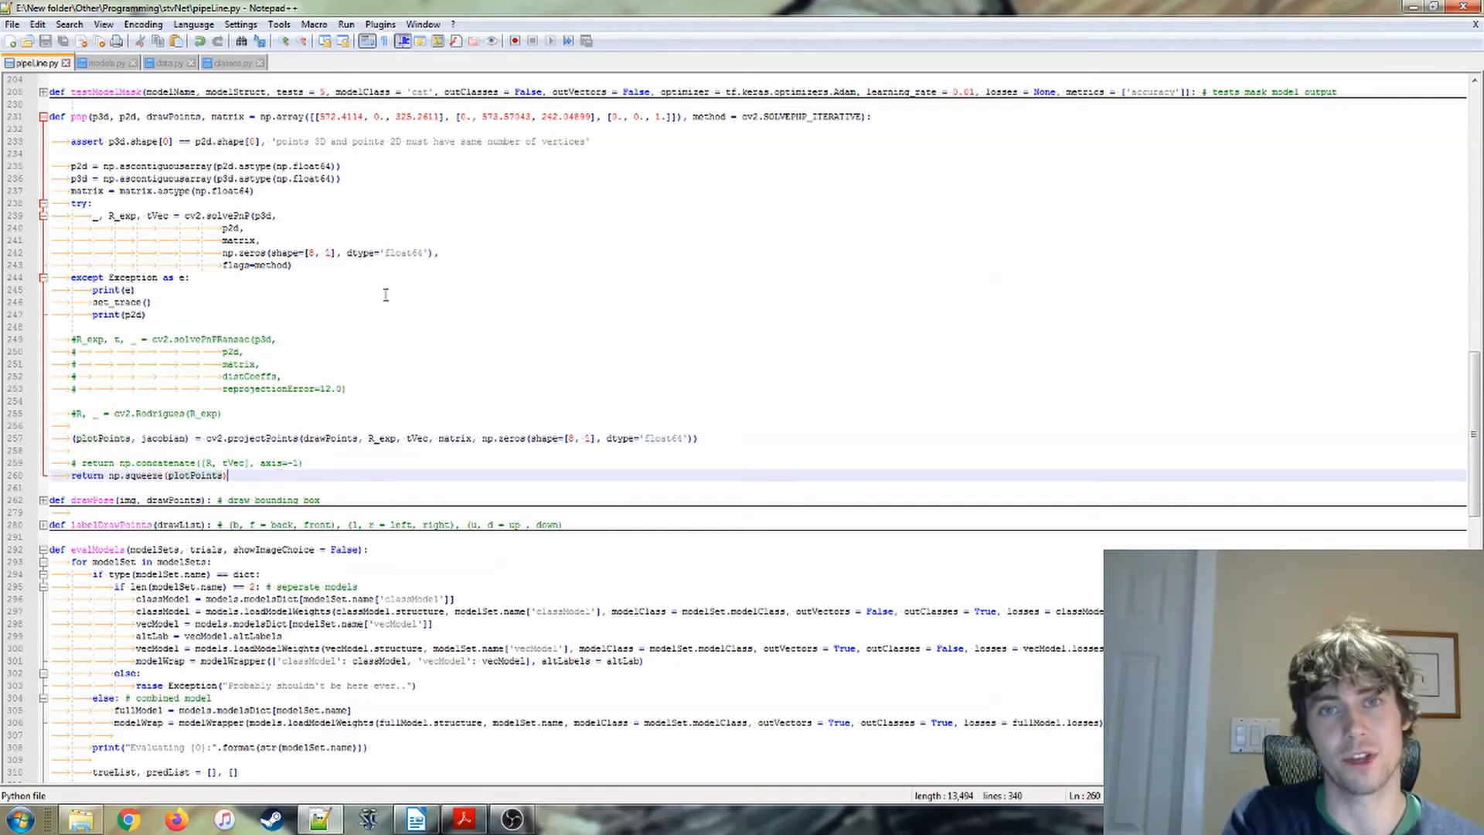
Highlight uses of the data module in evalModels and locate labelFloatsToPixels in data.py
scroll("down", 3)
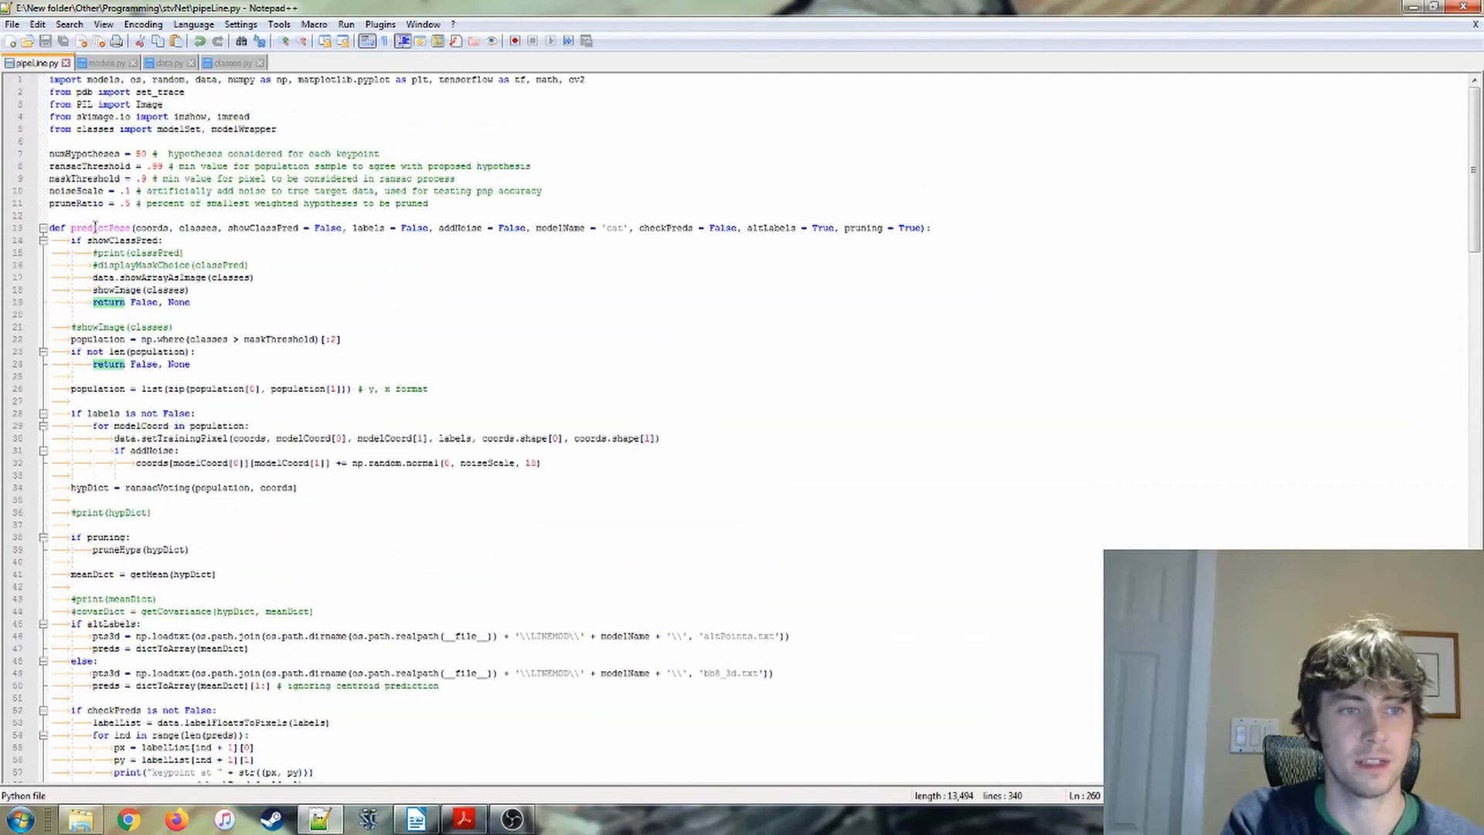
scroll("down", 3)
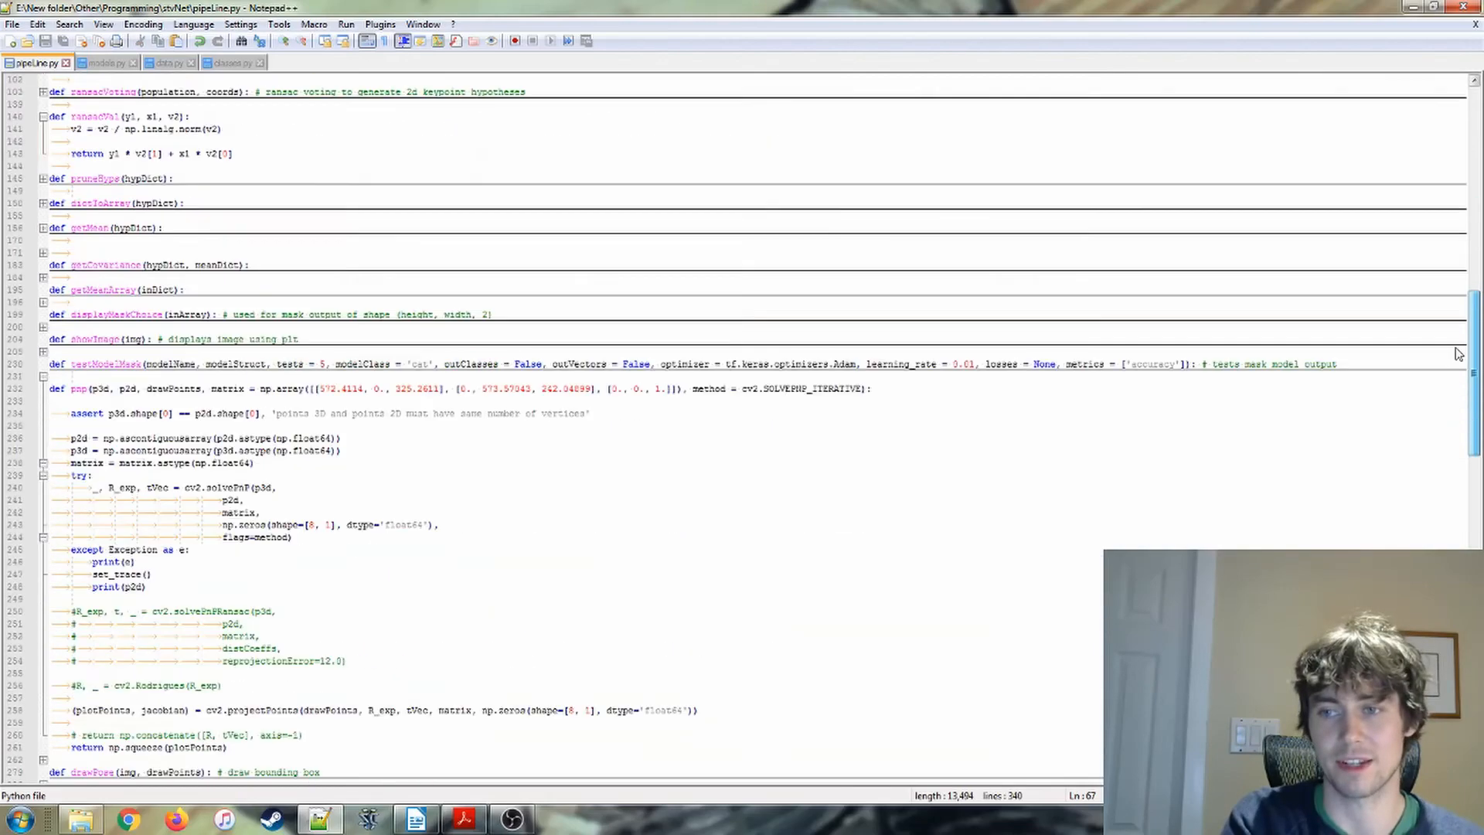
scroll("down", 3)
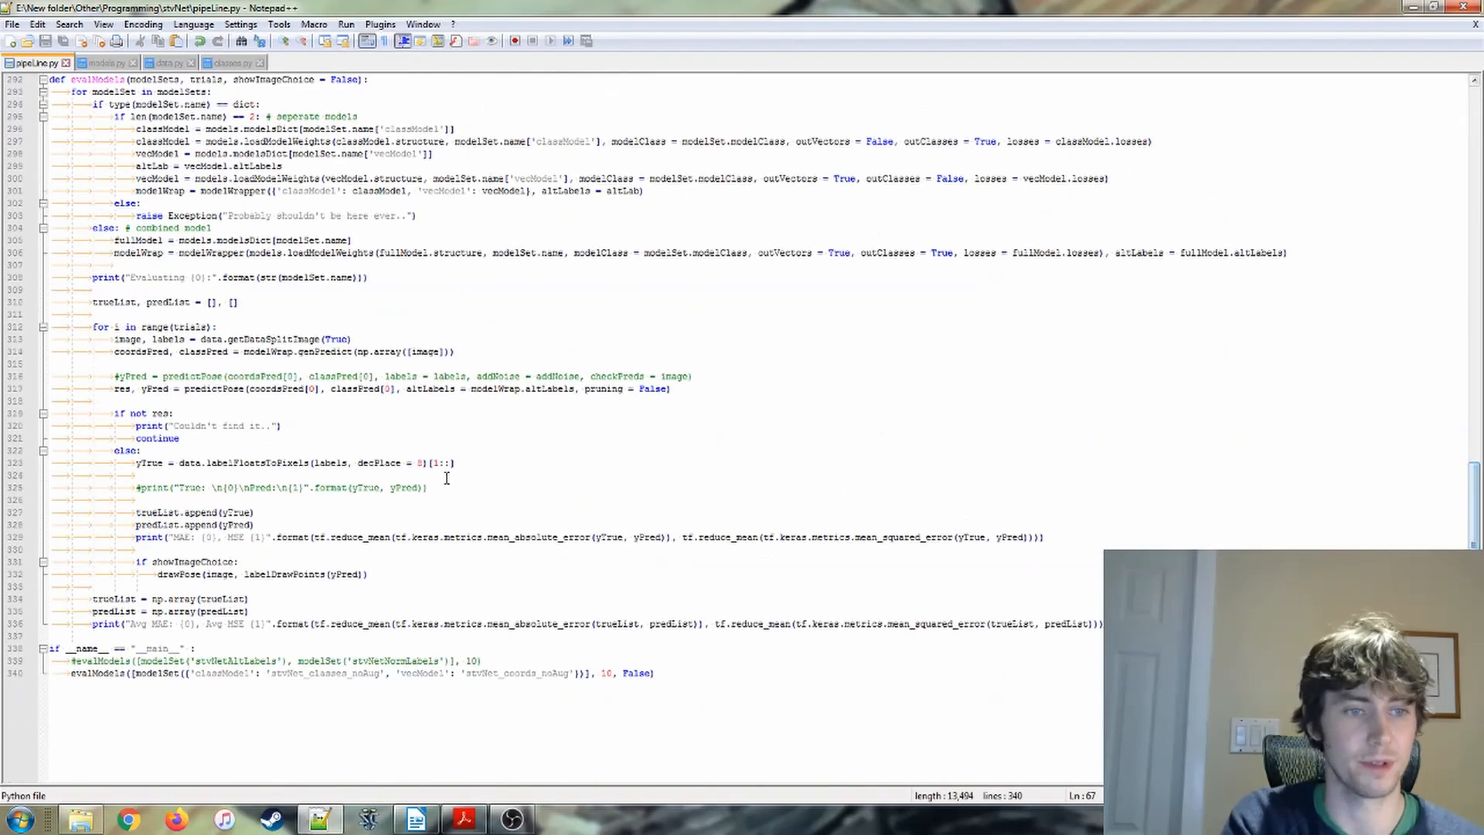
double_click(153, 388)
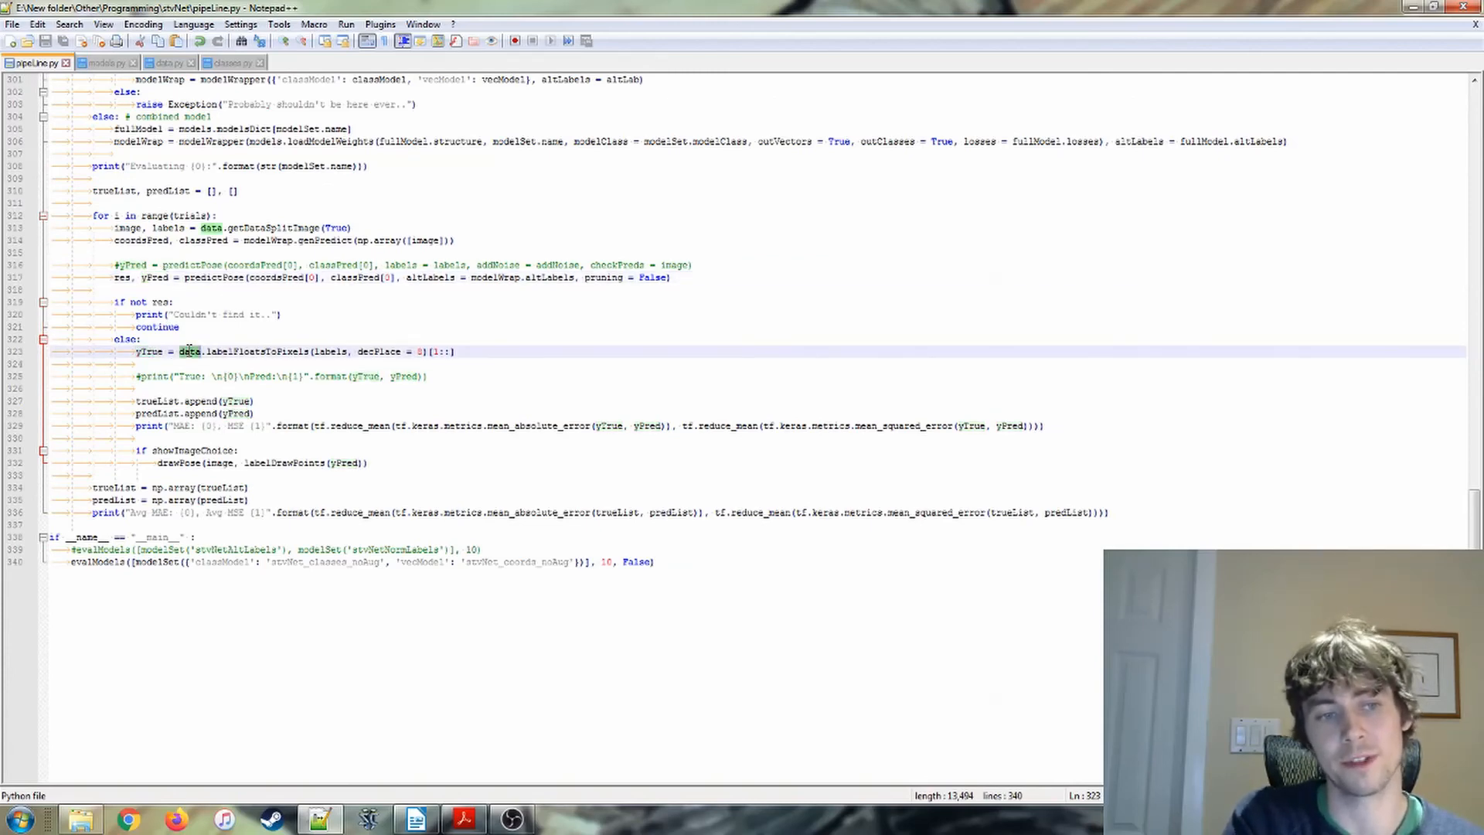
double_click(245, 351)
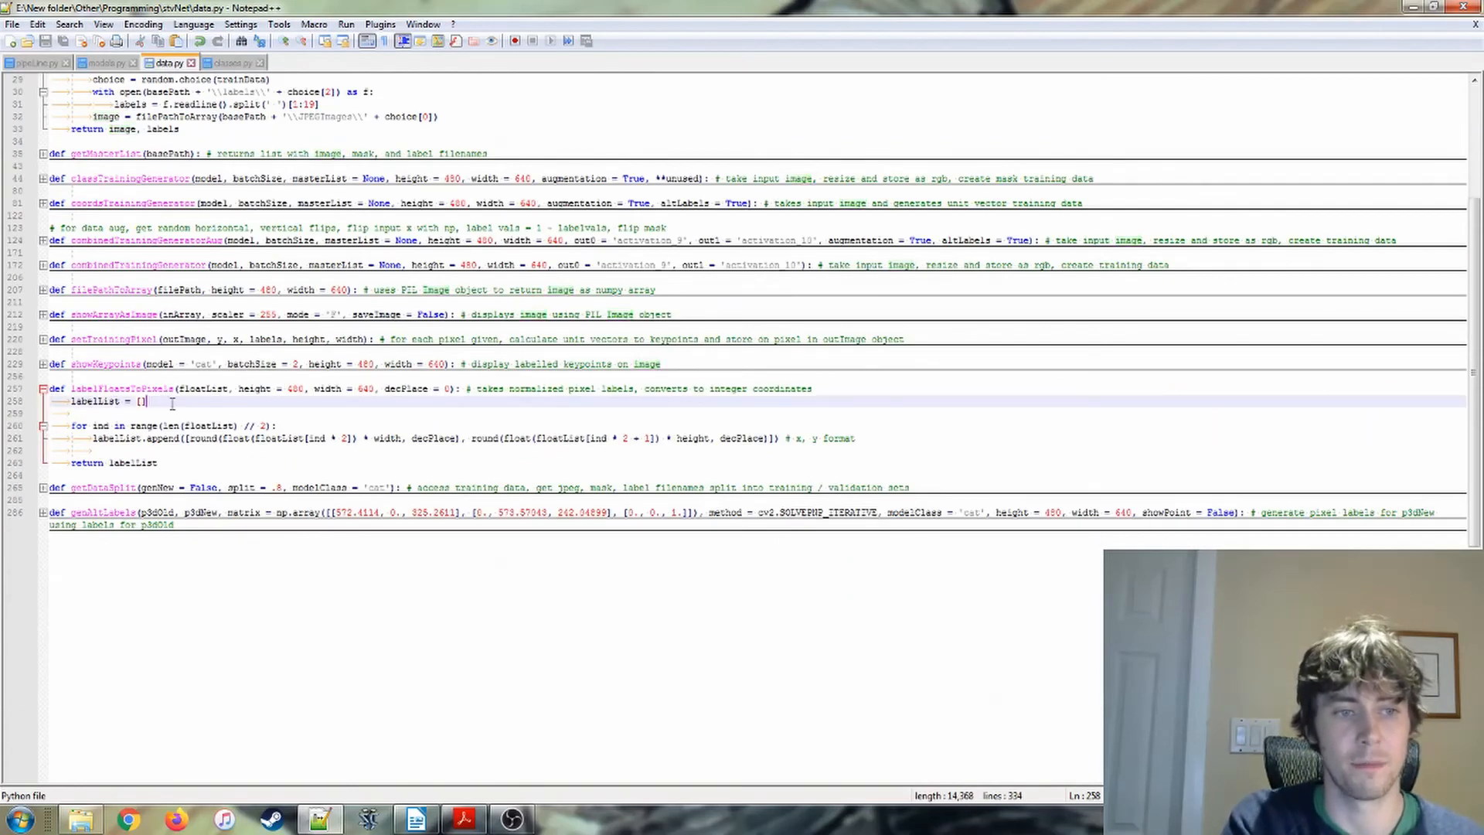
Read labelFloatsToPixels' width and height scaling in data.py, then return to the evalModels loop
left_click(187, 61)
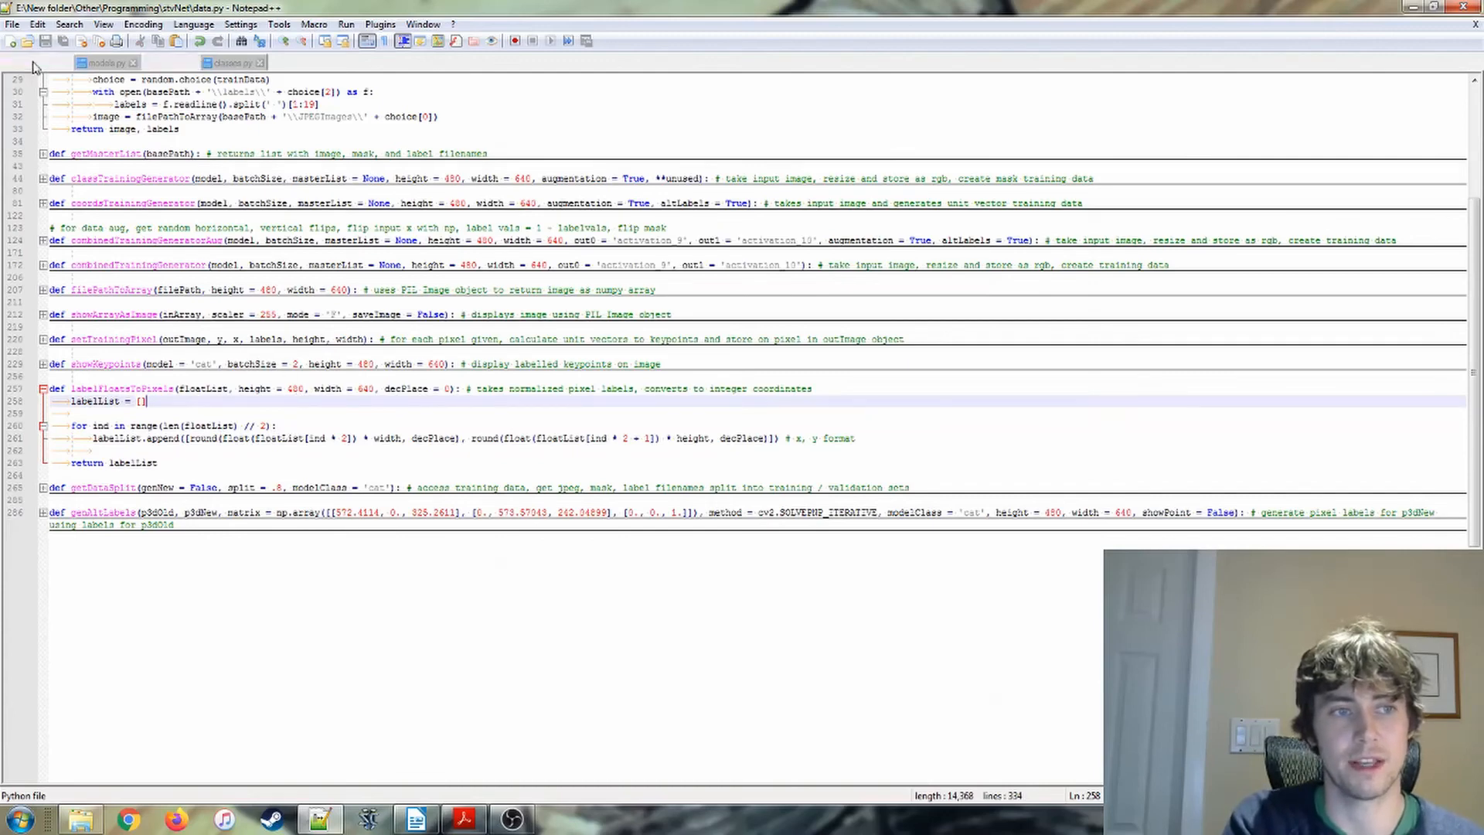
left_click(37, 62)
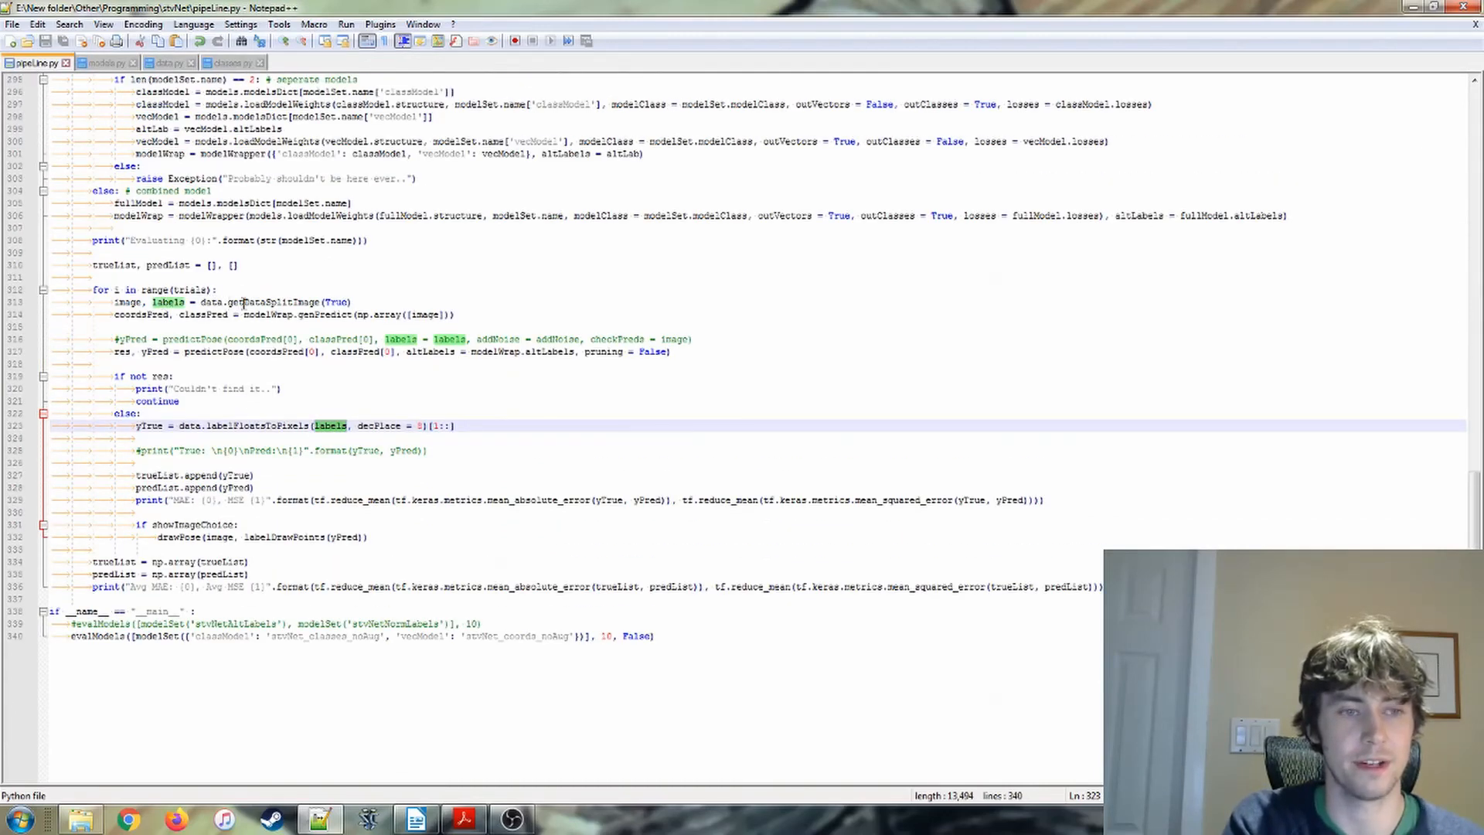
left_click(169, 62)
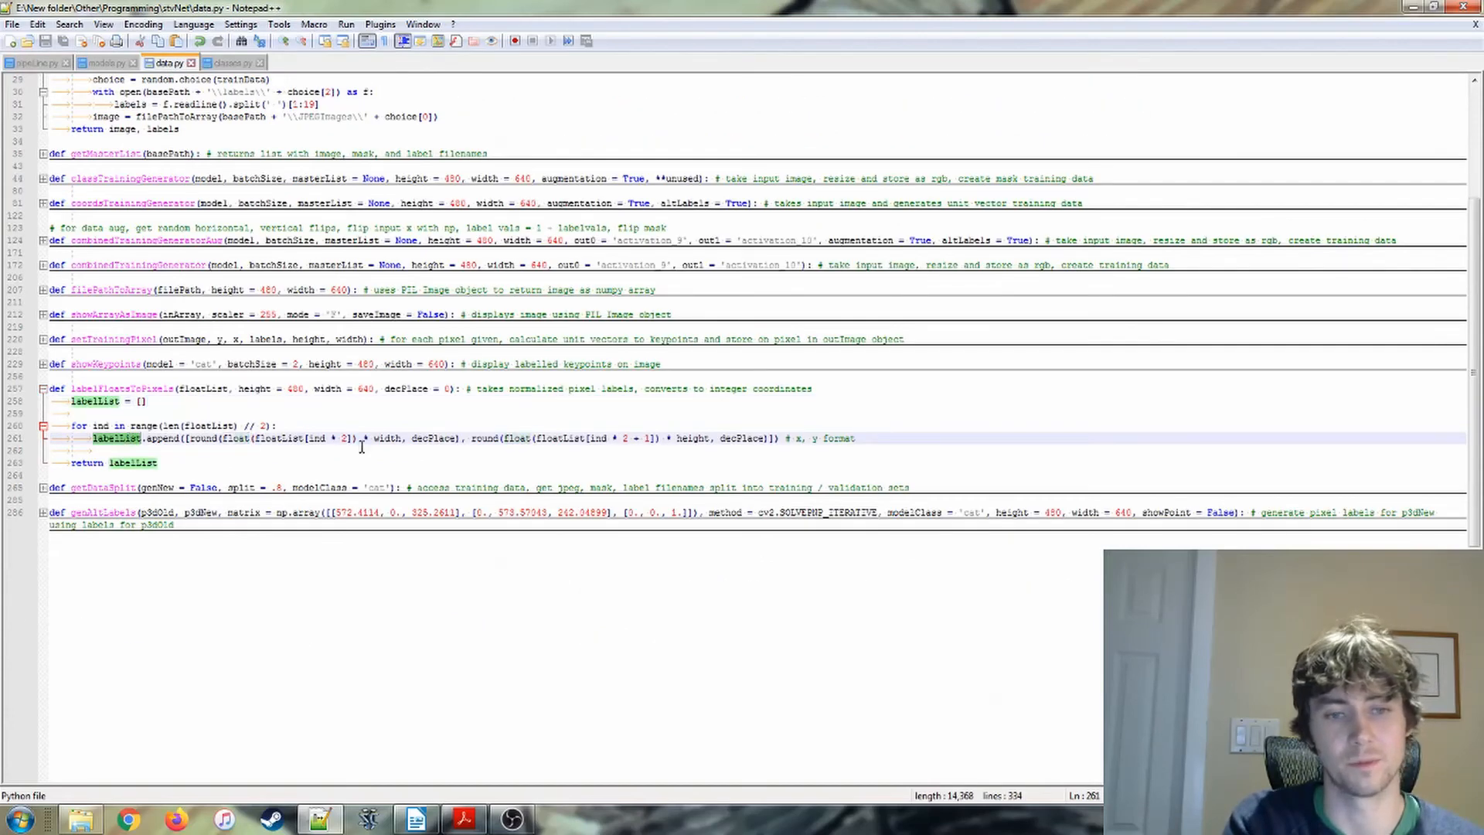
double_click(692, 438)
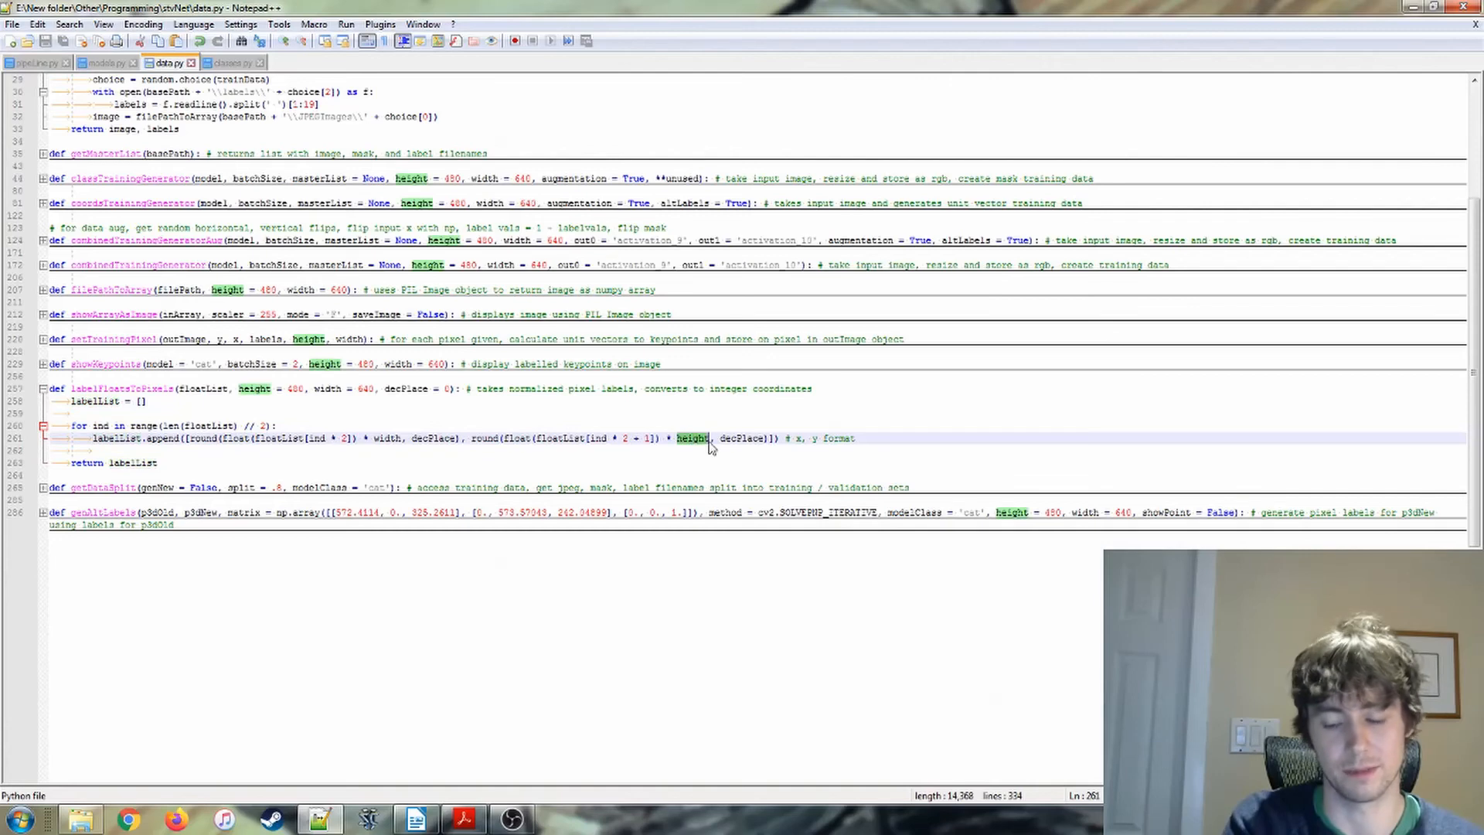
mouse_move(446, 419)
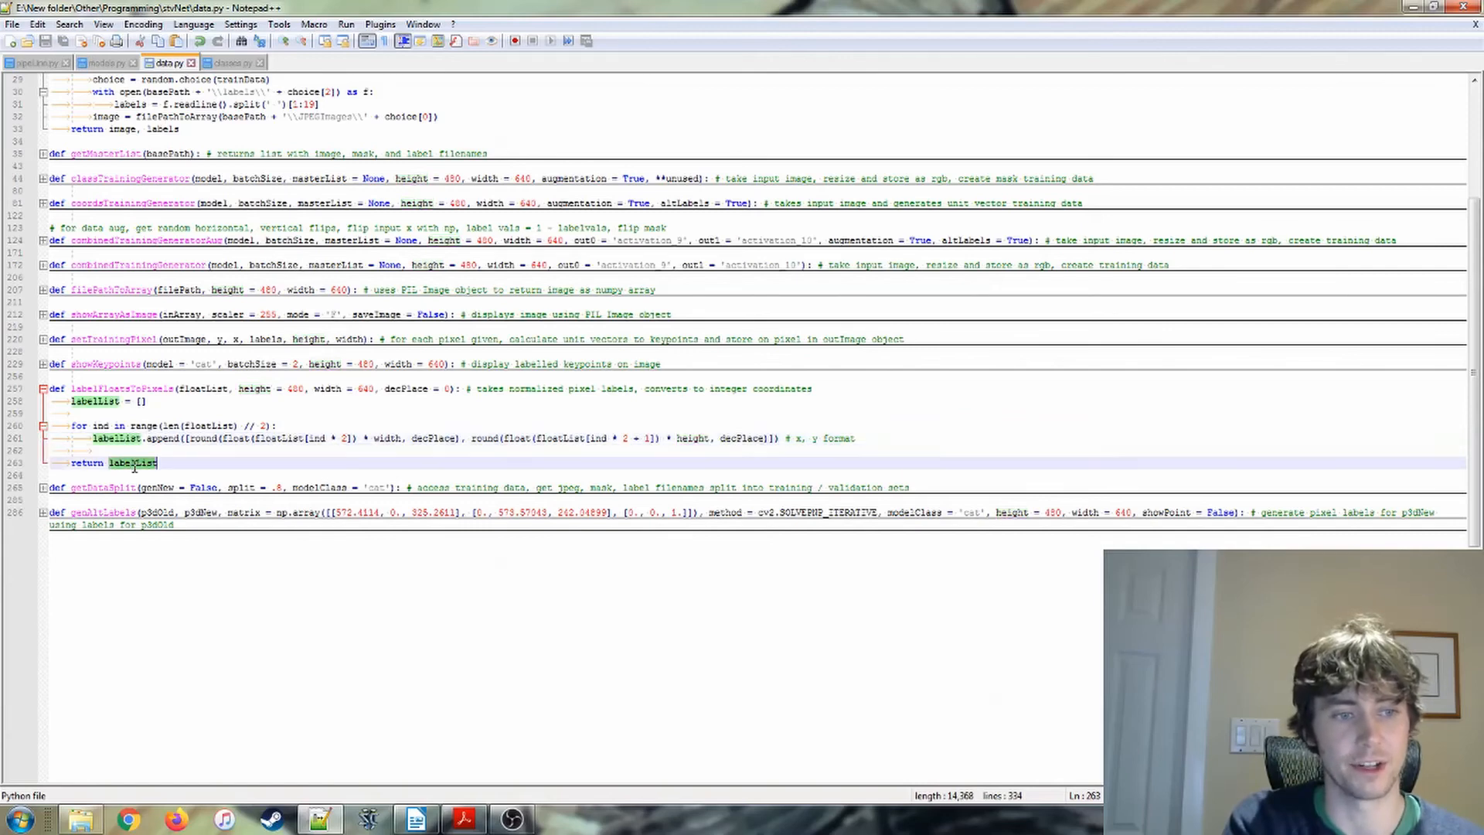
left_click(32, 62)
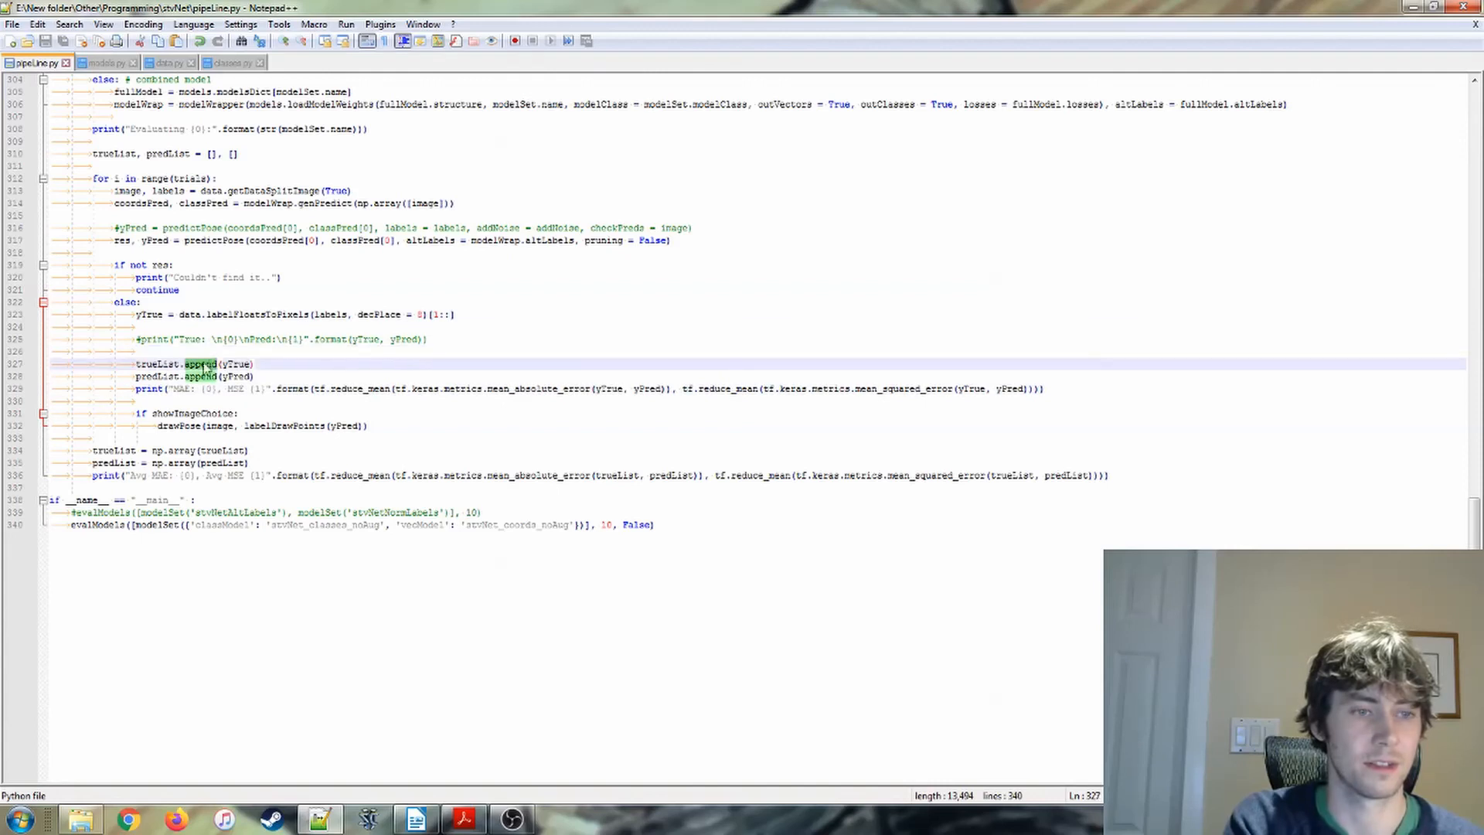
Highlight MAE, mean_squared_error and showImageChoice in evalModels, then bring drawPose into view
double_click(158, 363)
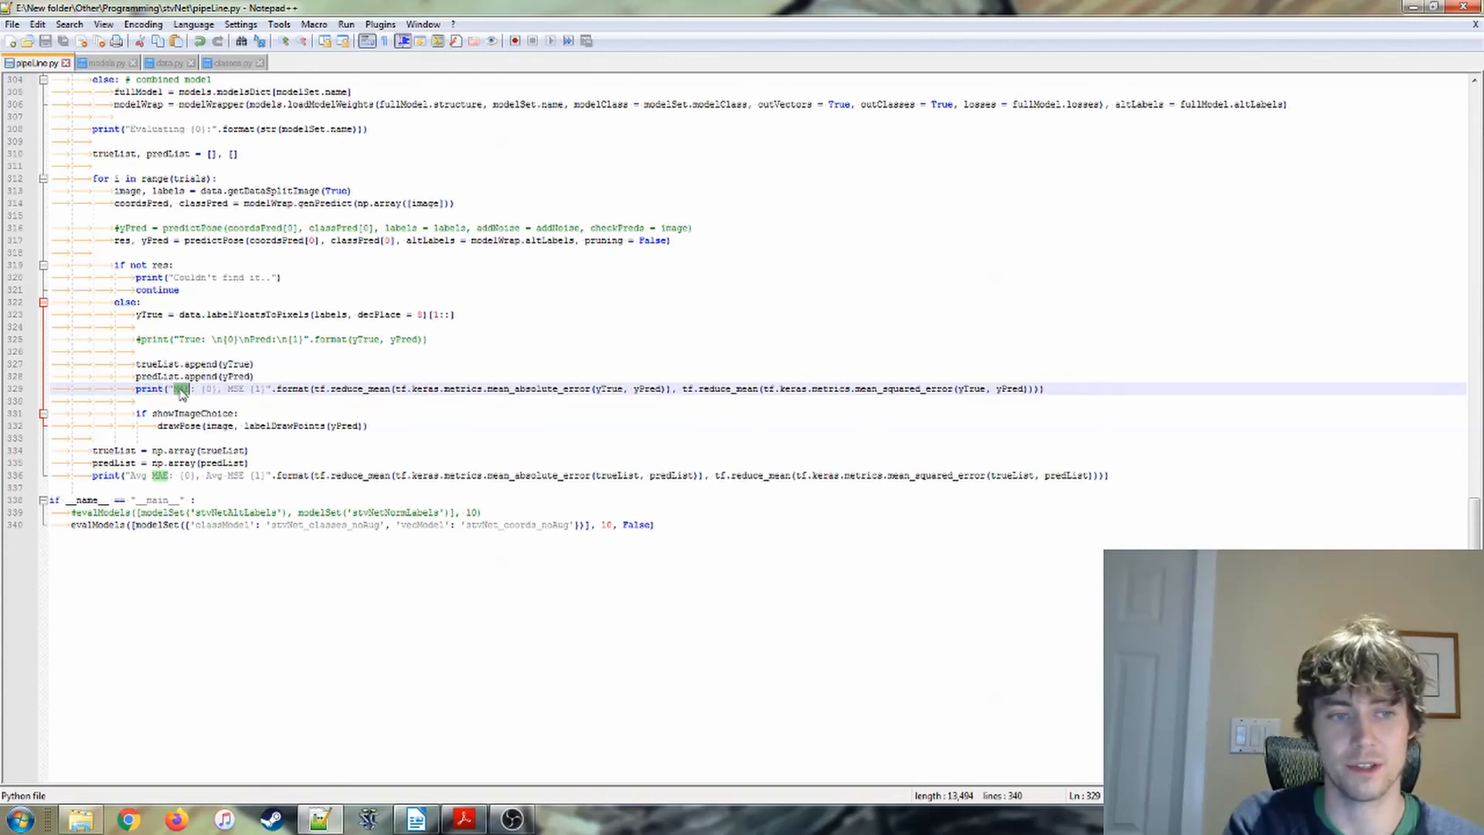
double_click(535, 388)
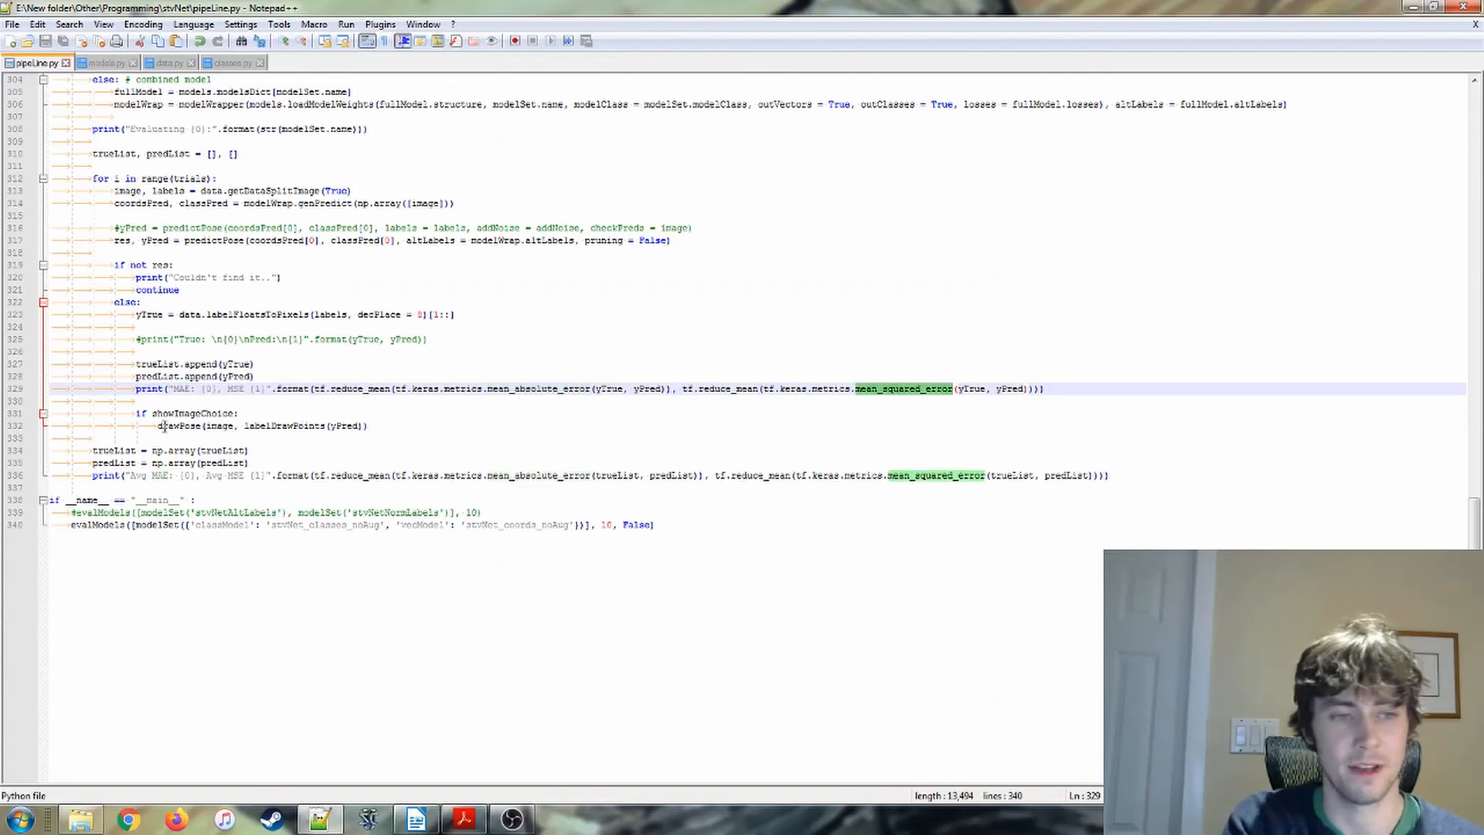
double_click(191, 414)
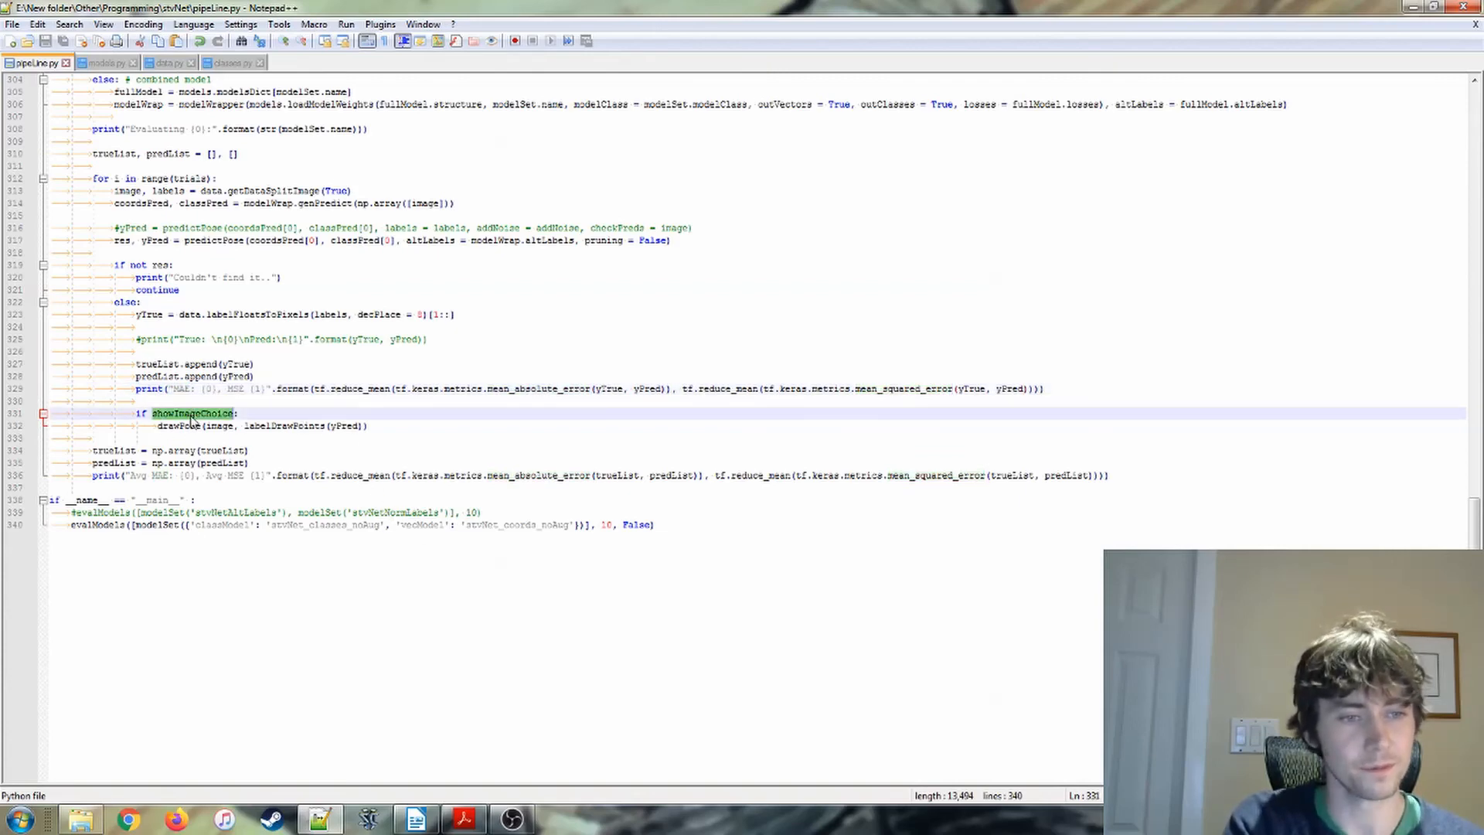
scroll("down", 3)
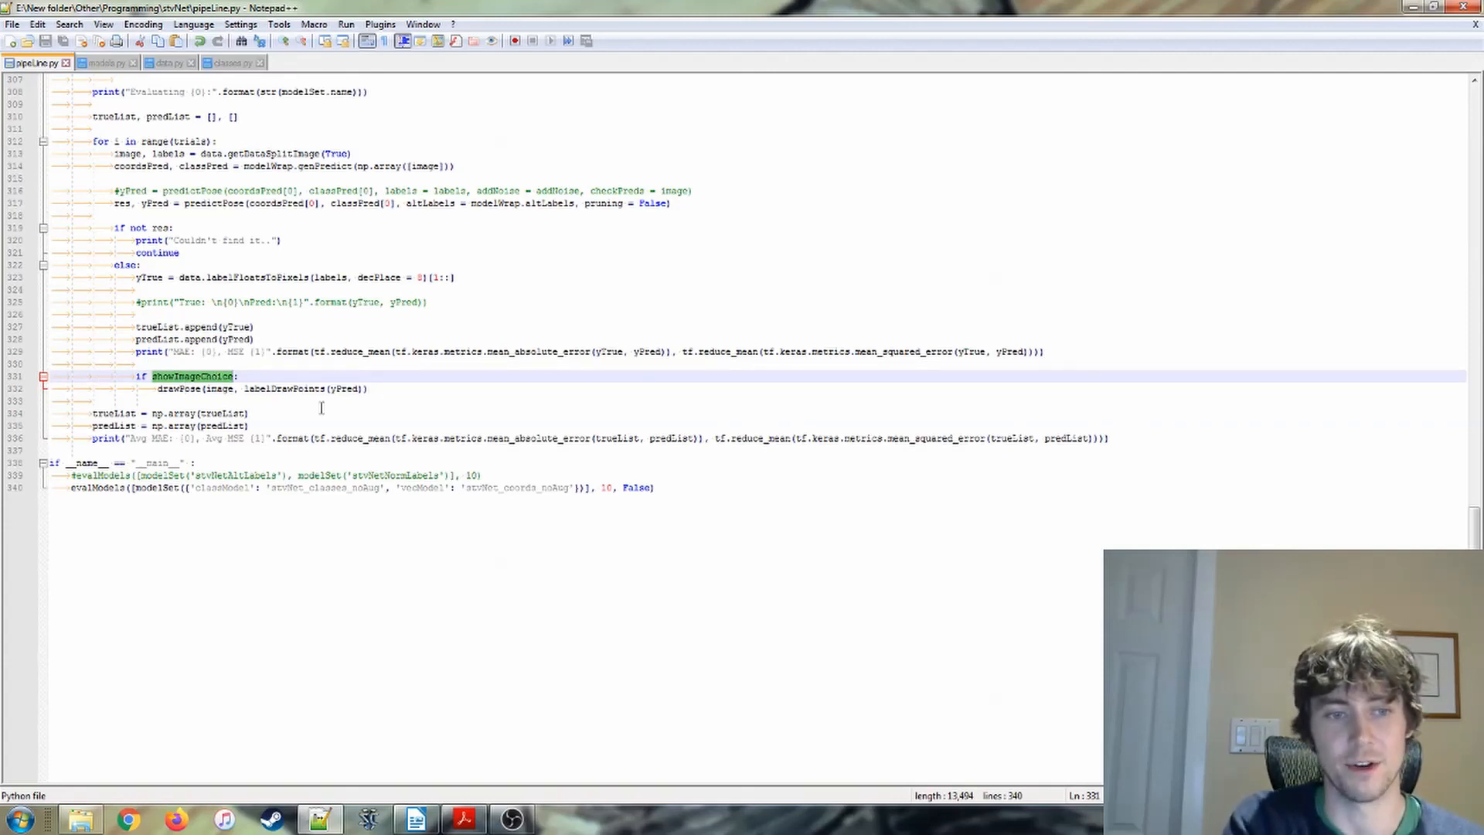
scroll("down", 3)
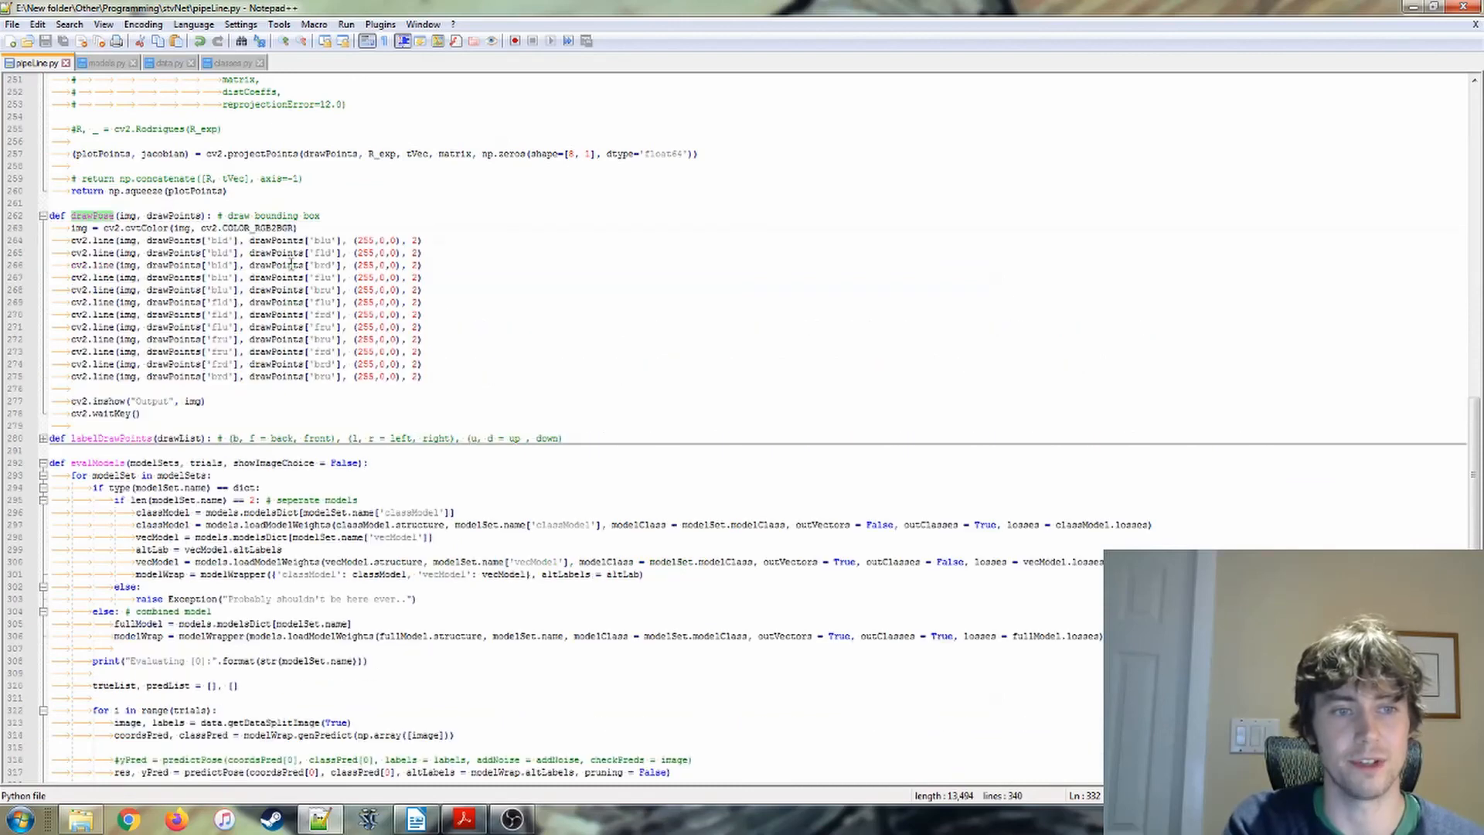
left_click(81, 240)
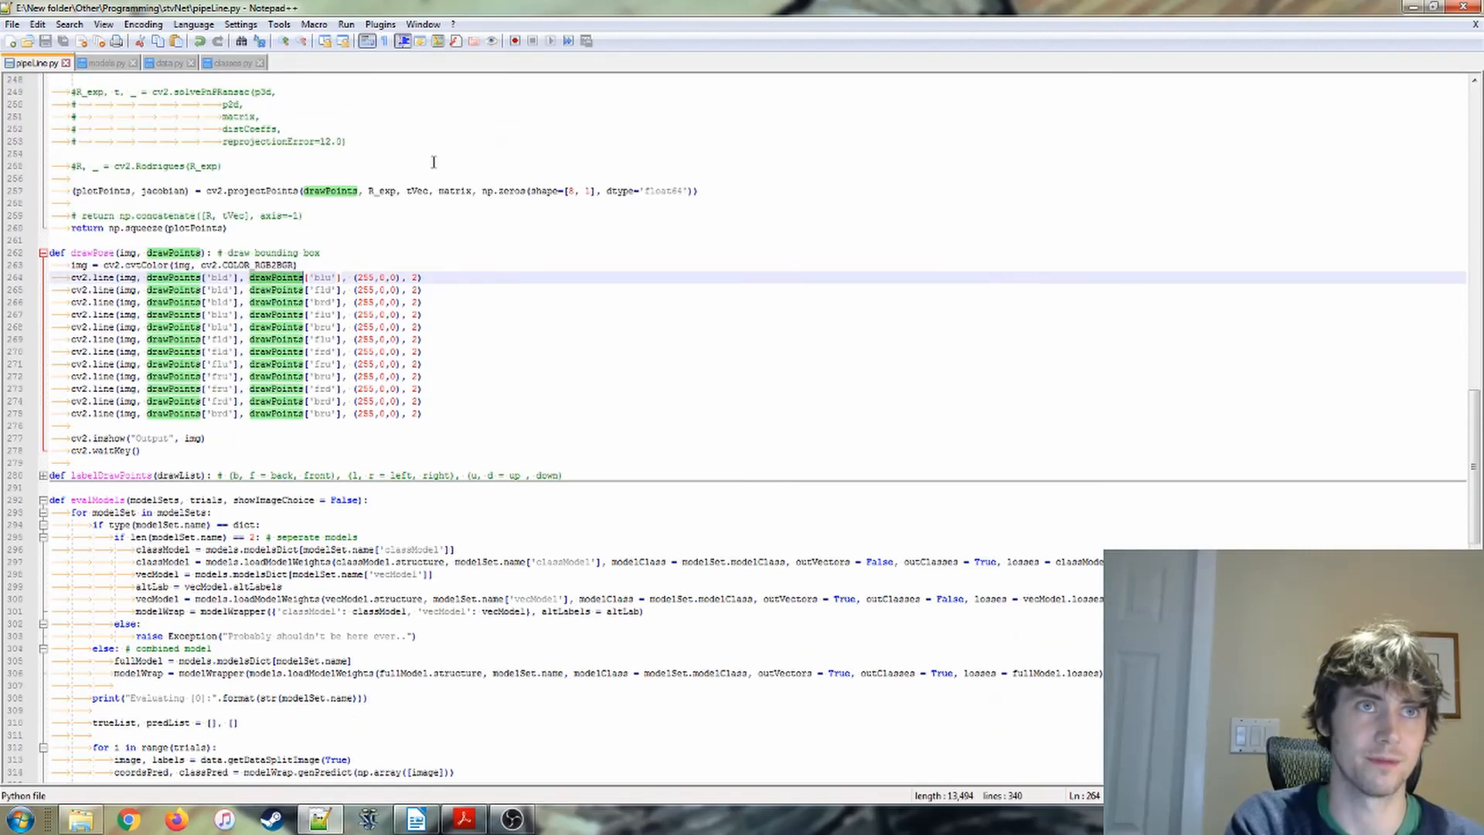
scroll("down", 3)
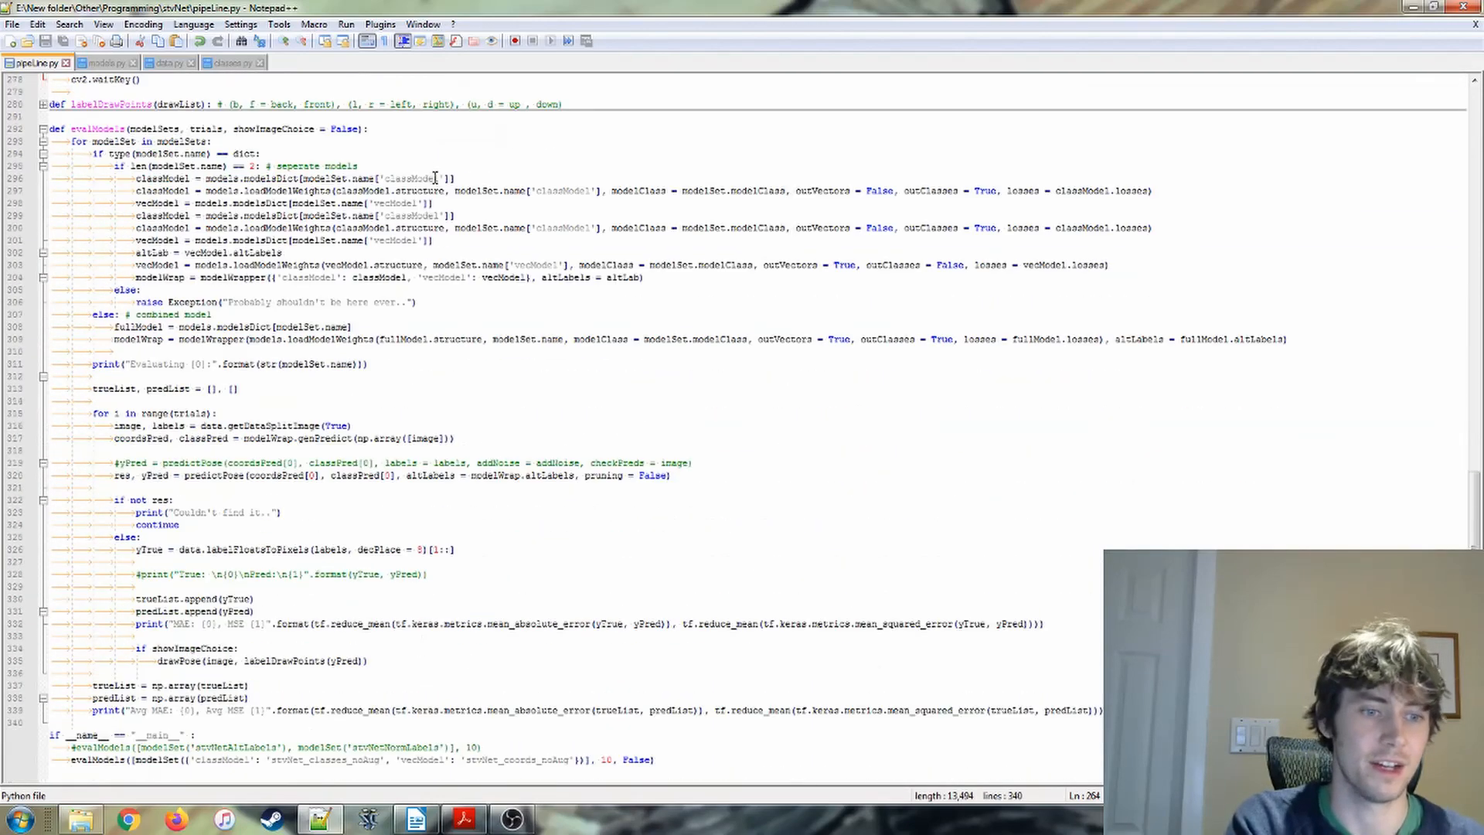
scroll("down", 3)
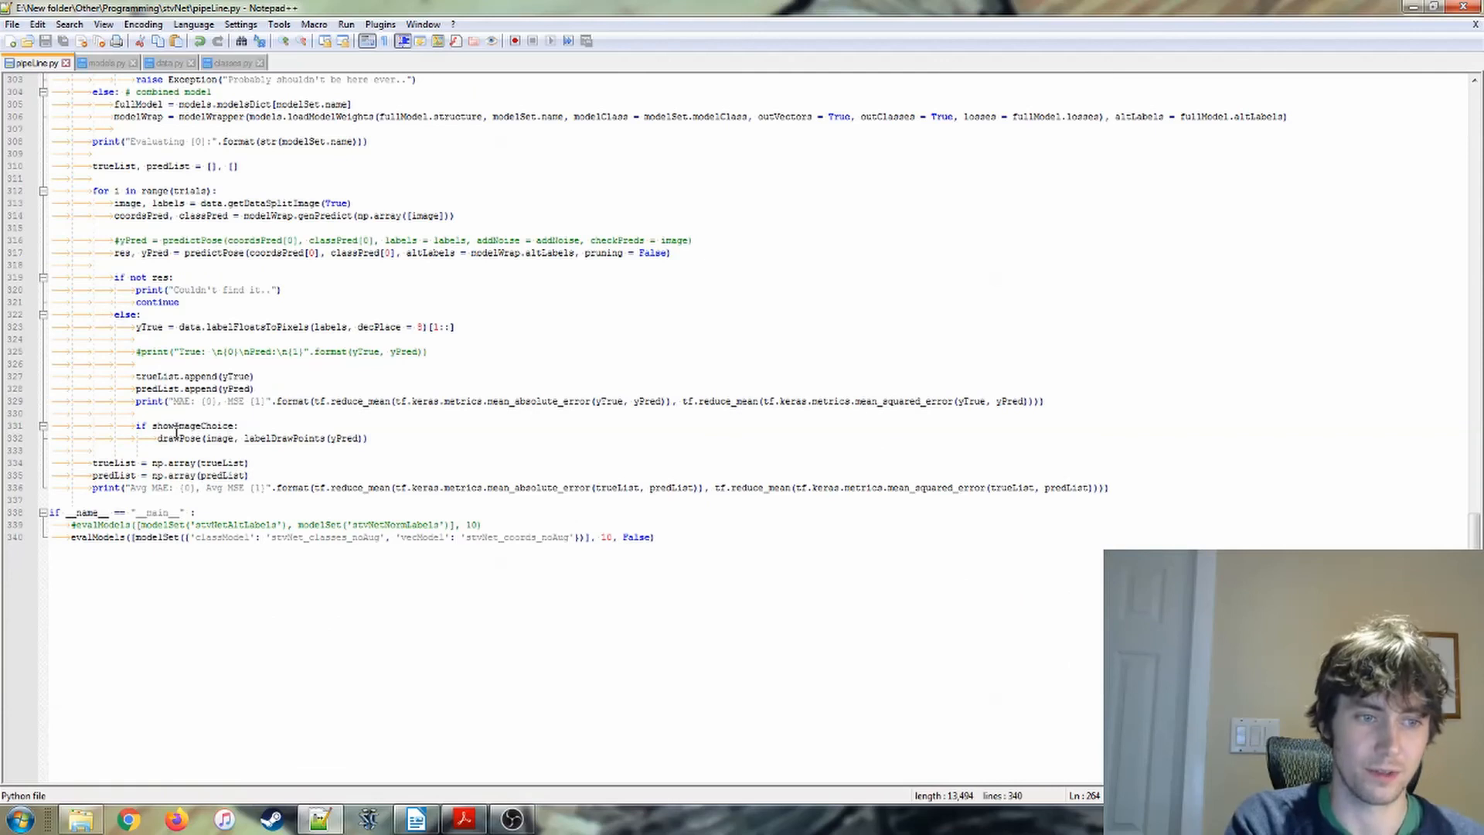
double_click(114, 462)
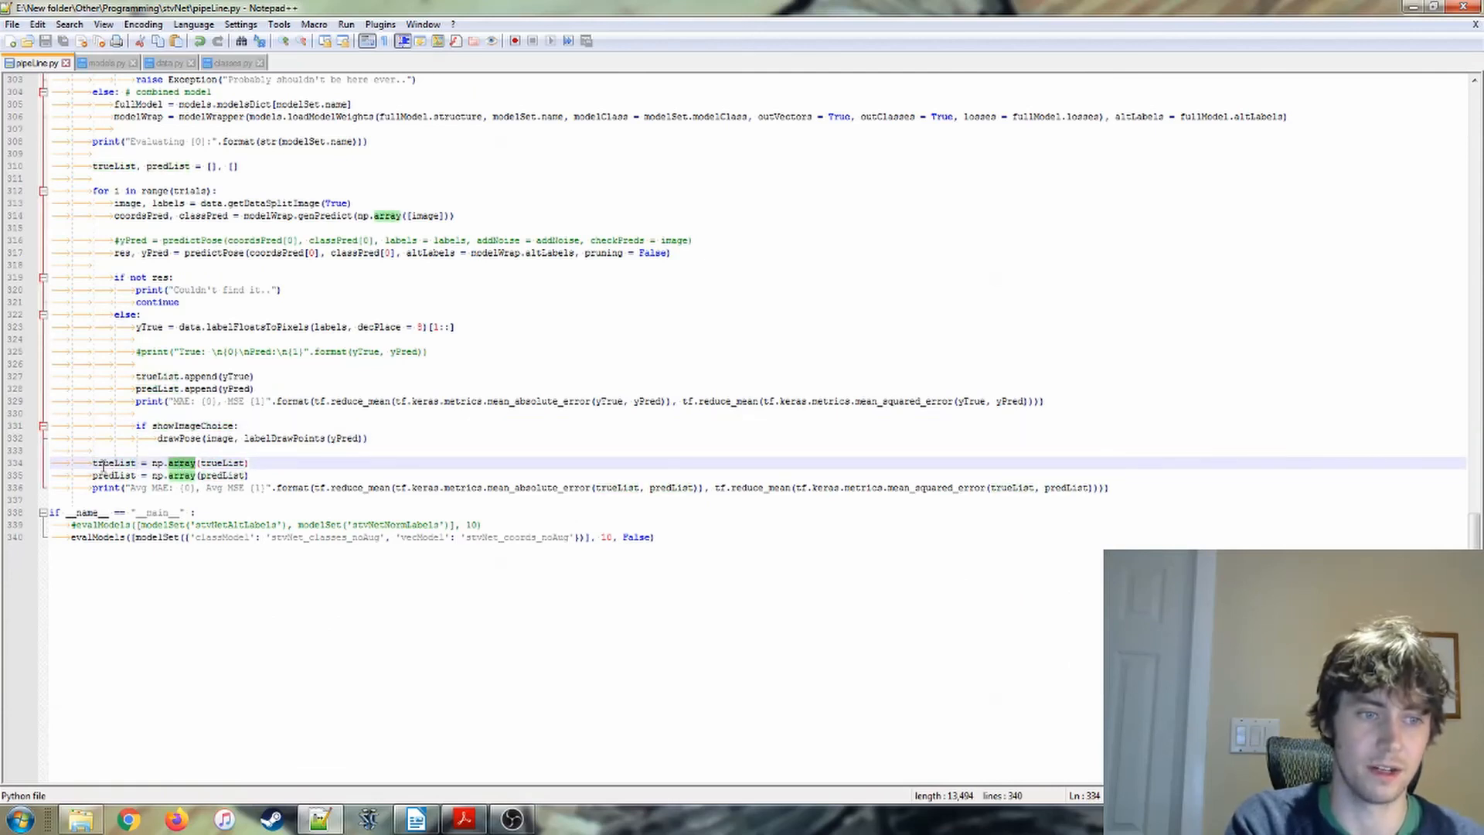
double_click(113, 462)
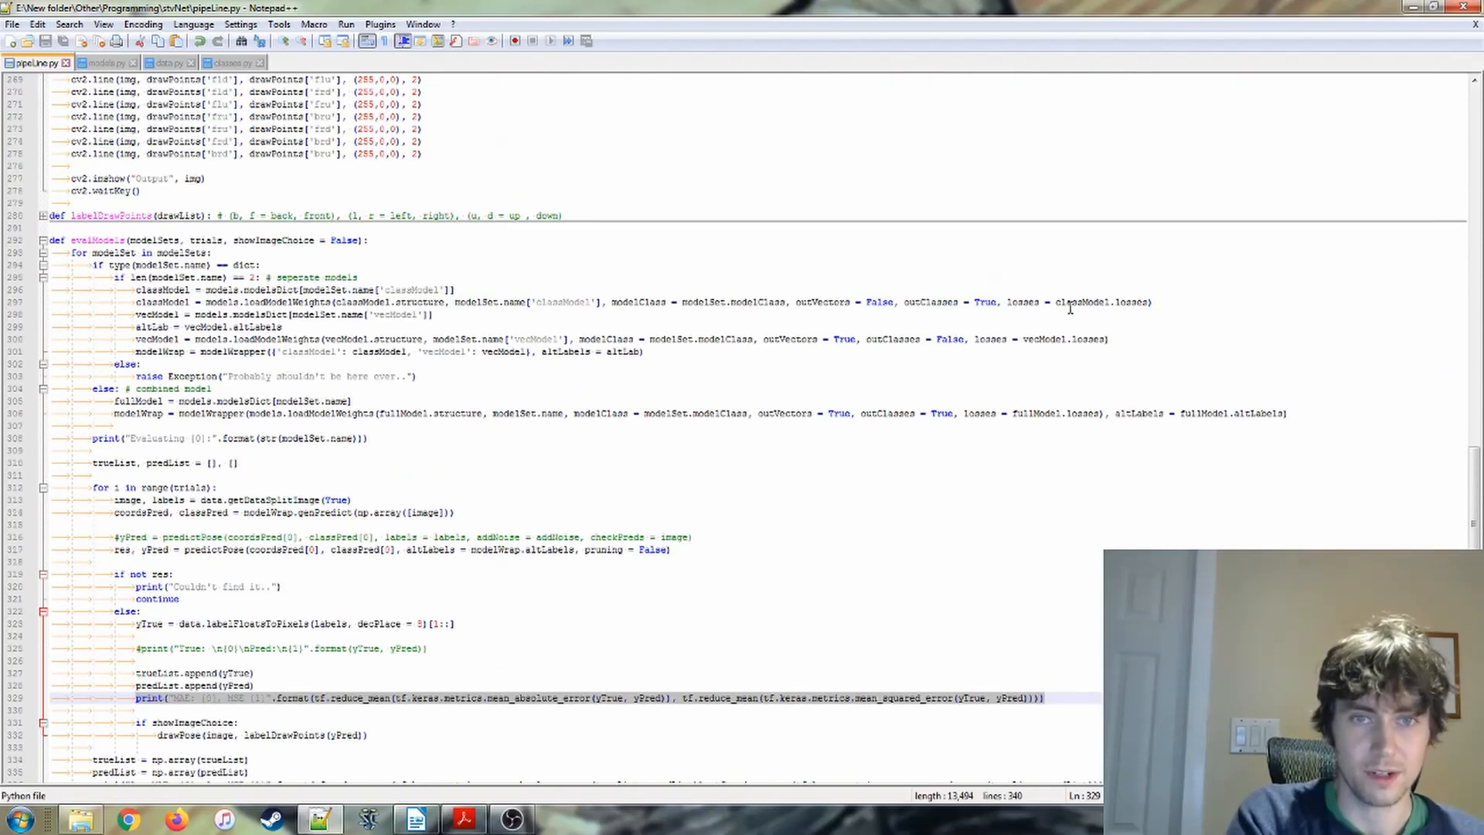
scroll("up", 3)
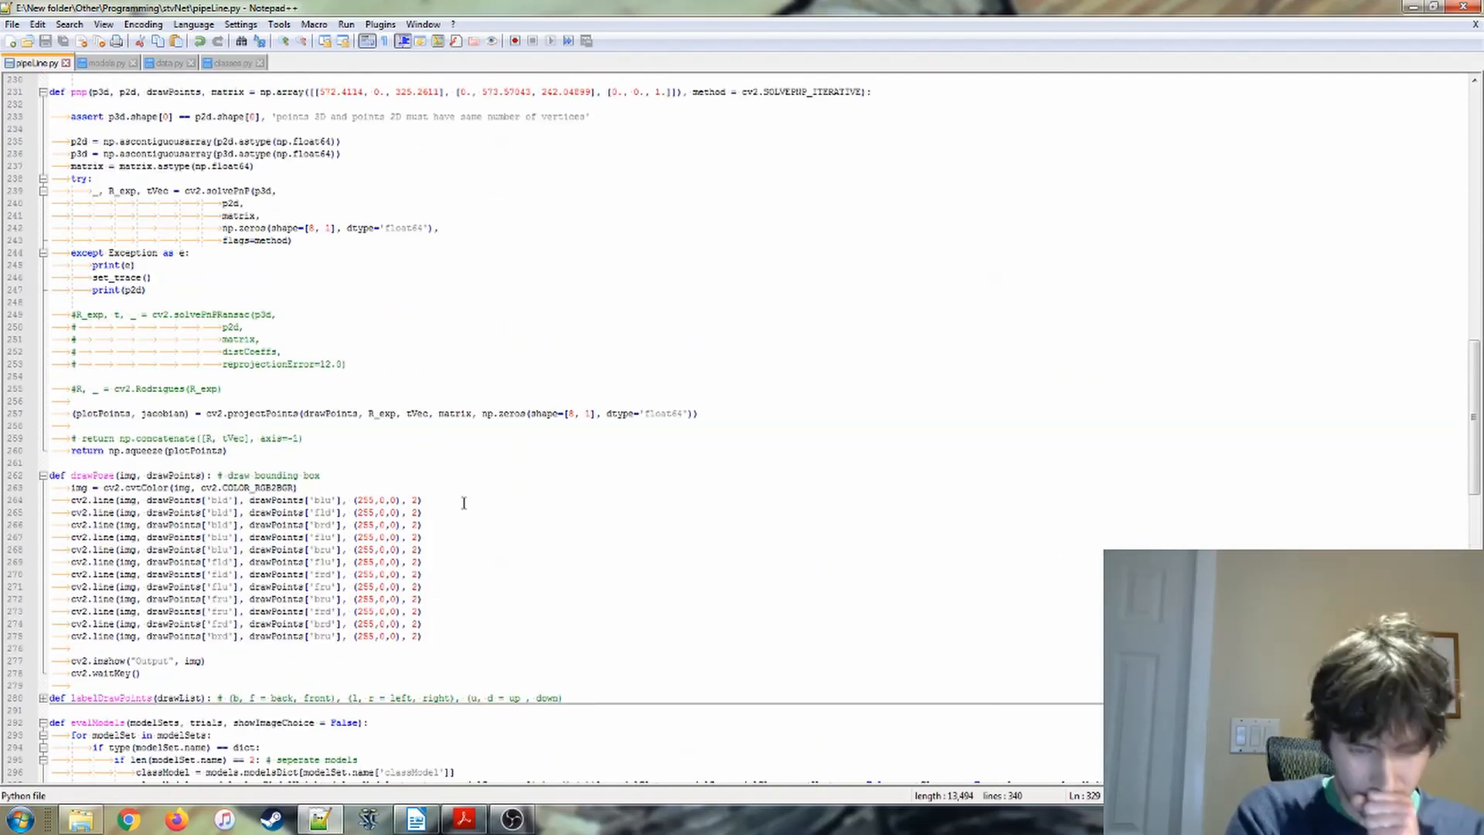